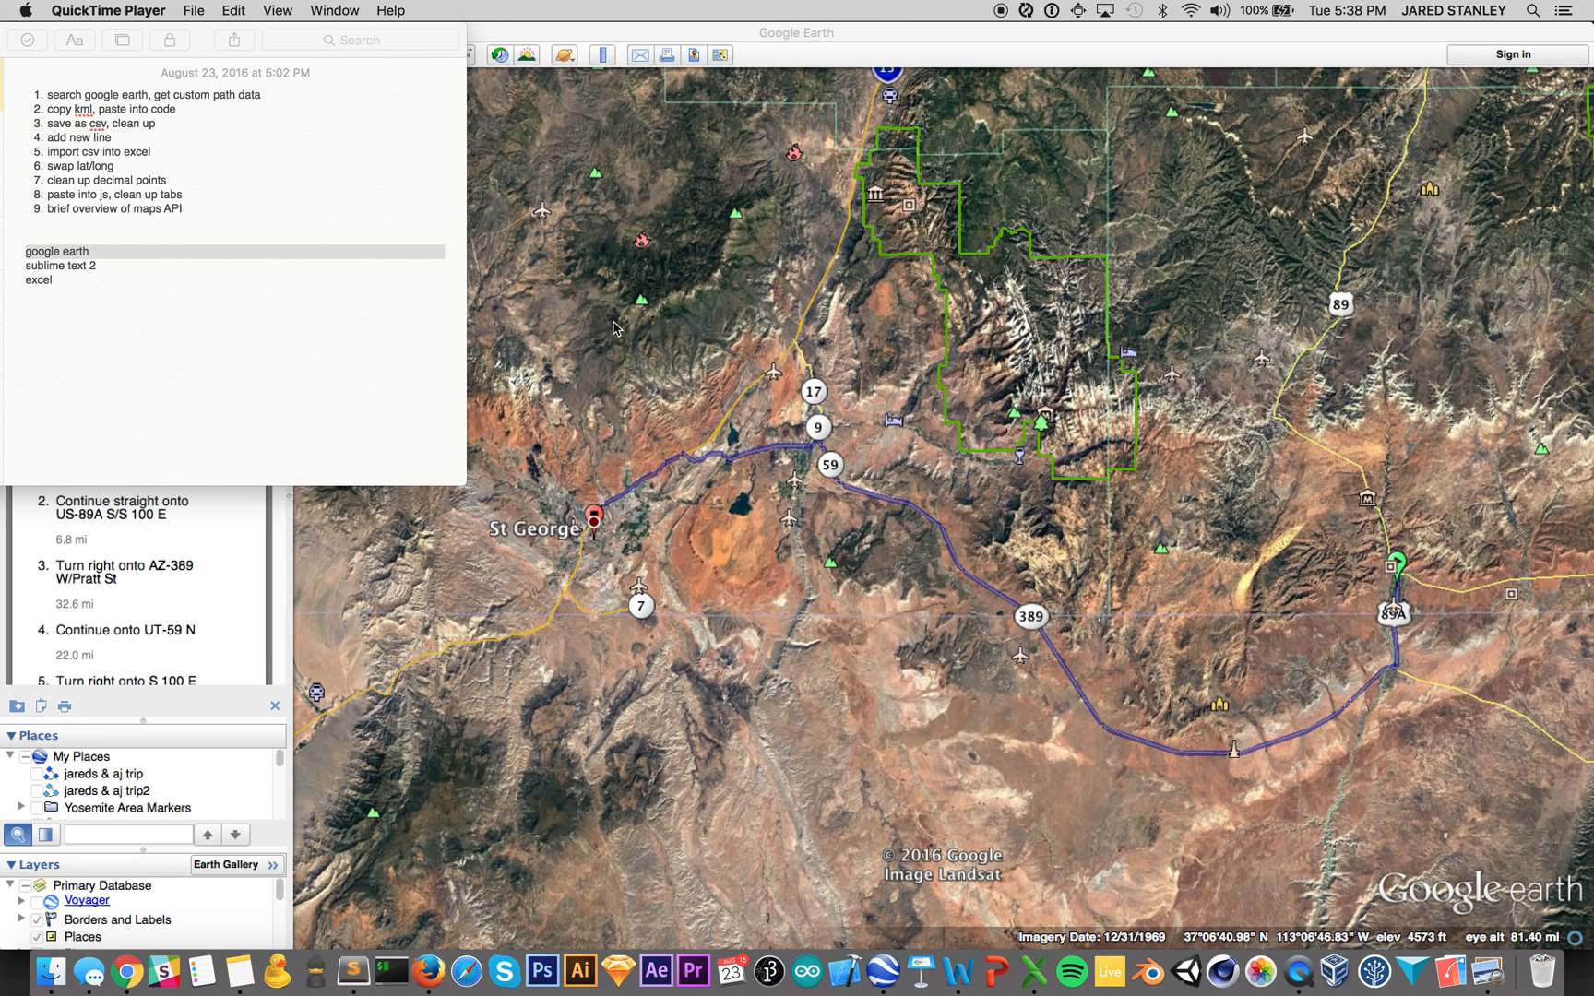
pyautogui.moveTo(775, 526)
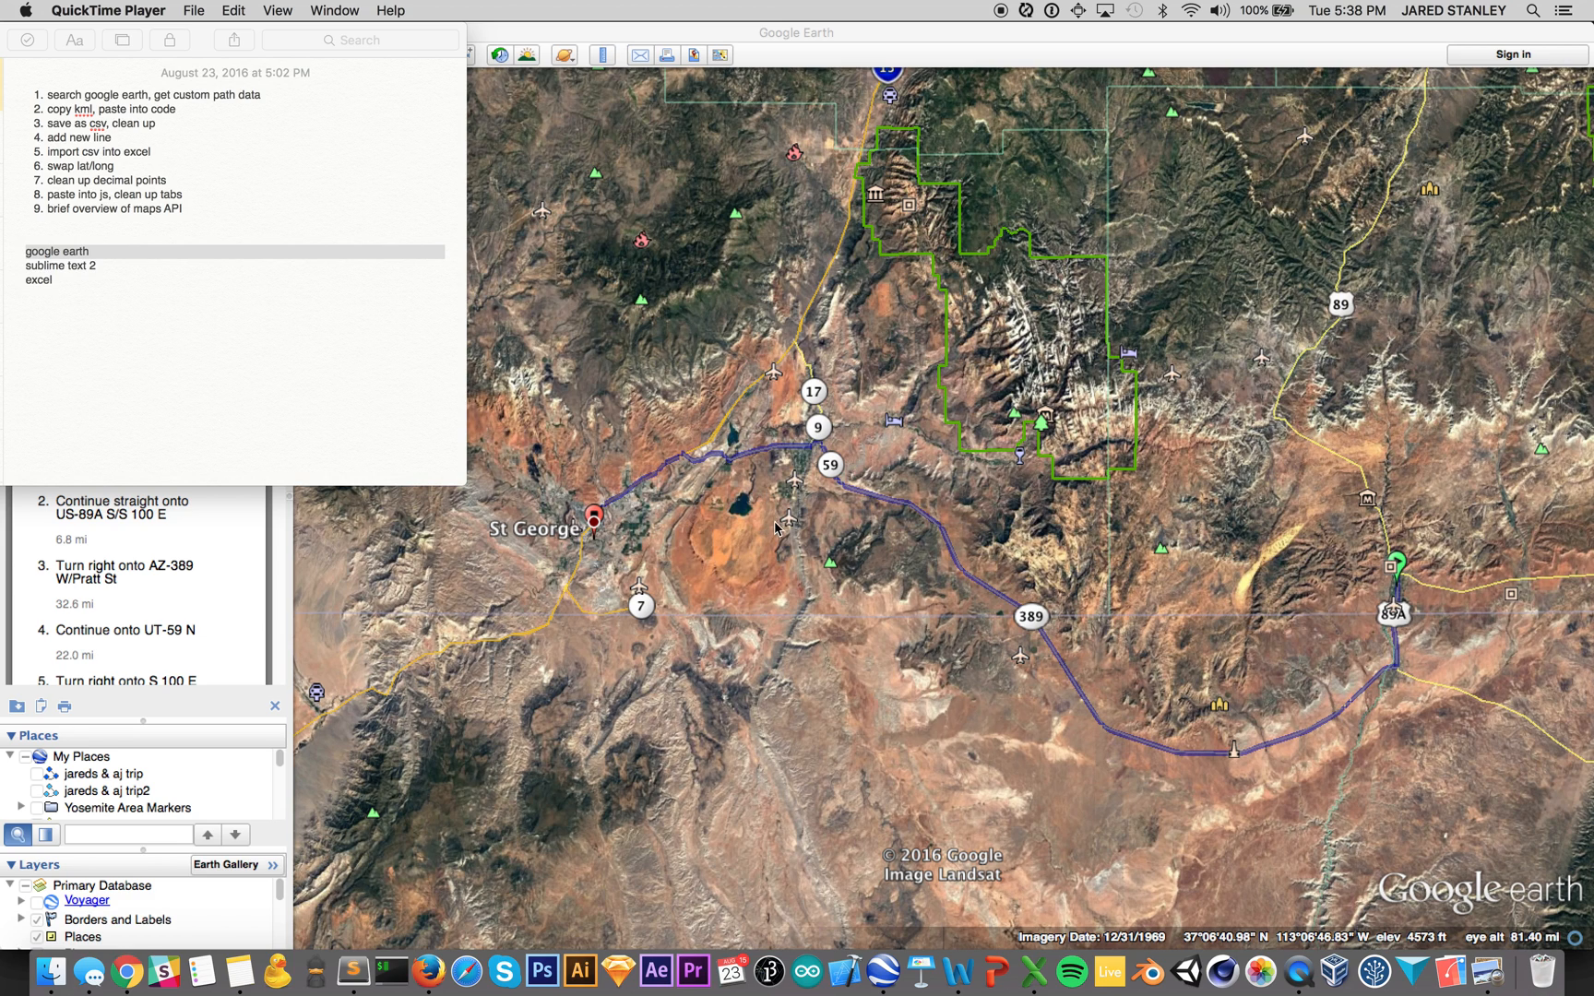
pyautogui.moveTo(843, 466)
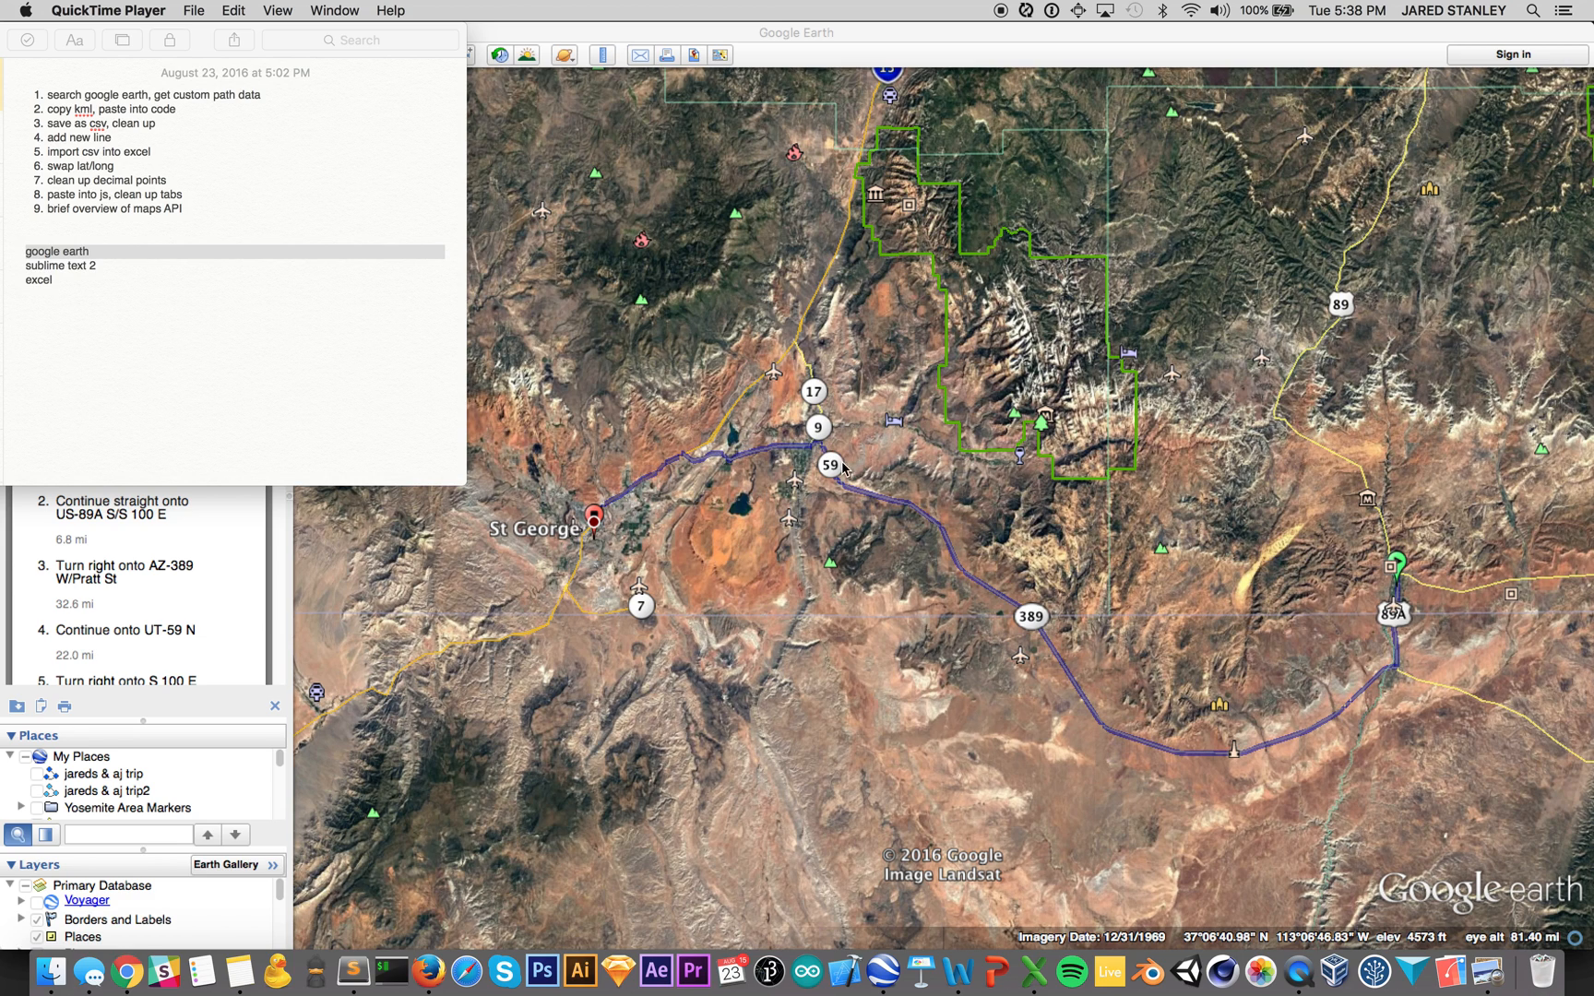
pyautogui.moveTo(1129, 720)
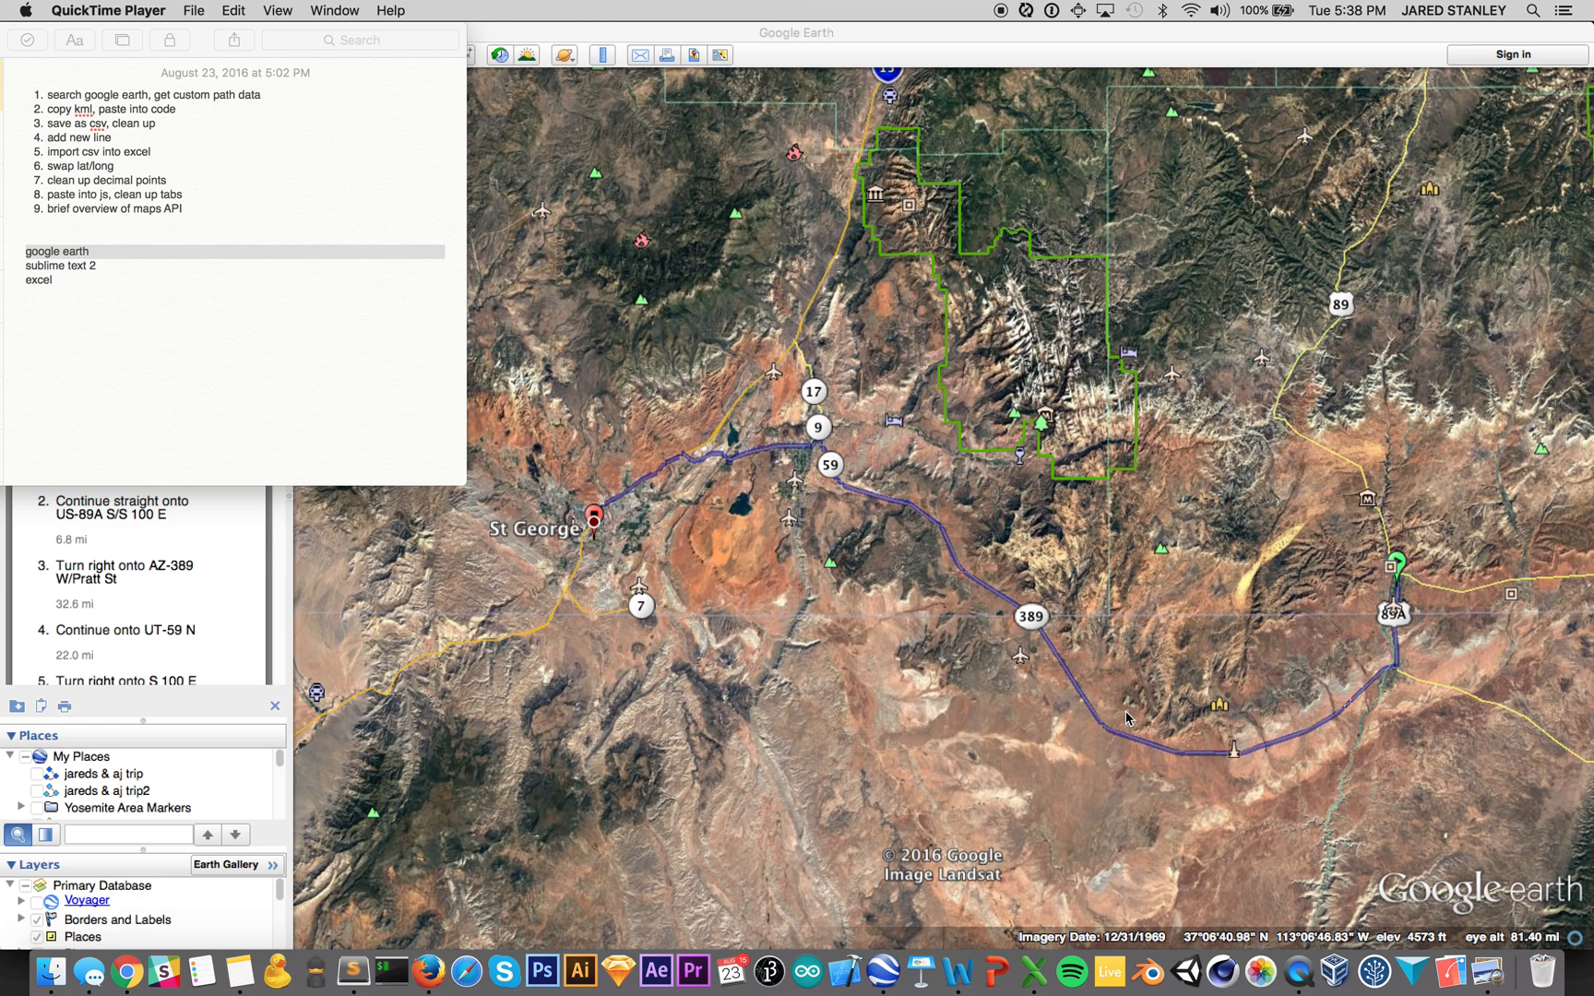
pyautogui.moveTo(1113, 559)
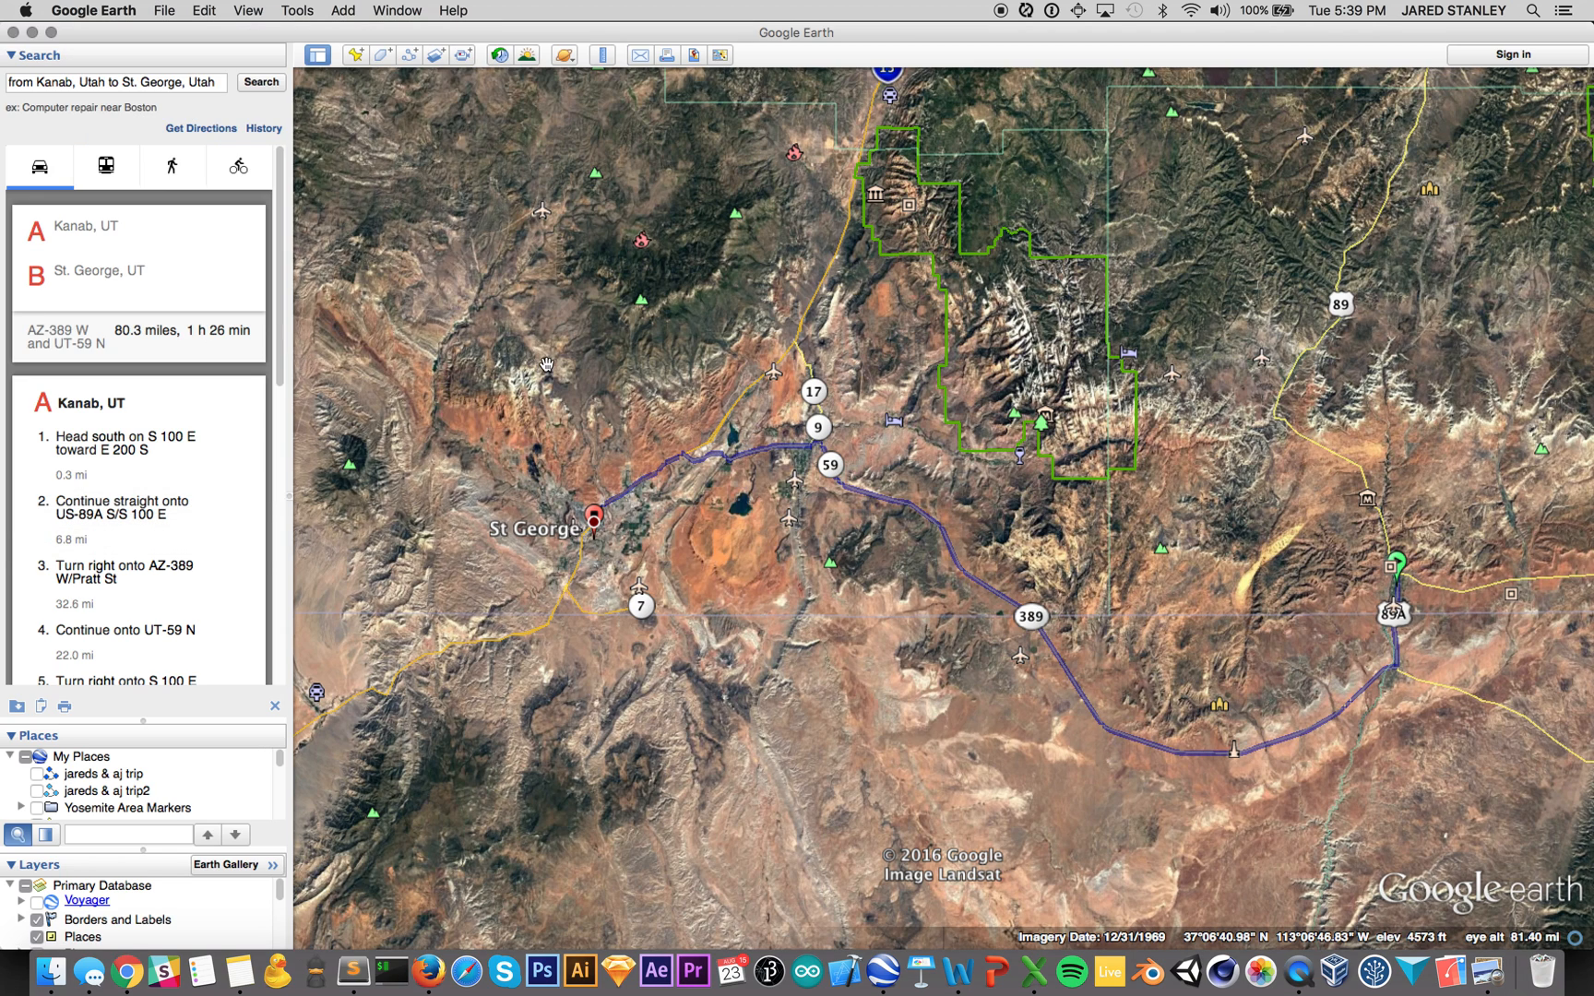
pyautogui.moveTo(749, 566)
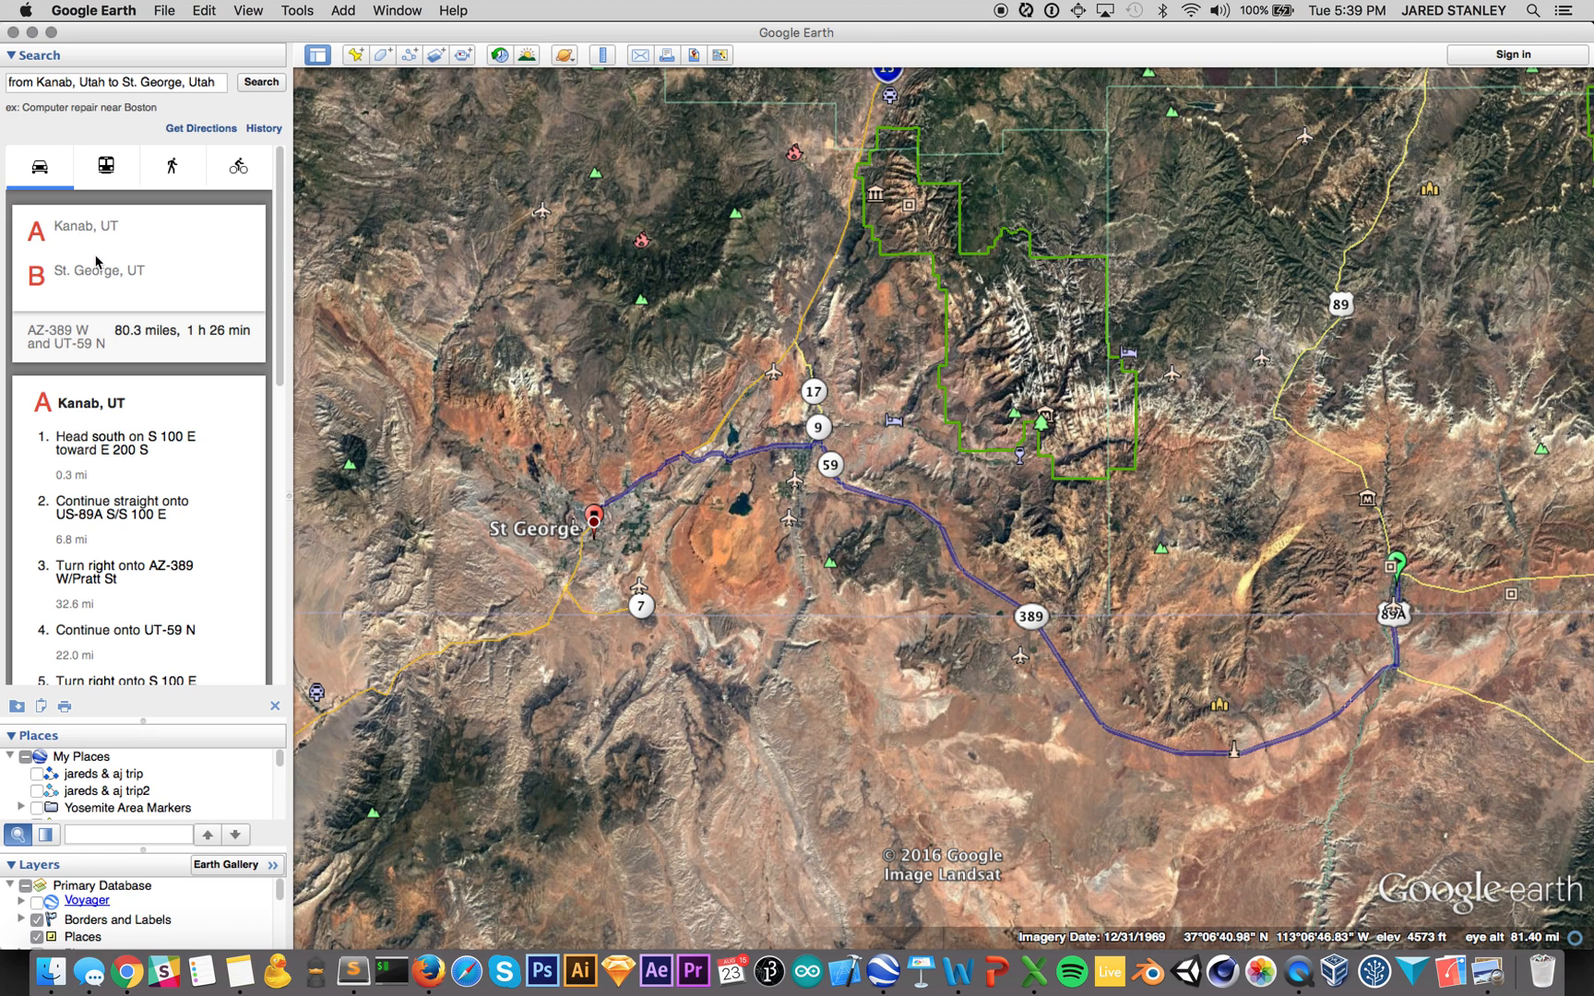
pyautogui.moveTo(1402, 585)
pyautogui.write('Cedar City')
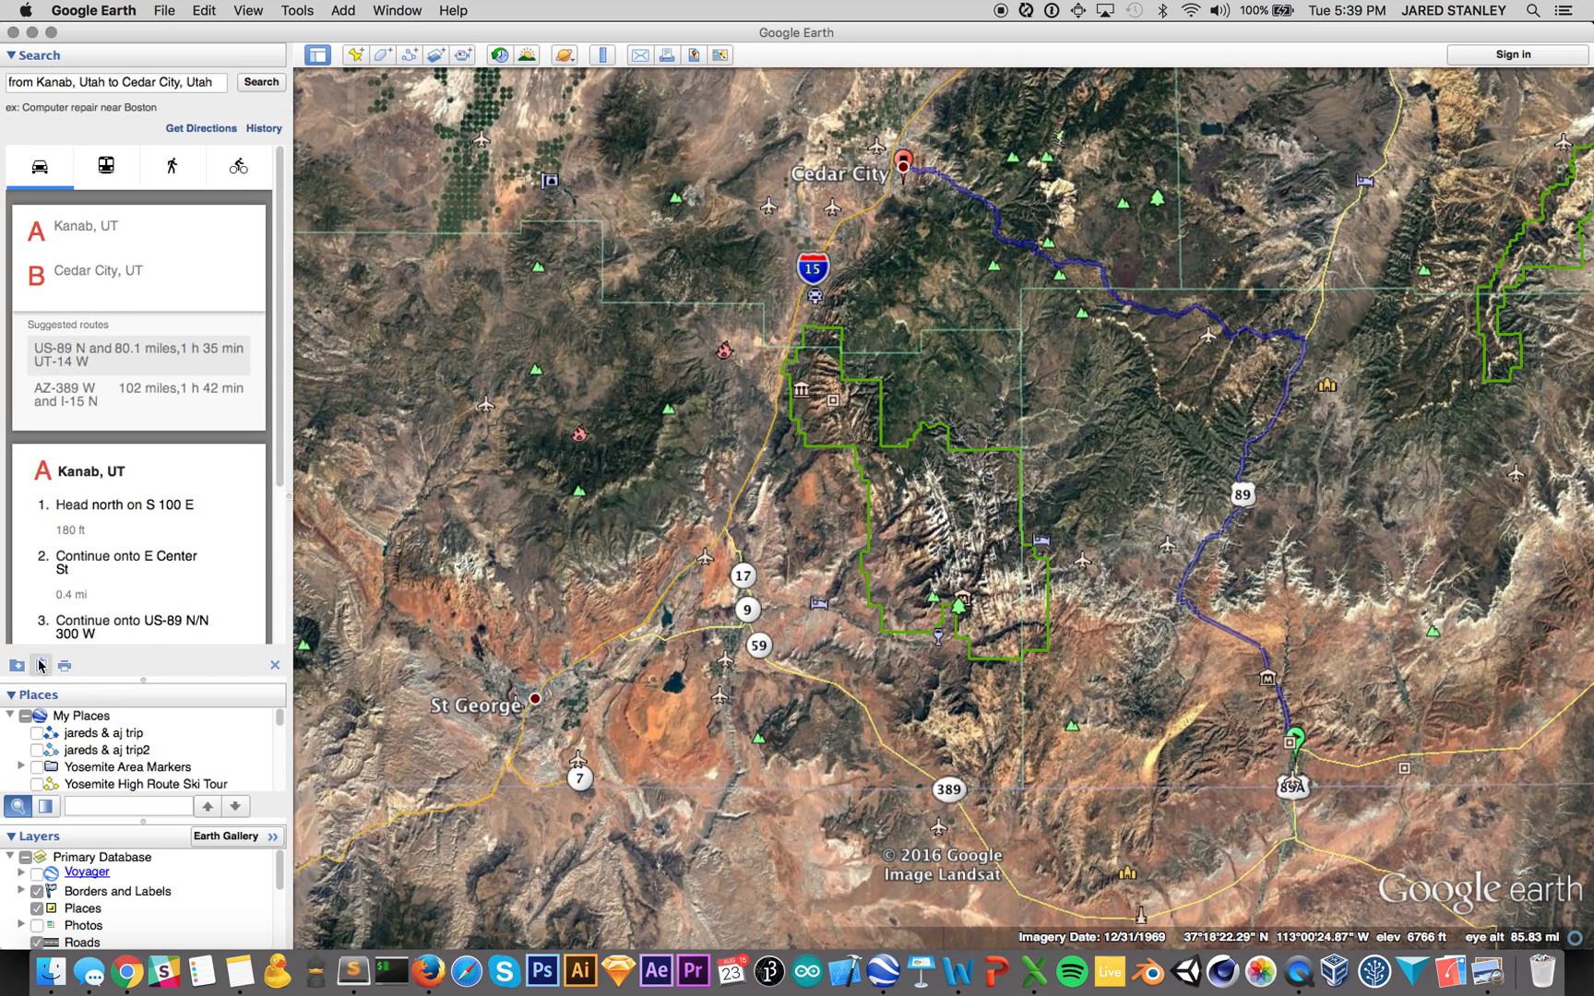
pyautogui.moveTo(38, 664)
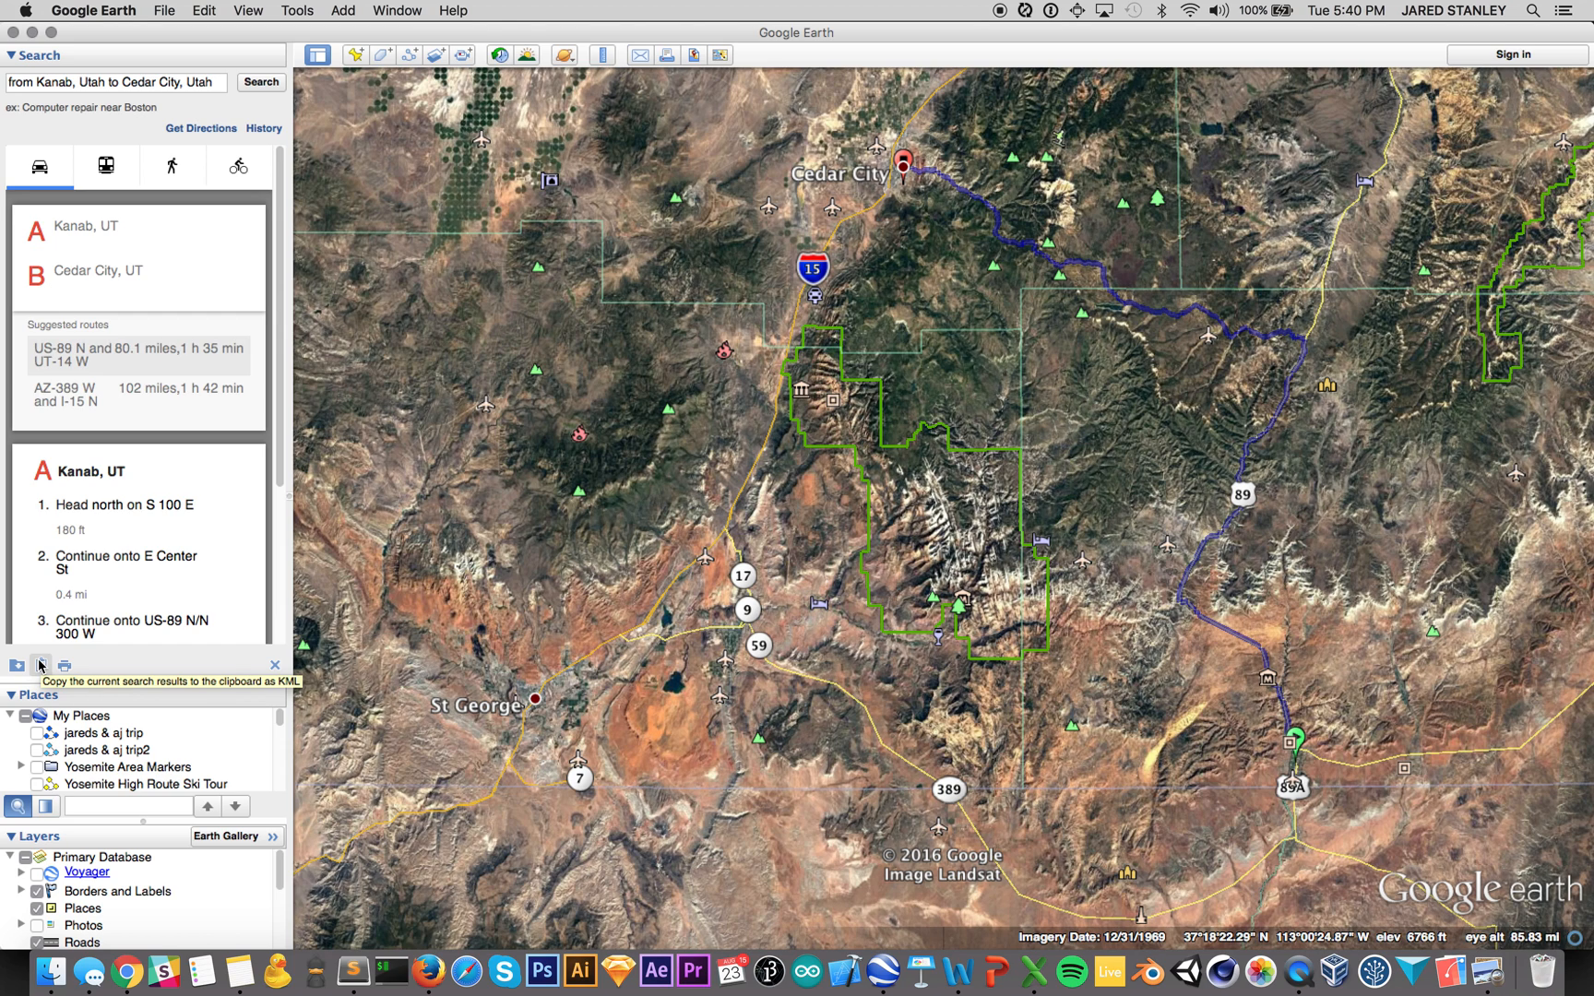
pyautogui.moveTo(354, 972)
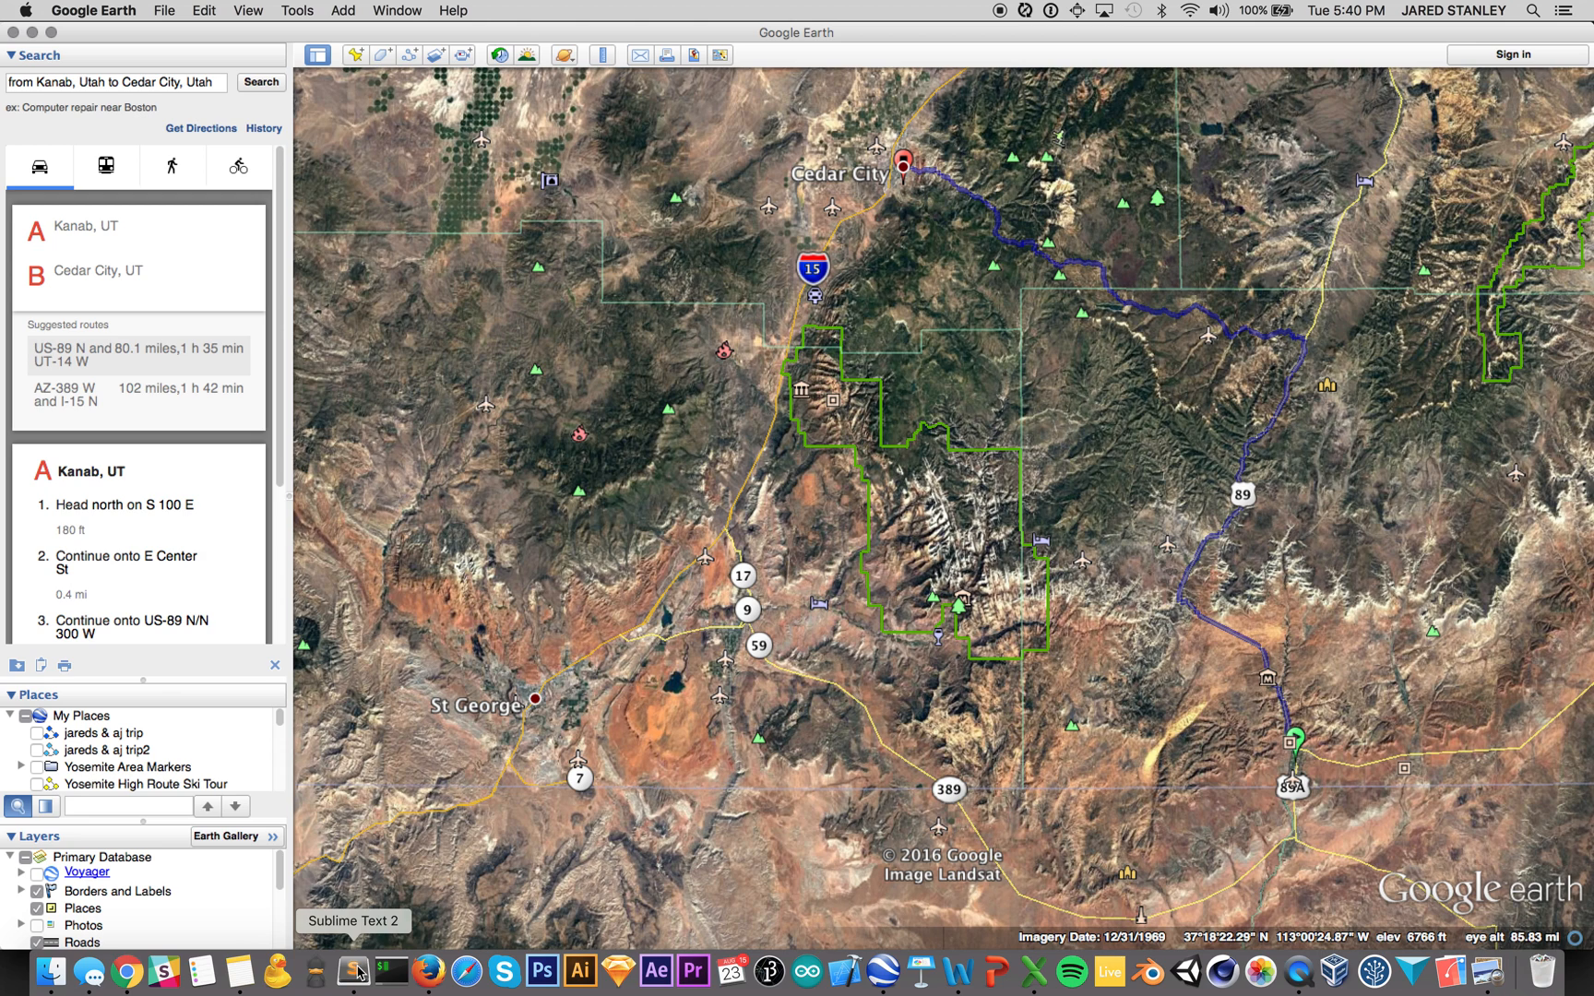
# Step: Paste the KML into test.csv and remove the markup before the <coordinates> block
pyautogui.click(352, 972)
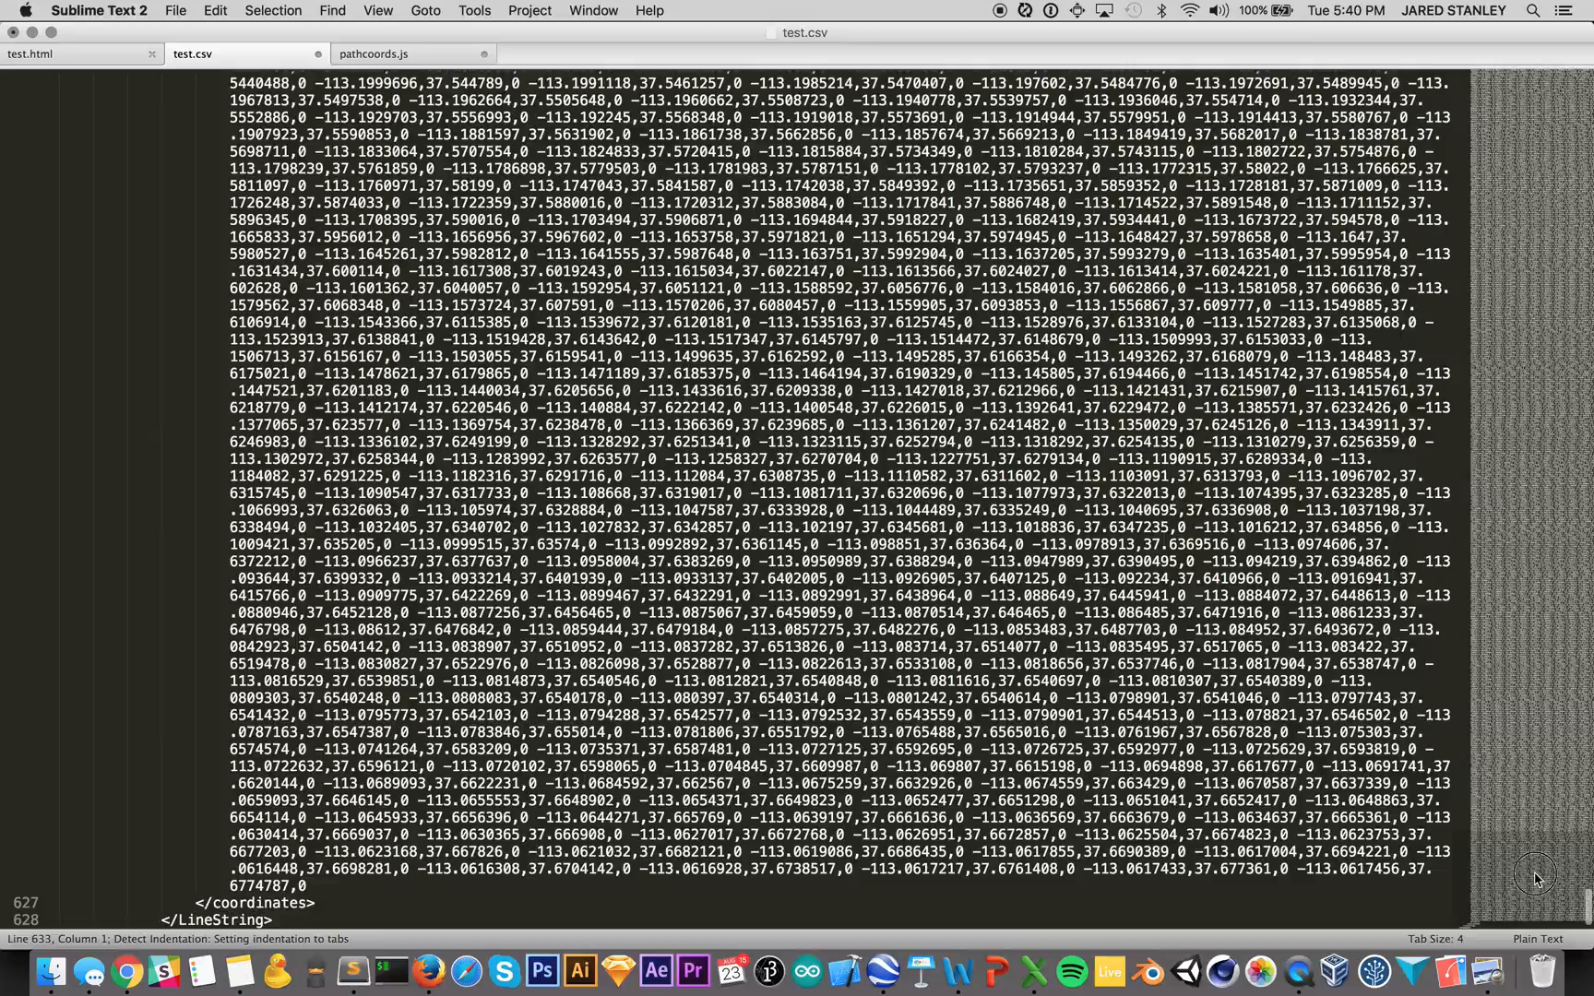
pyautogui.scroll(-3)
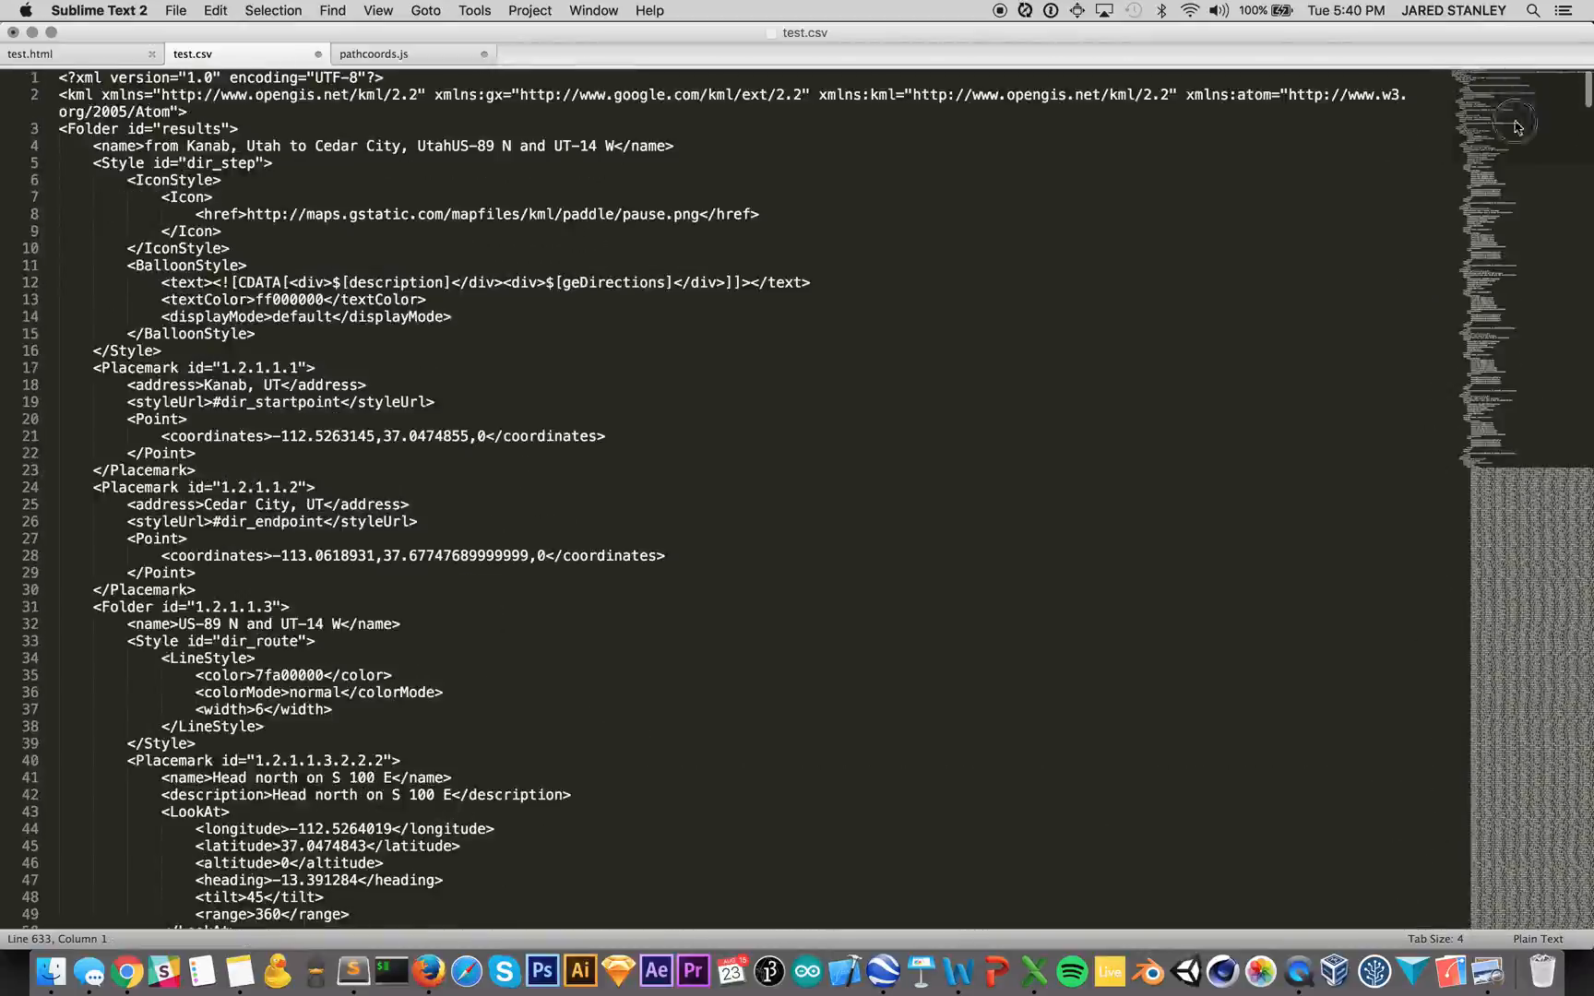
pyautogui.scroll(-3)
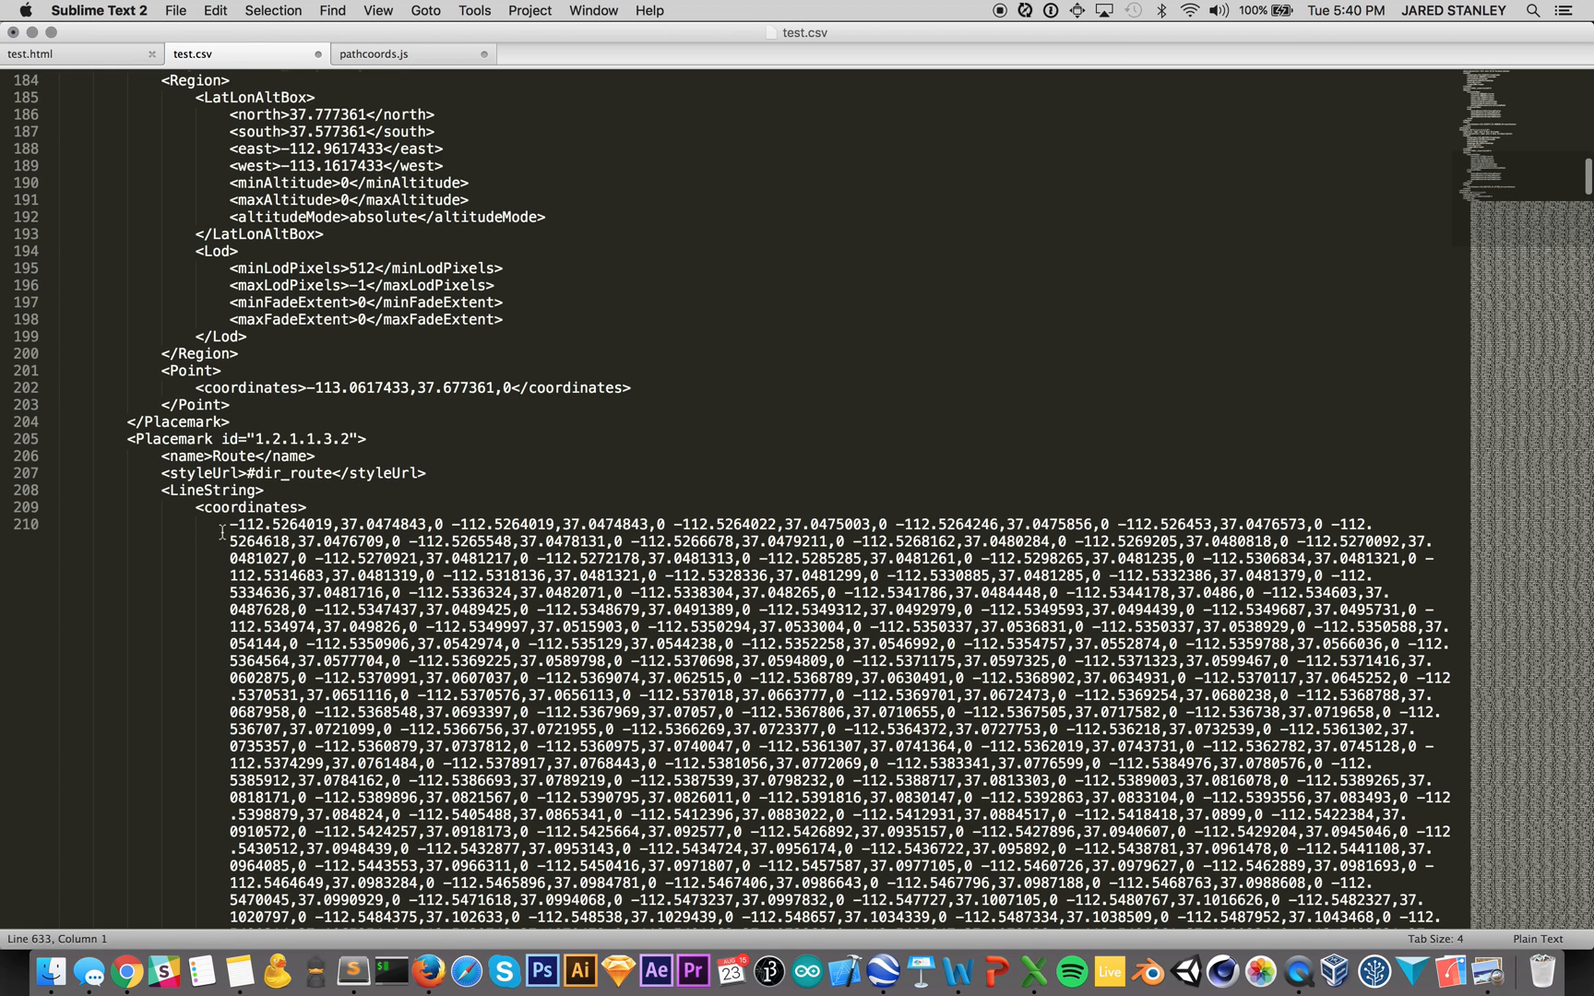
pyautogui.click(304, 508)
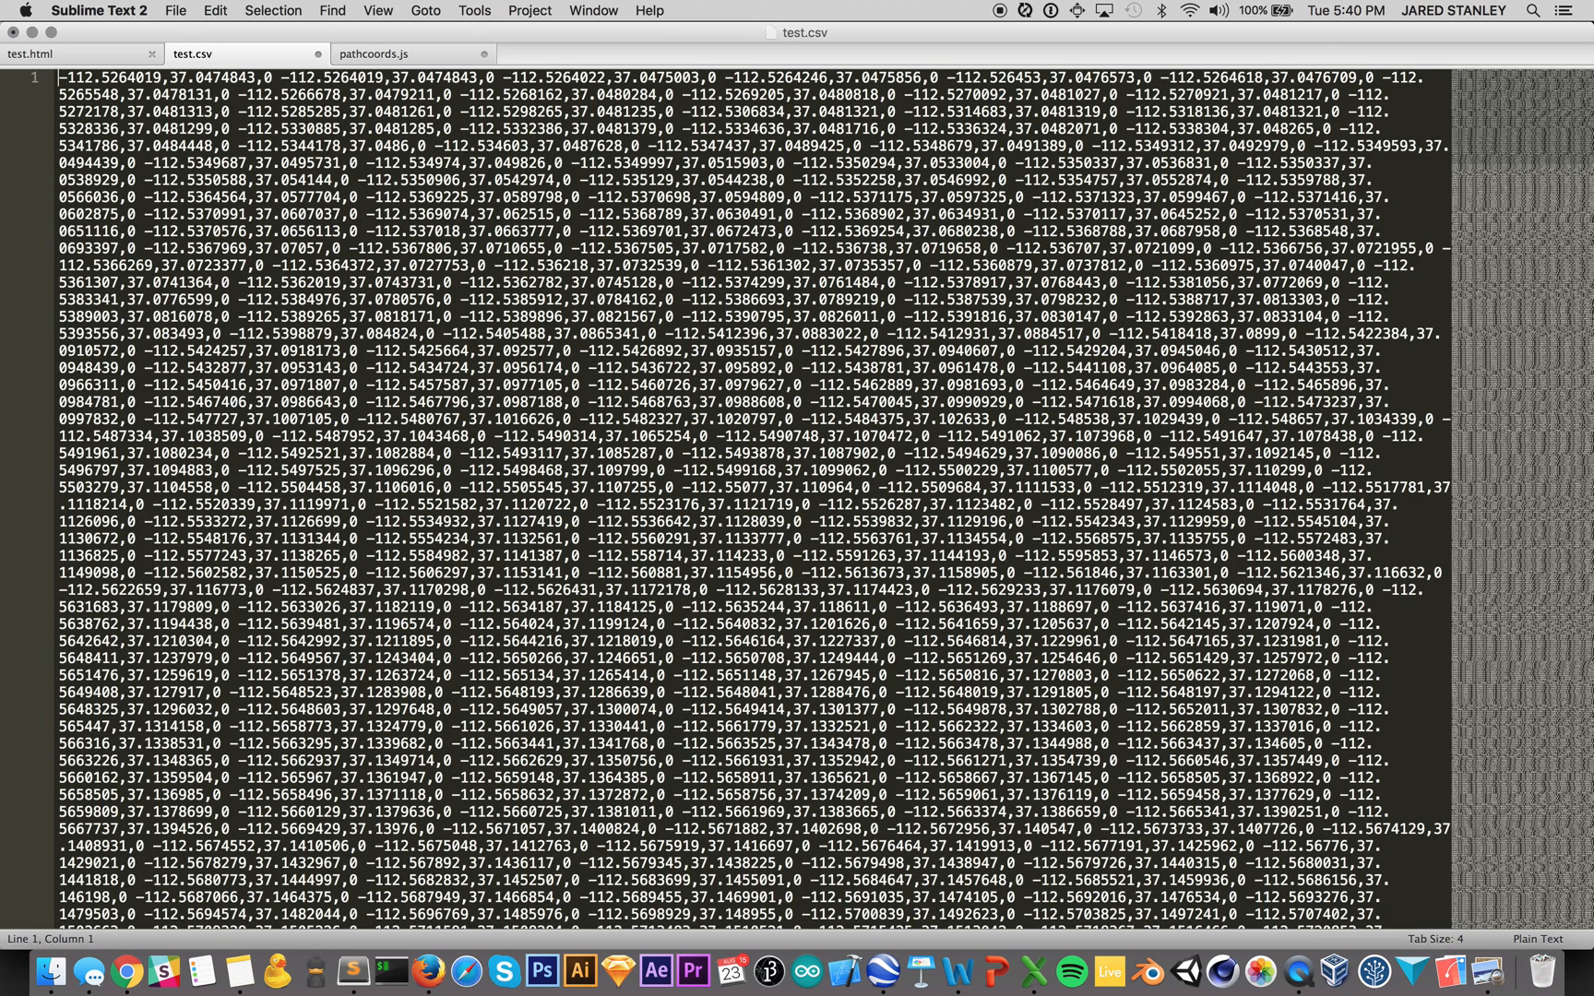
# Step: Remove the trailing markup after the coordinates so only the coordinate list remains
pyautogui.scroll(-3)
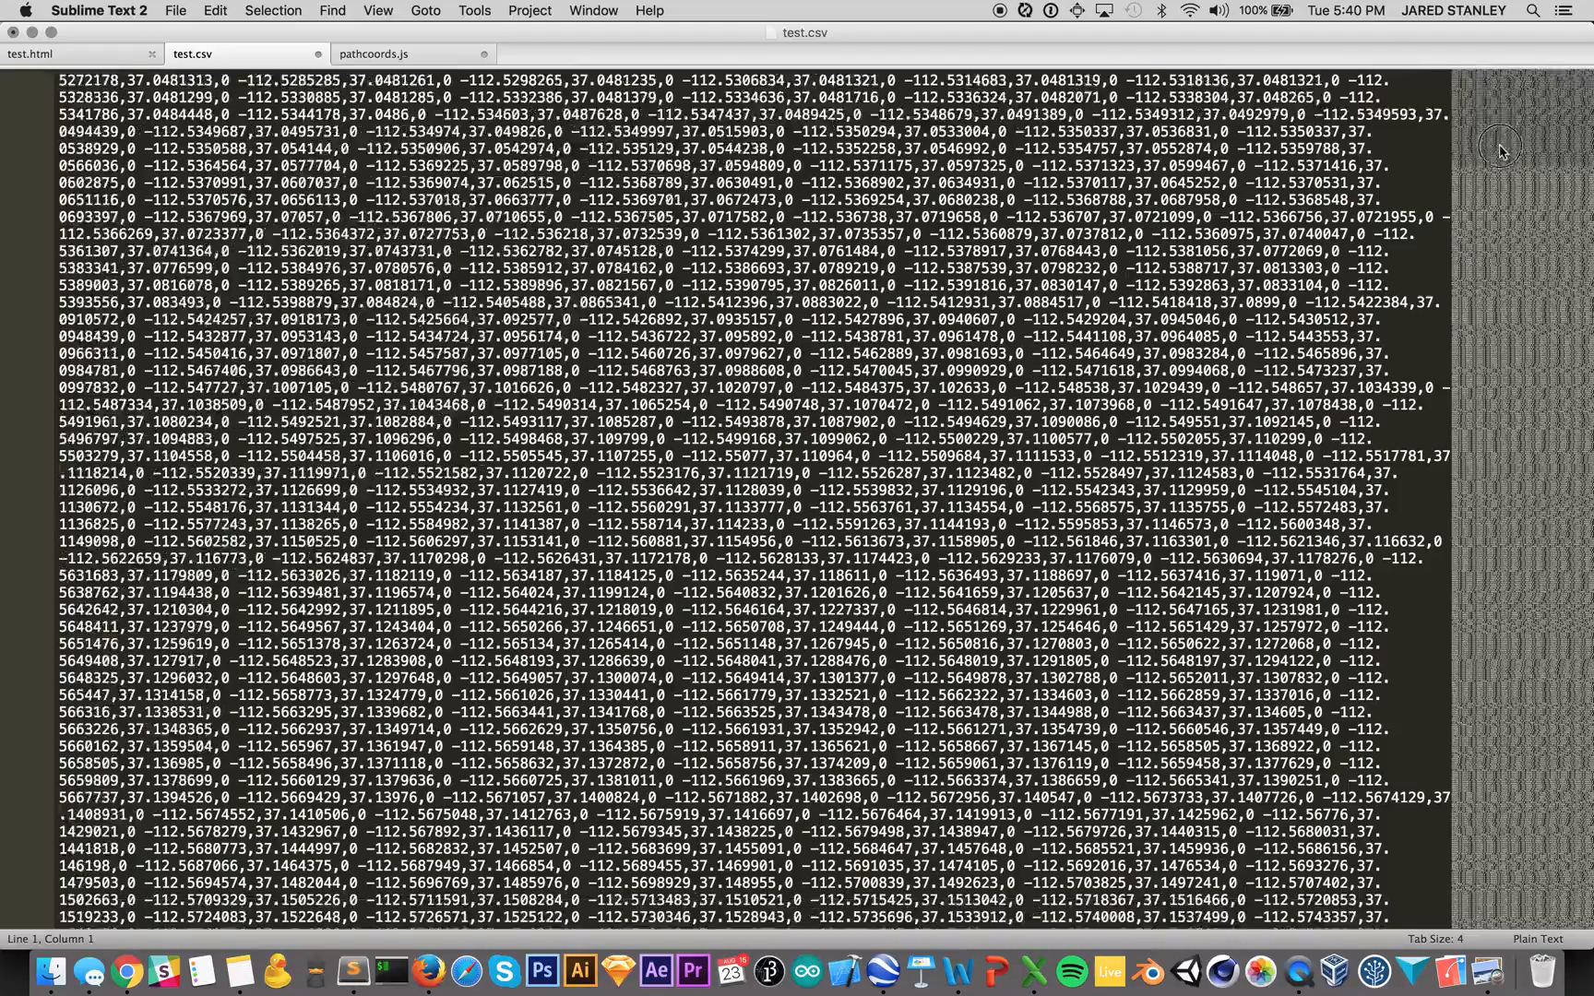
pyautogui.scroll(-3)
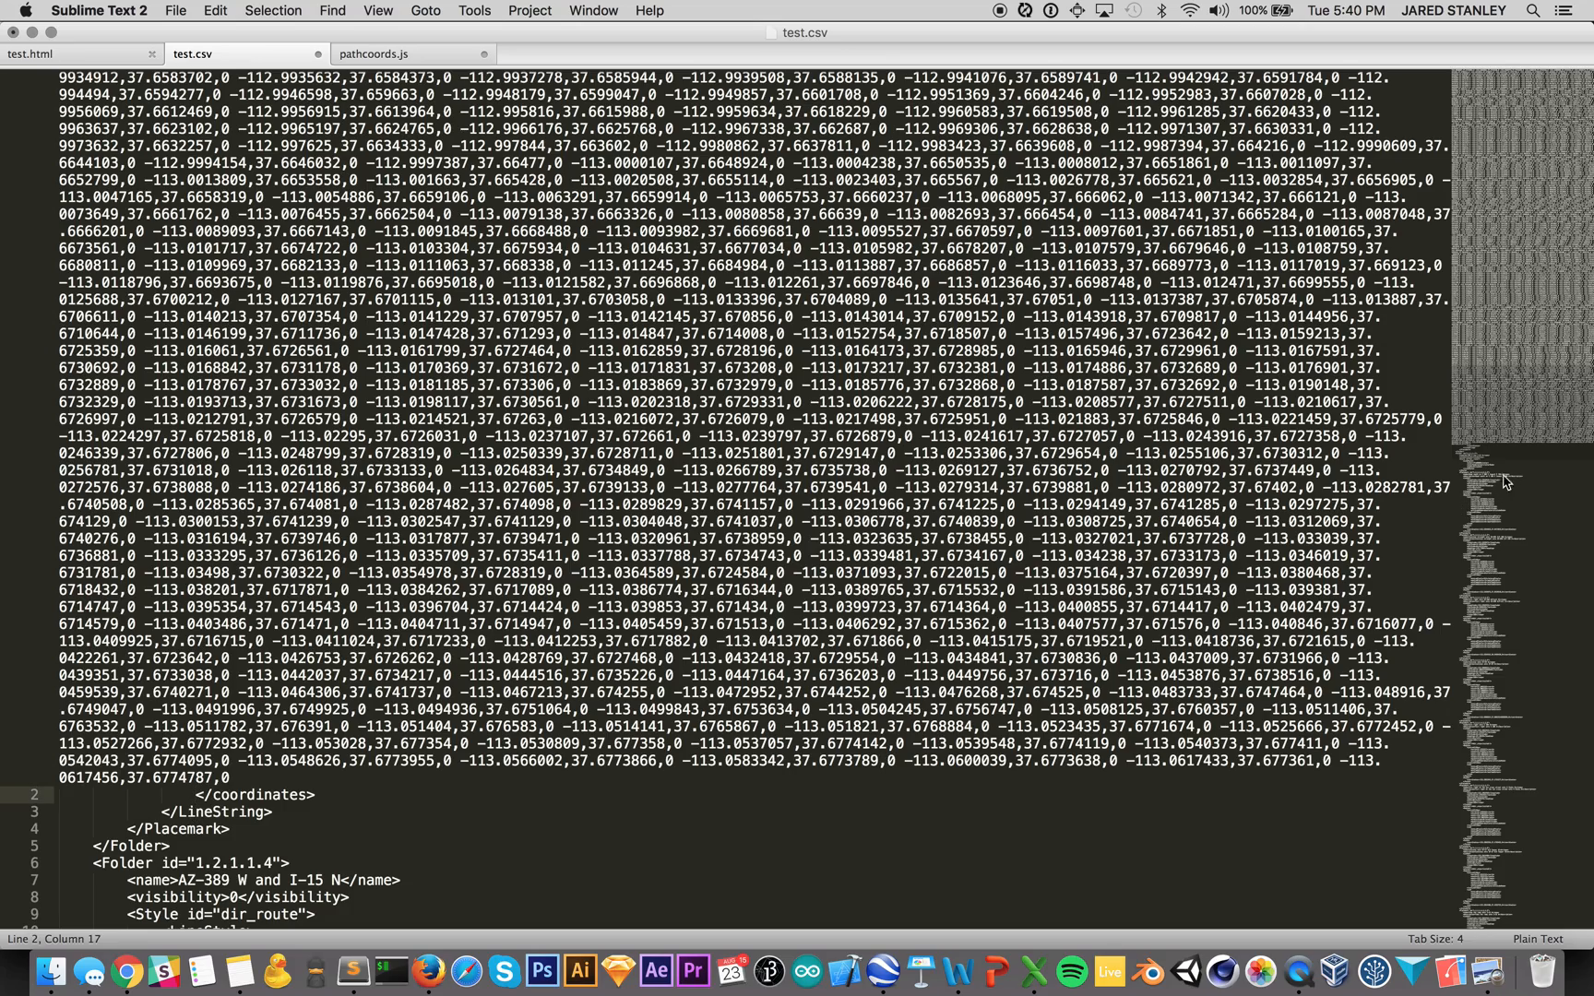
pyautogui.scroll(-3)
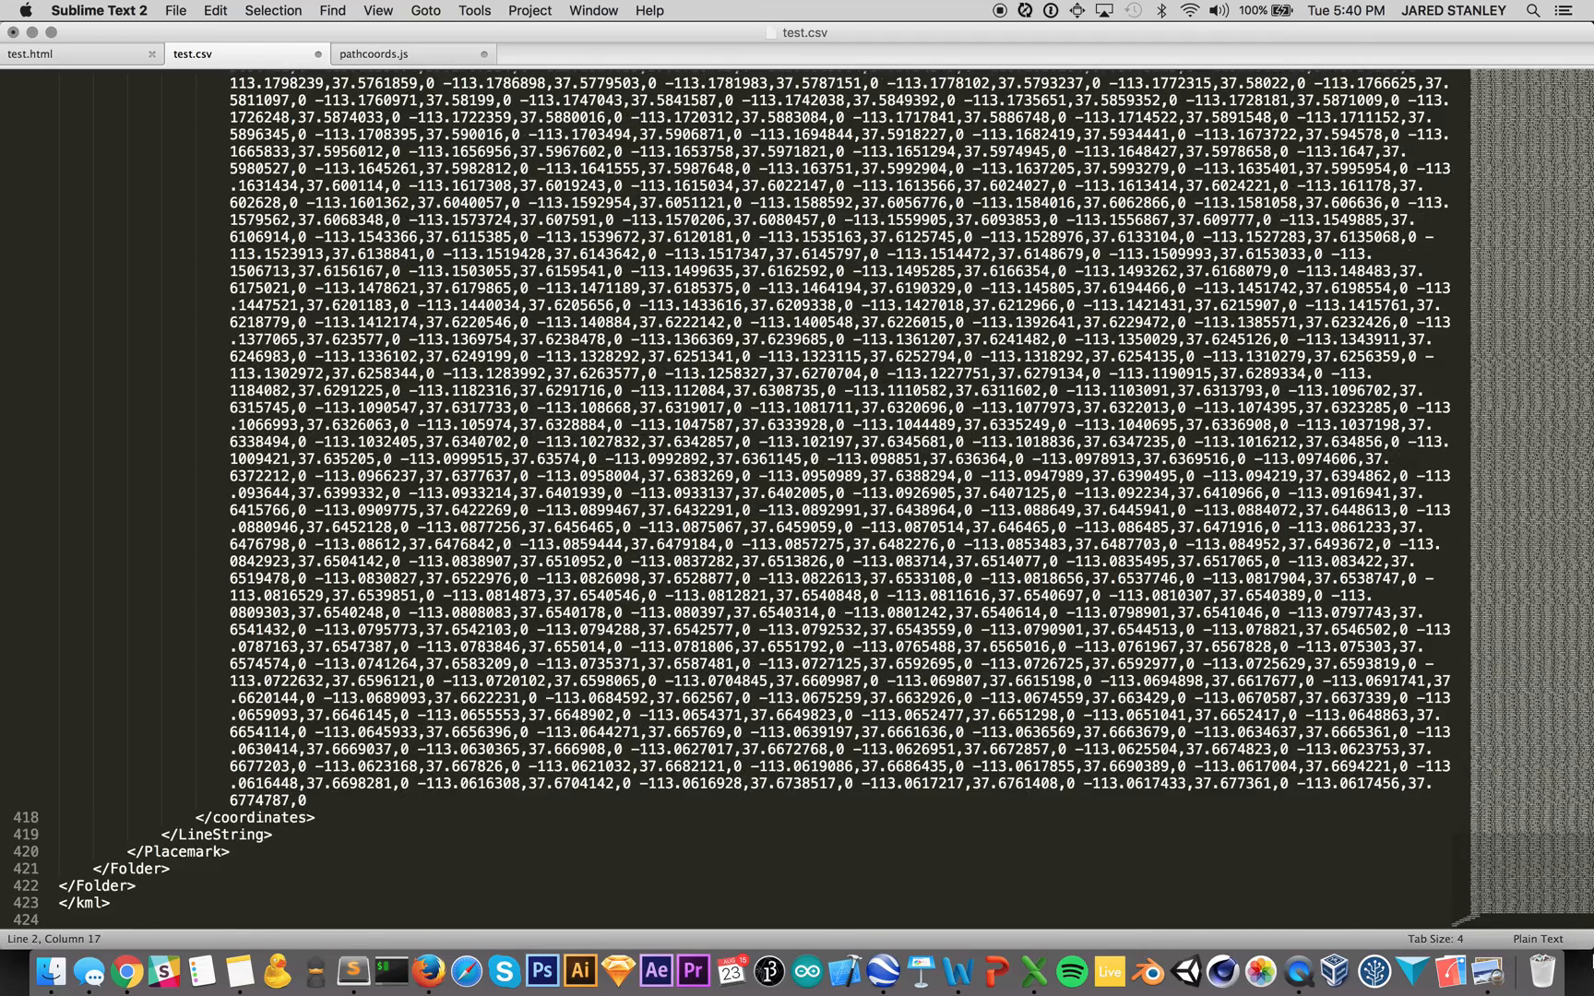
pyautogui.press('cmd+a')
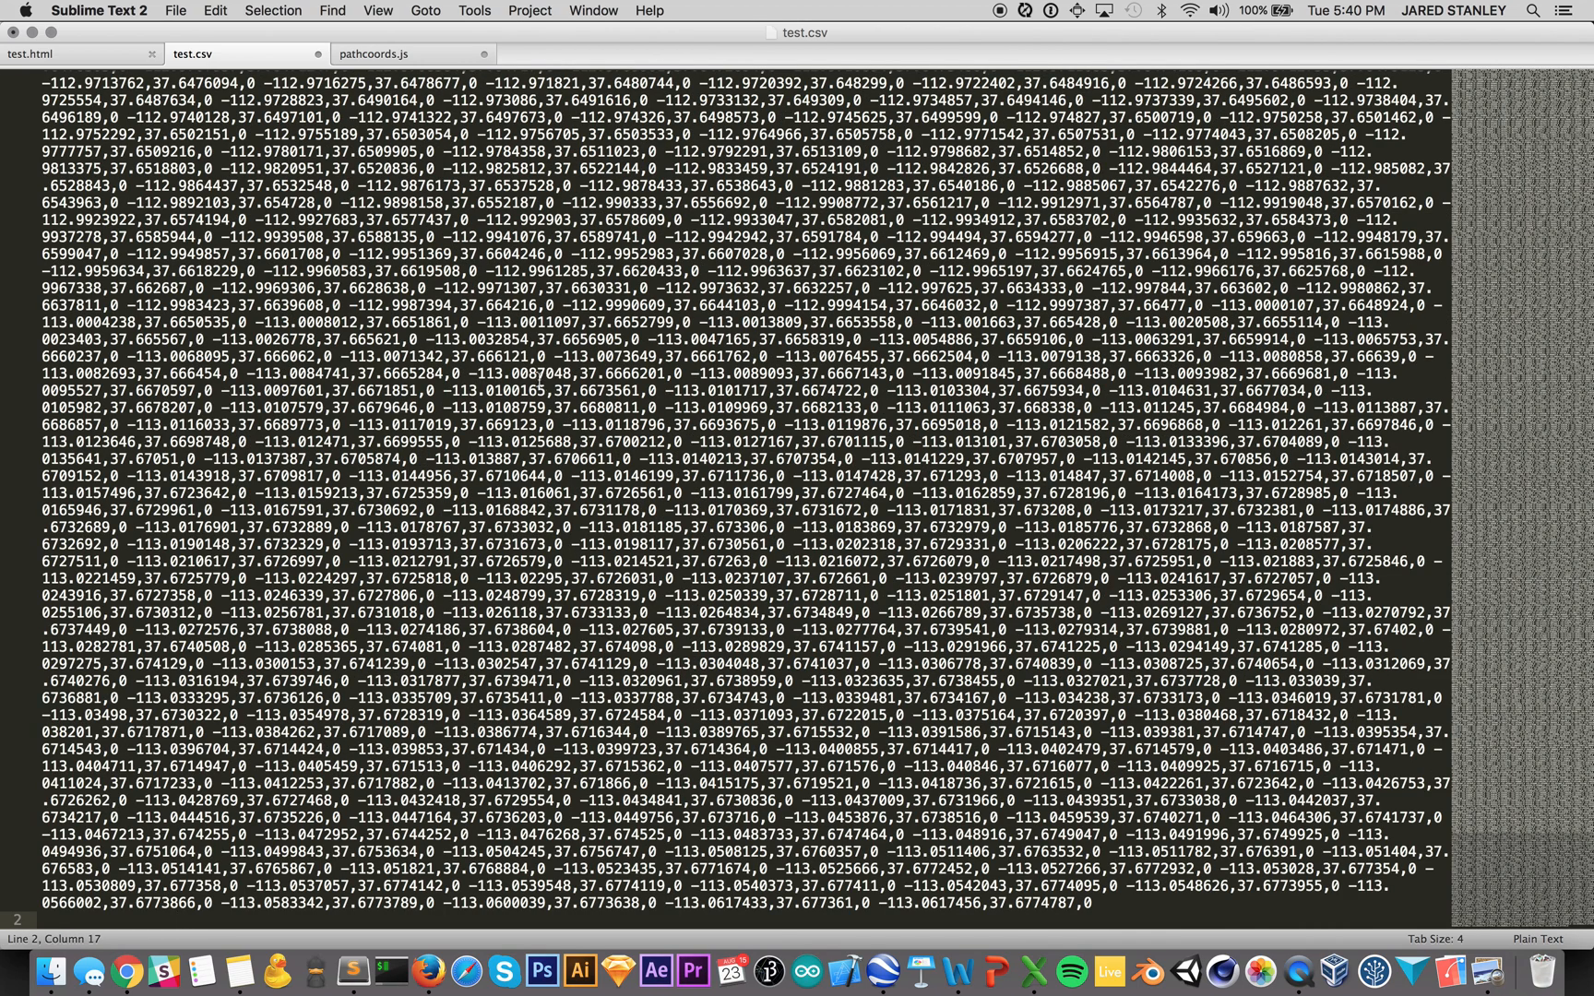
pyautogui.scroll(-3)
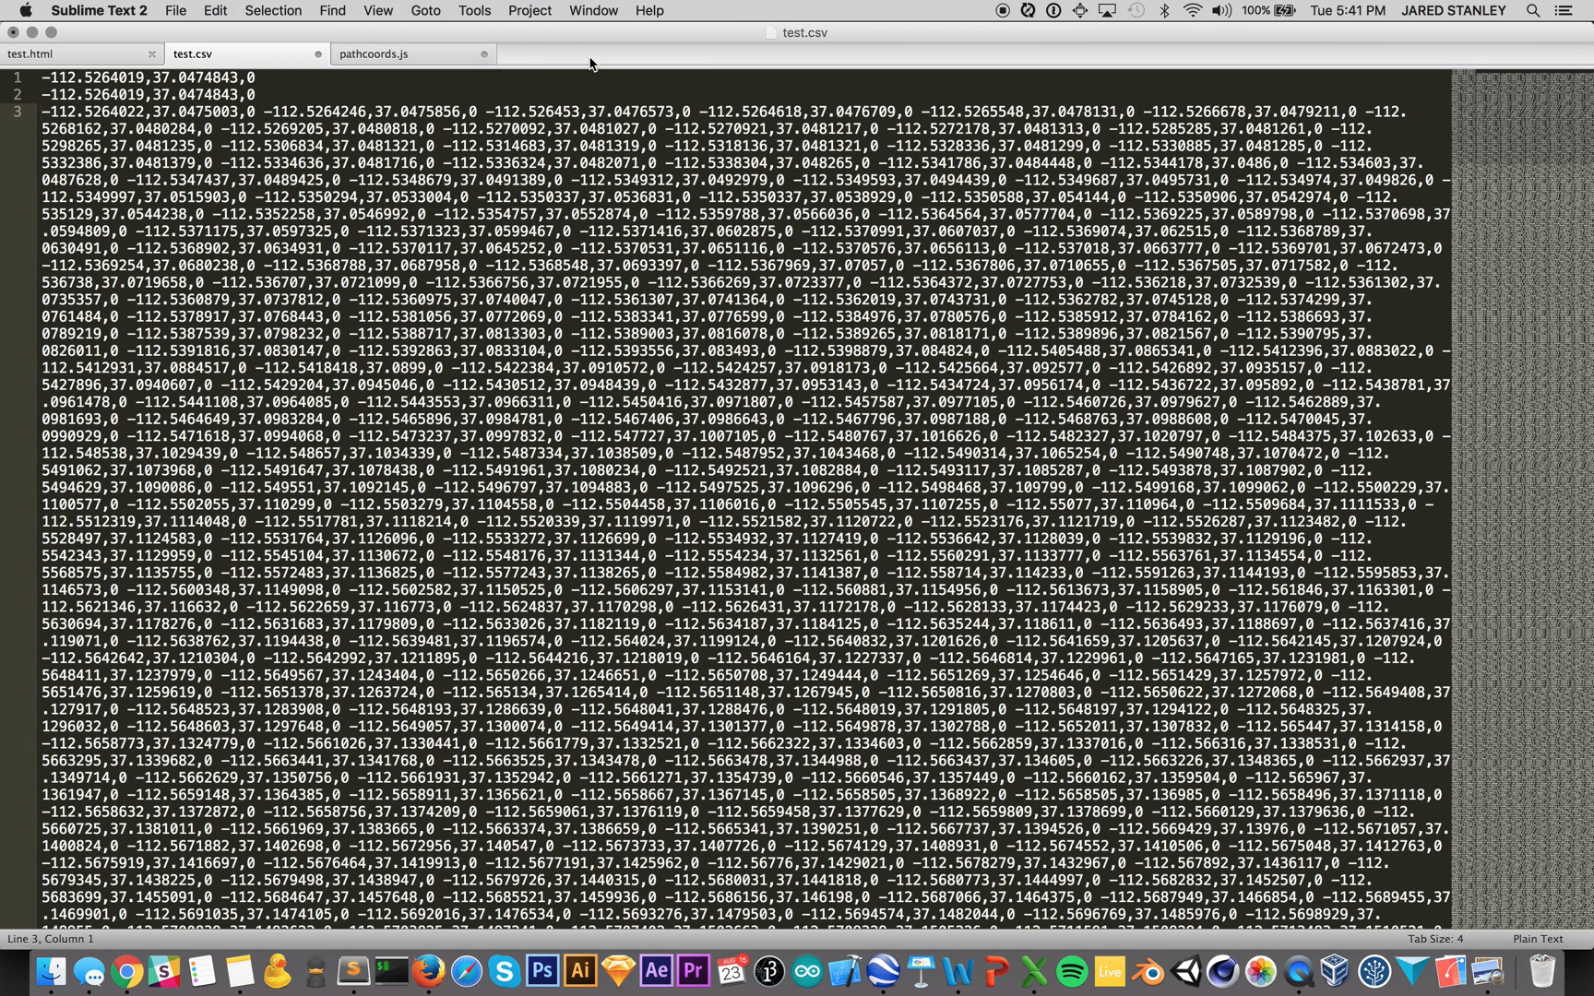
# Step: Check Google Earth, then join the separate opening coordinate lines into one continuous run
pyautogui.press('cmd+tab')
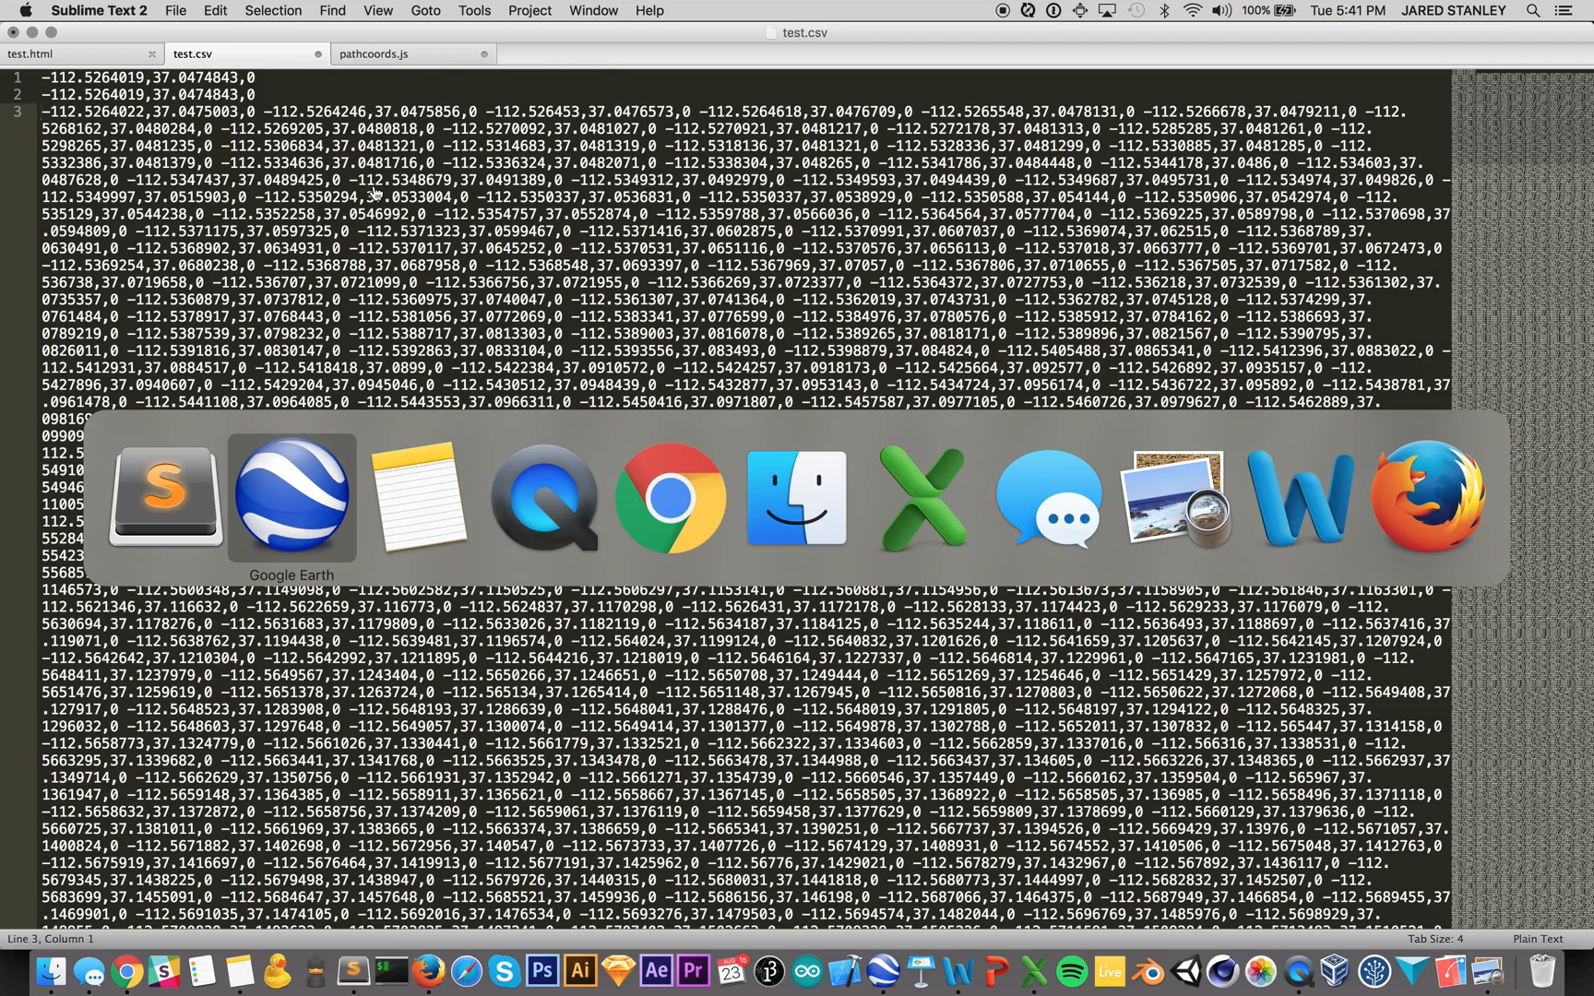
pyautogui.click(292, 496)
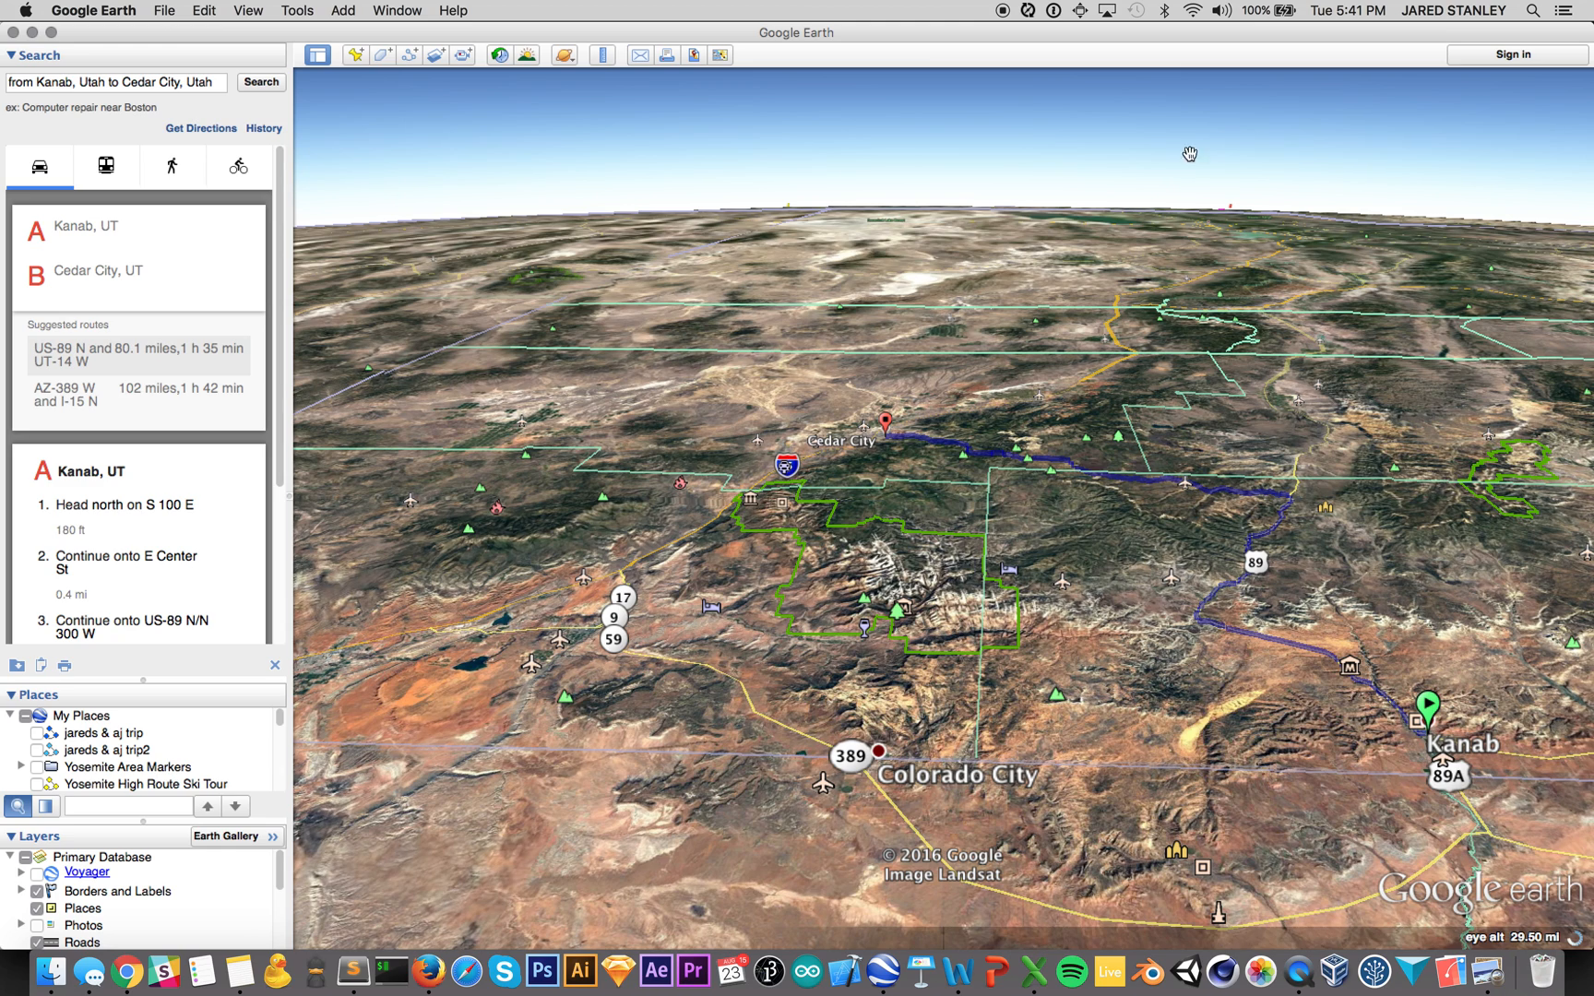
pyautogui.moveTo(1284, 546)
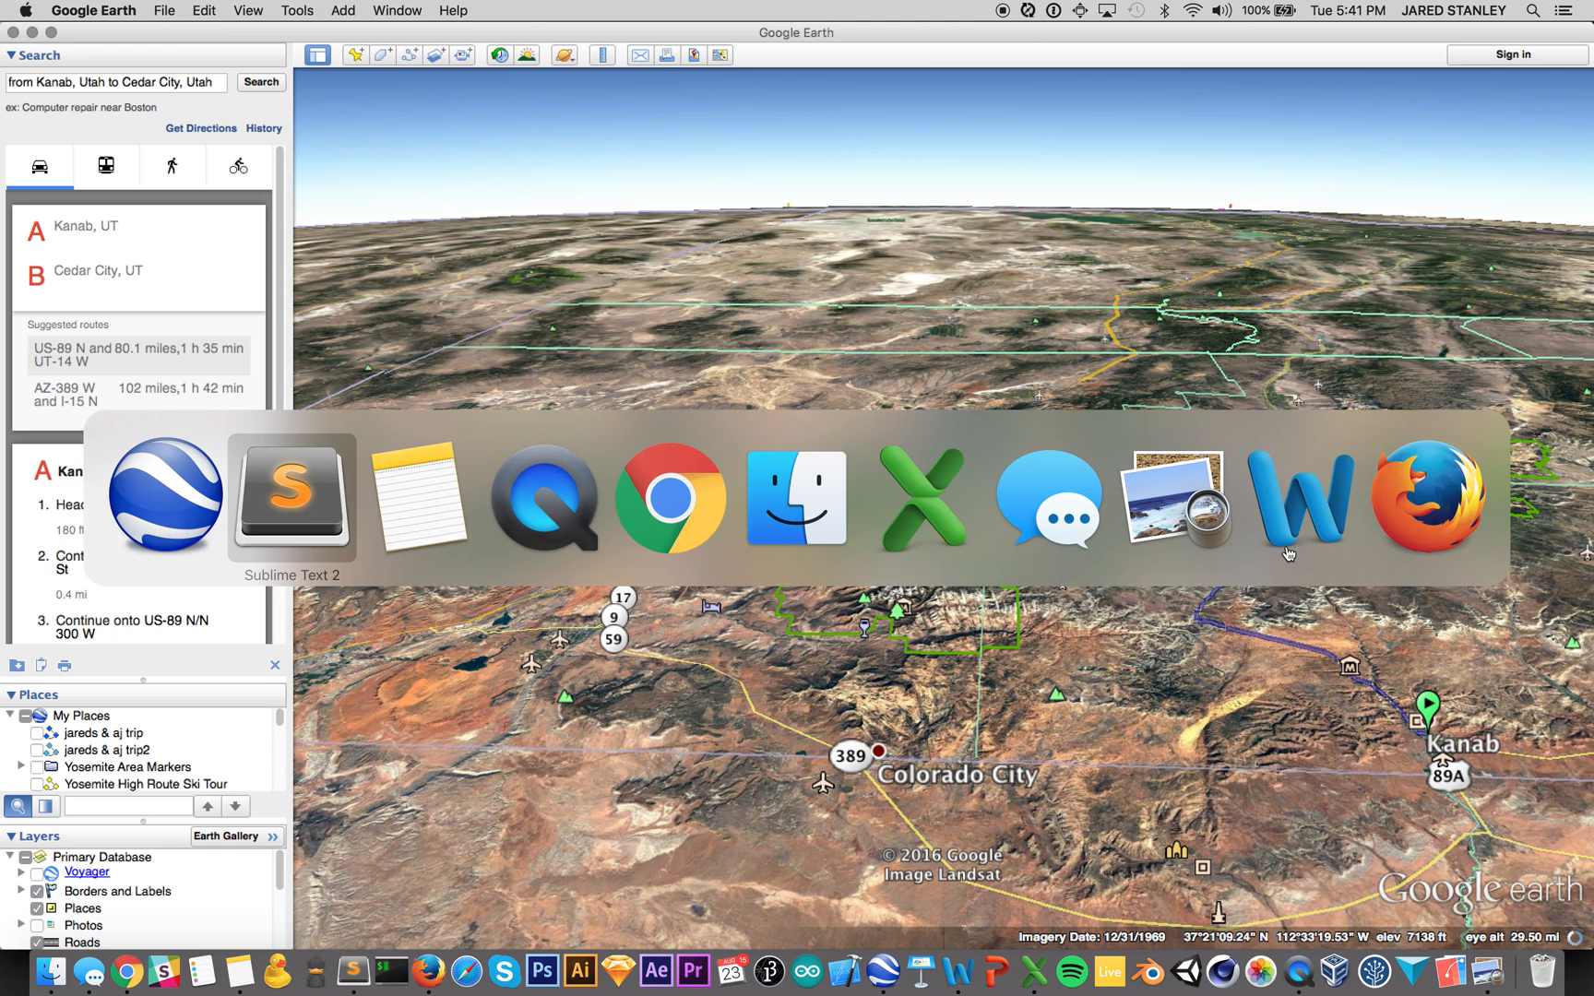
pyautogui.click(292, 496)
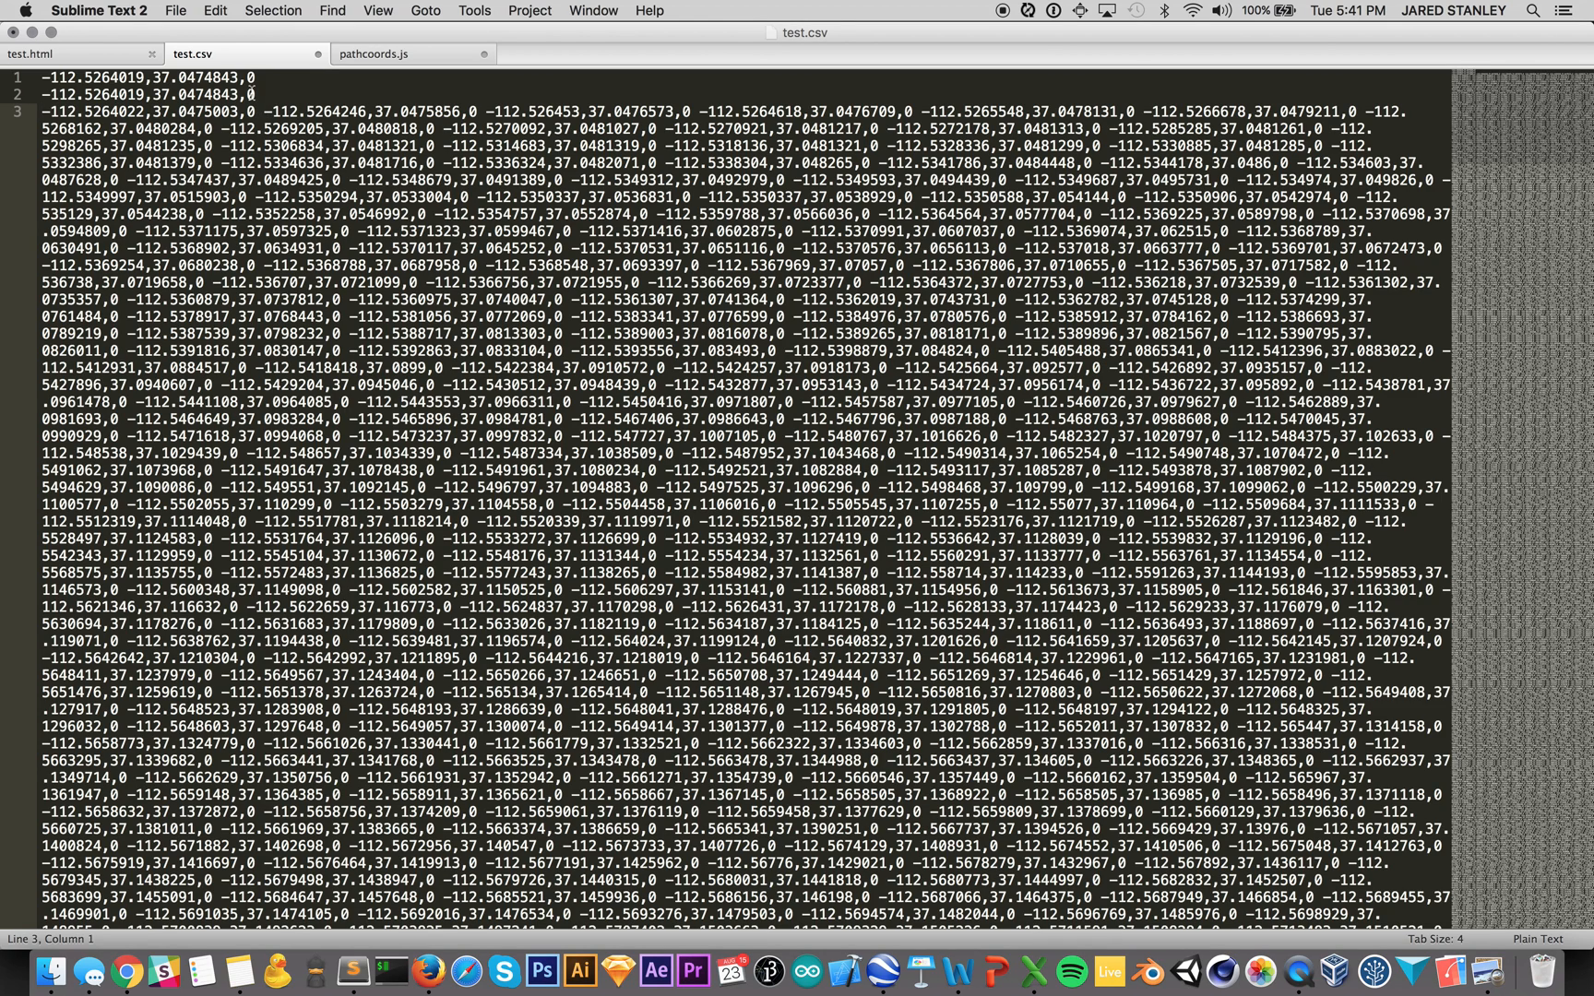
pyautogui.doubleClick(249, 77)
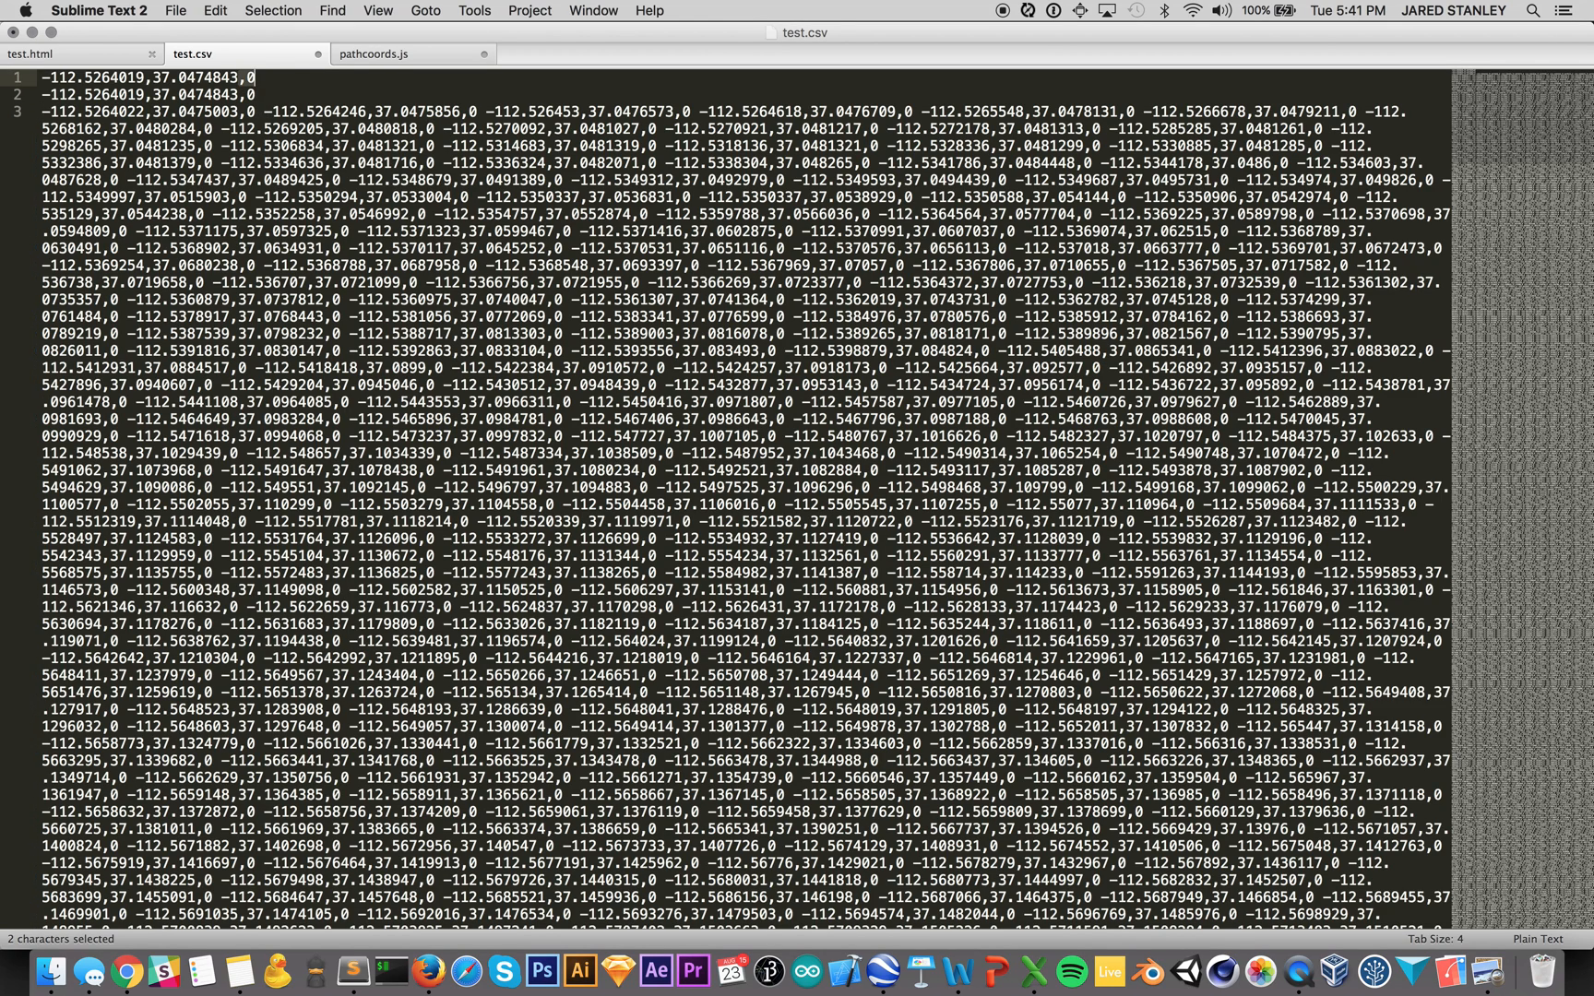
pyautogui.click(234, 75)
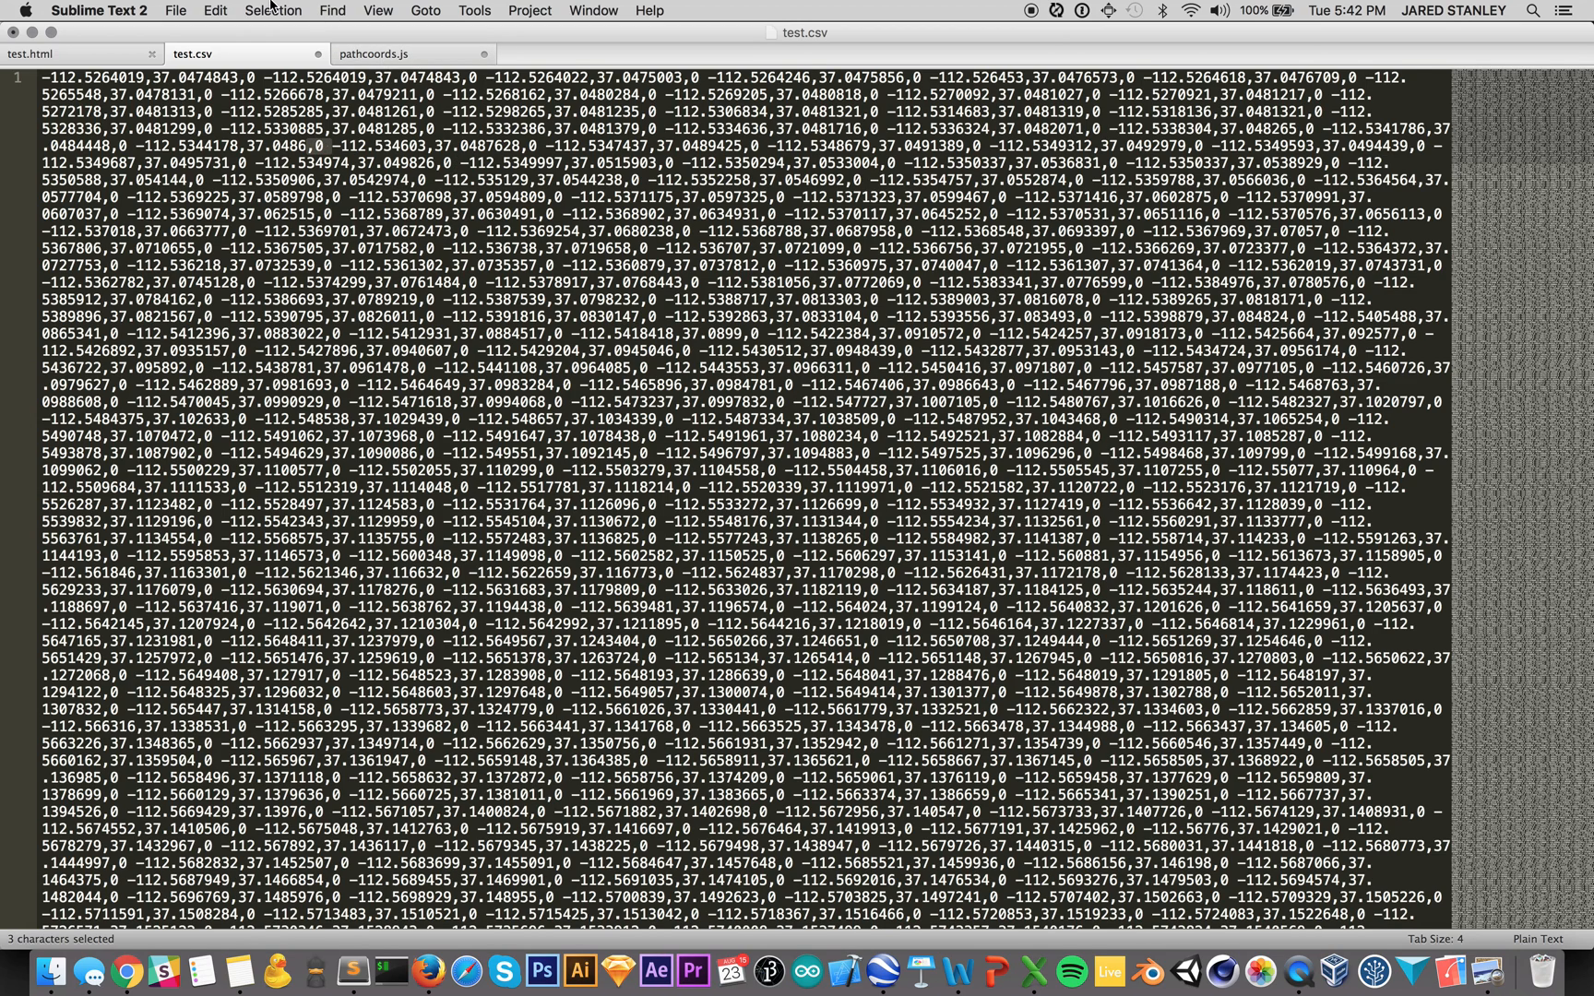
# Step: Use Find > Quick Find All to select all 3659 matches of the separator text
pyautogui.click(330, 11)
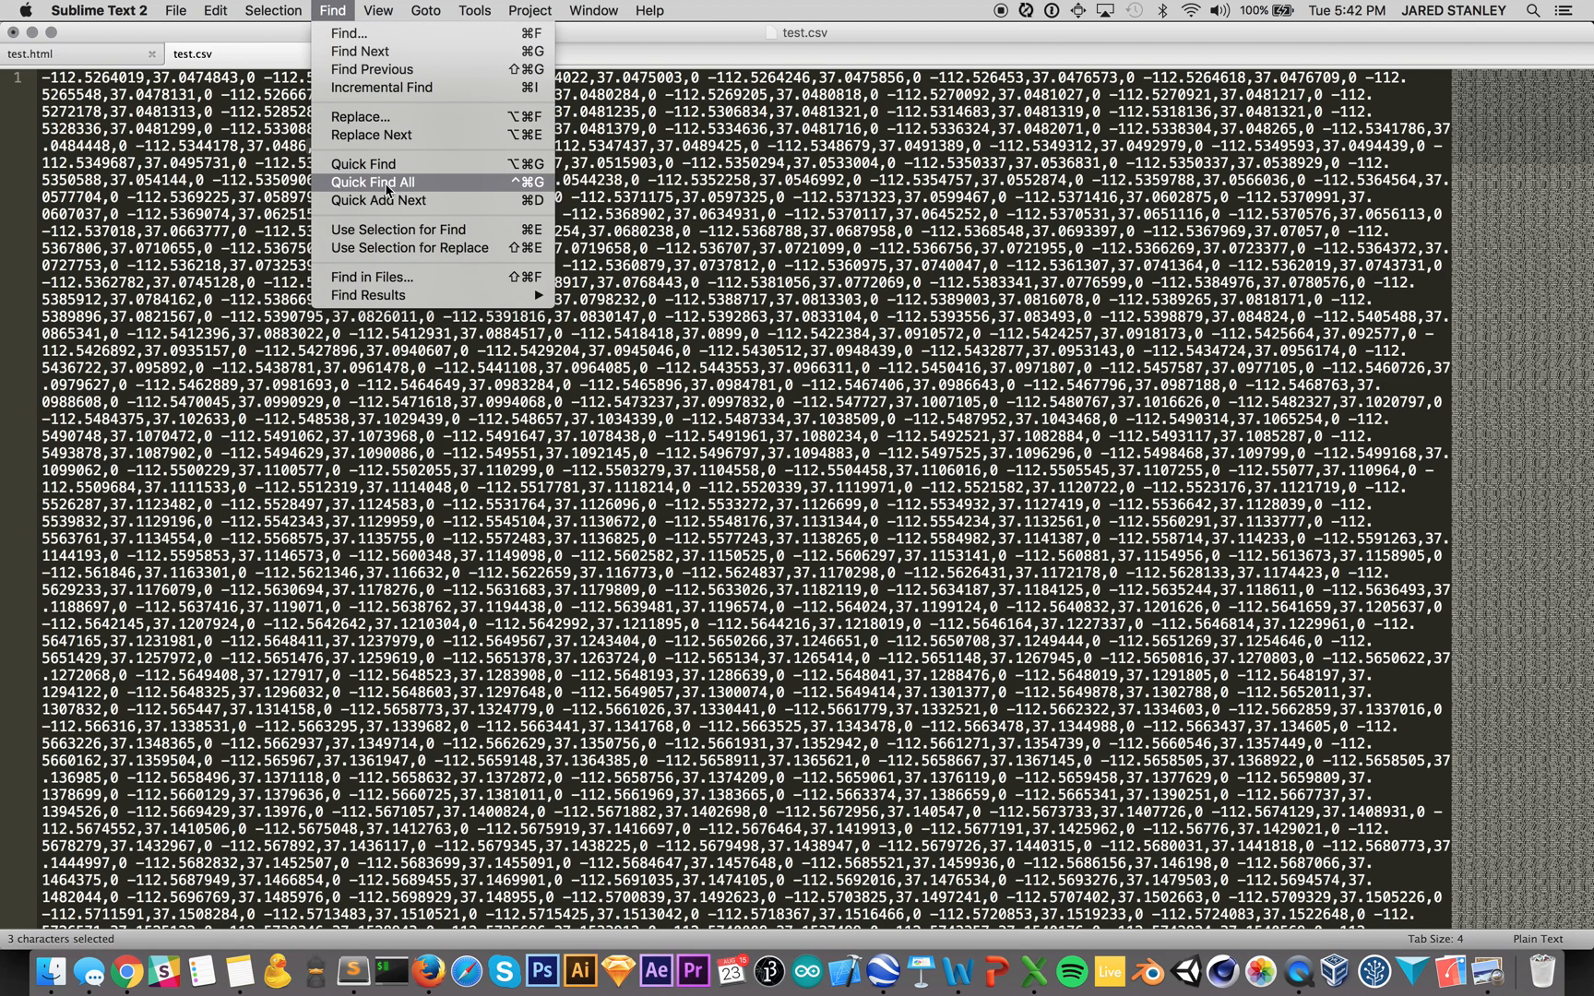
pyautogui.moveTo(651, 65)
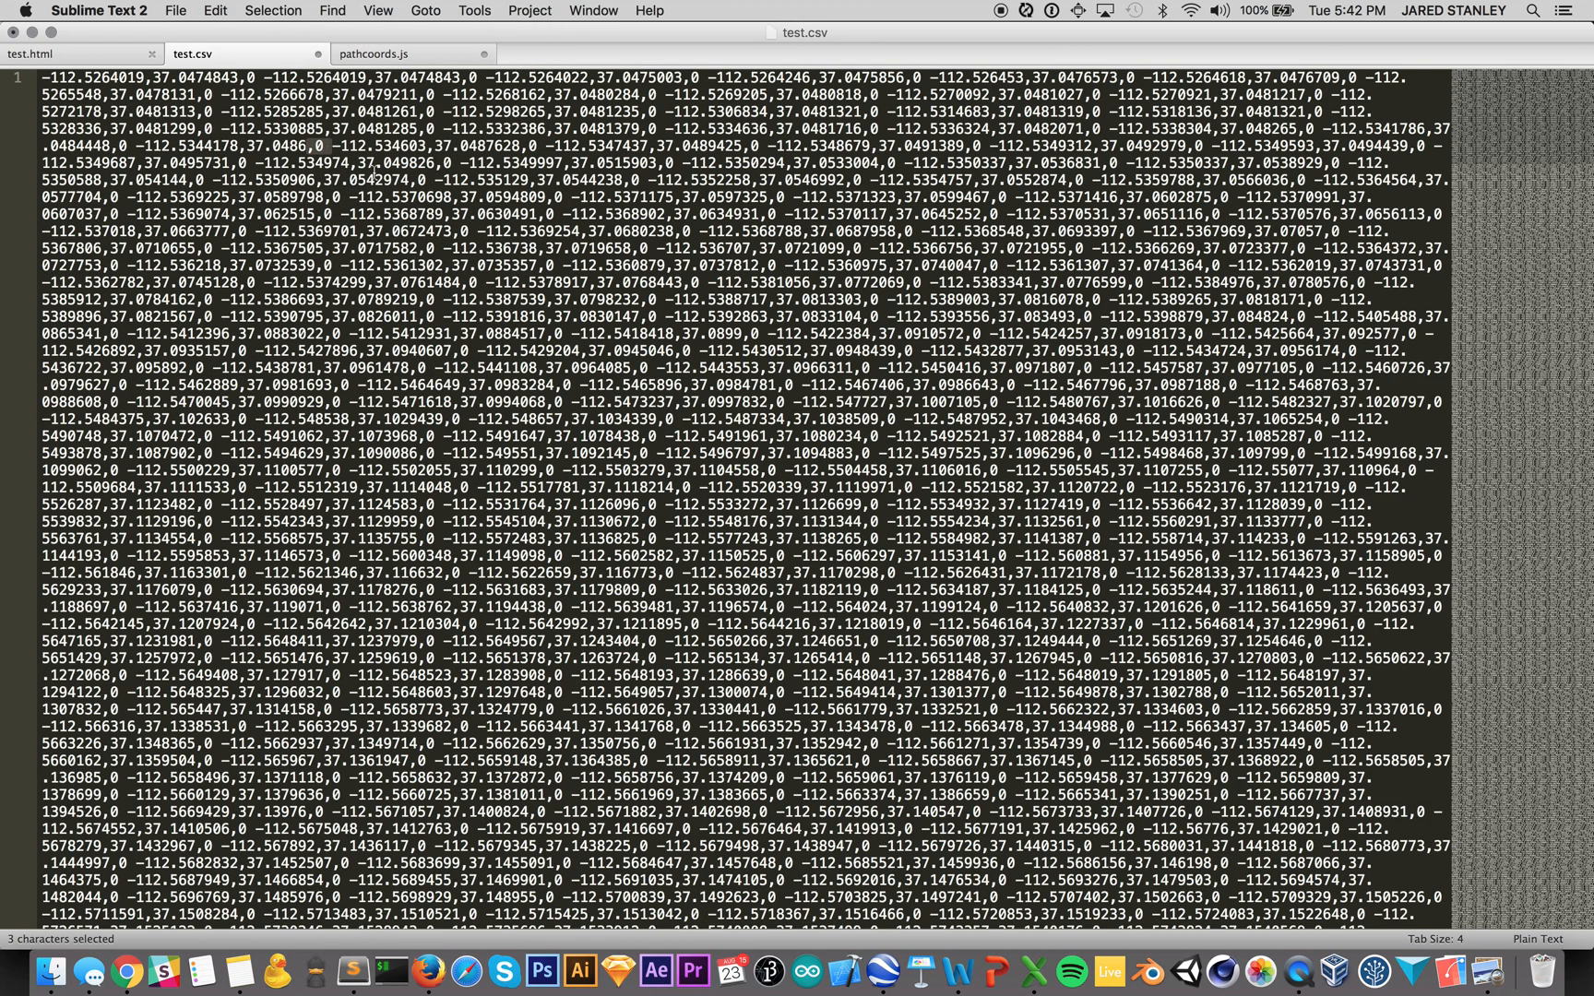
pyautogui.click(332, 11)
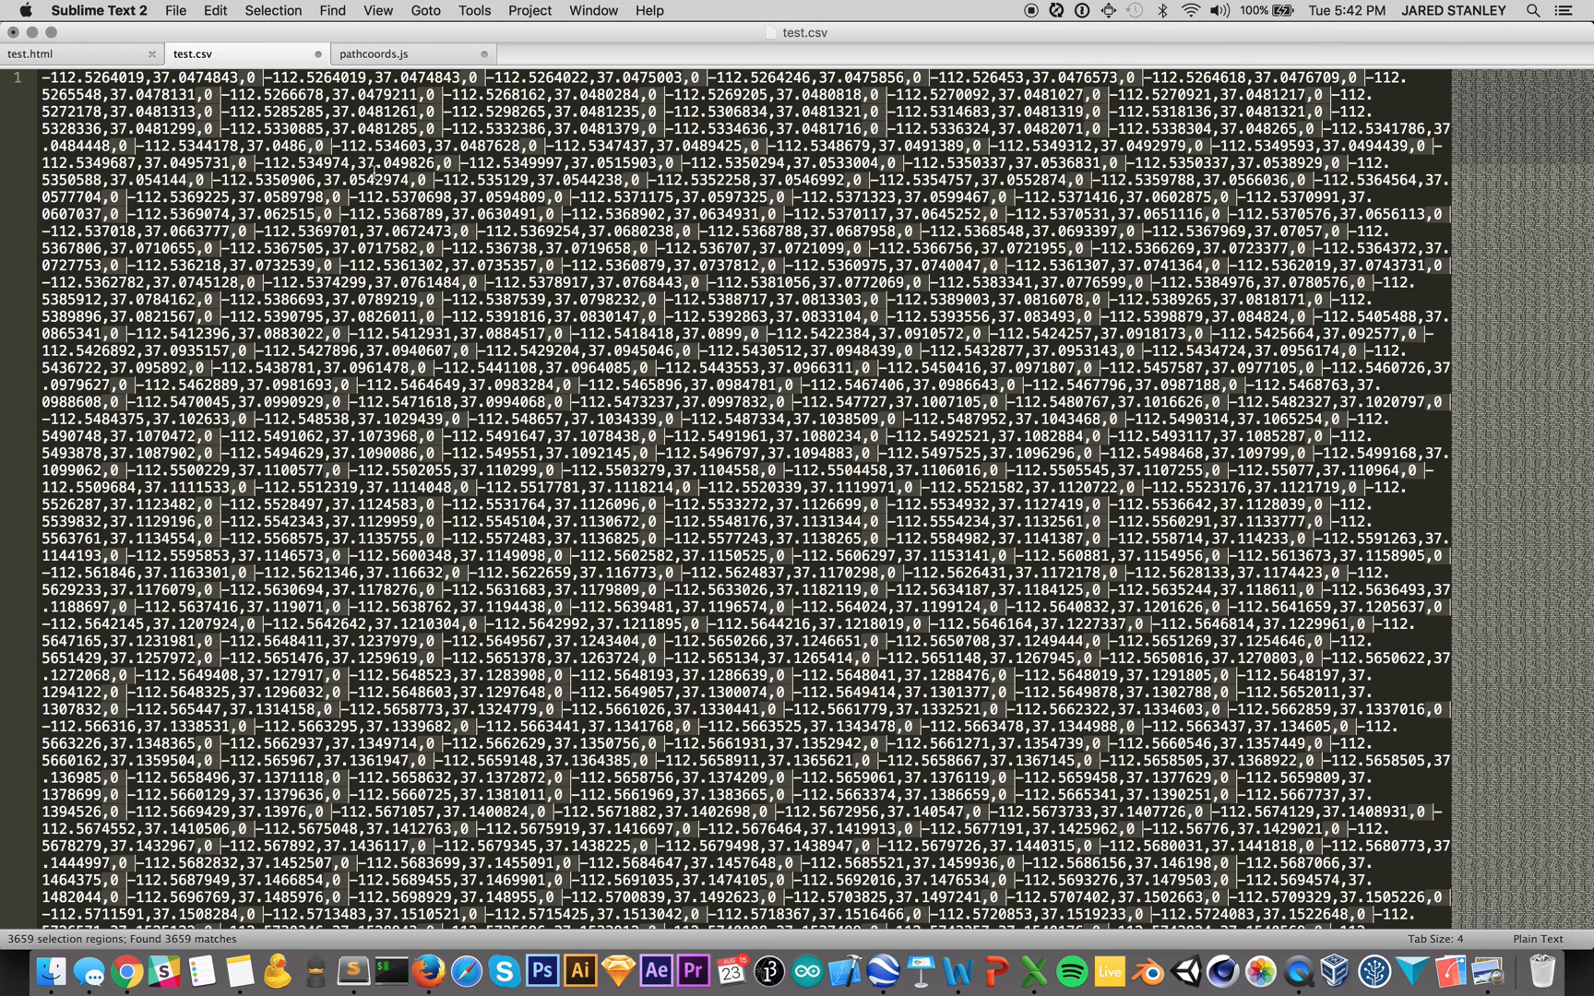
pyautogui.press('cmd+tab')
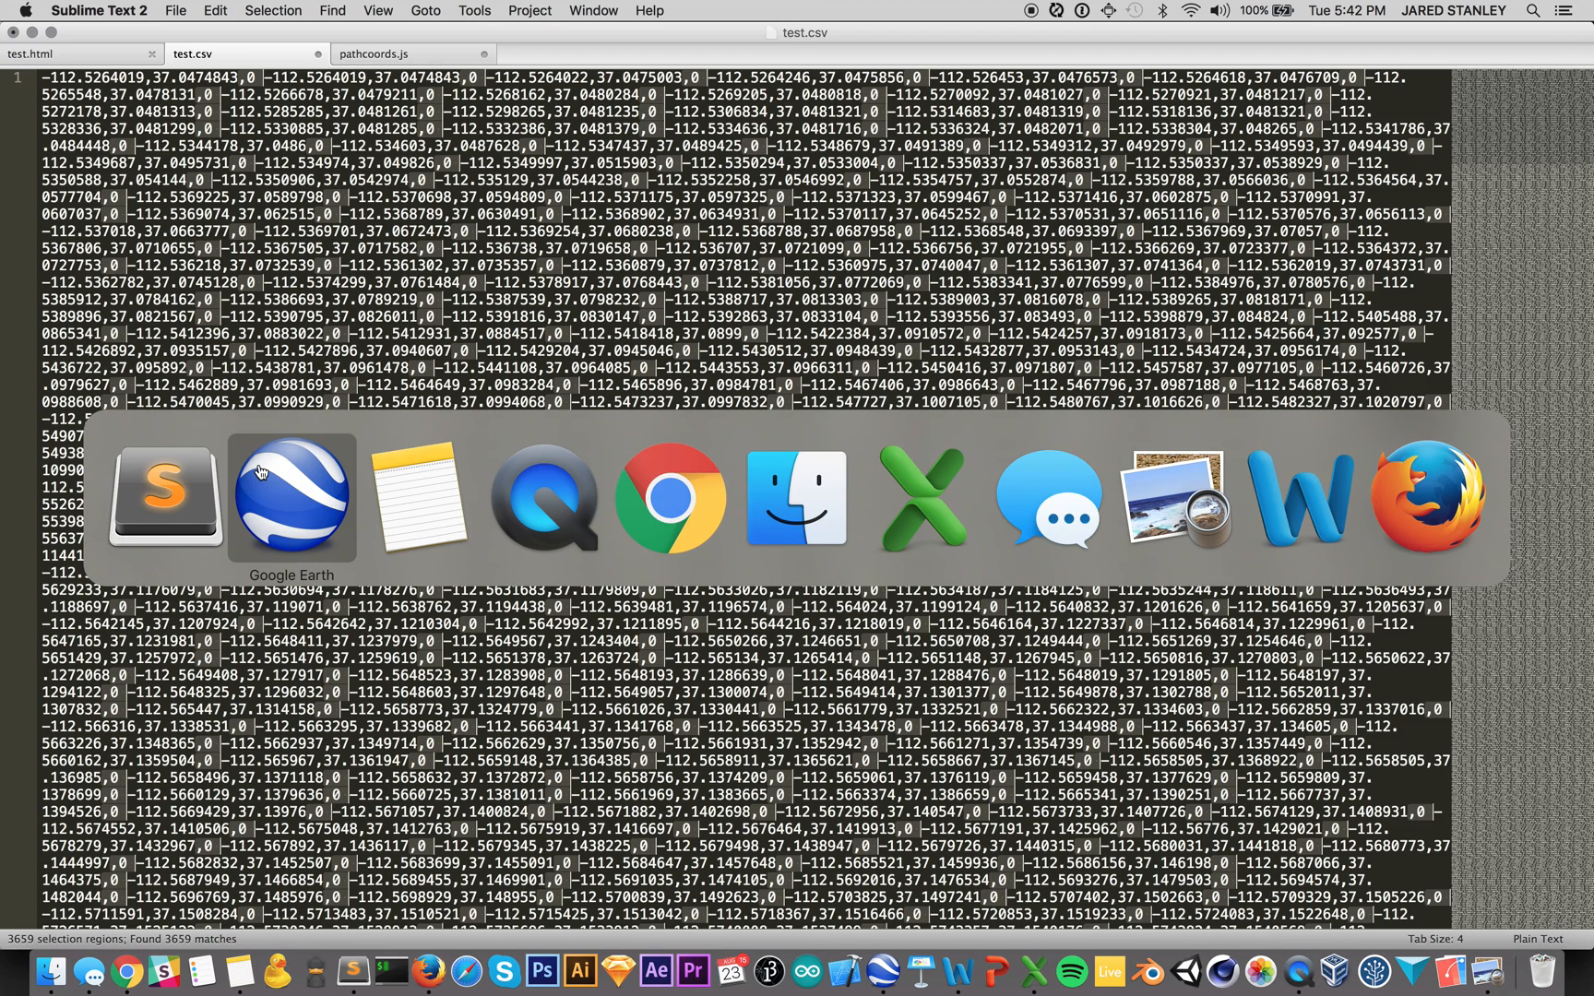
# Step: In Google Earth, search directions from Cedar City, Utah to St. George, Utah
pyautogui.click(291, 497)
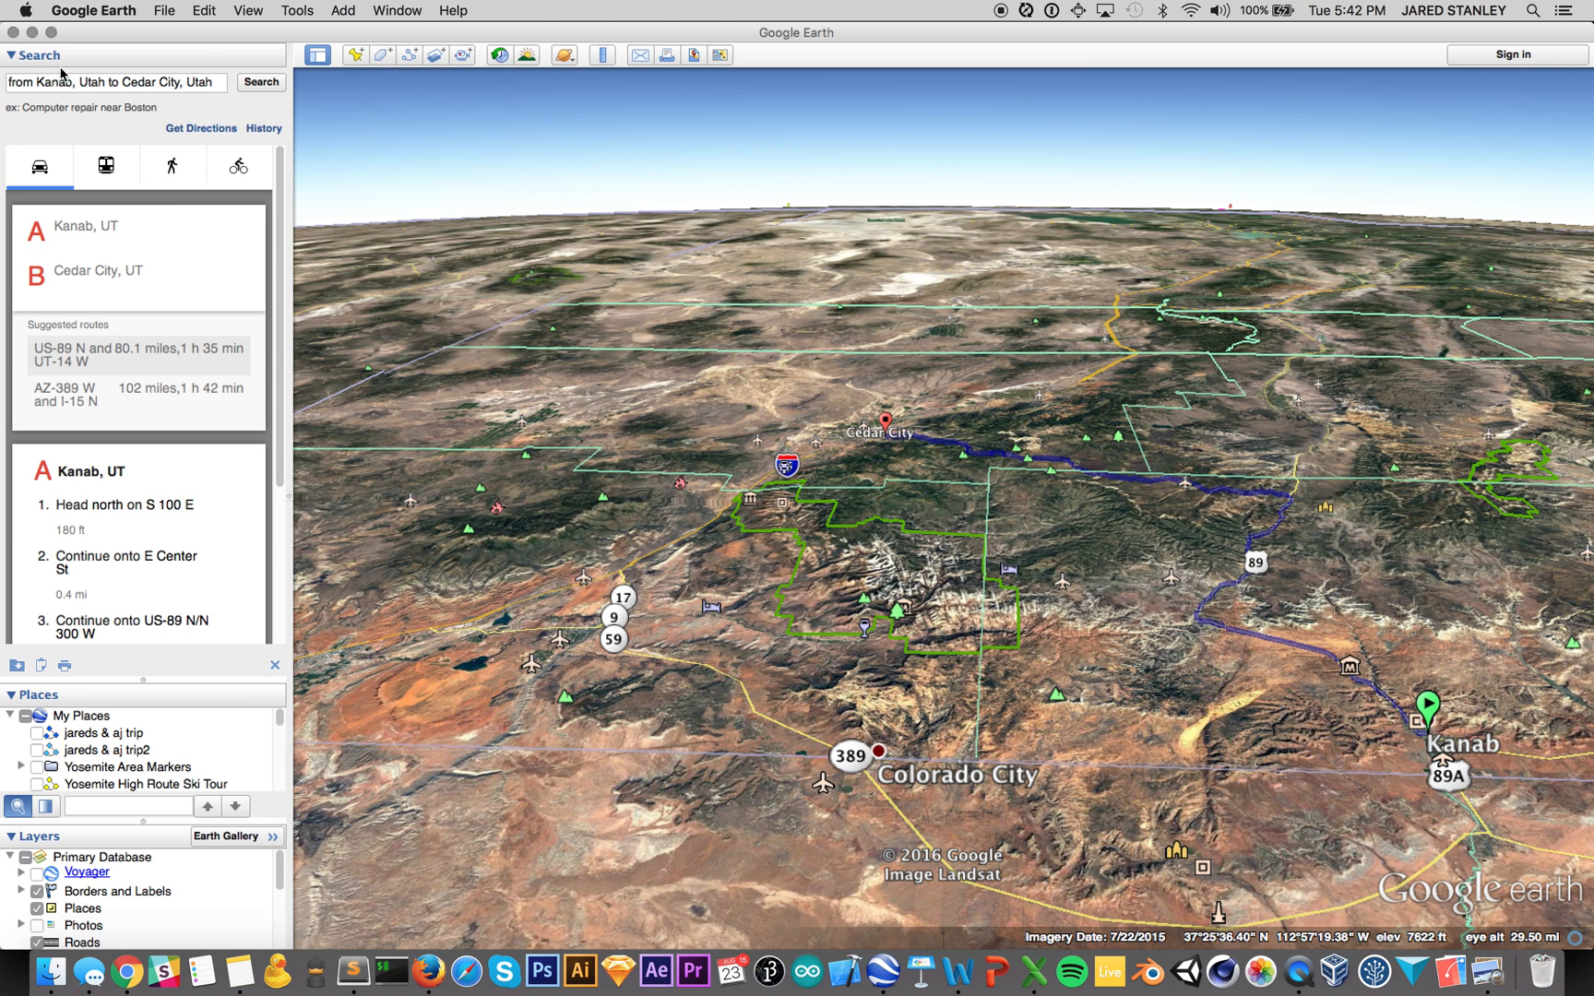
pyautogui.click(114, 81)
pyautogui.write('Cedar City')
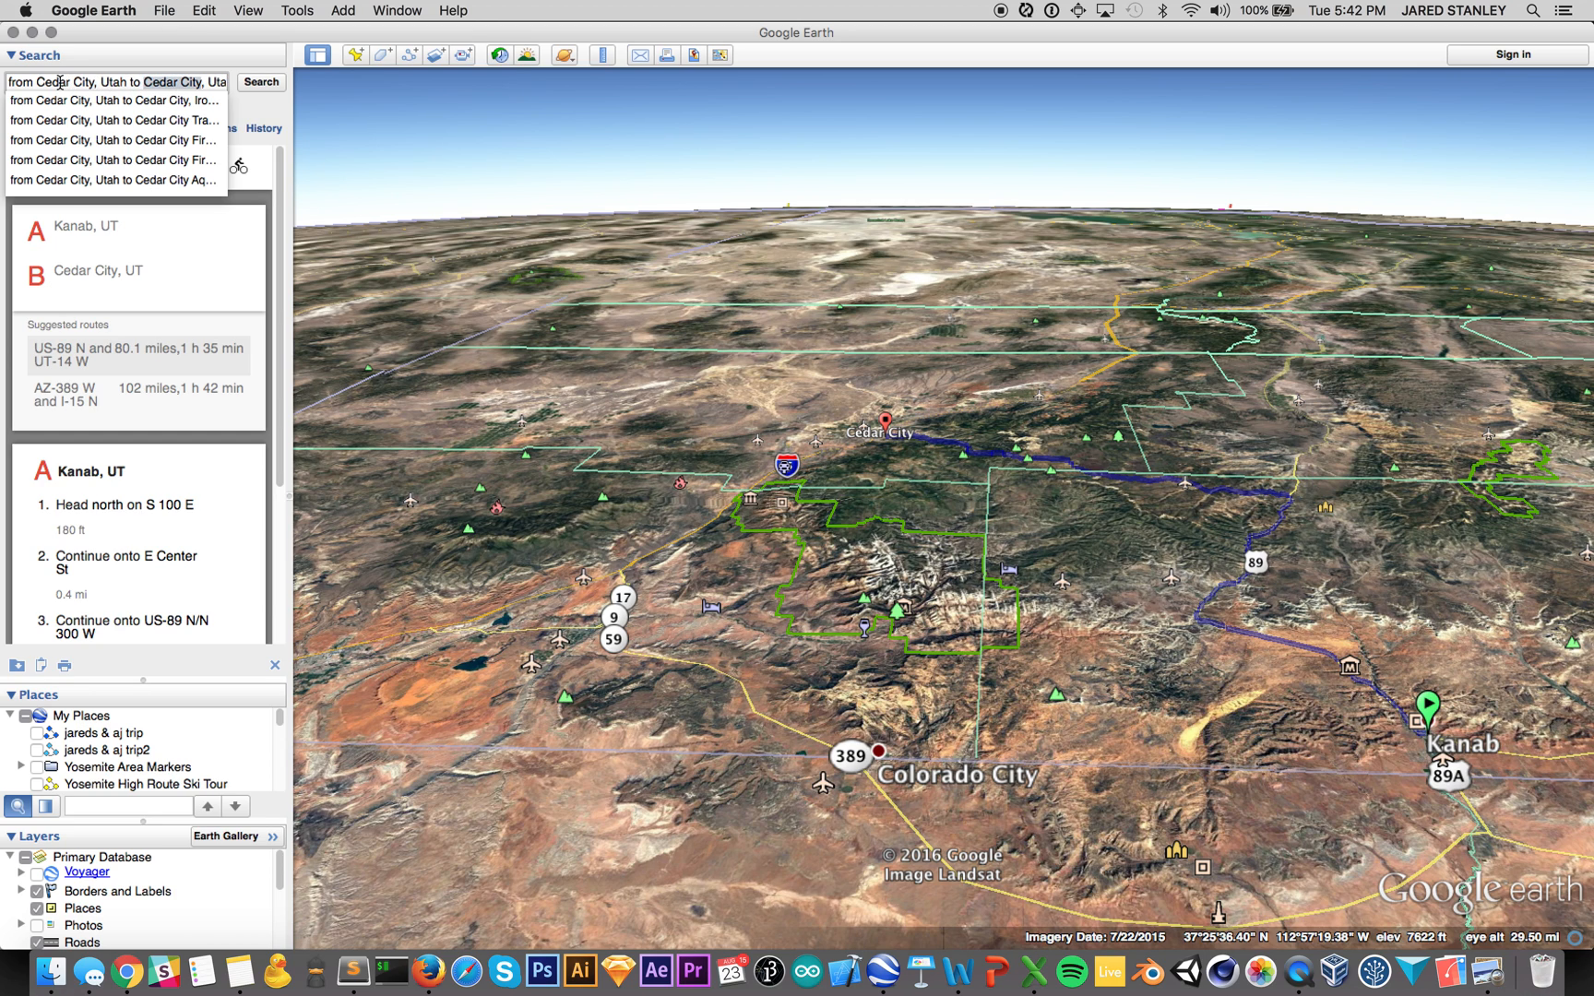
pyautogui.write('St. George')
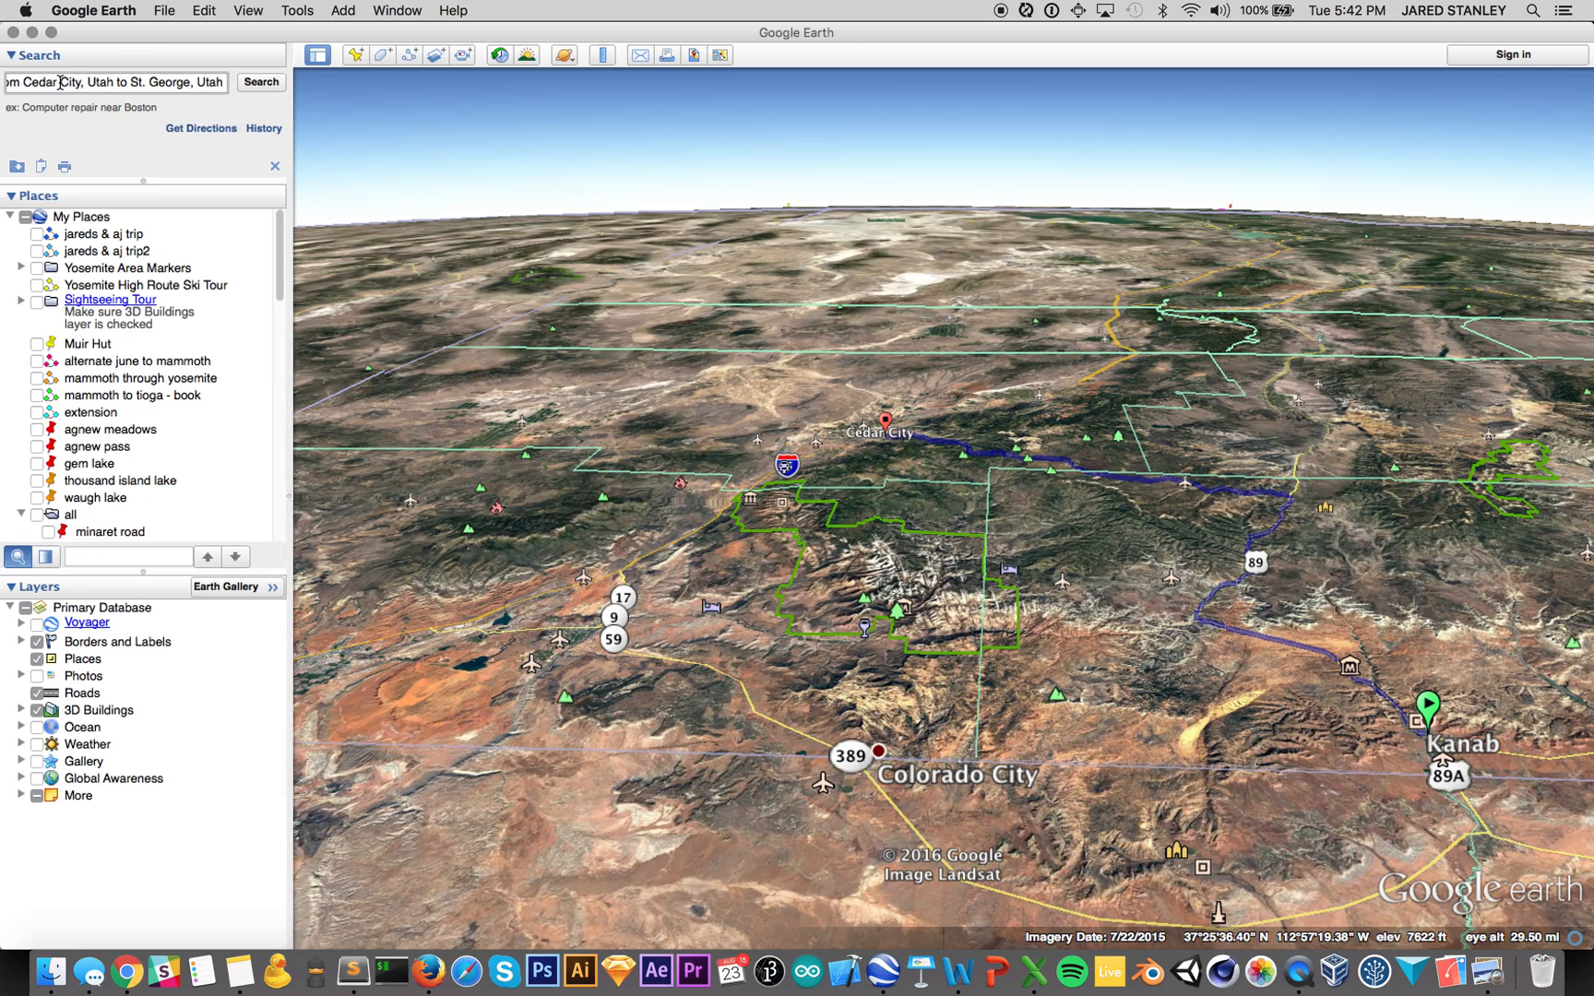
pyautogui.click(260, 83)
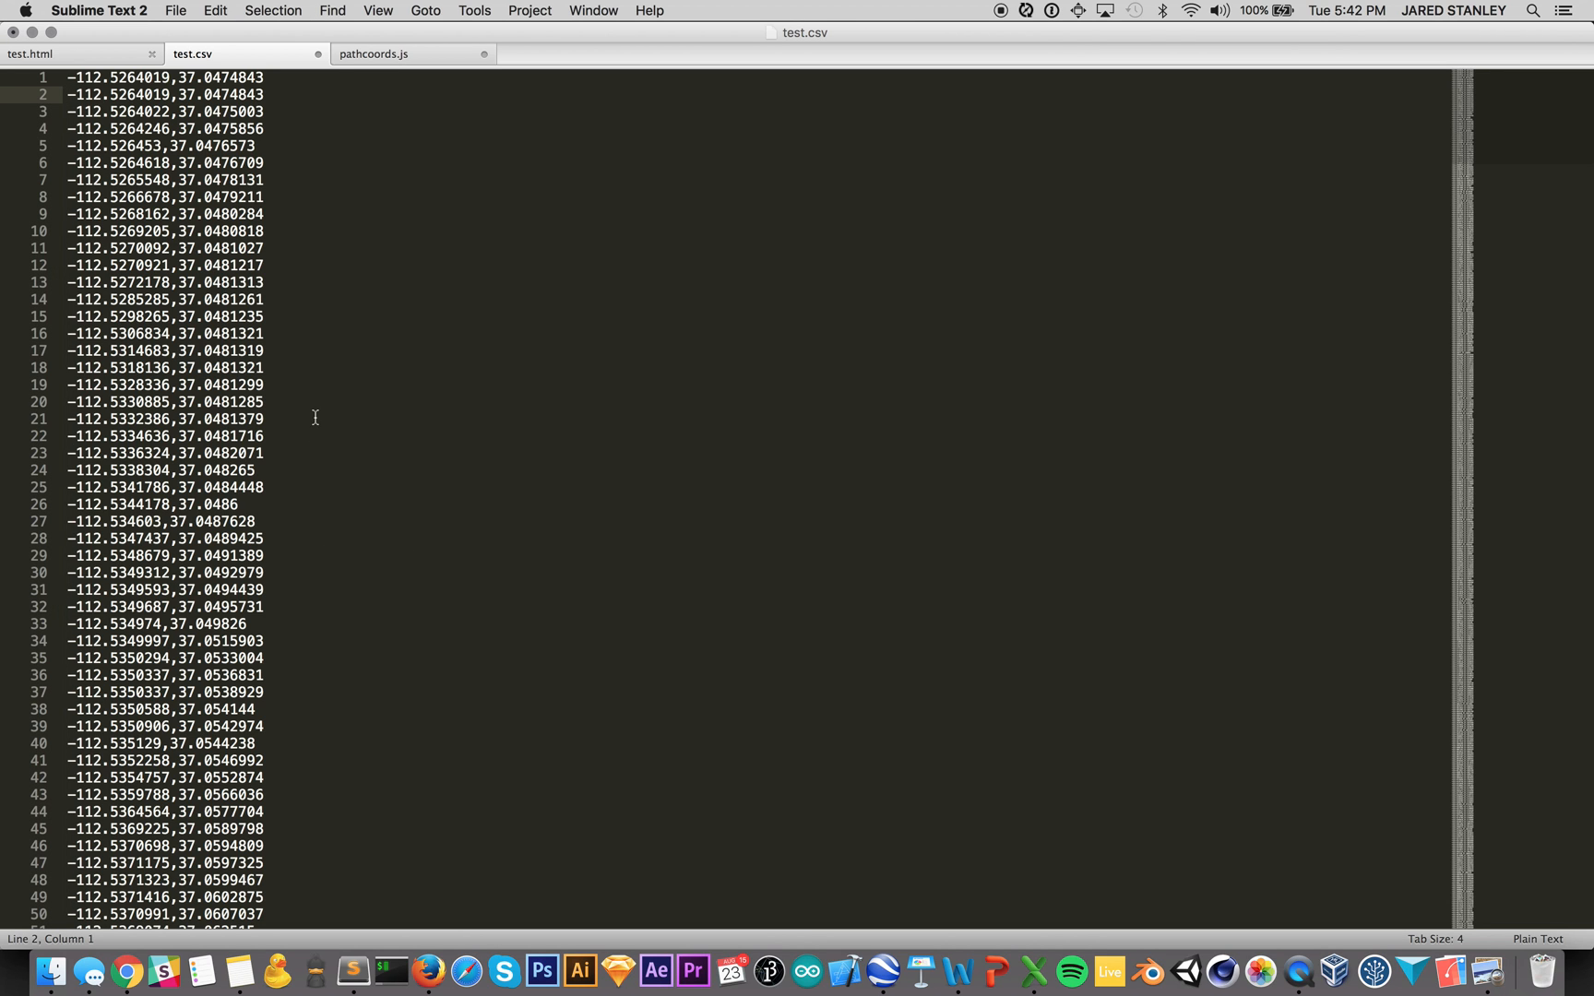
# Step: Paste the copied Cedar City–St. George KML at the end of test.csv
pyautogui.scroll(-3)
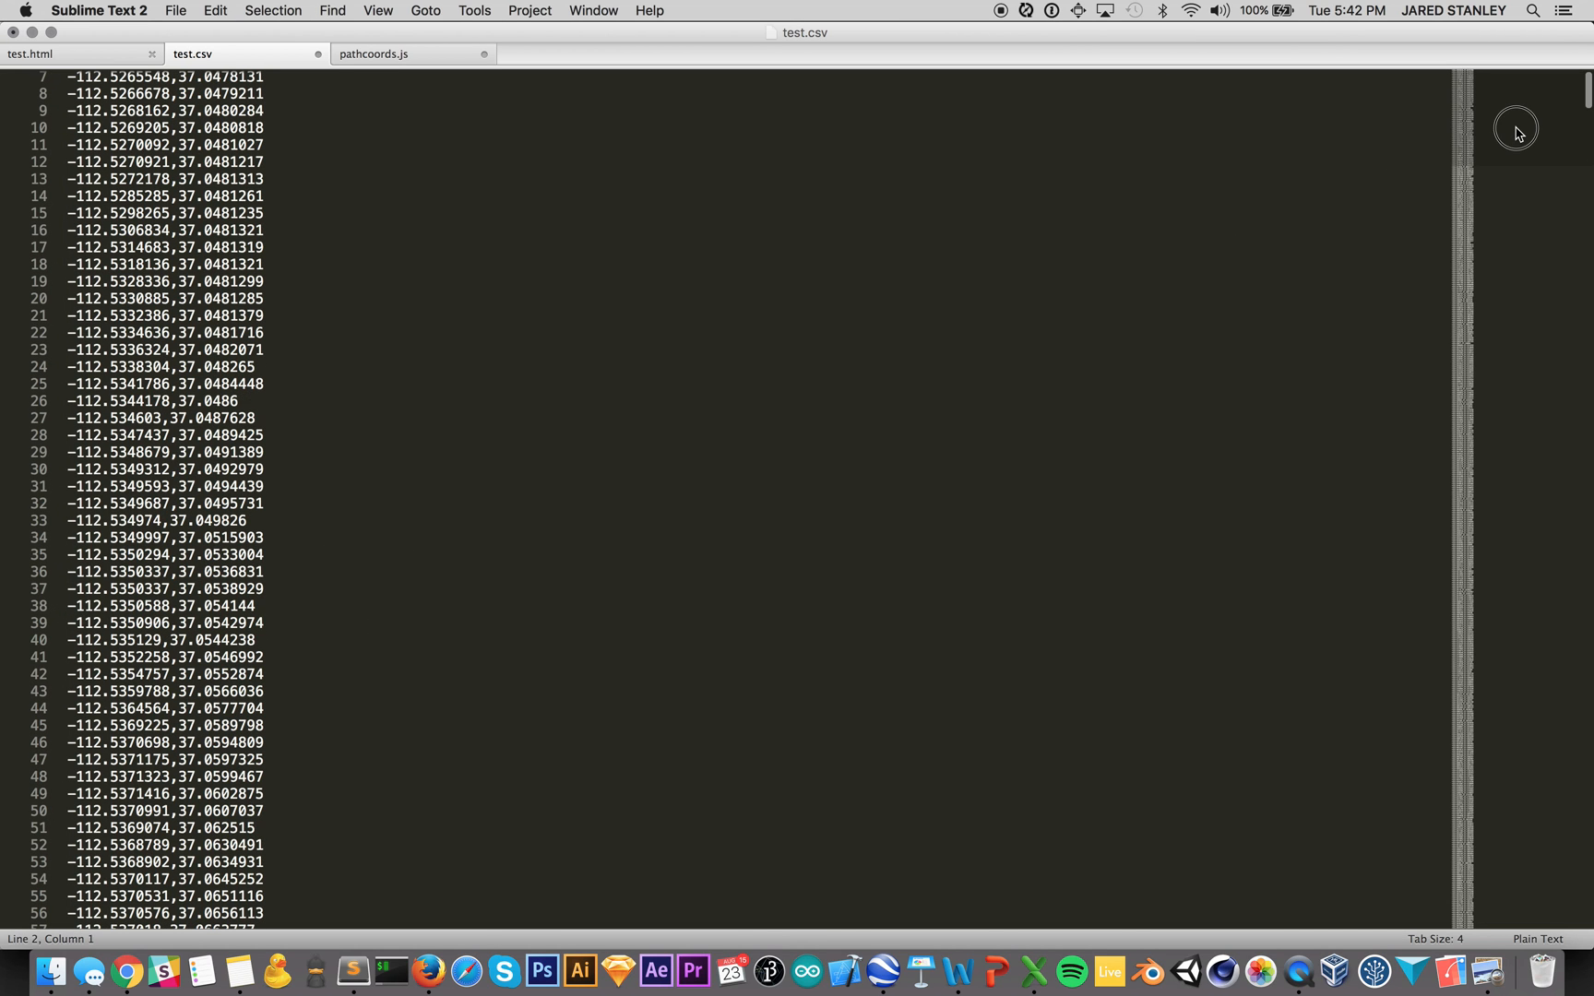
pyautogui.scroll(-3)
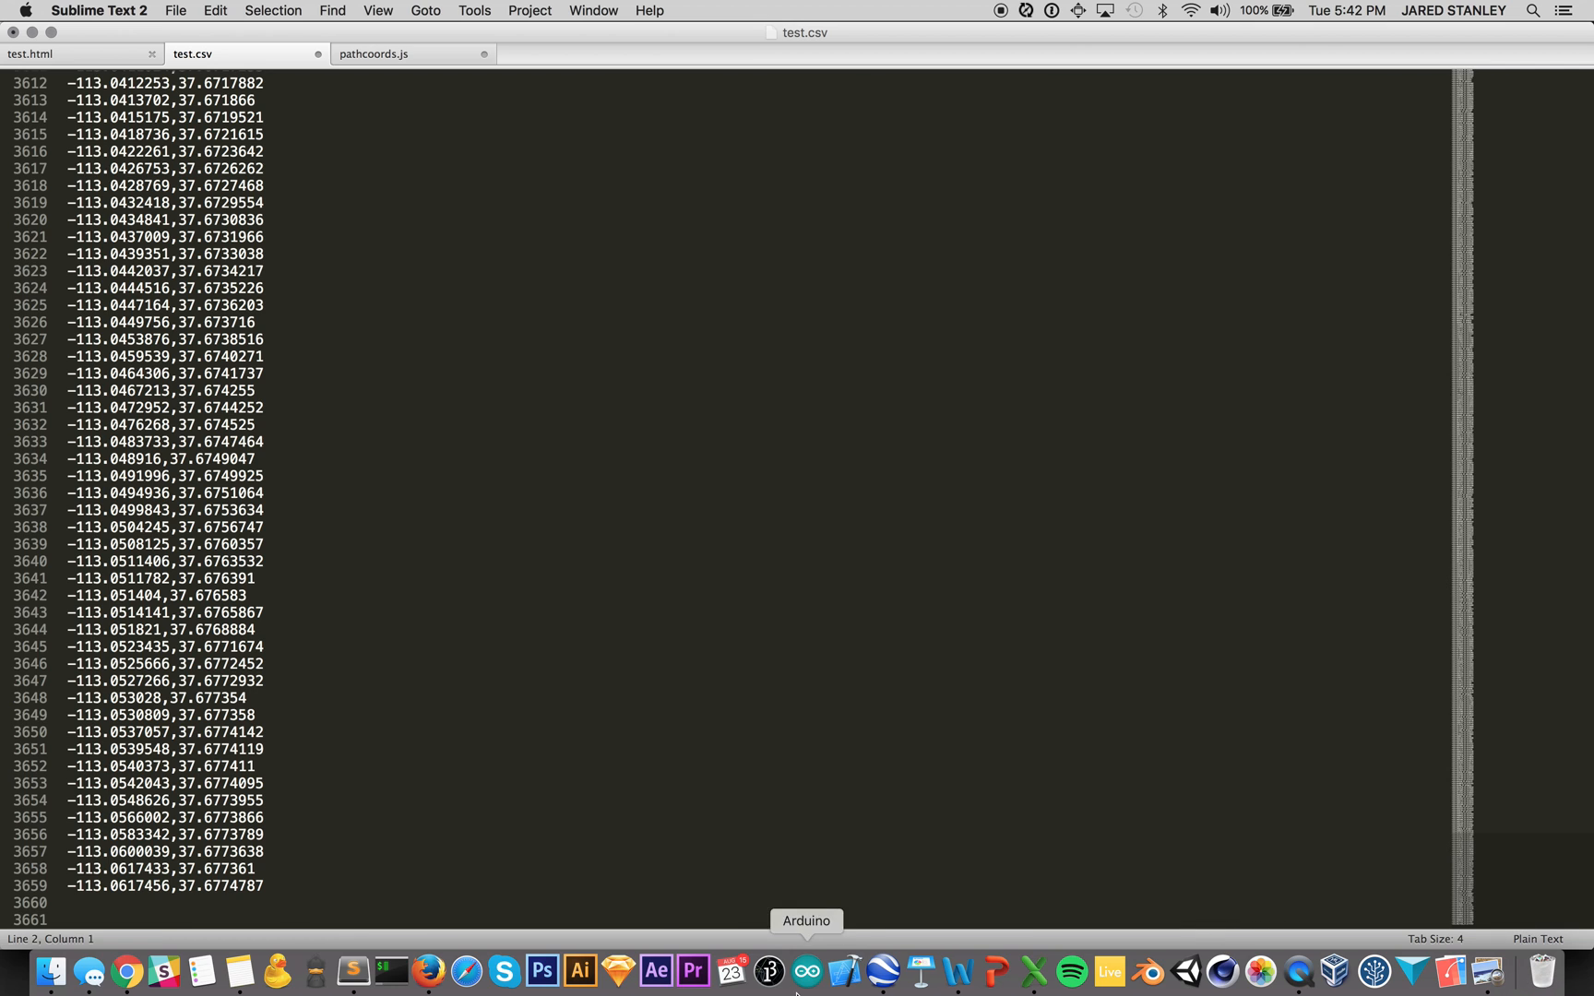
pyautogui.click(72, 902)
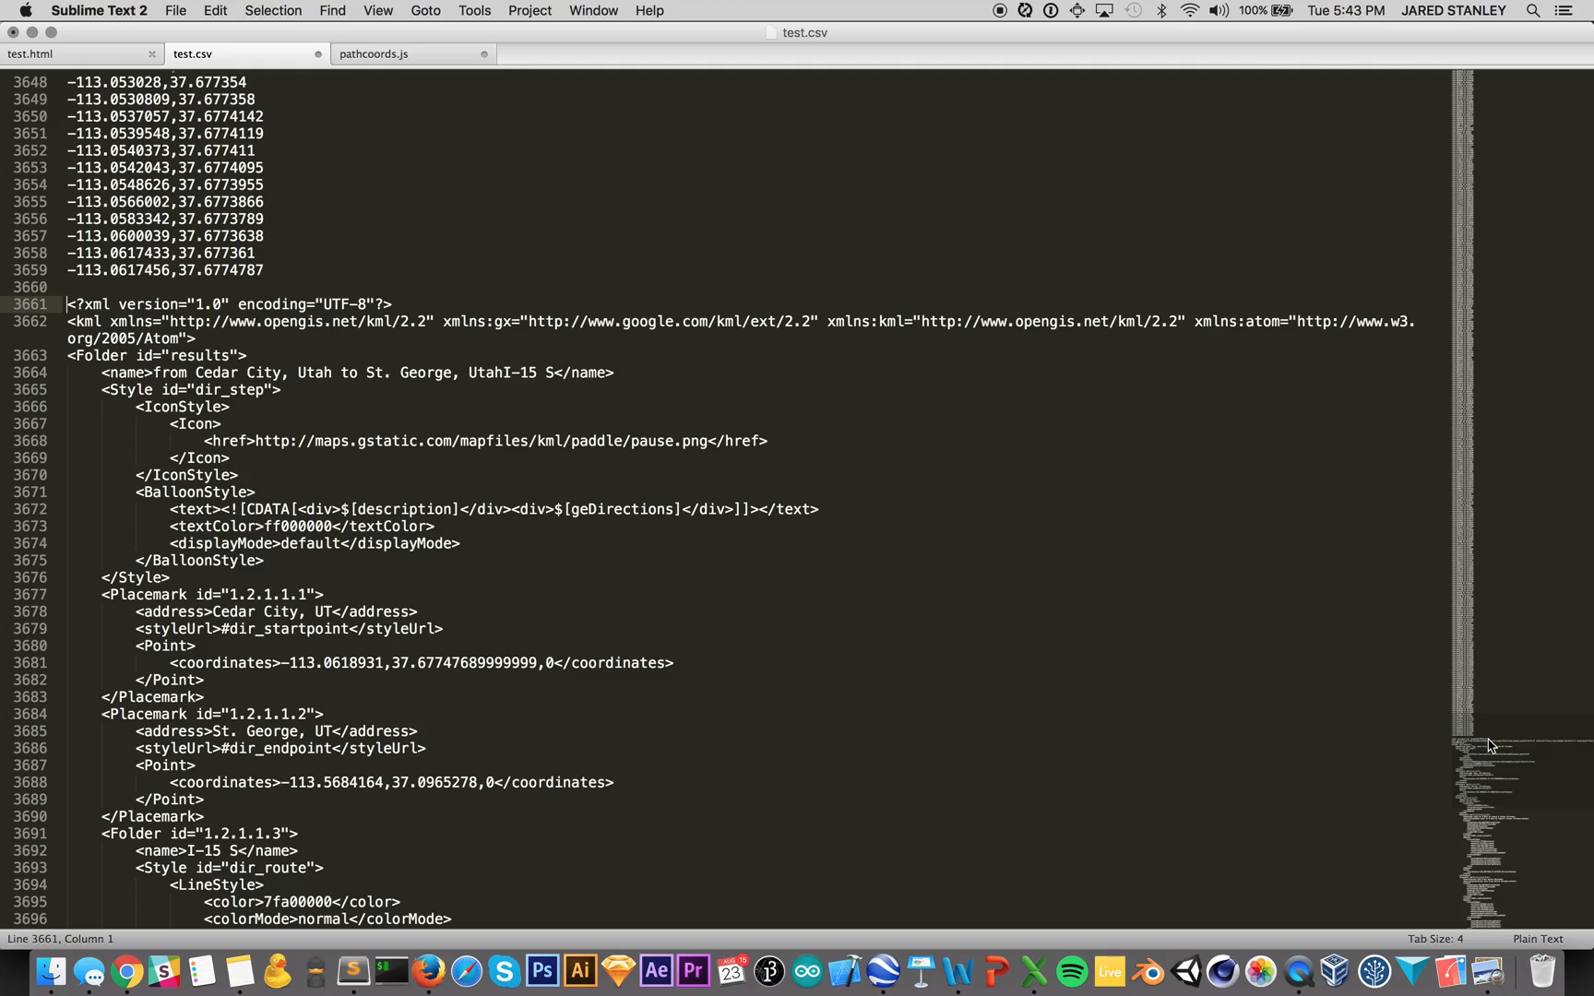
pyautogui.scroll(-3)
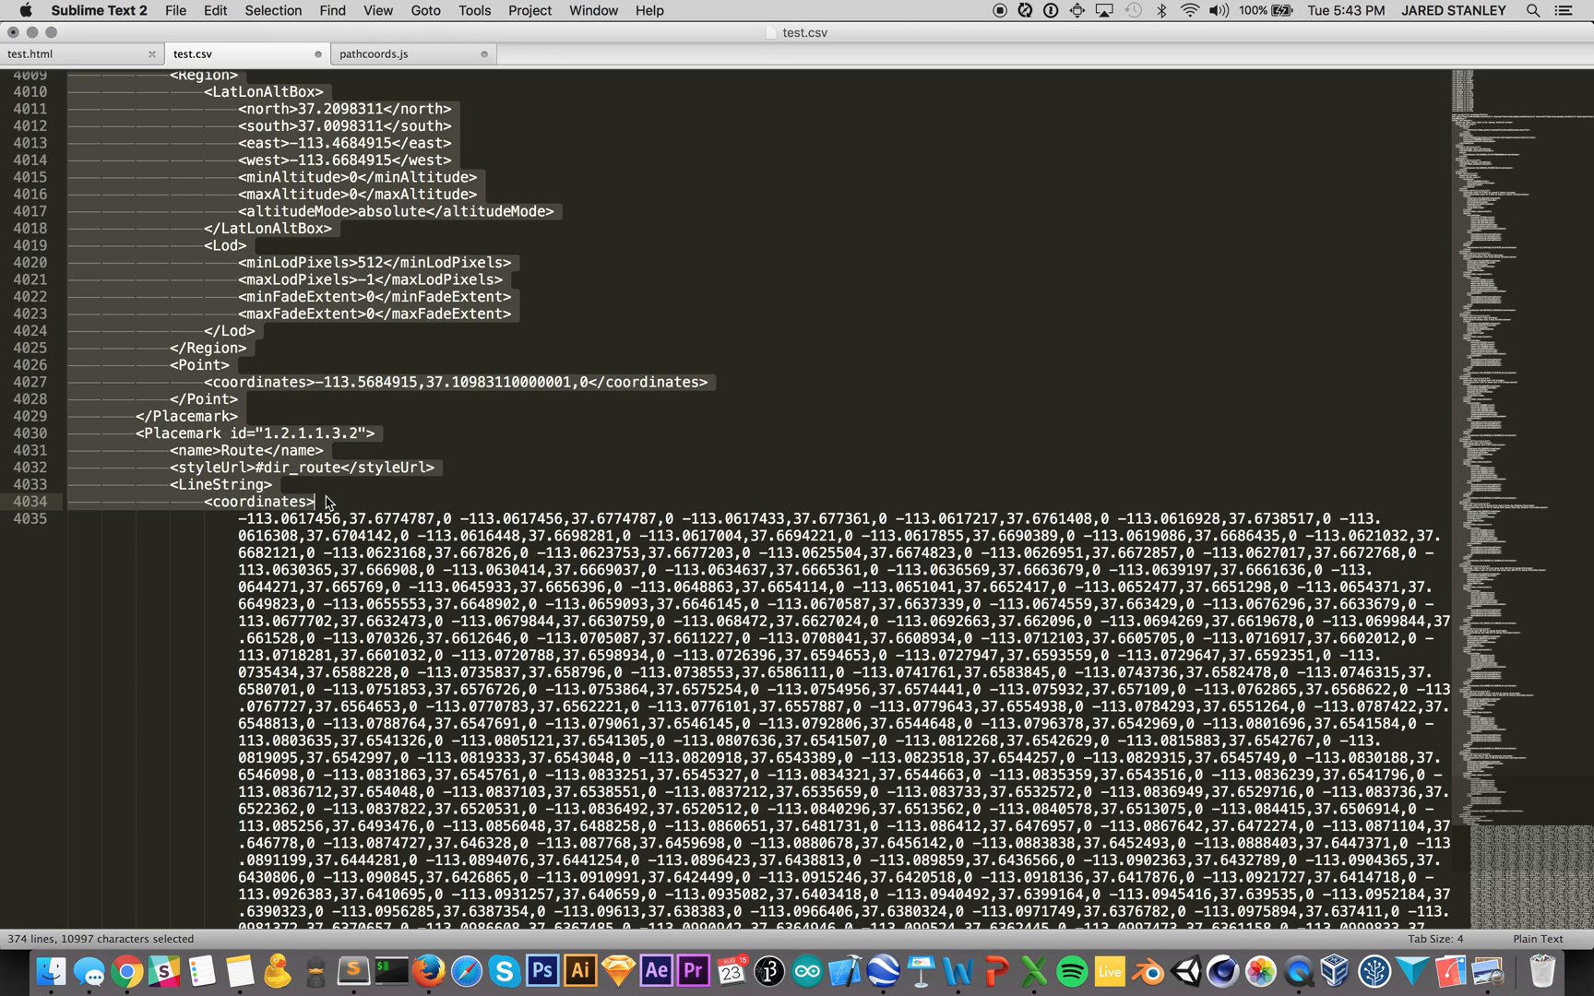
pyautogui.scroll(-3)
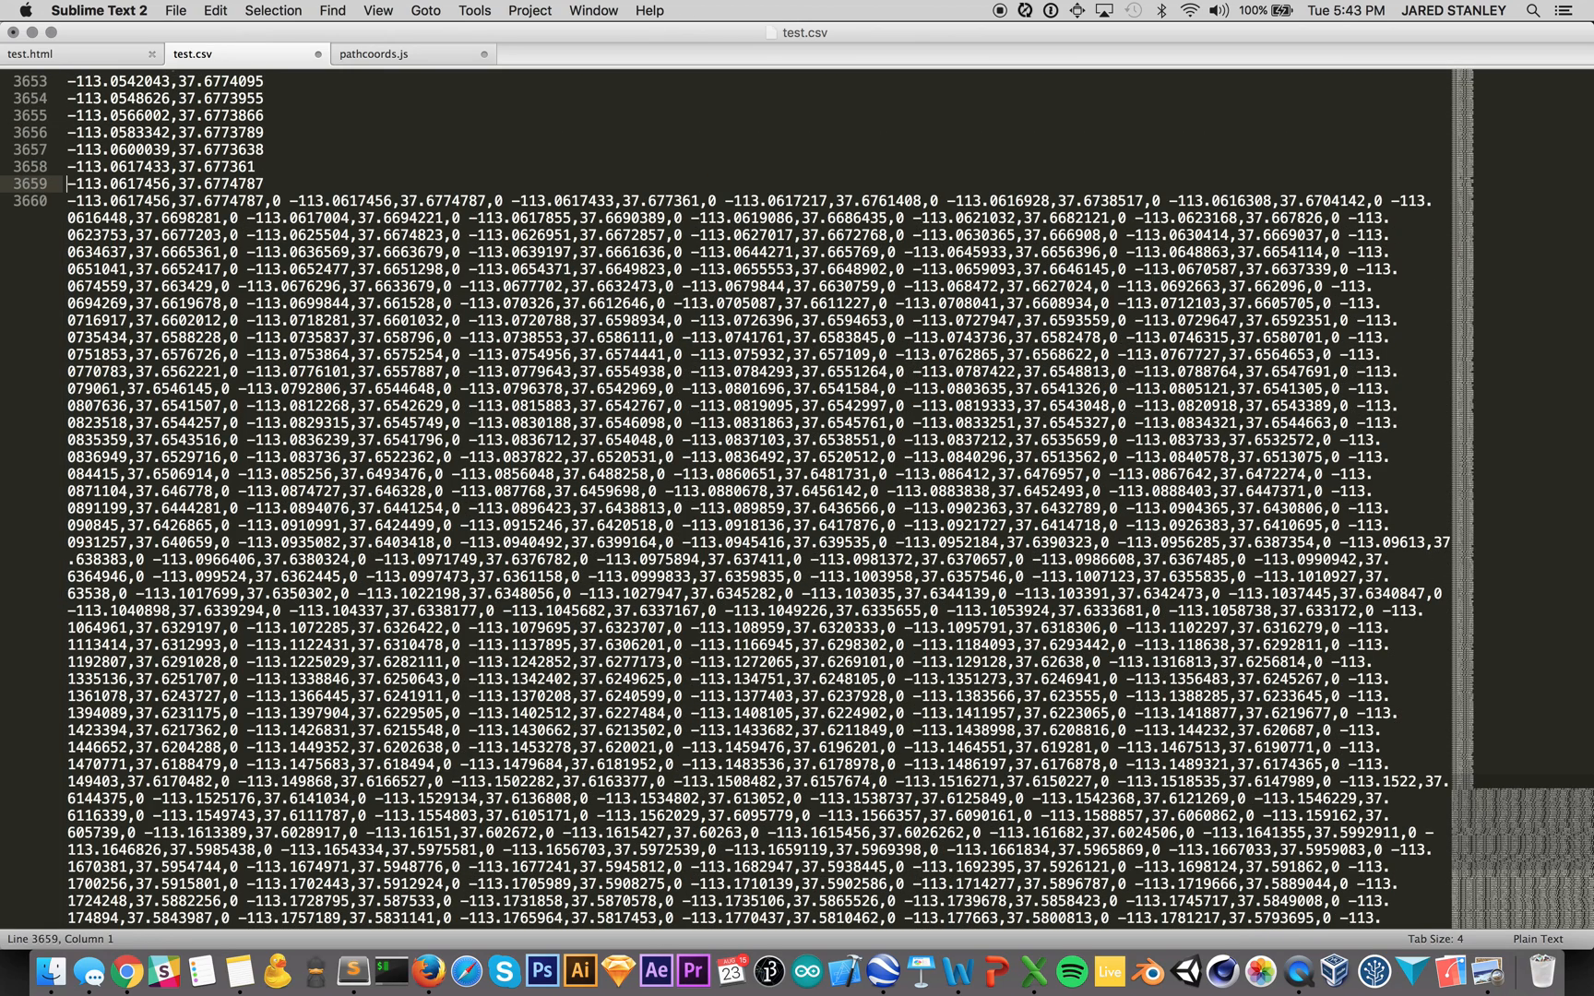
# Step: Delete the markup and duplicate line, leaving the route coordinates joined onto the last line
pyautogui.moveTo(68, 184); pyautogui.dragTo(174, 185)
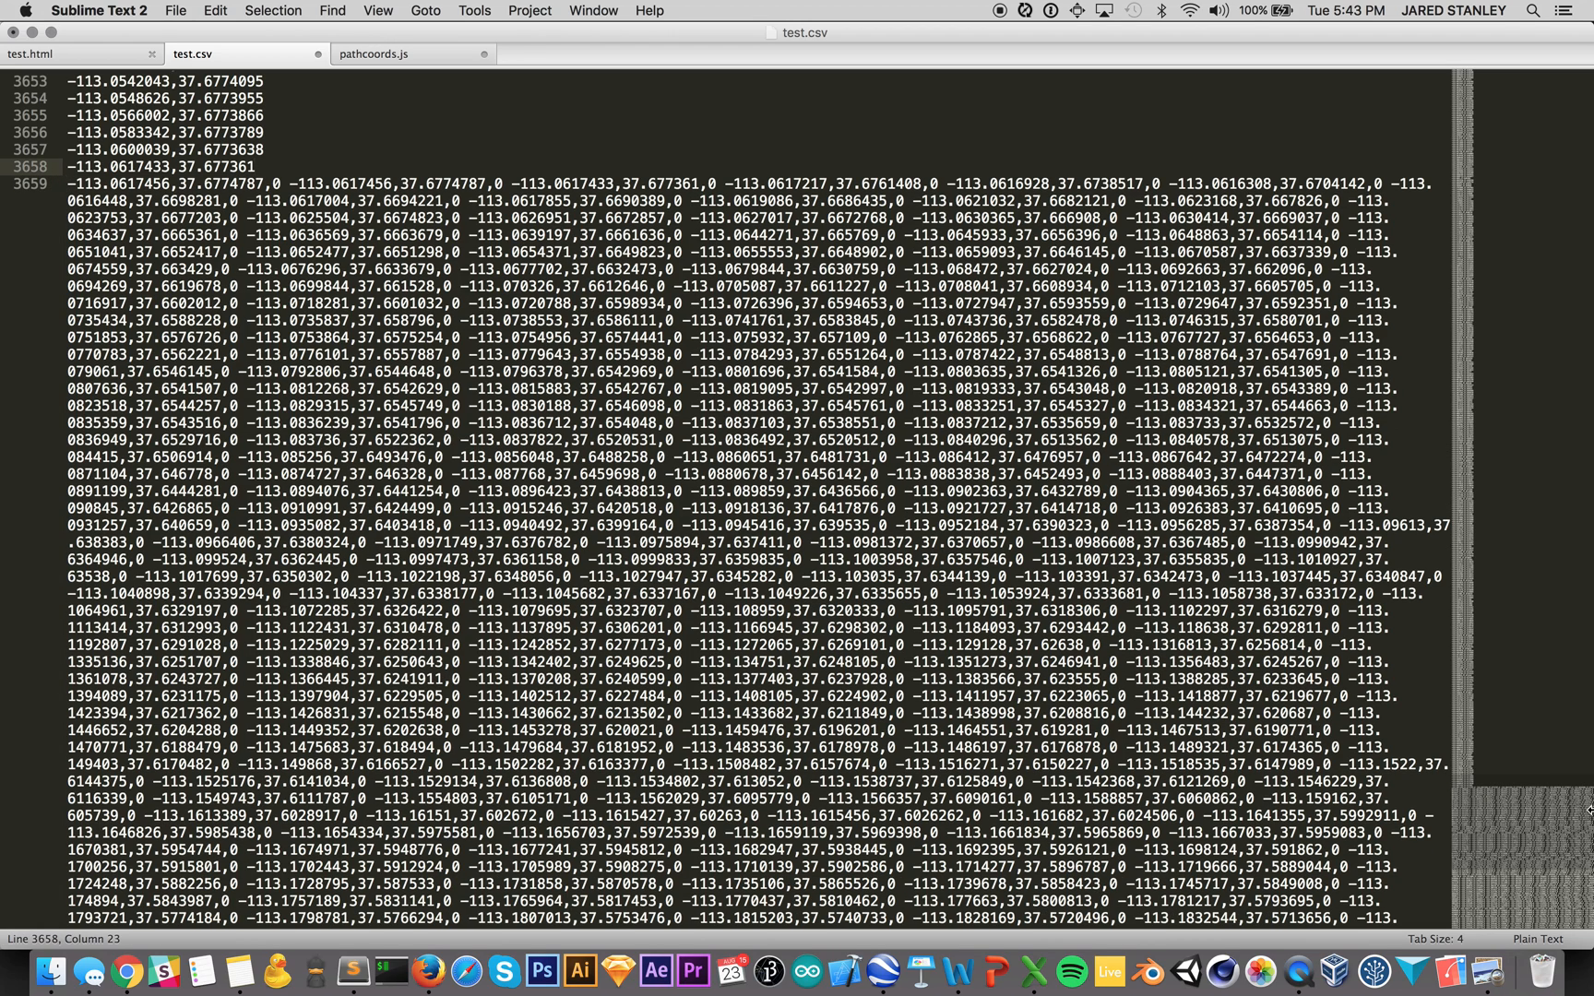
pyautogui.scroll(-3)
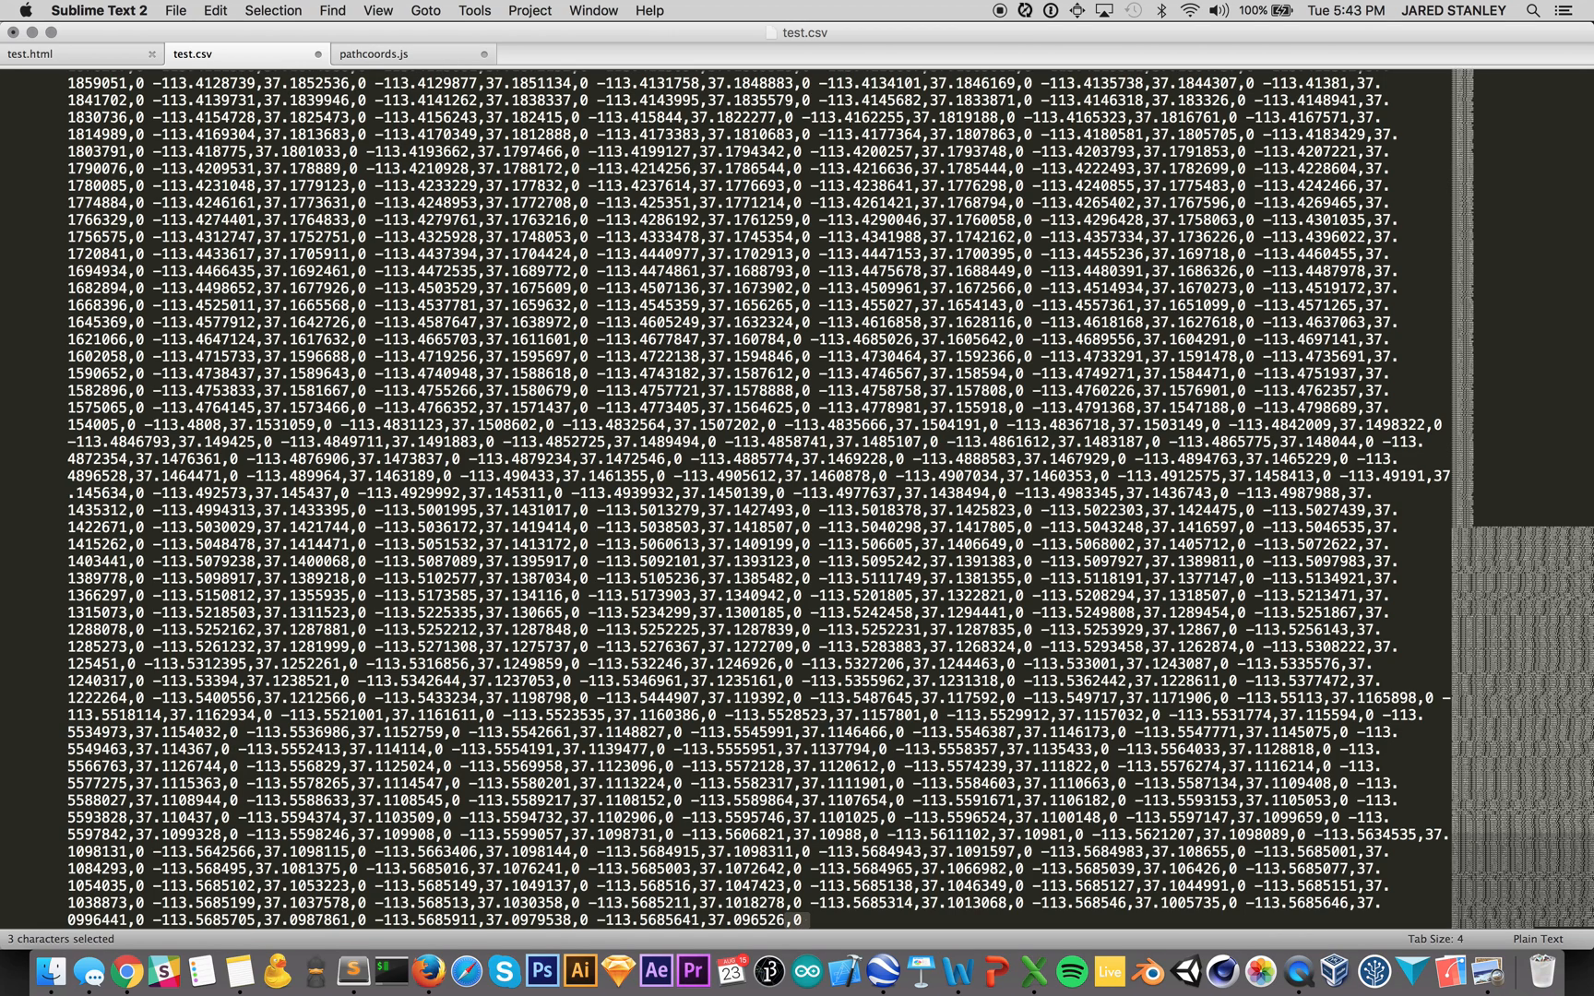
pyautogui.moveTo(1549, 660)
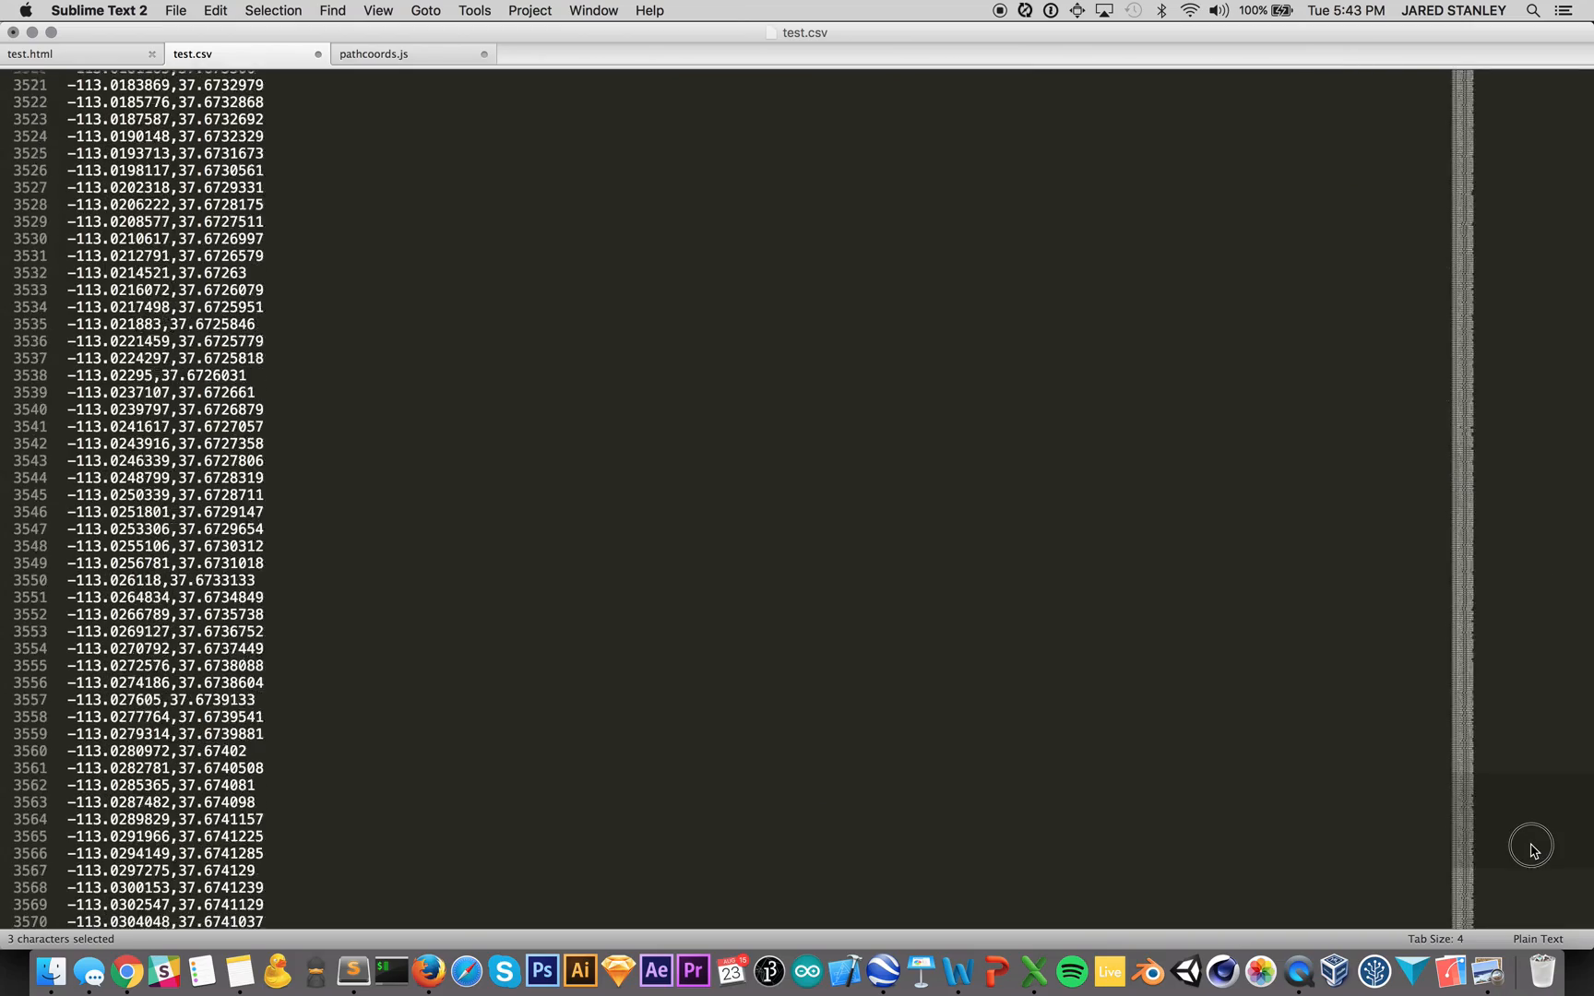
pyautogui.scroll(-3)
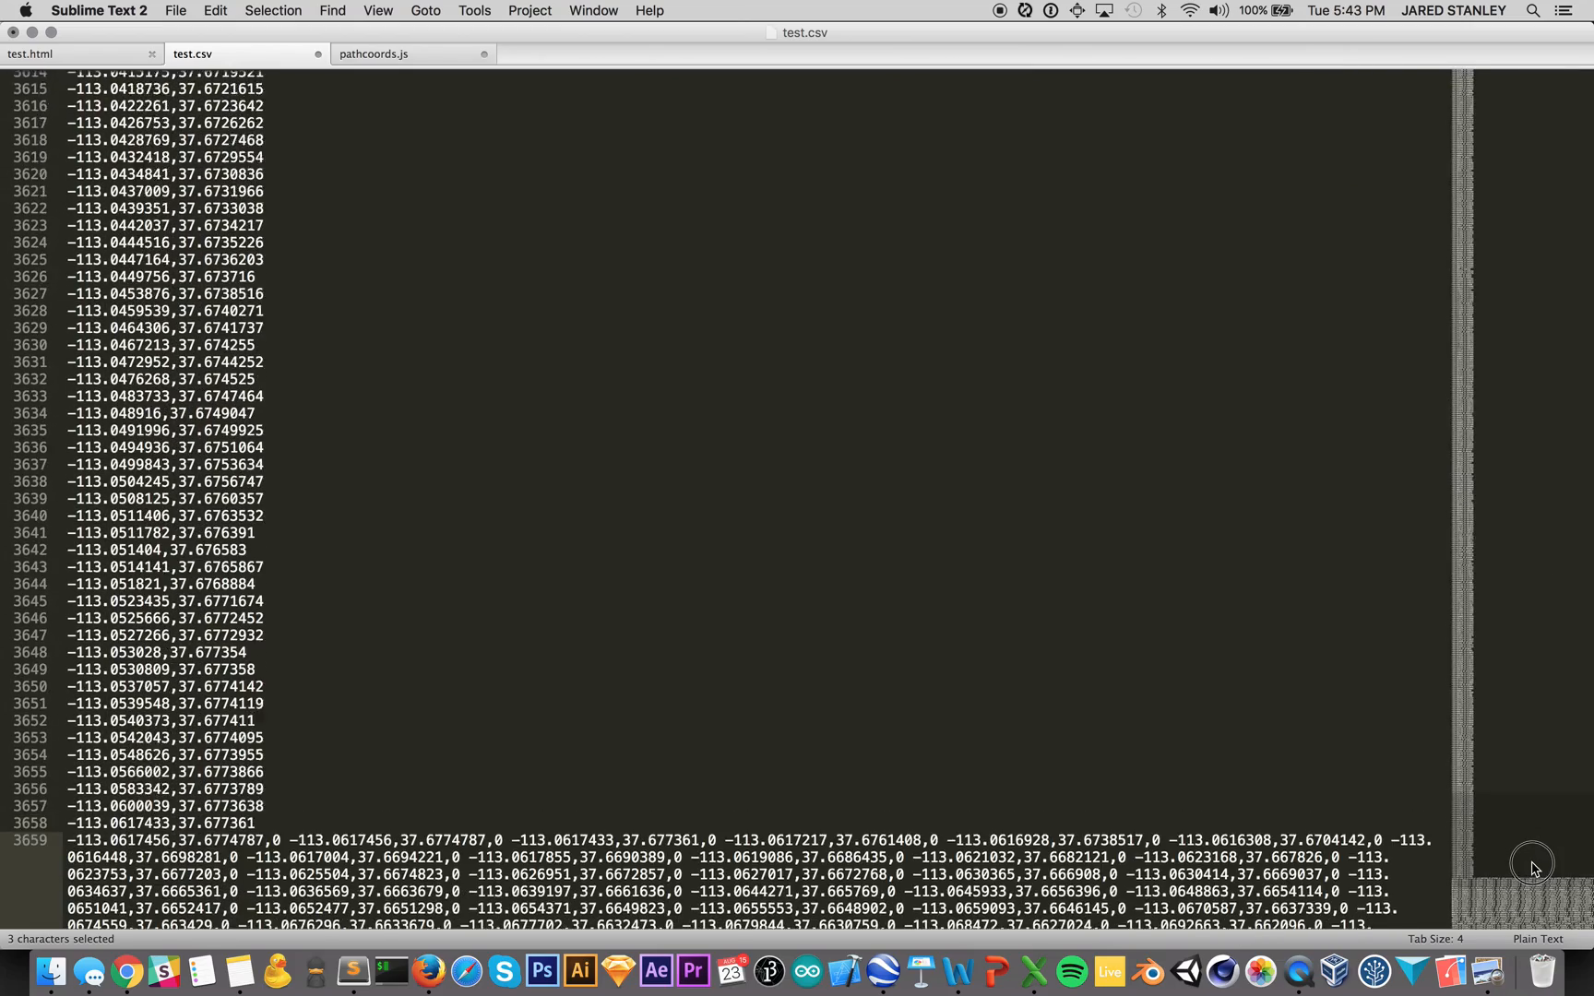
pyautogui.scroll(-3)
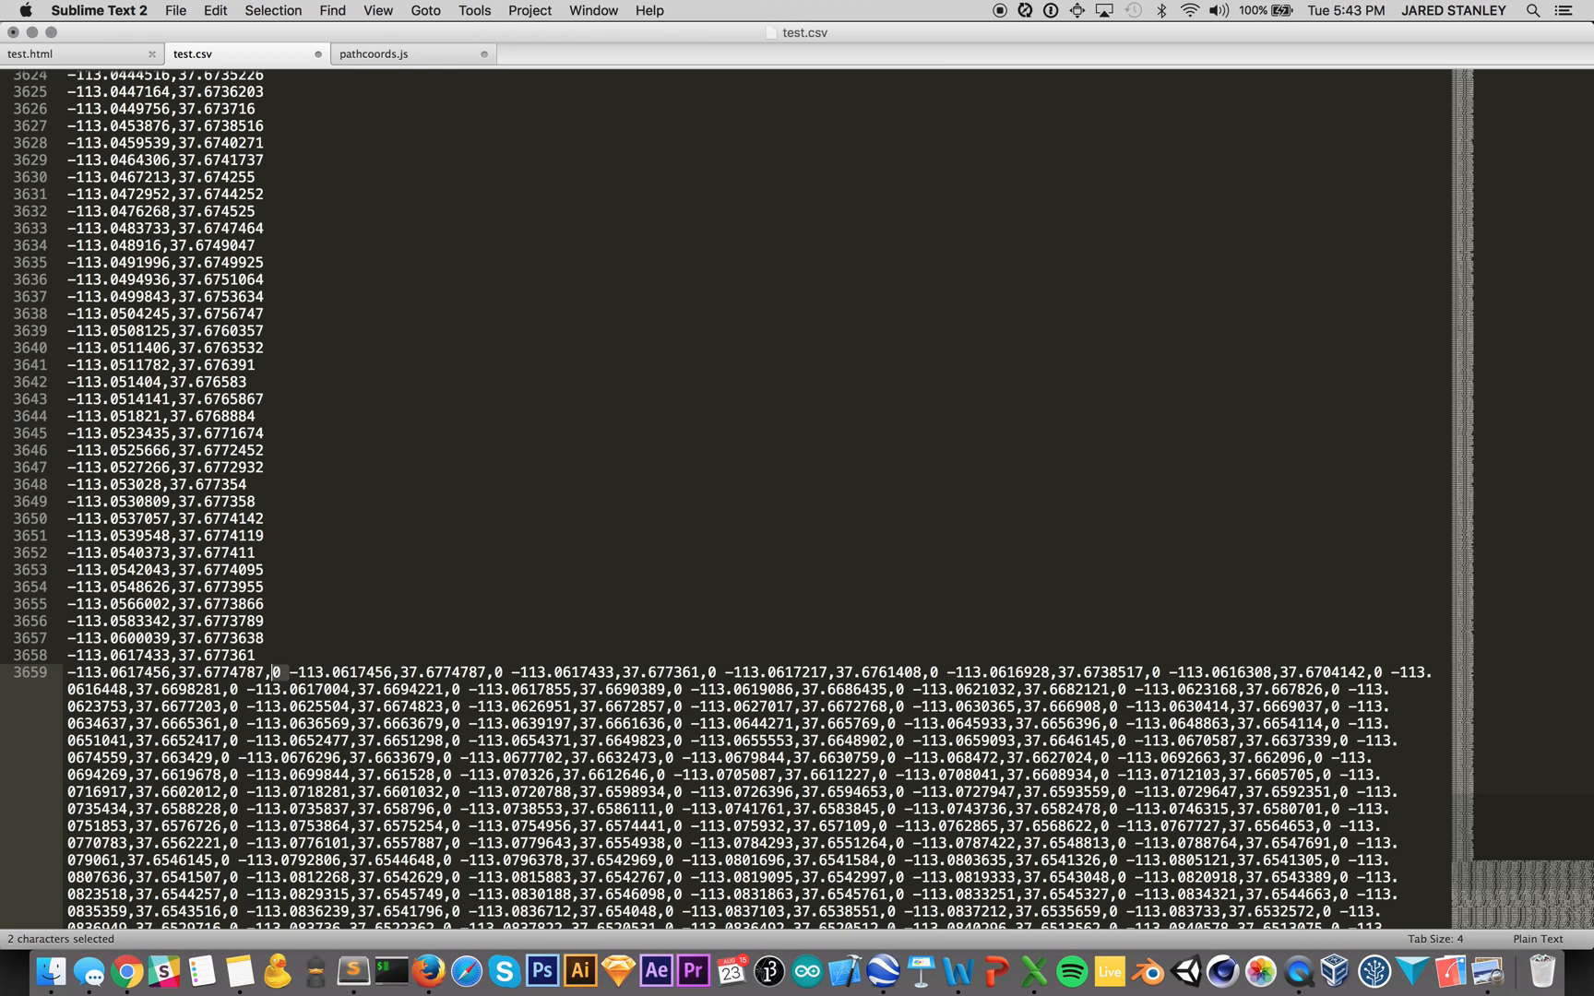
# Step: Replace every ',0 ' separator with a newline, one longitude,latitude pair per line, and save
pyautogui.press('shift+right')
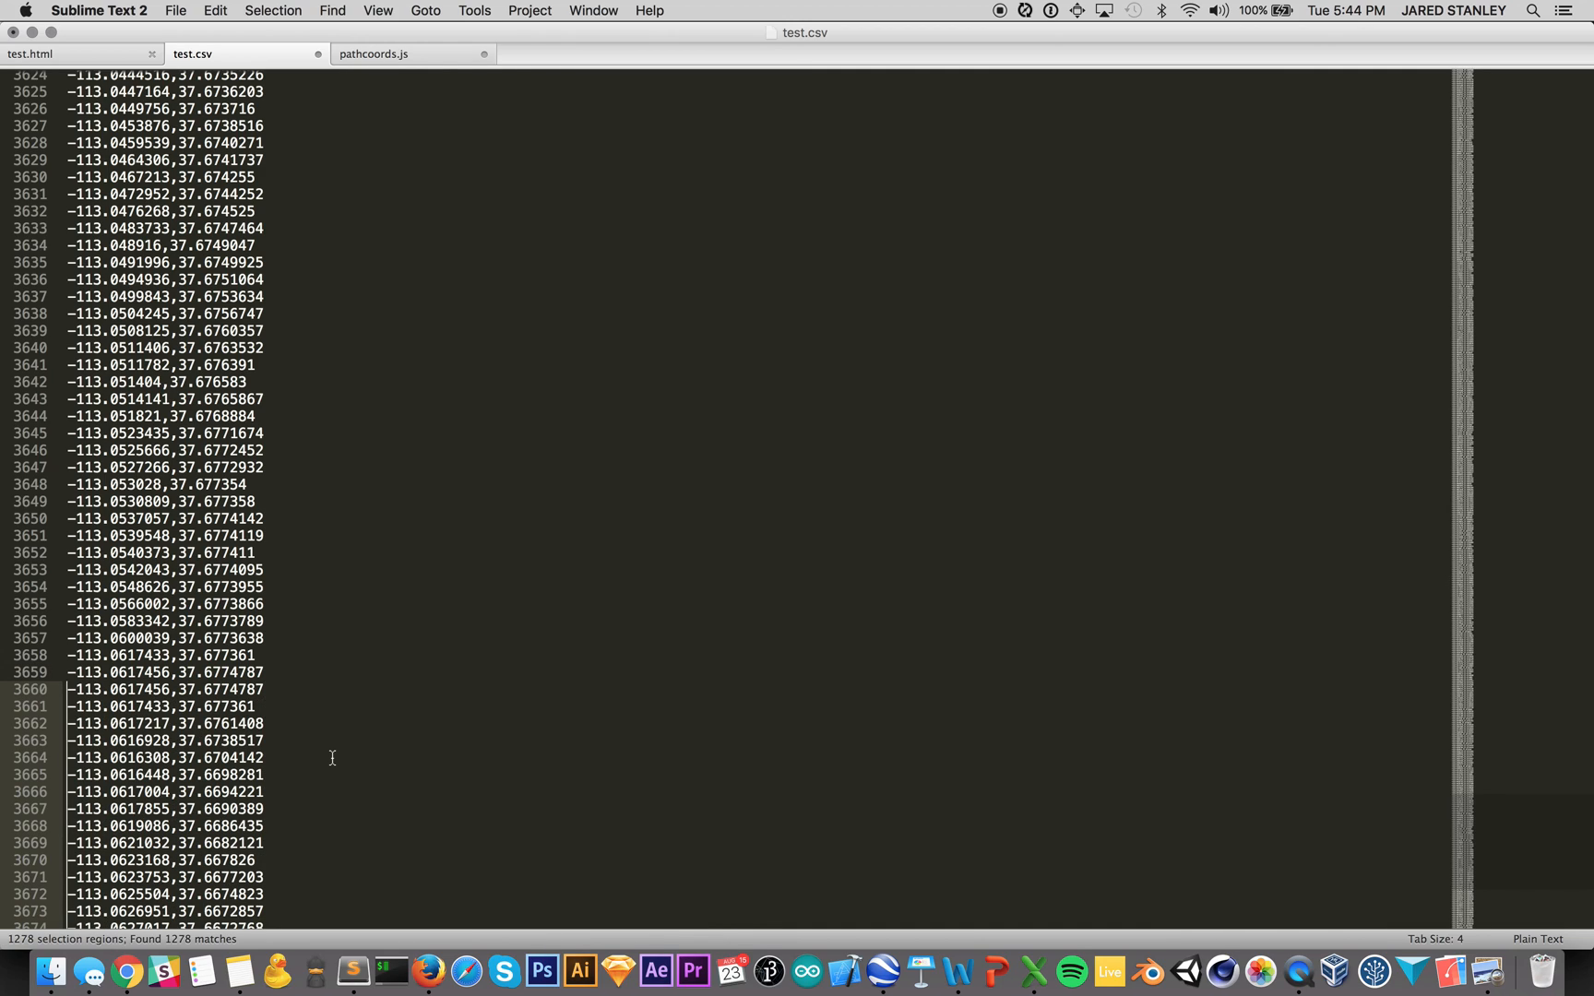
pyautogui.scroll(-3)
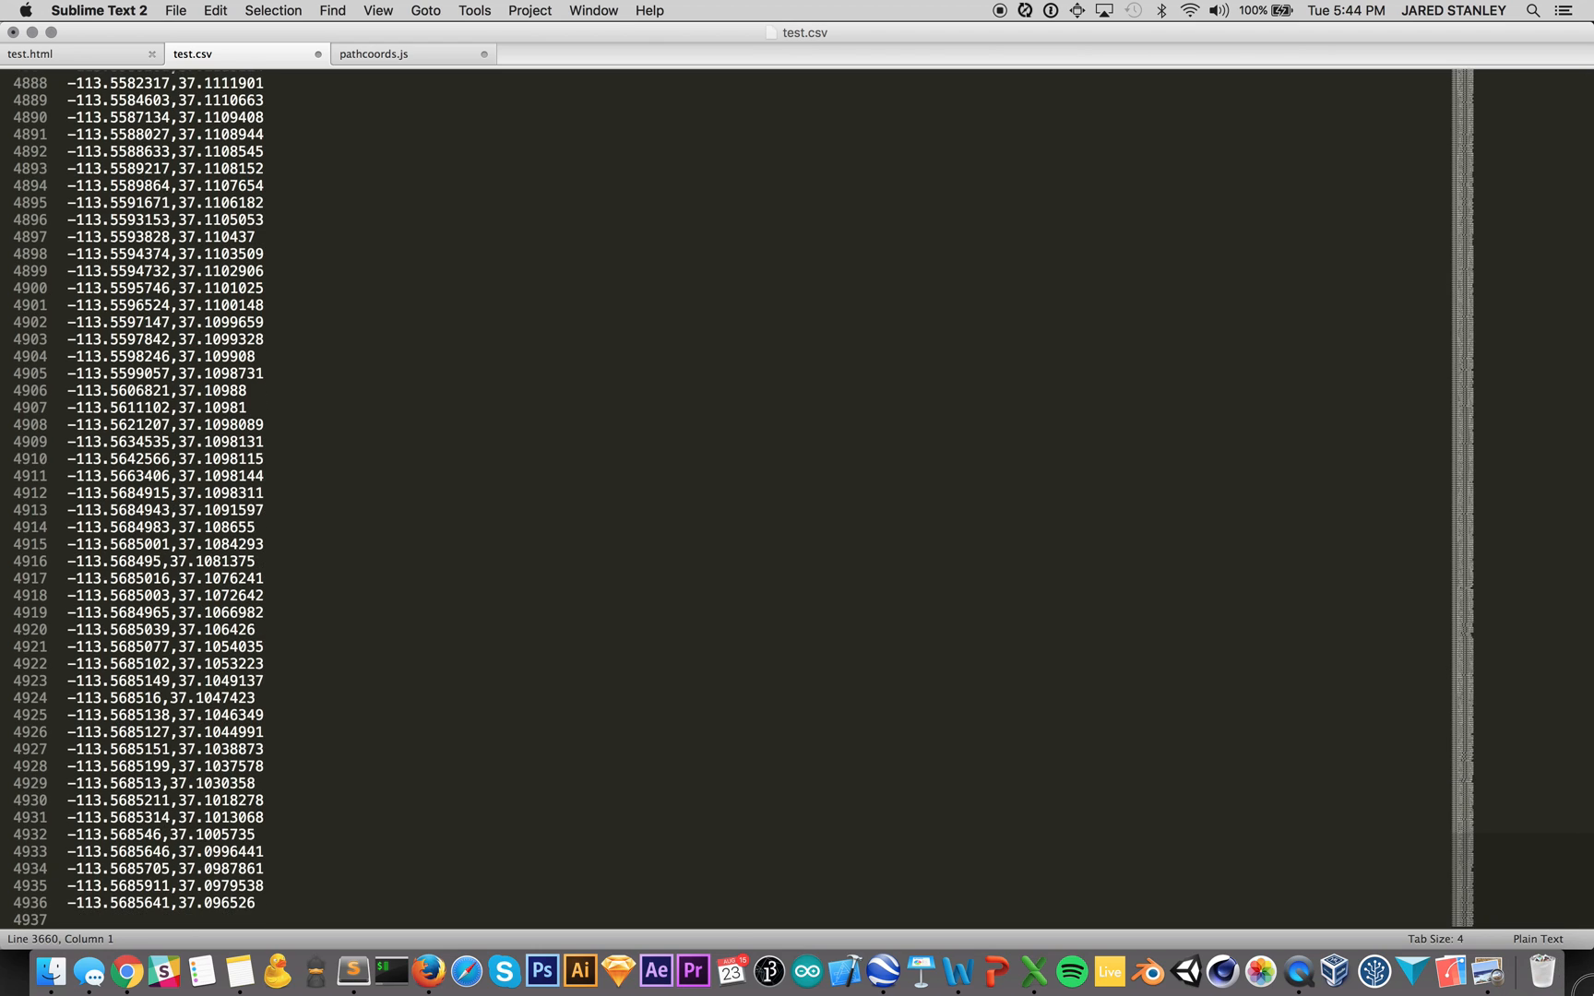
pyautogui.moveTo(454, 752)
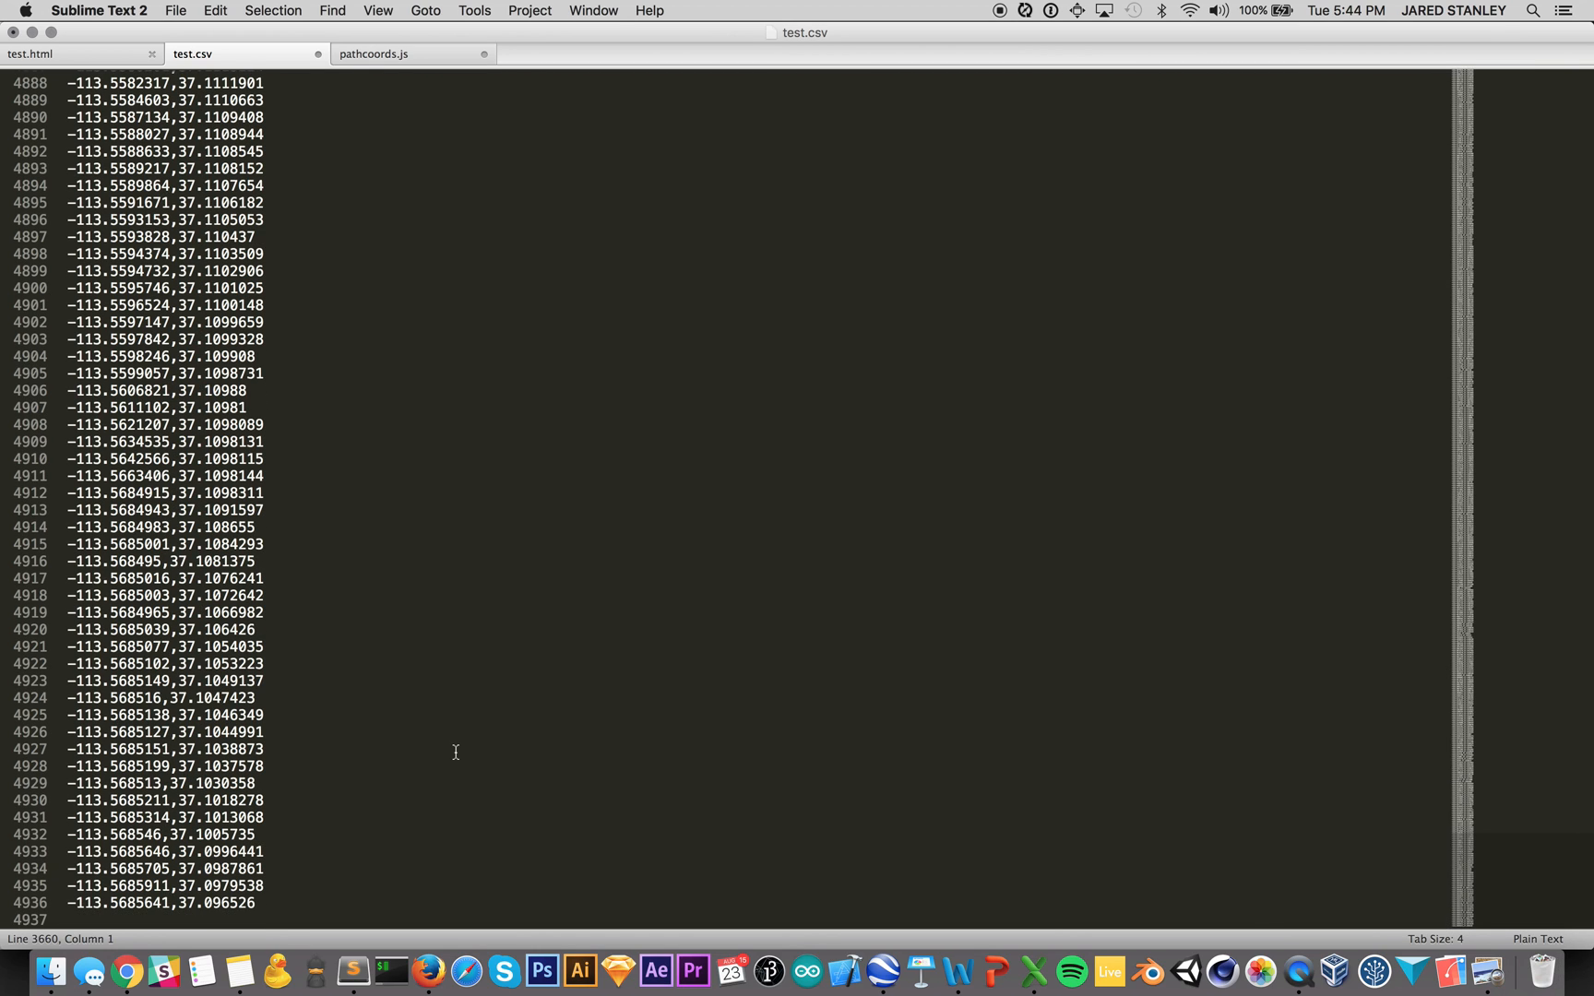
pyautogui.click(262, 748)
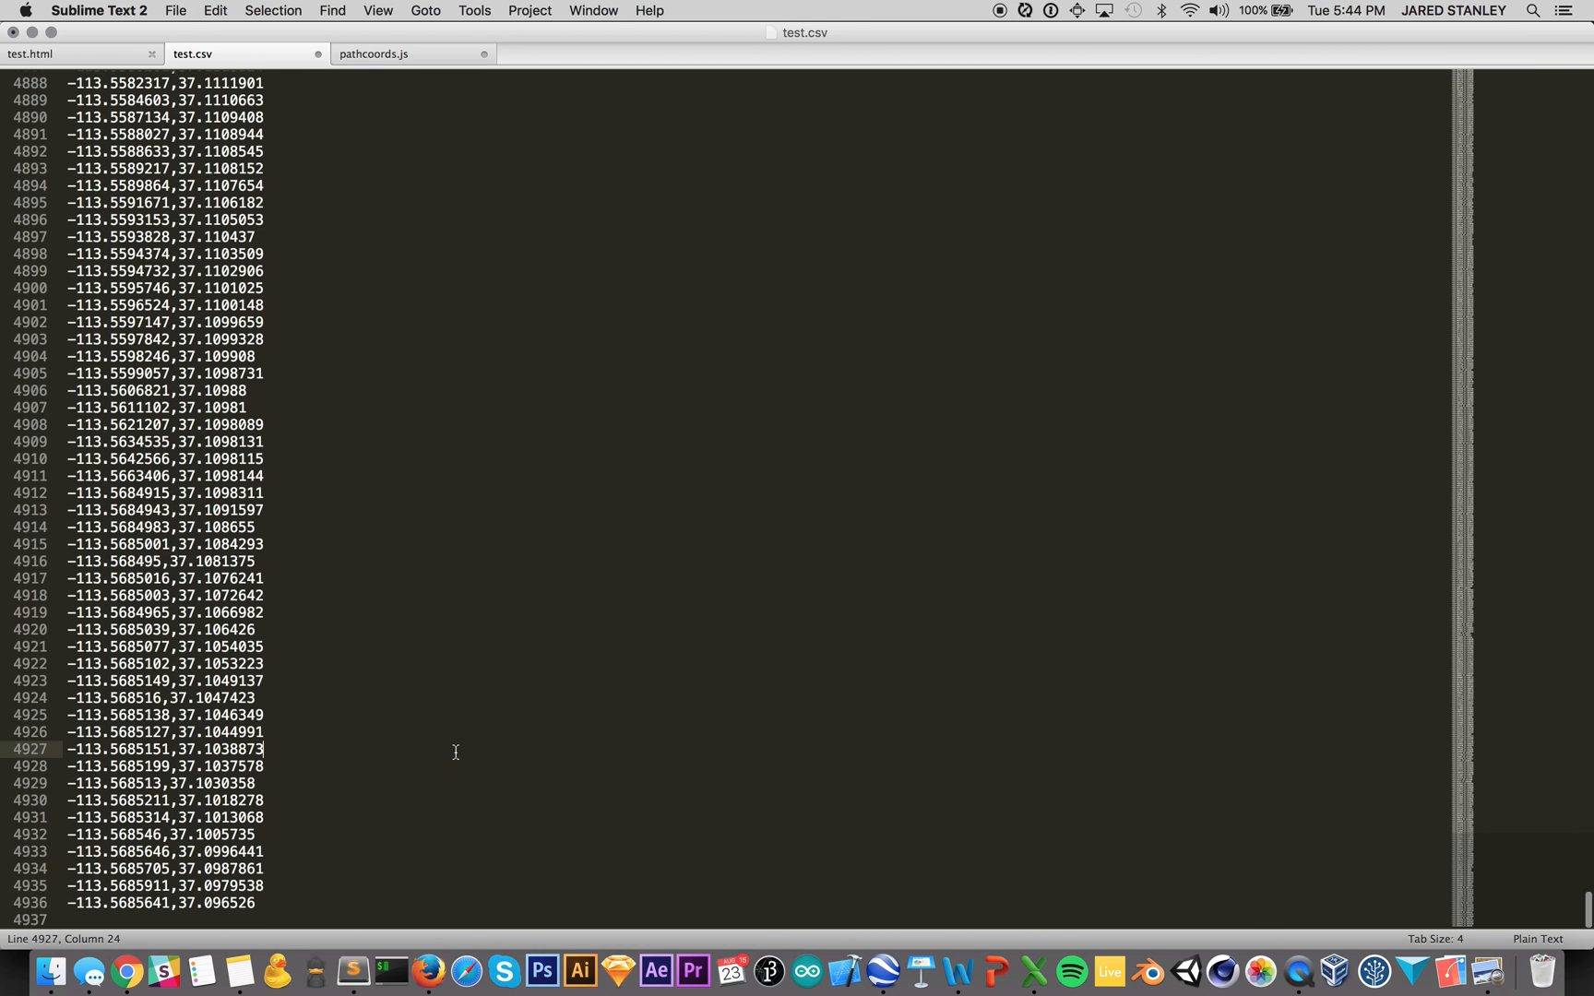
pyautogui.press('cmd+s')
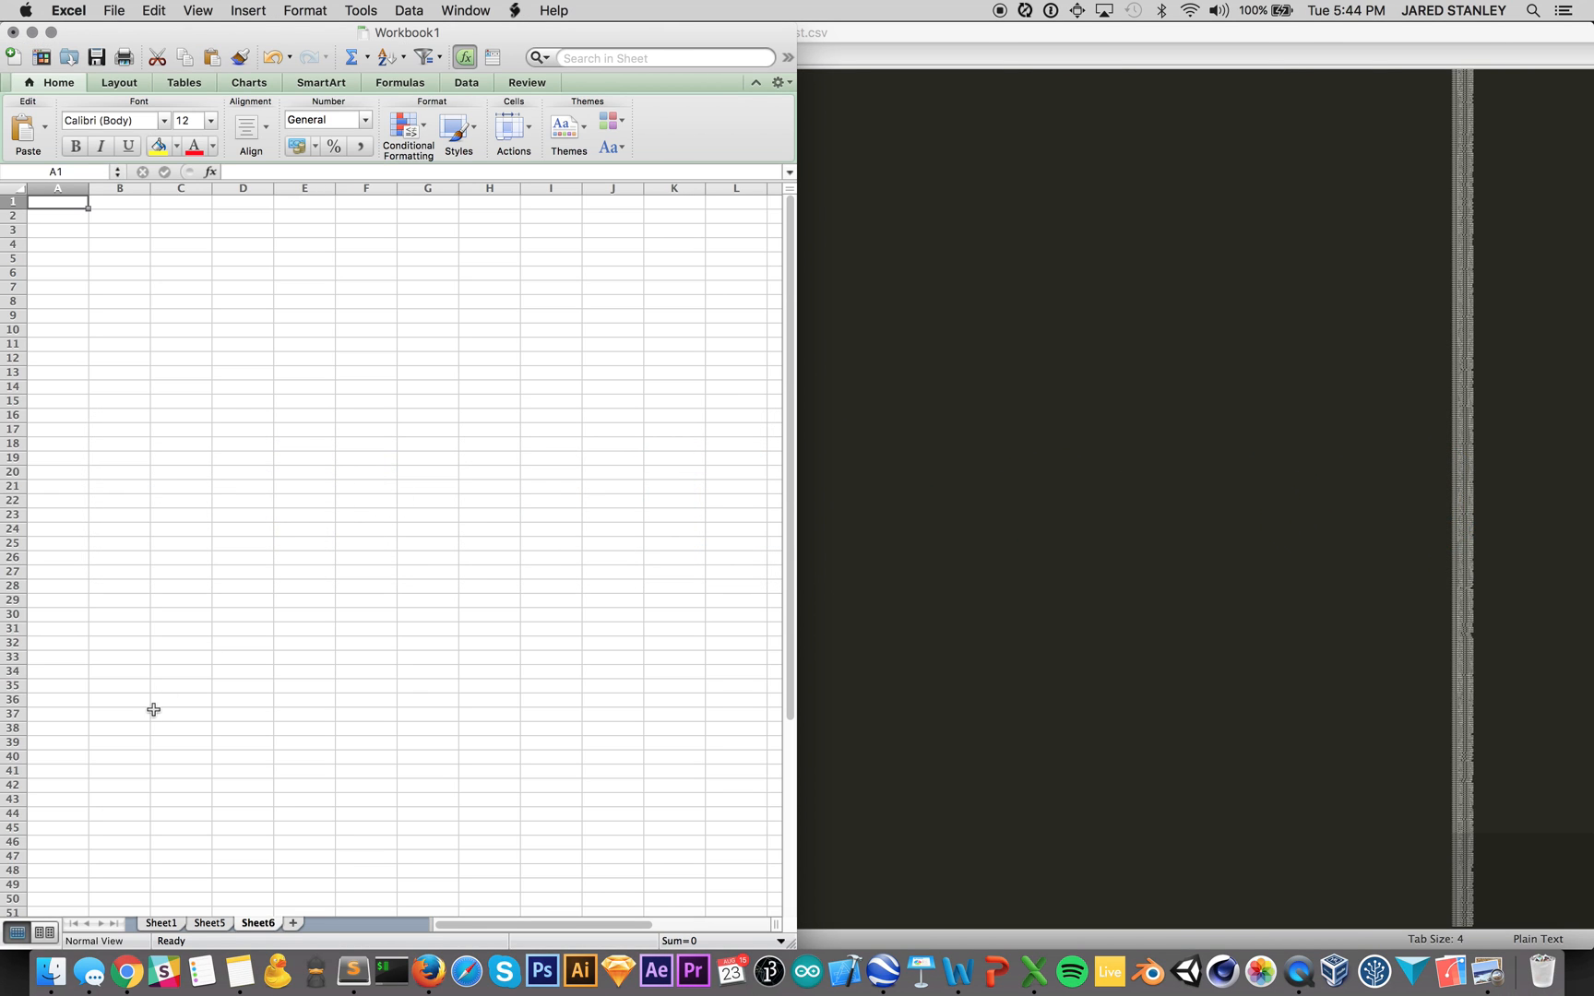
pyautogui.moveTo(177, 343)
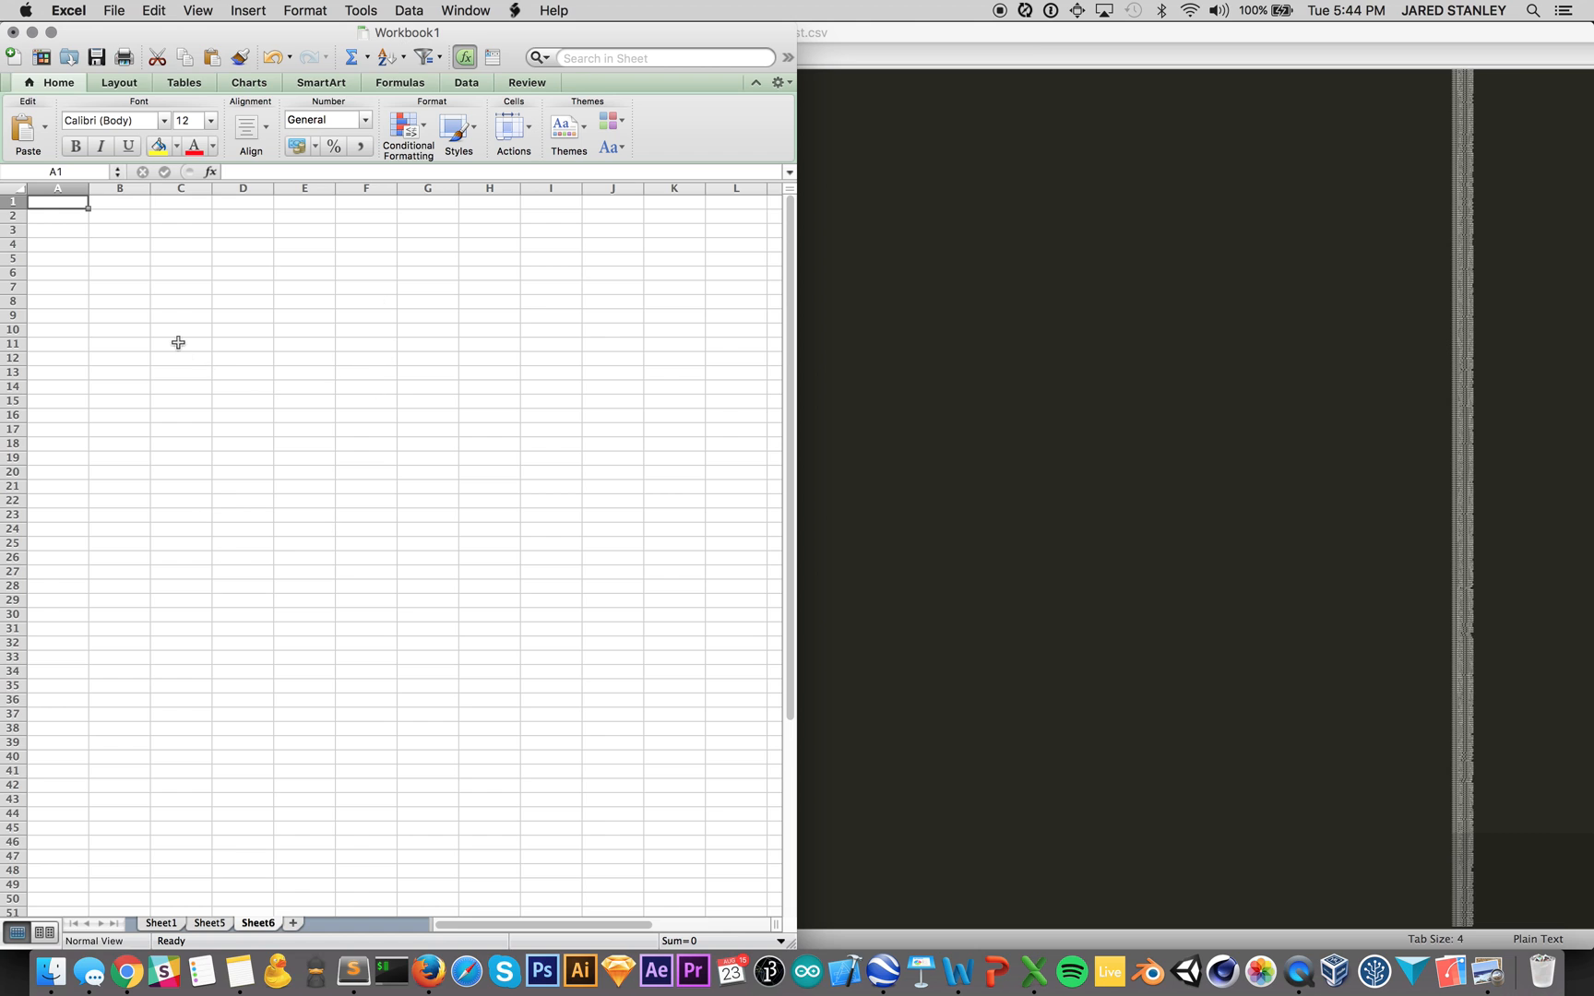
pyautogui.moveTo(114, 11)
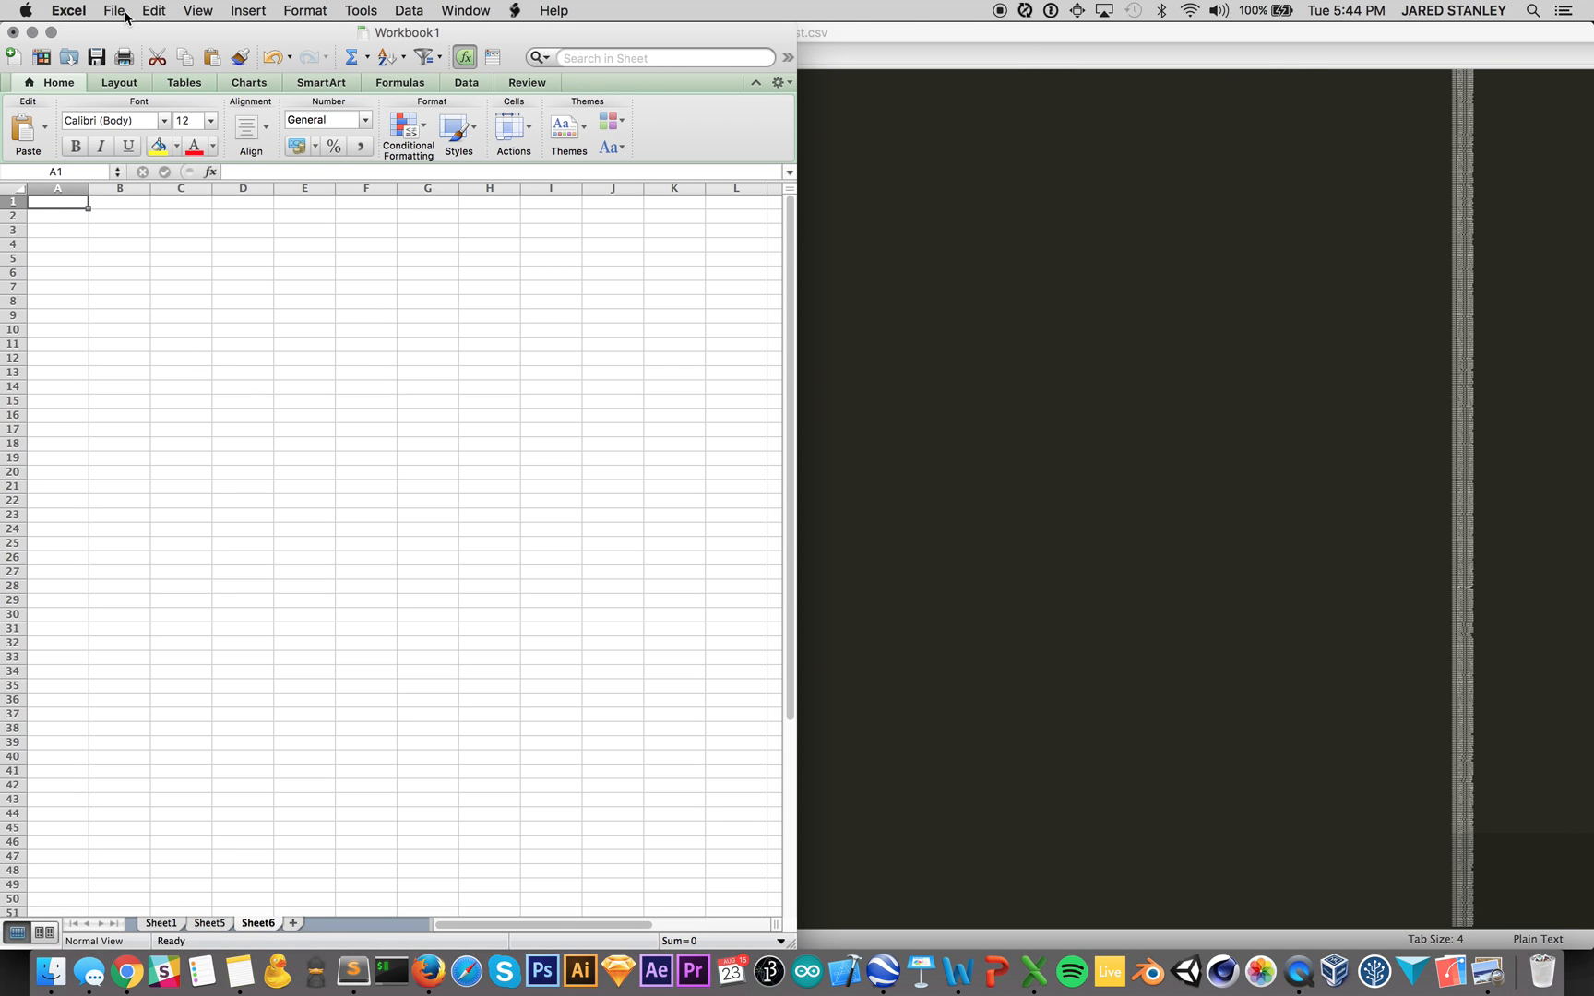
# Step: Import test.csv as a CSV file into Sheet6 starting at cell $A$1 with default settings
pyautogui.click(113, 11)
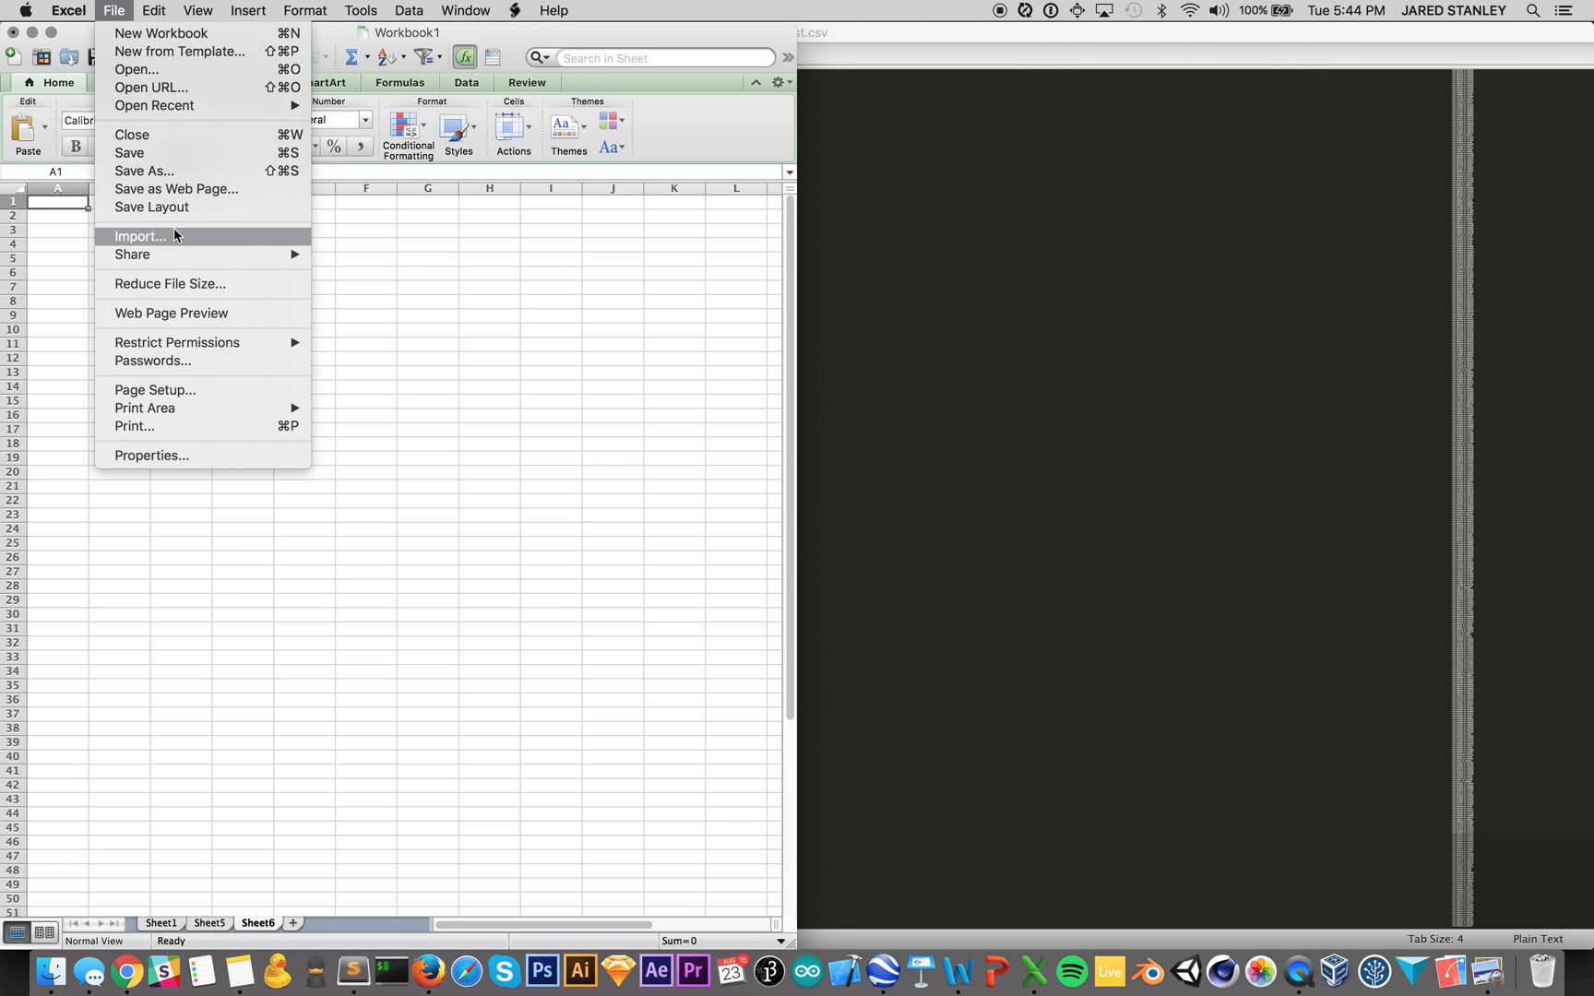
pyautogui.click(139, 236)
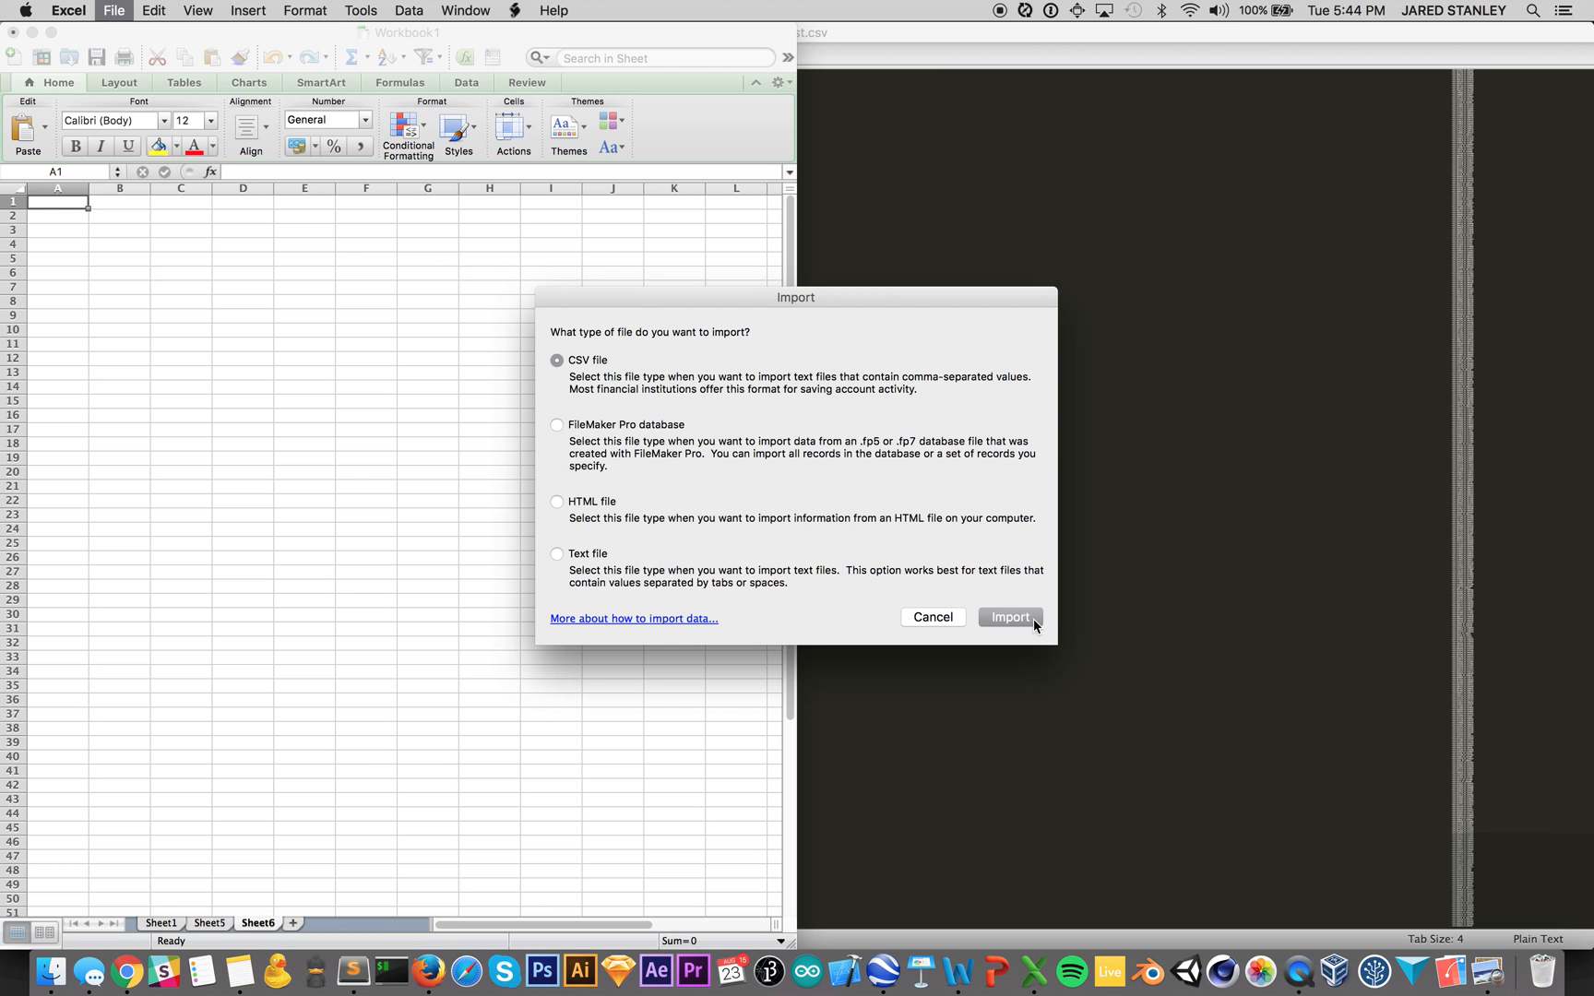
pyautogui.click(1008, 616)
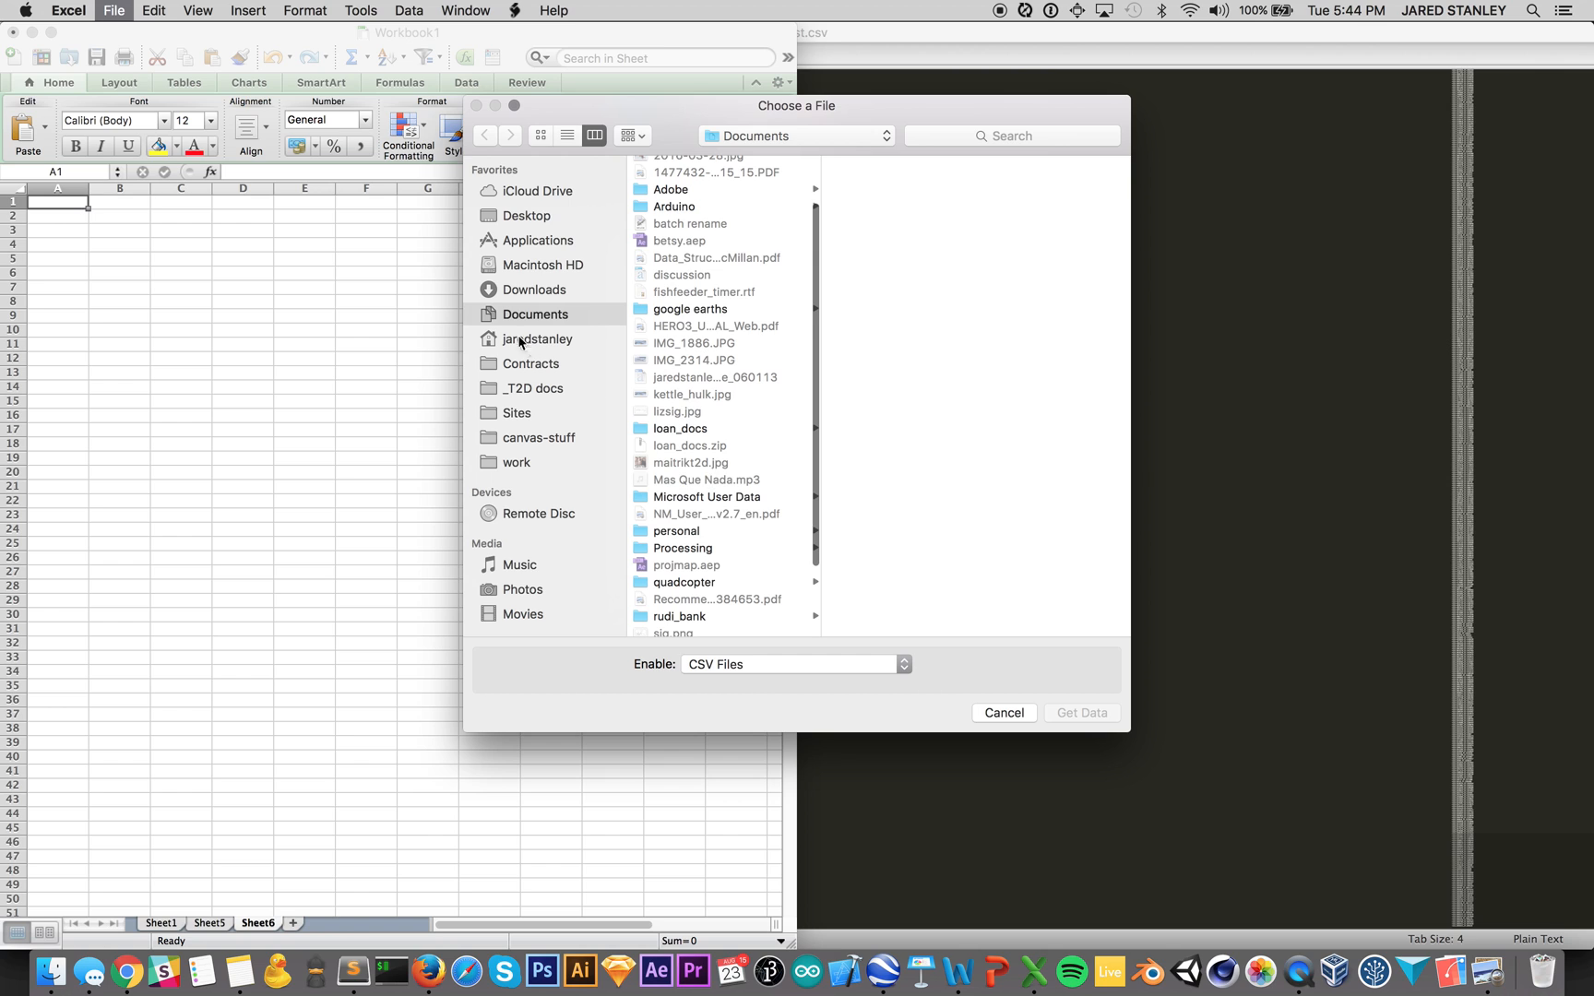
pyautogui.click(539, 437)
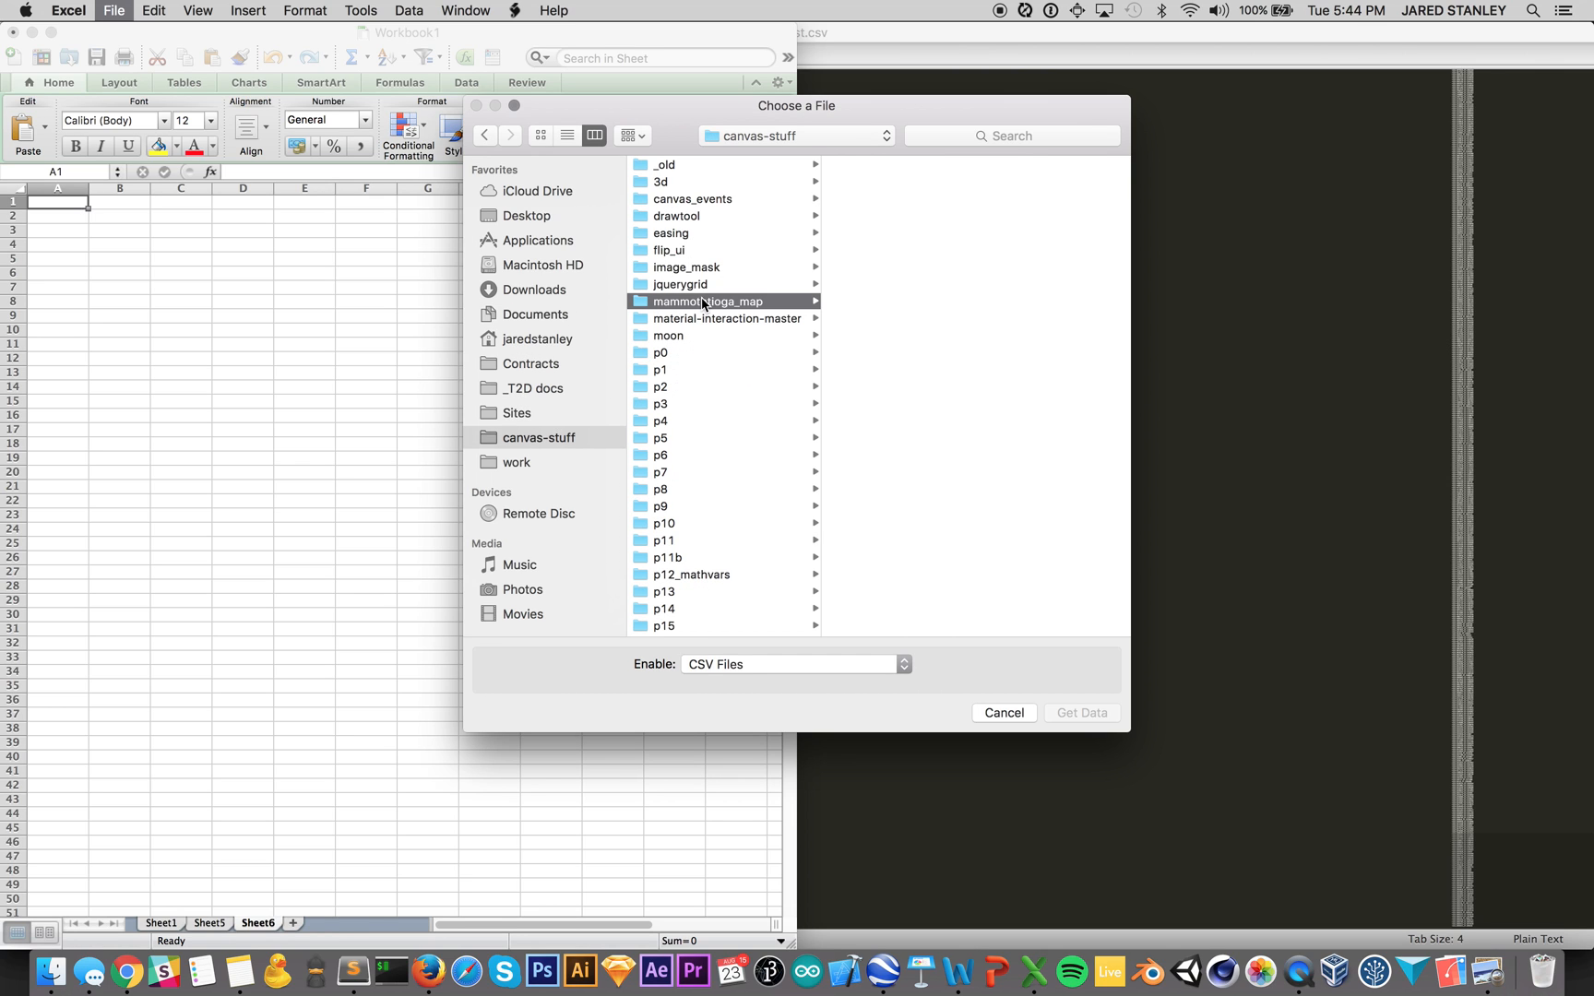
pyautogui.click(1079, 712)
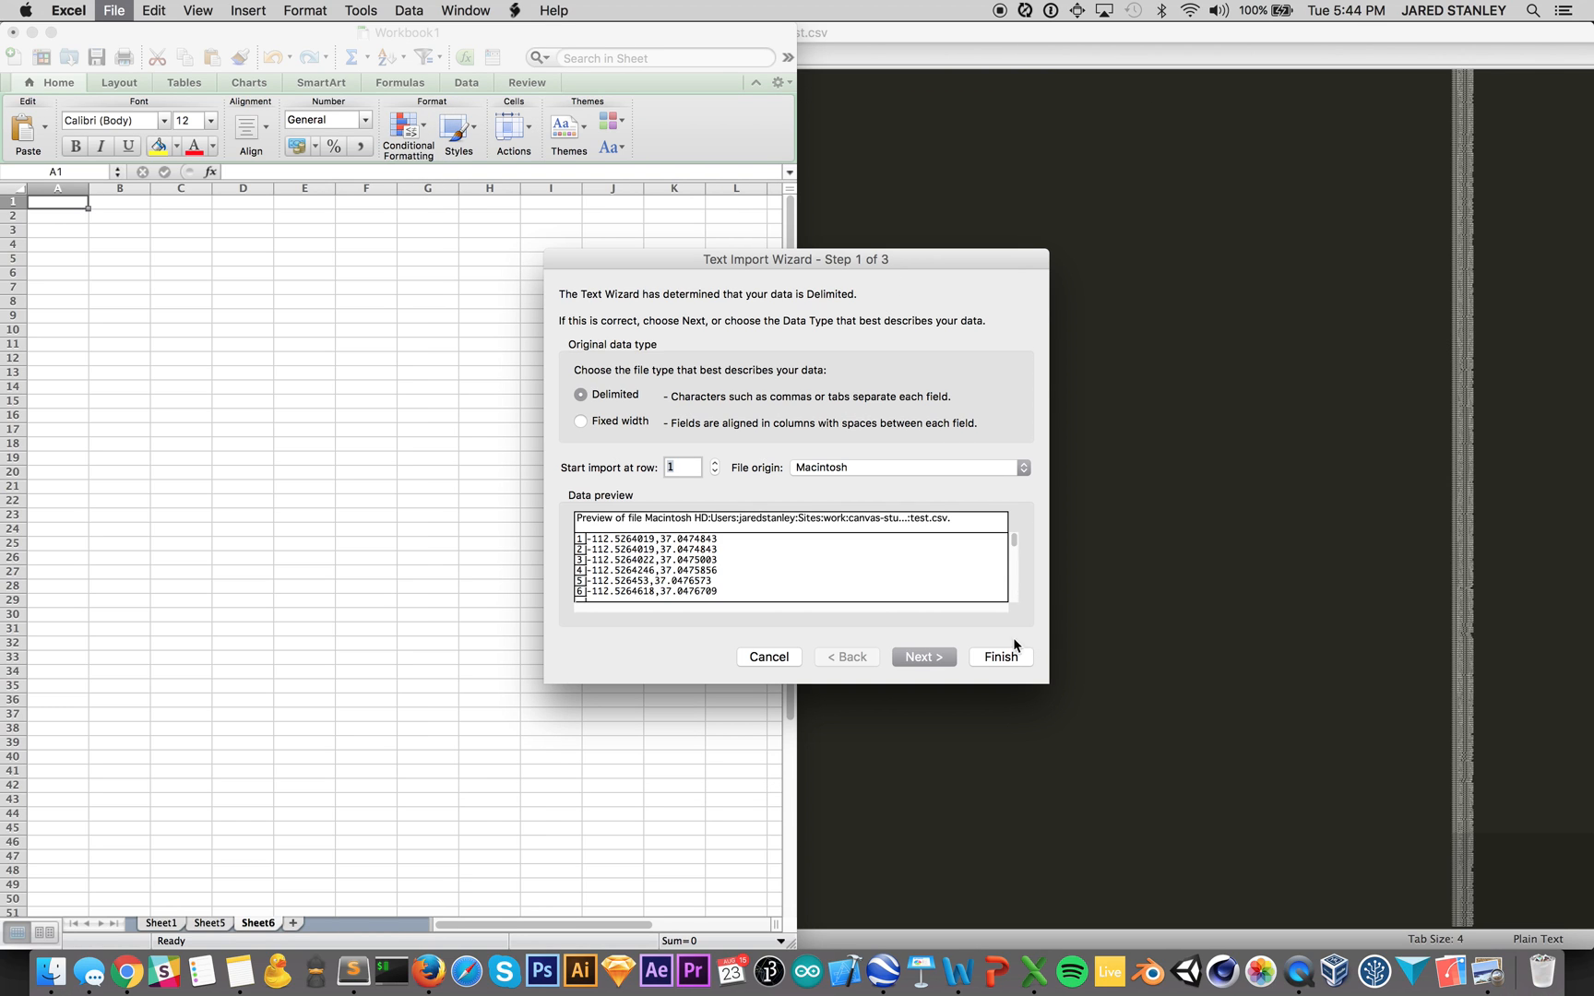
pyautogui.click(998, 655)
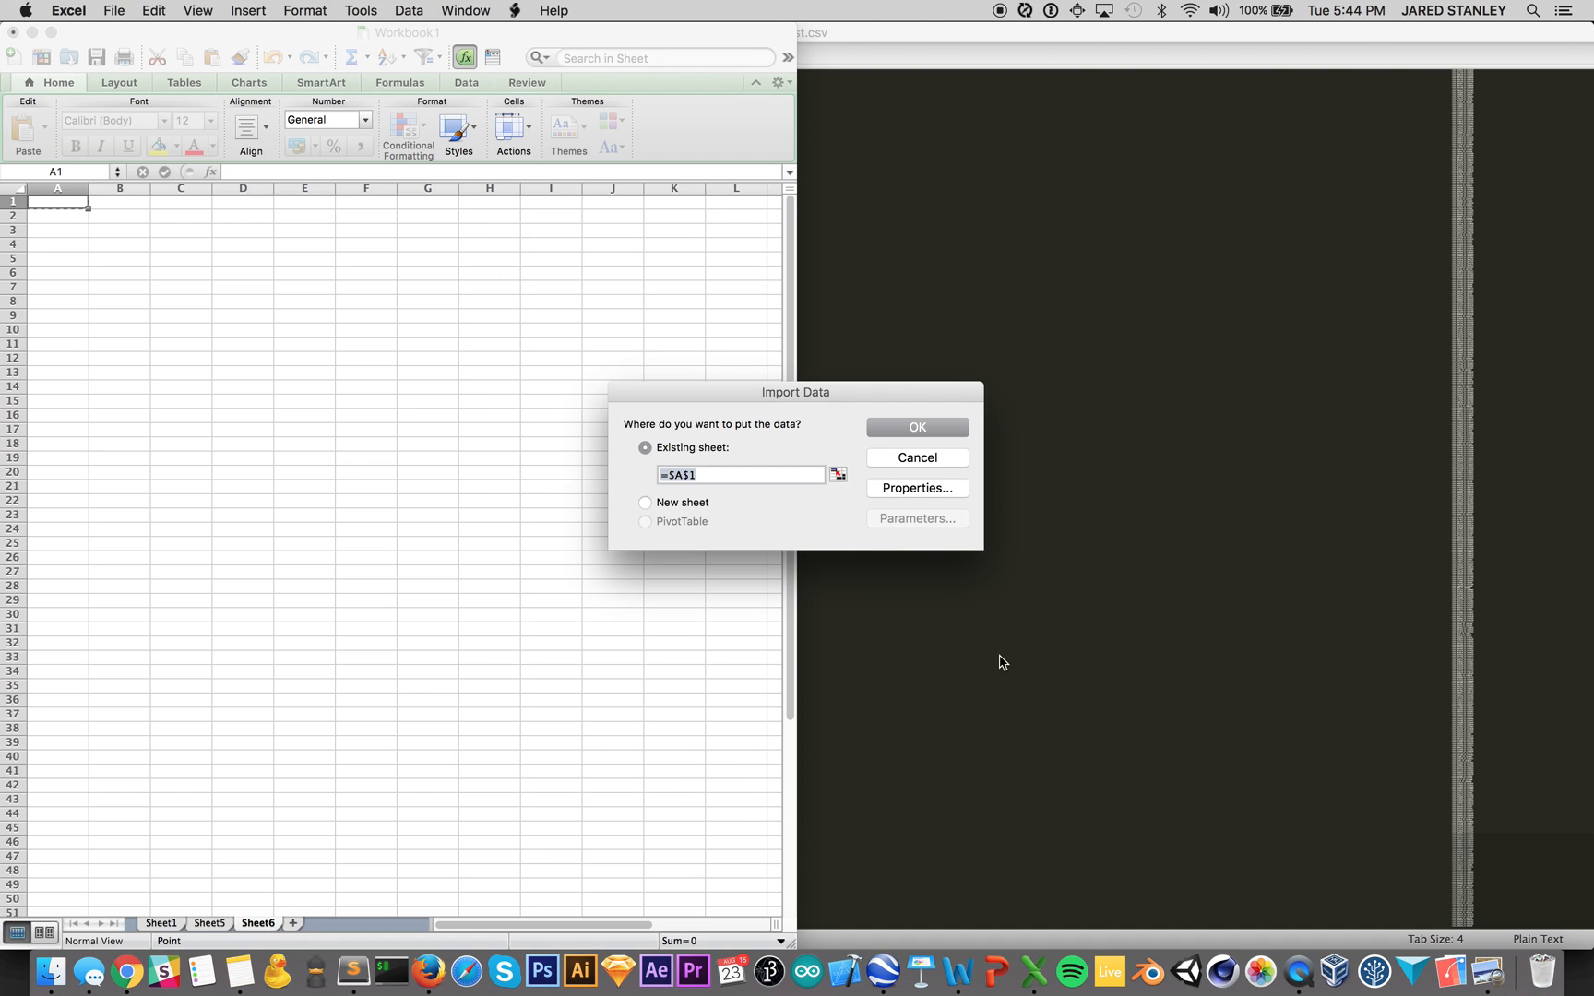
pyautogui.click(913, 426)
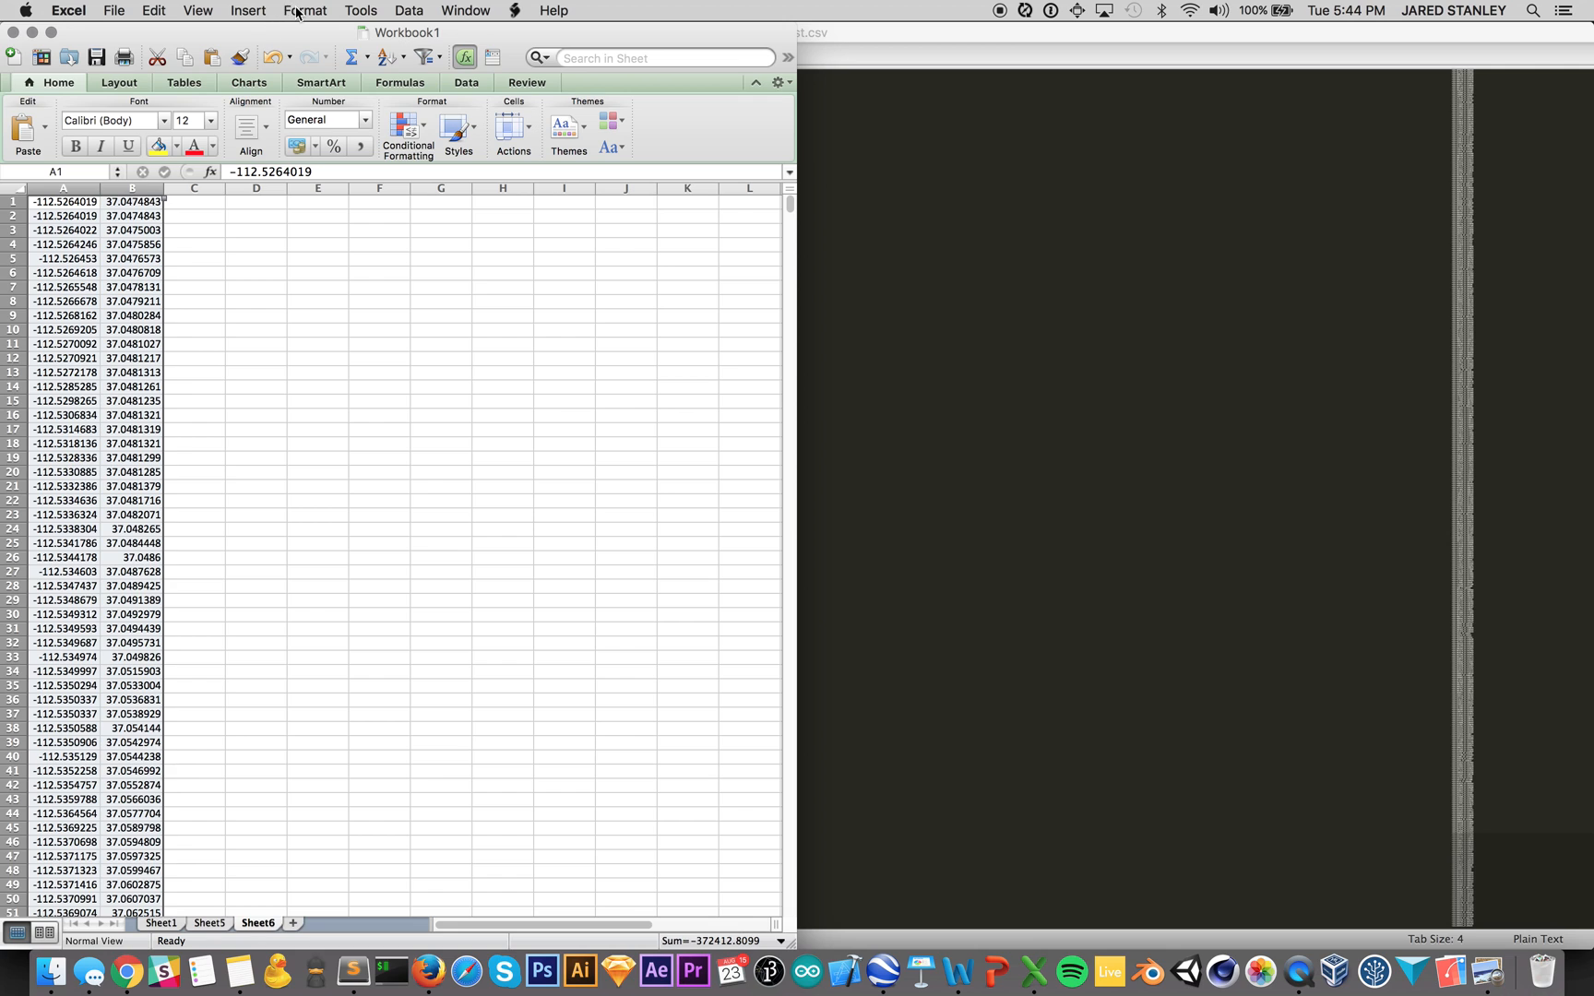
# Step: Format the coordinate columns as Number with 4 decimal places
pyautogui.click(303, 11)
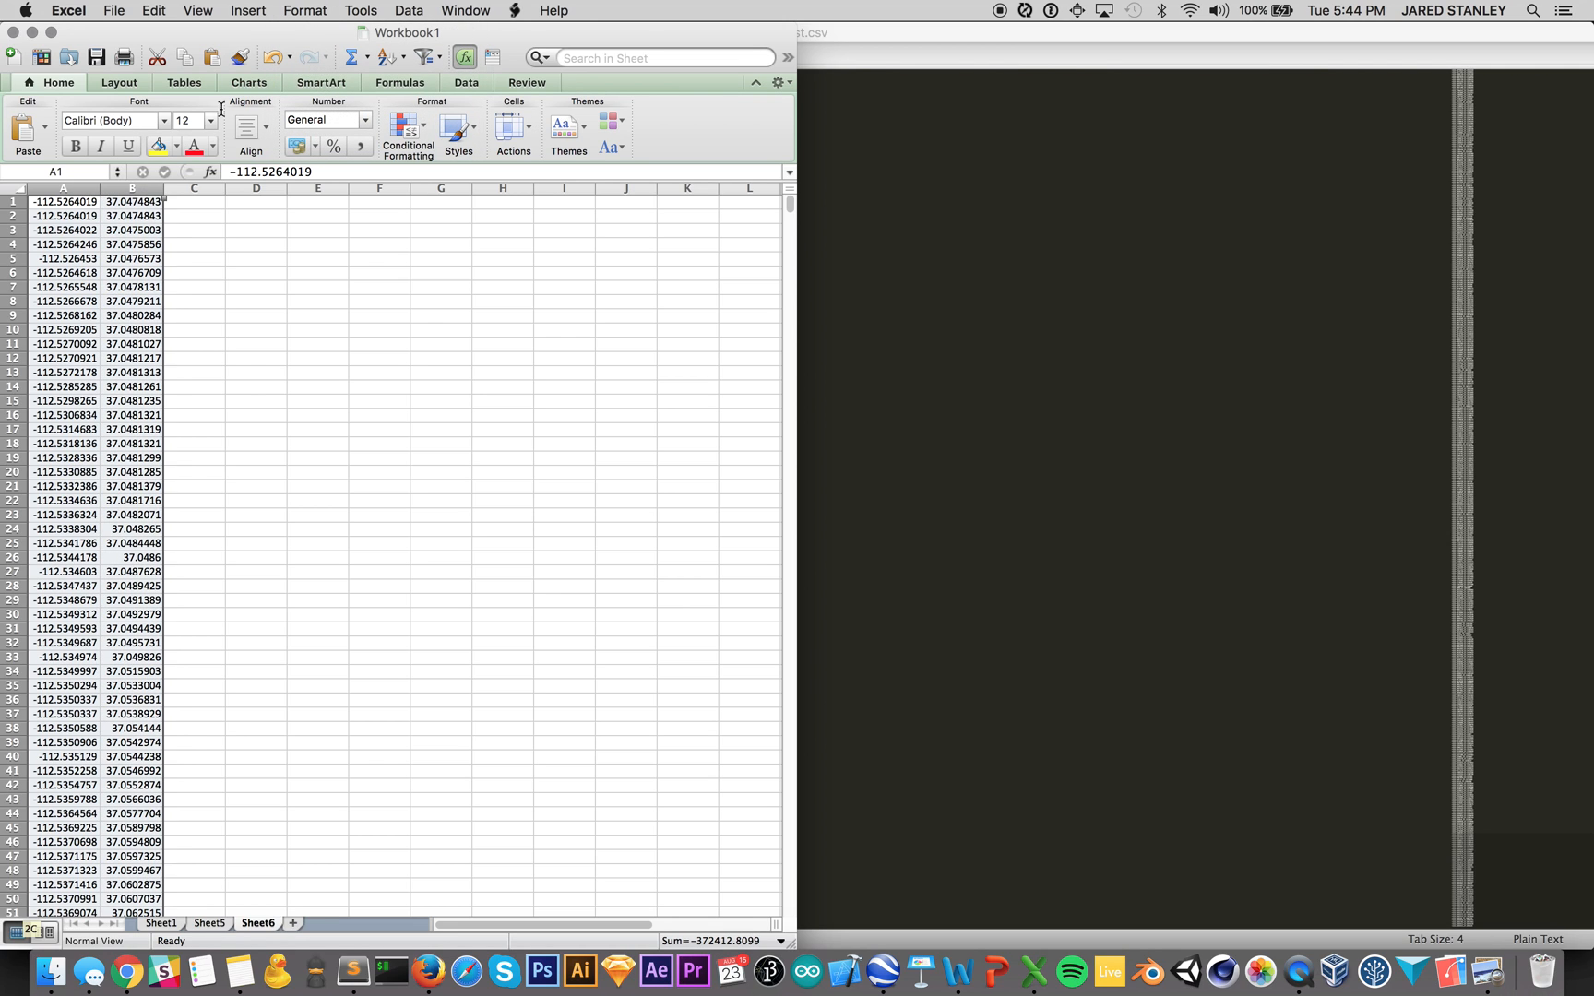
pyautogui.click(303, 11)
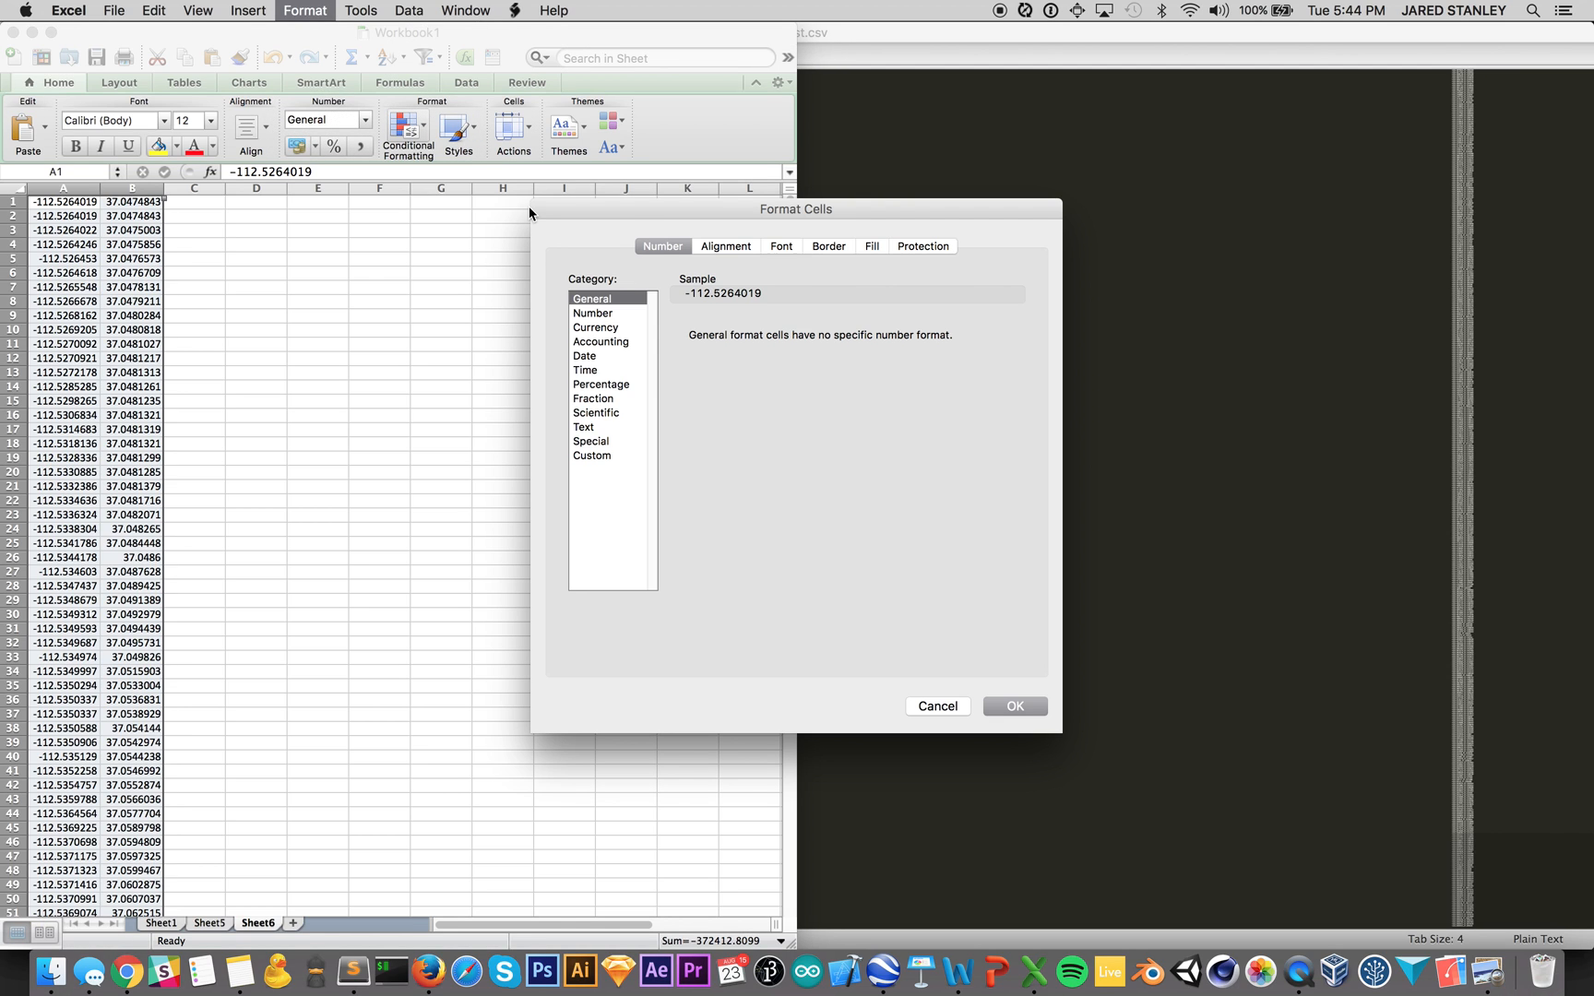
pyautogui.click(594, 314)
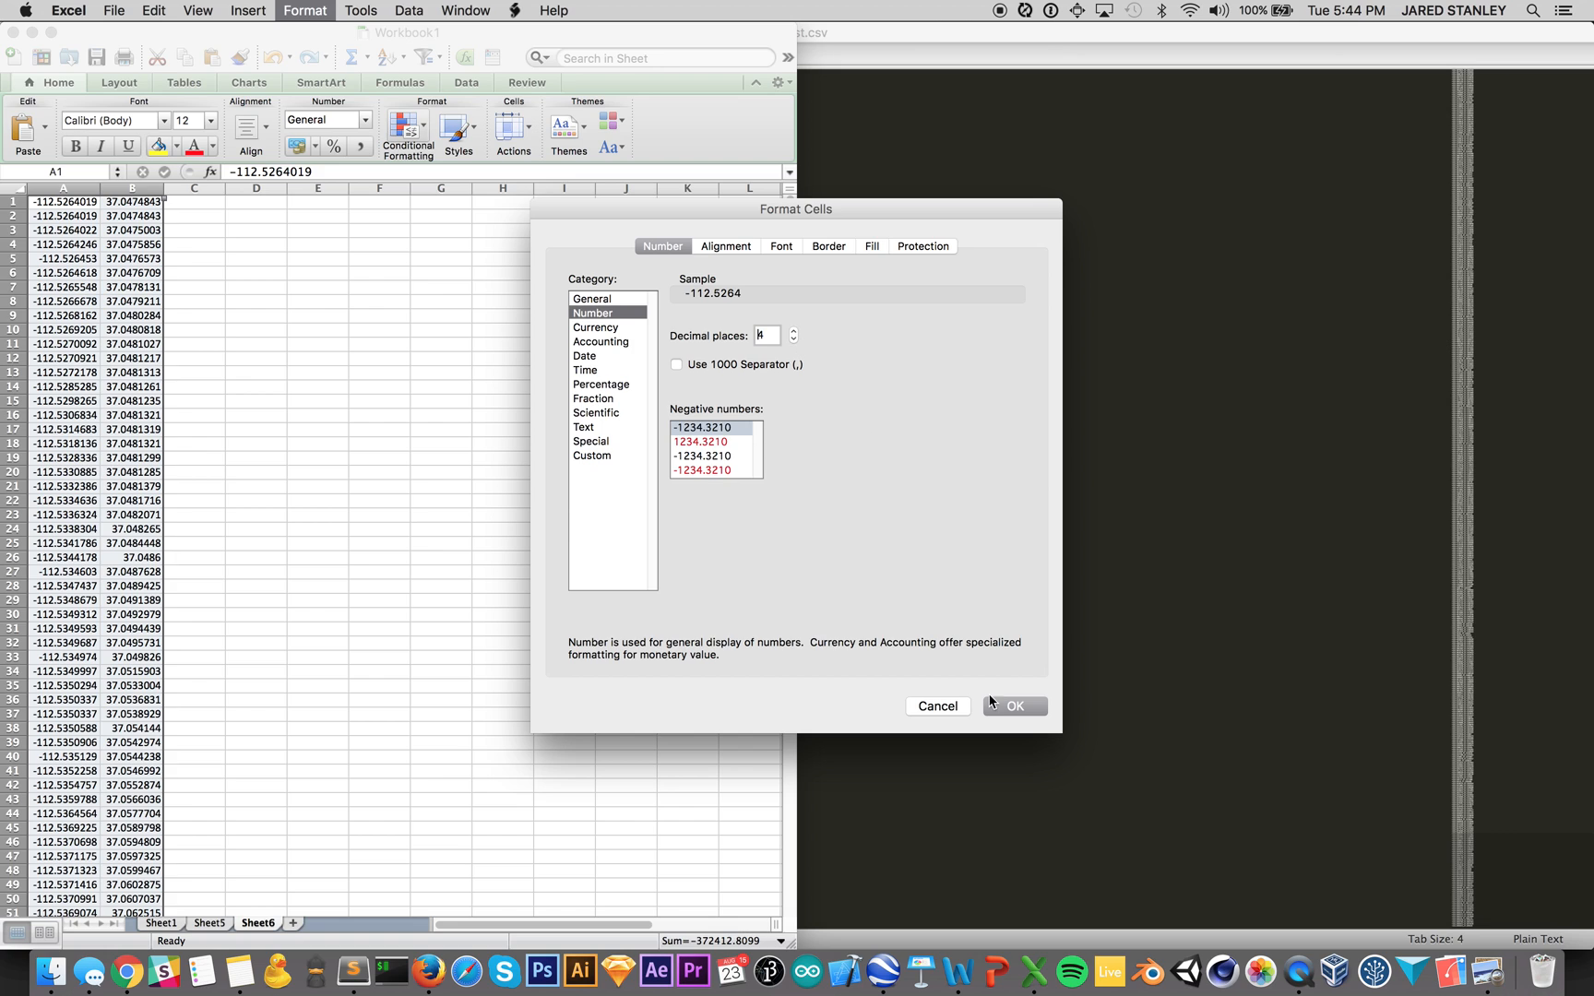
pyautogui.click(1013, 705)
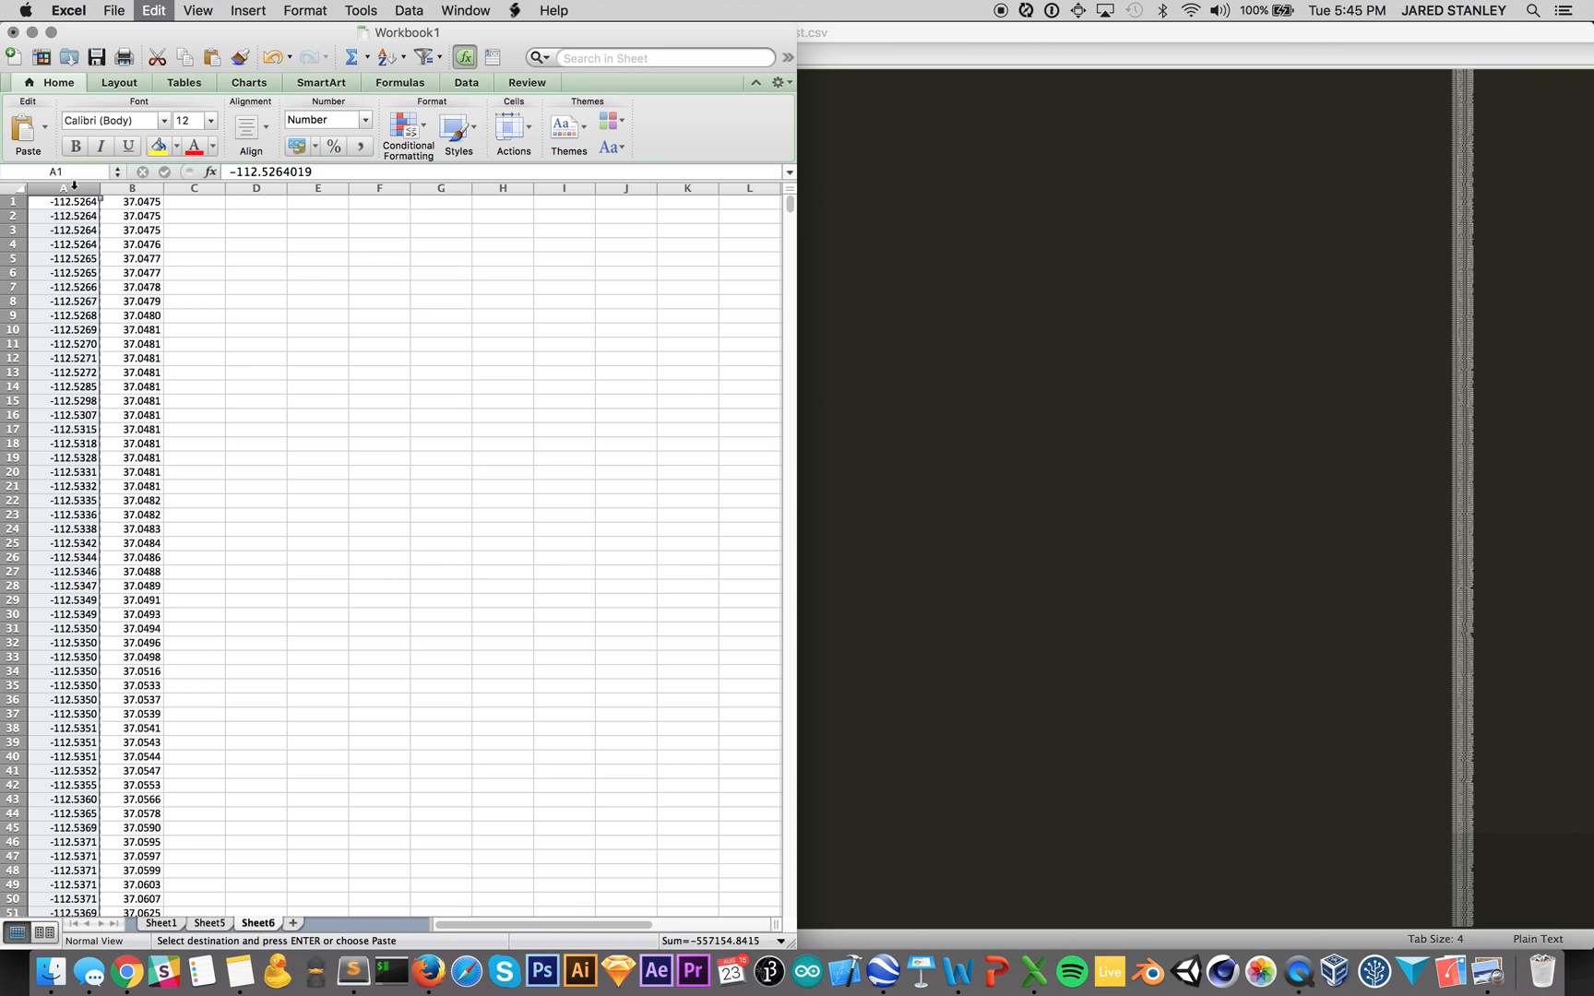
# Step: Move column B before column A so latitude comes first, then return to Sheet6
pyautogui.click(194, 202)
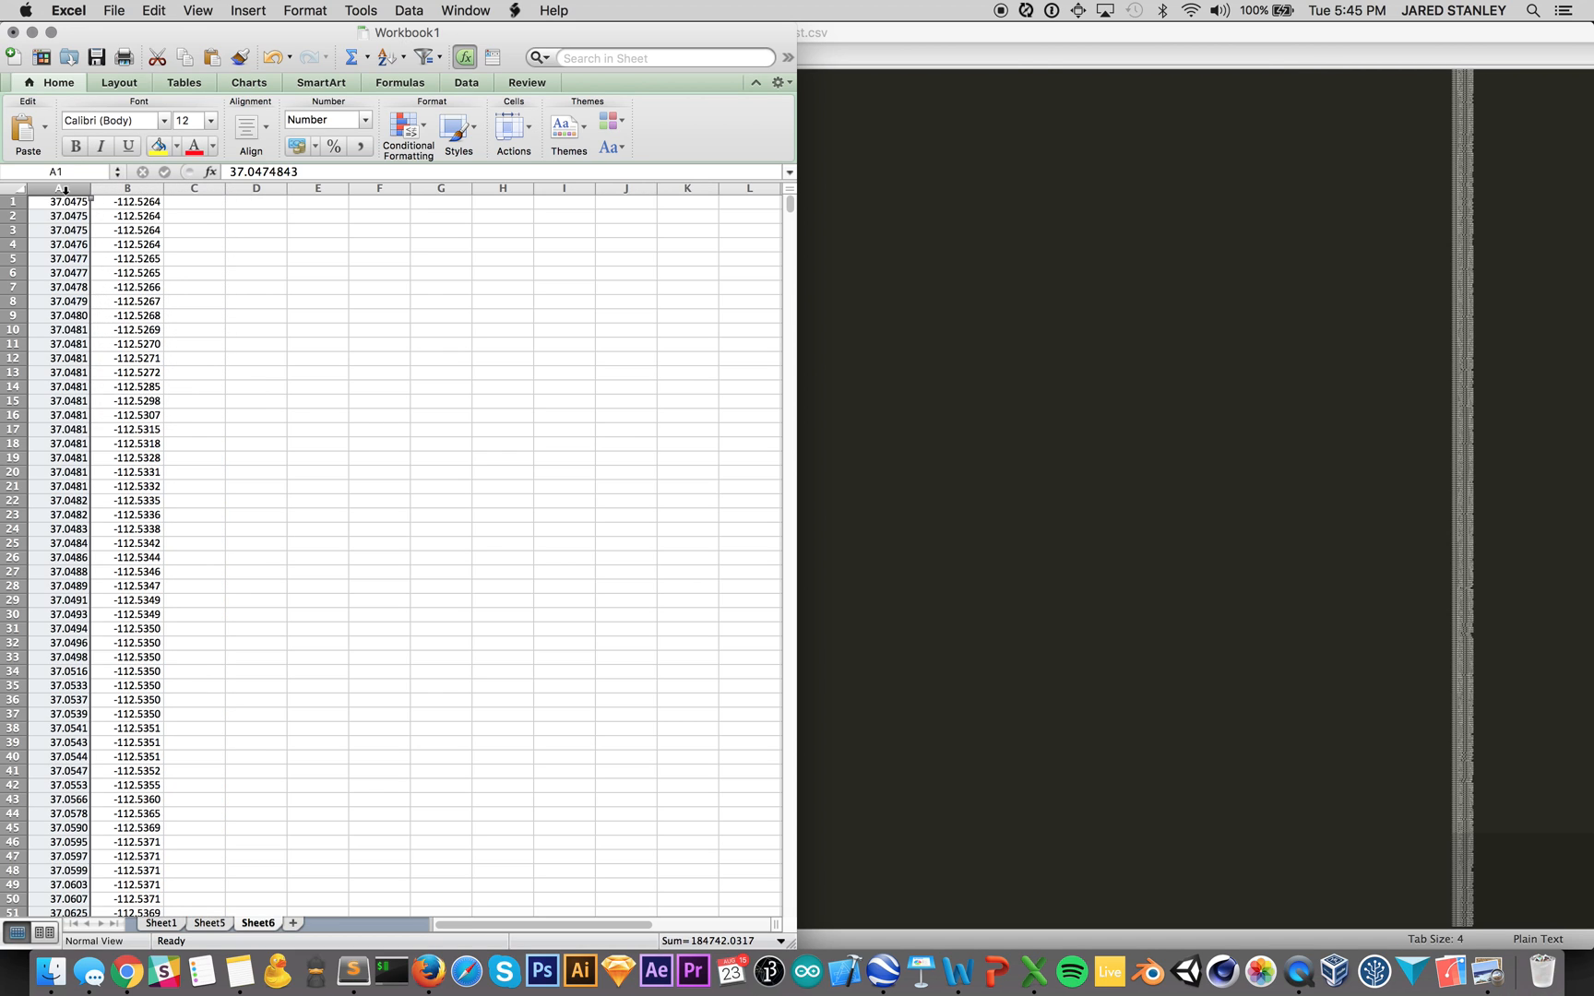
pyautogui.moveTo(142, 728)
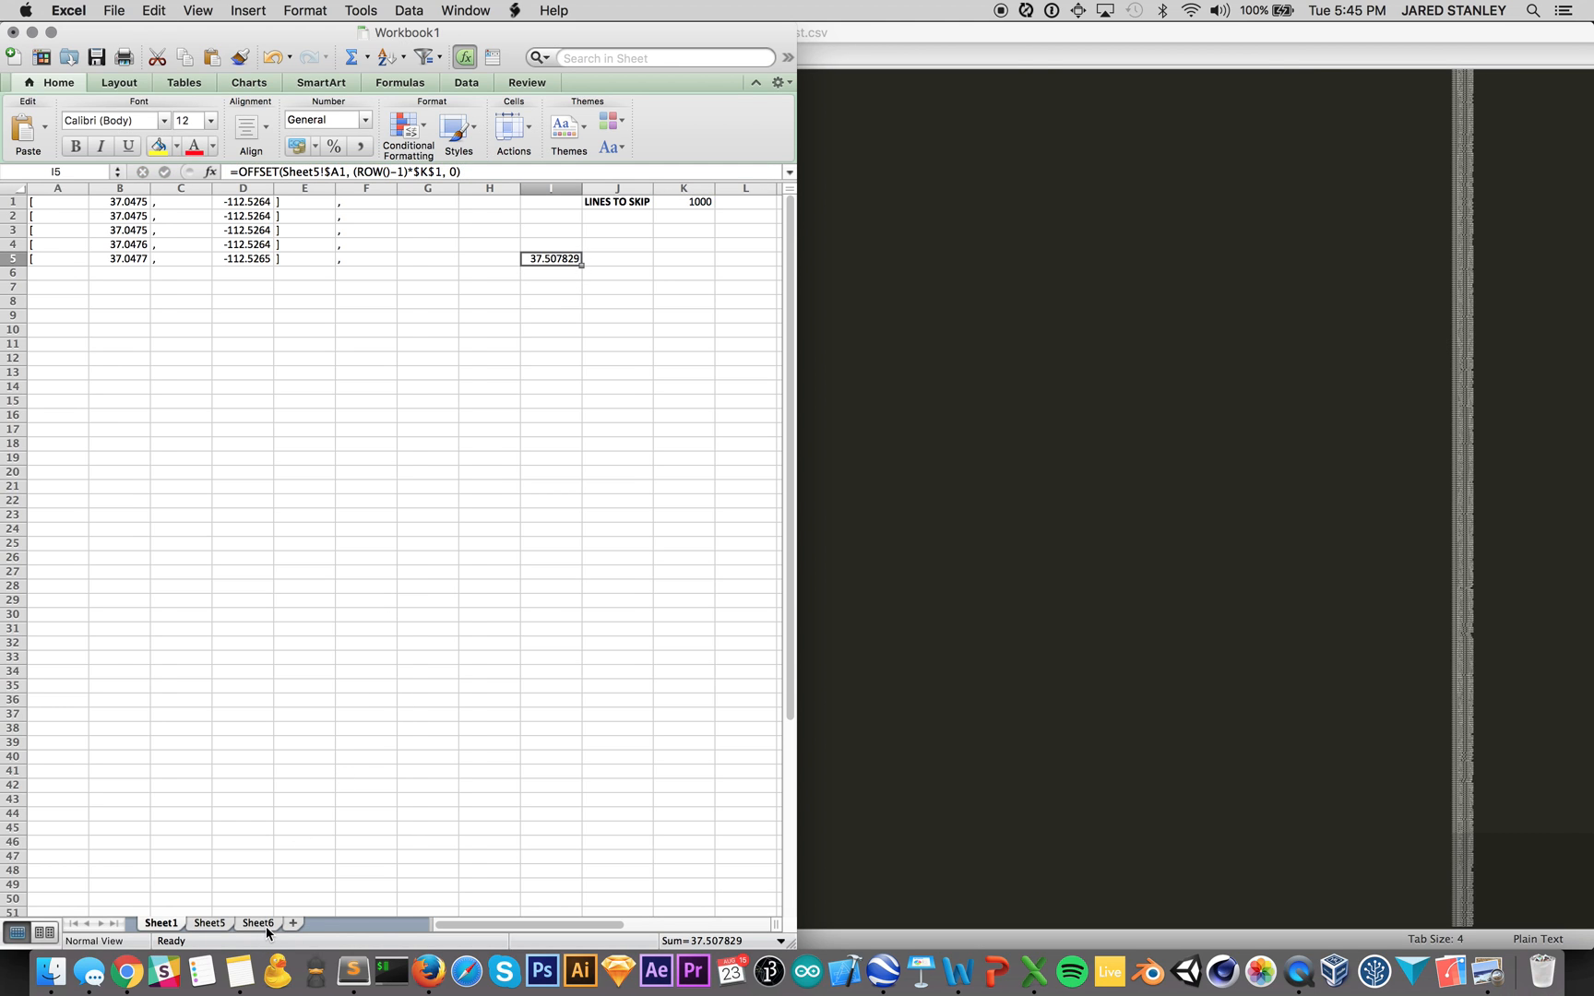
pyautogui.click(257, 922)
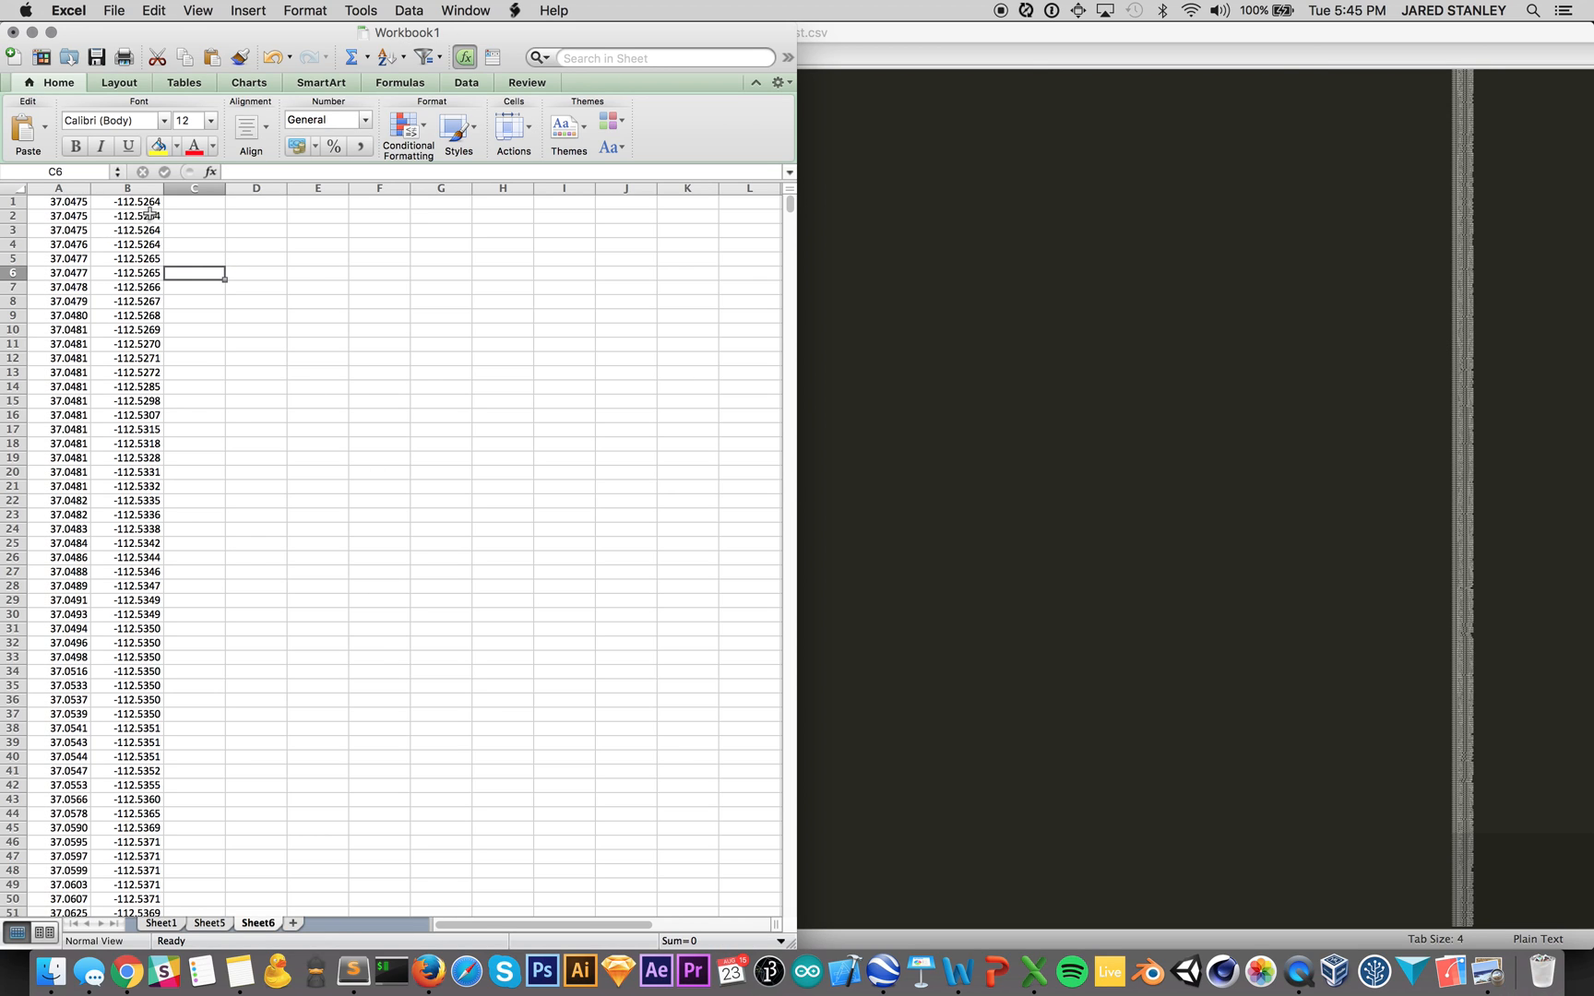
pyautogui.moveTo(293, 922)
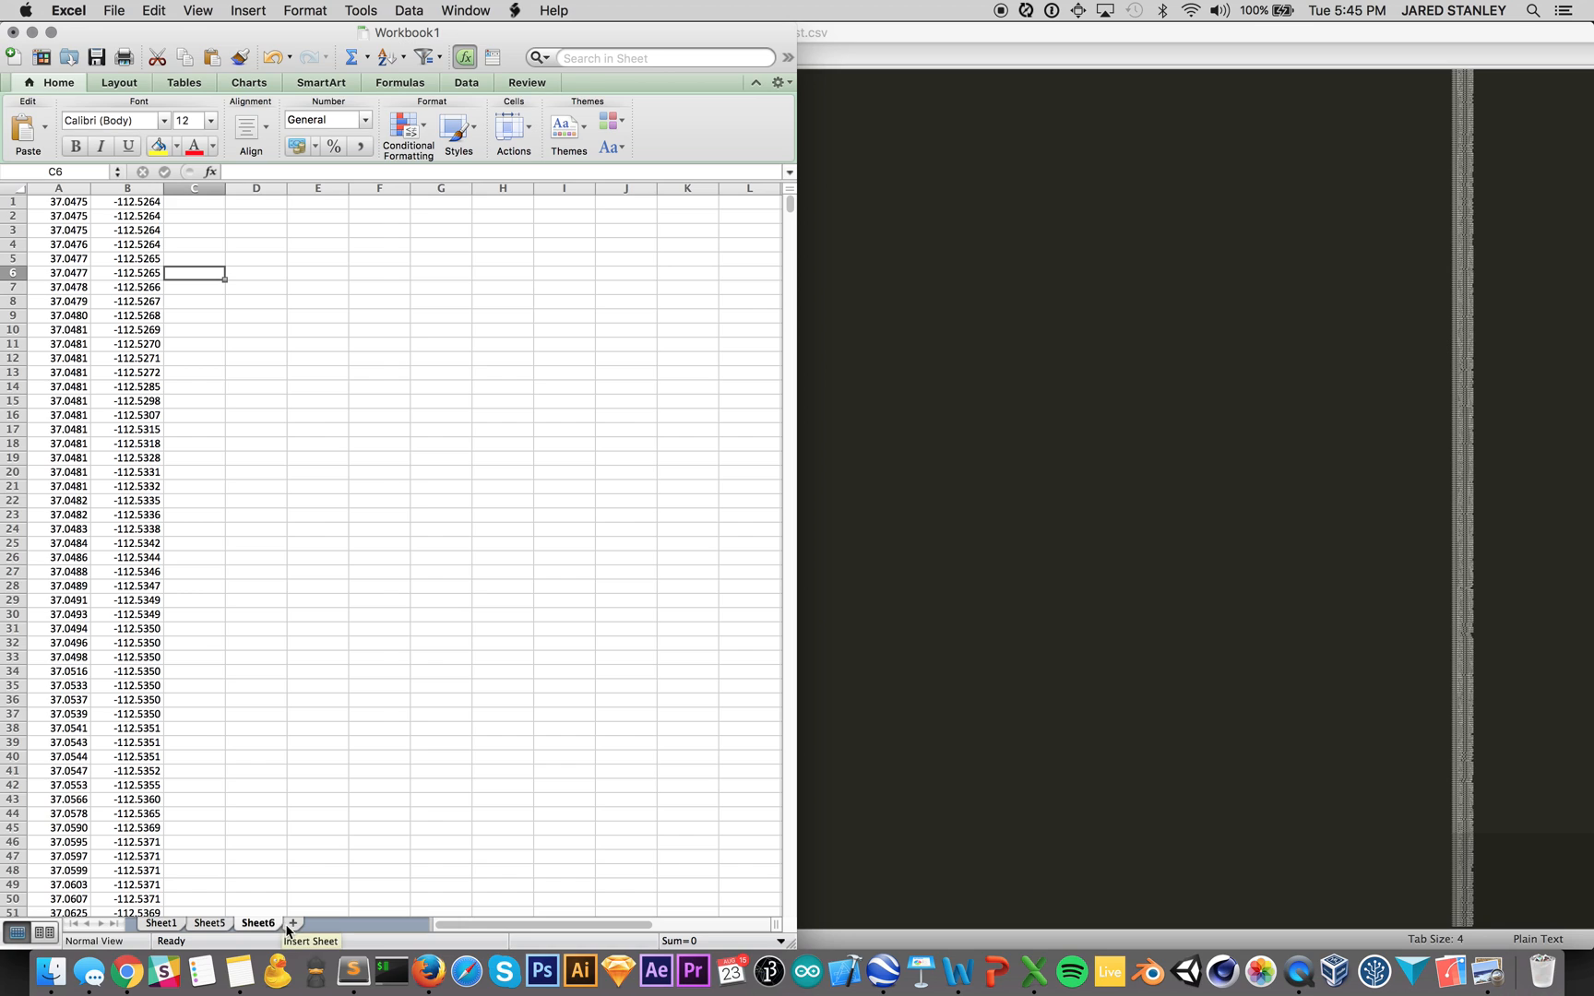
# Step: On a new sheet, add a bold 'lines to skip' label in H1 with value 2 in I1
pyautogui.click(292, 922)
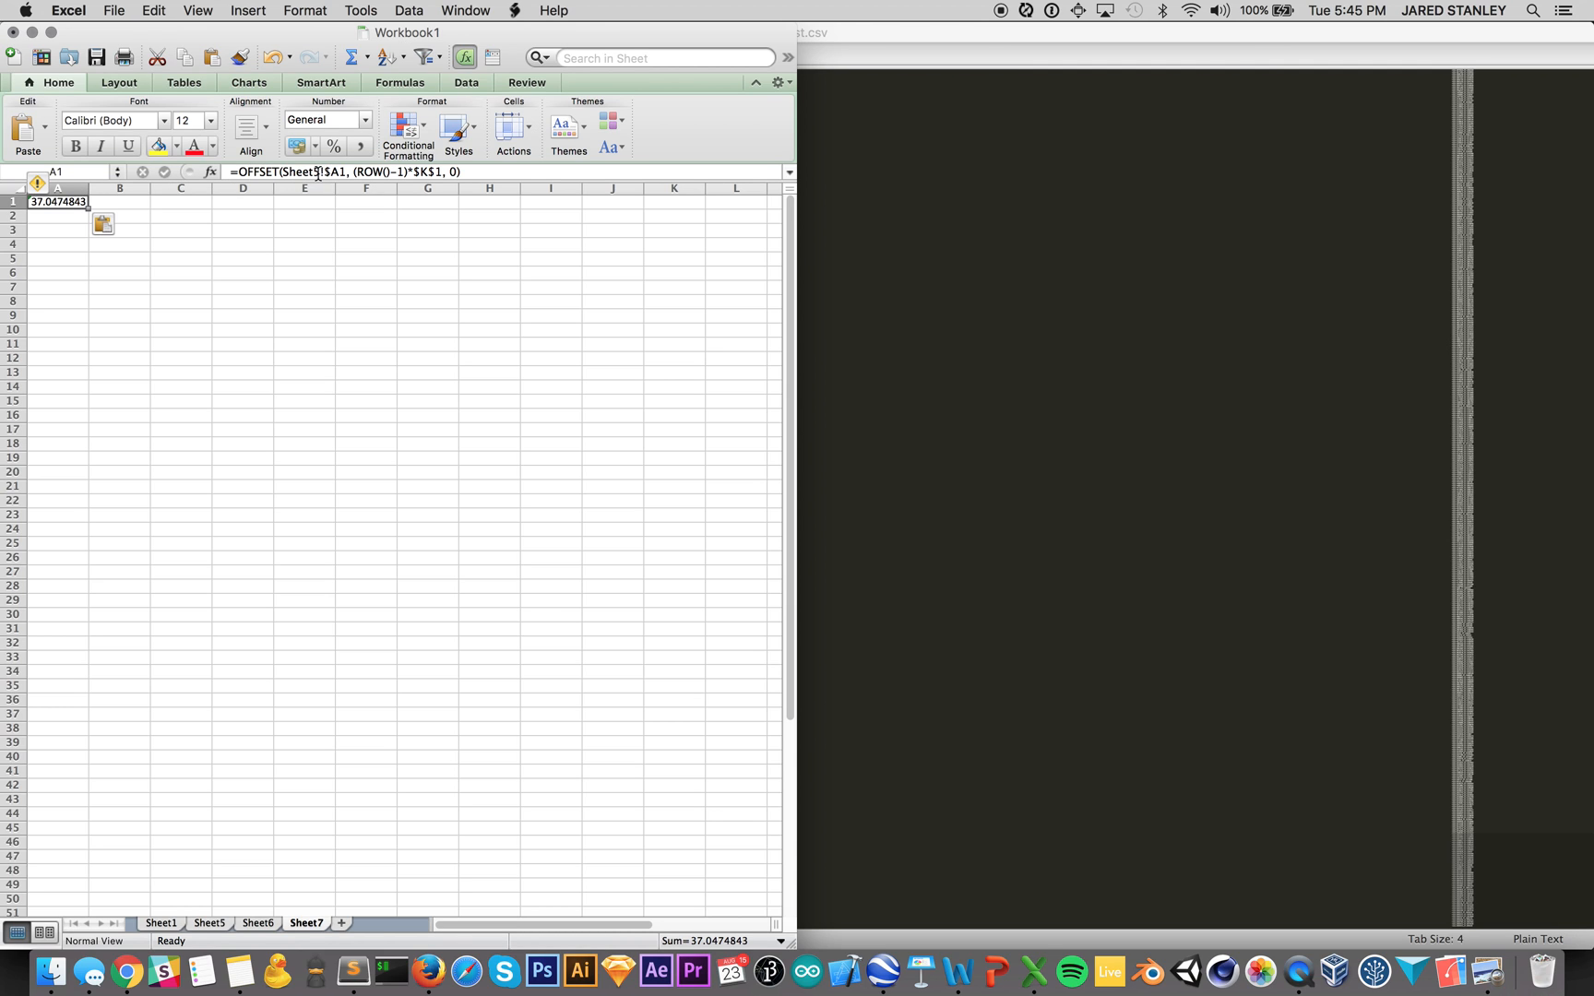
pyautogui.doubleClick(354, 171)
pyautogui.write('6')
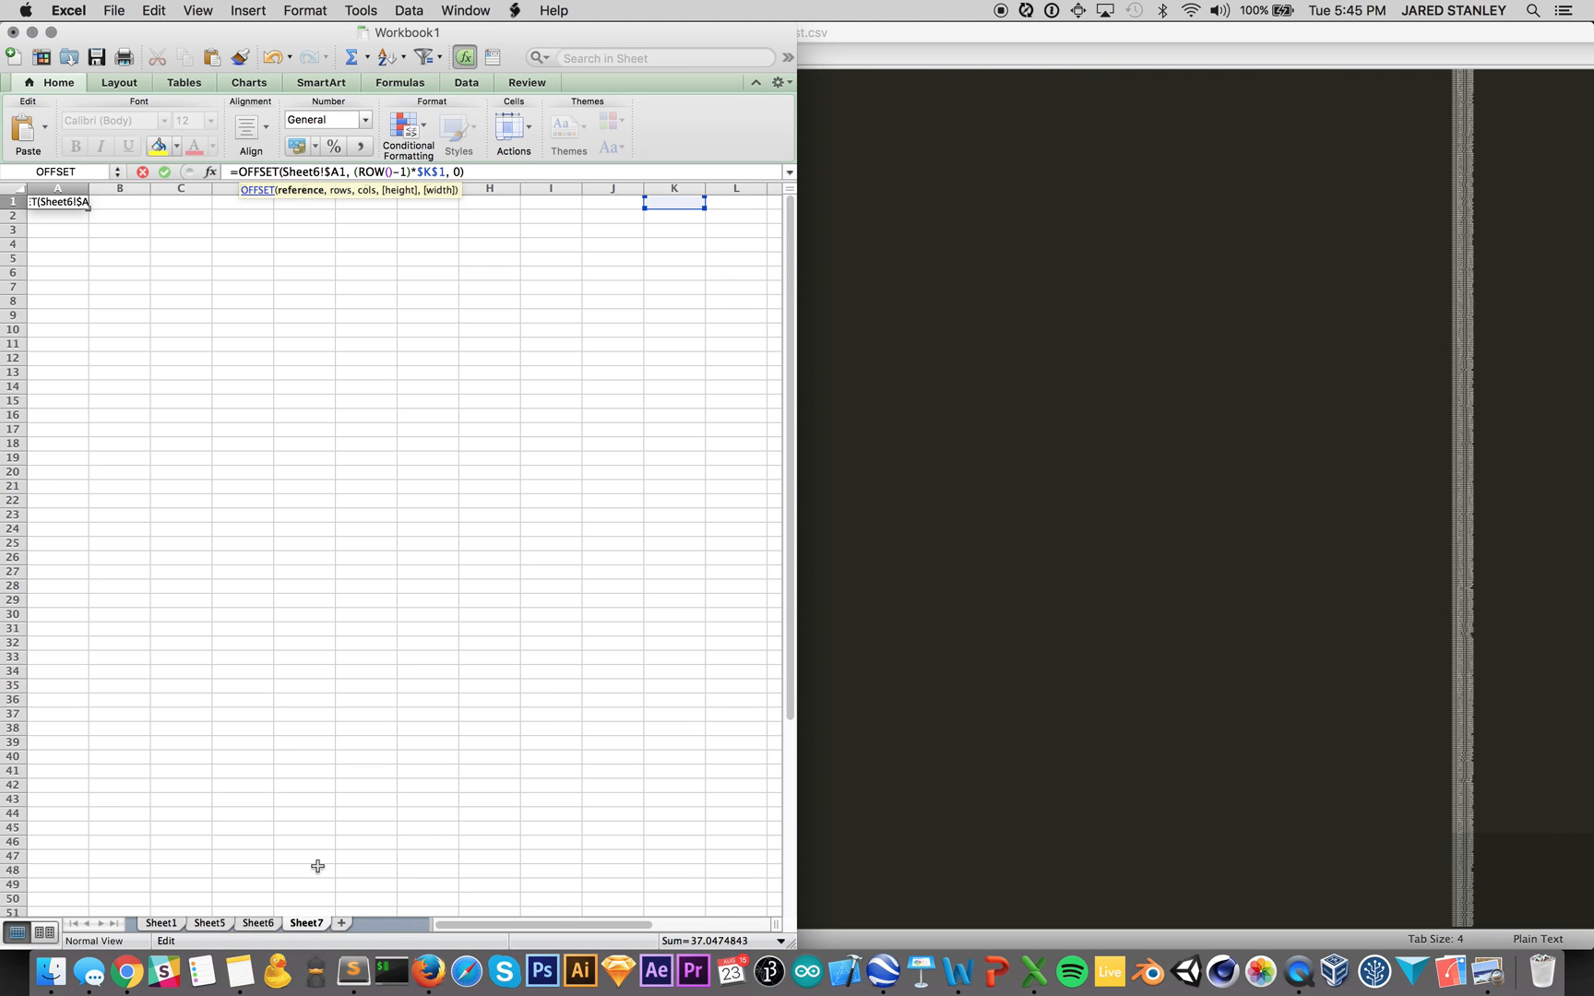
pyautogui.moveTo(265, 929)
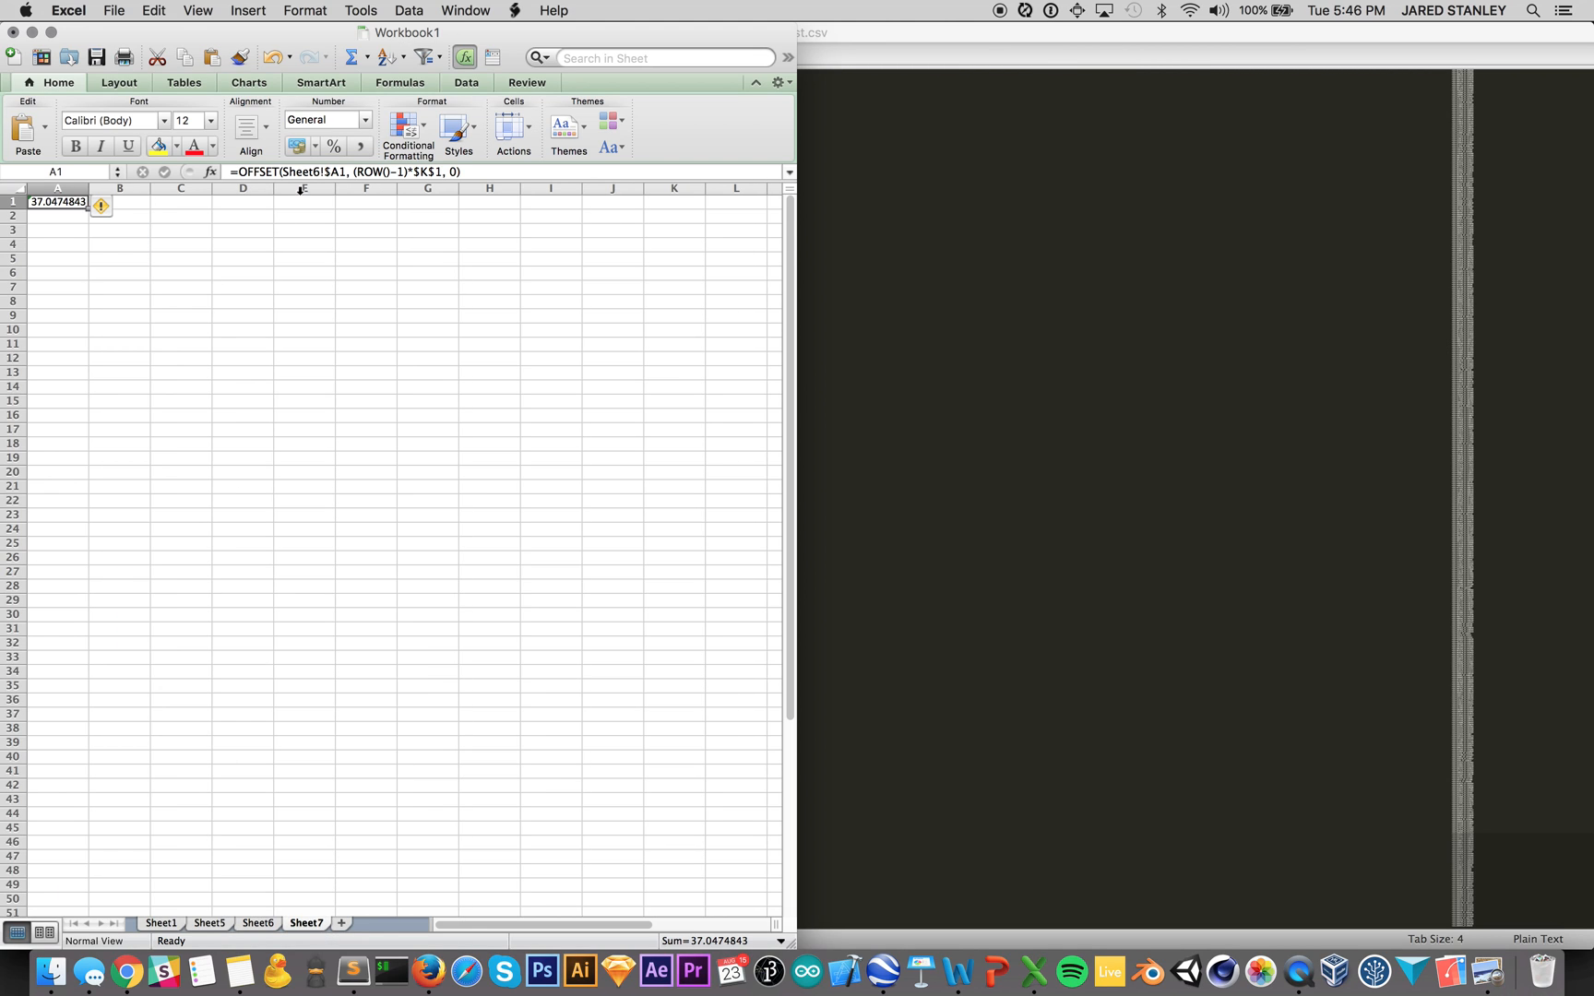
pyautogui.moveTo(450, 196)
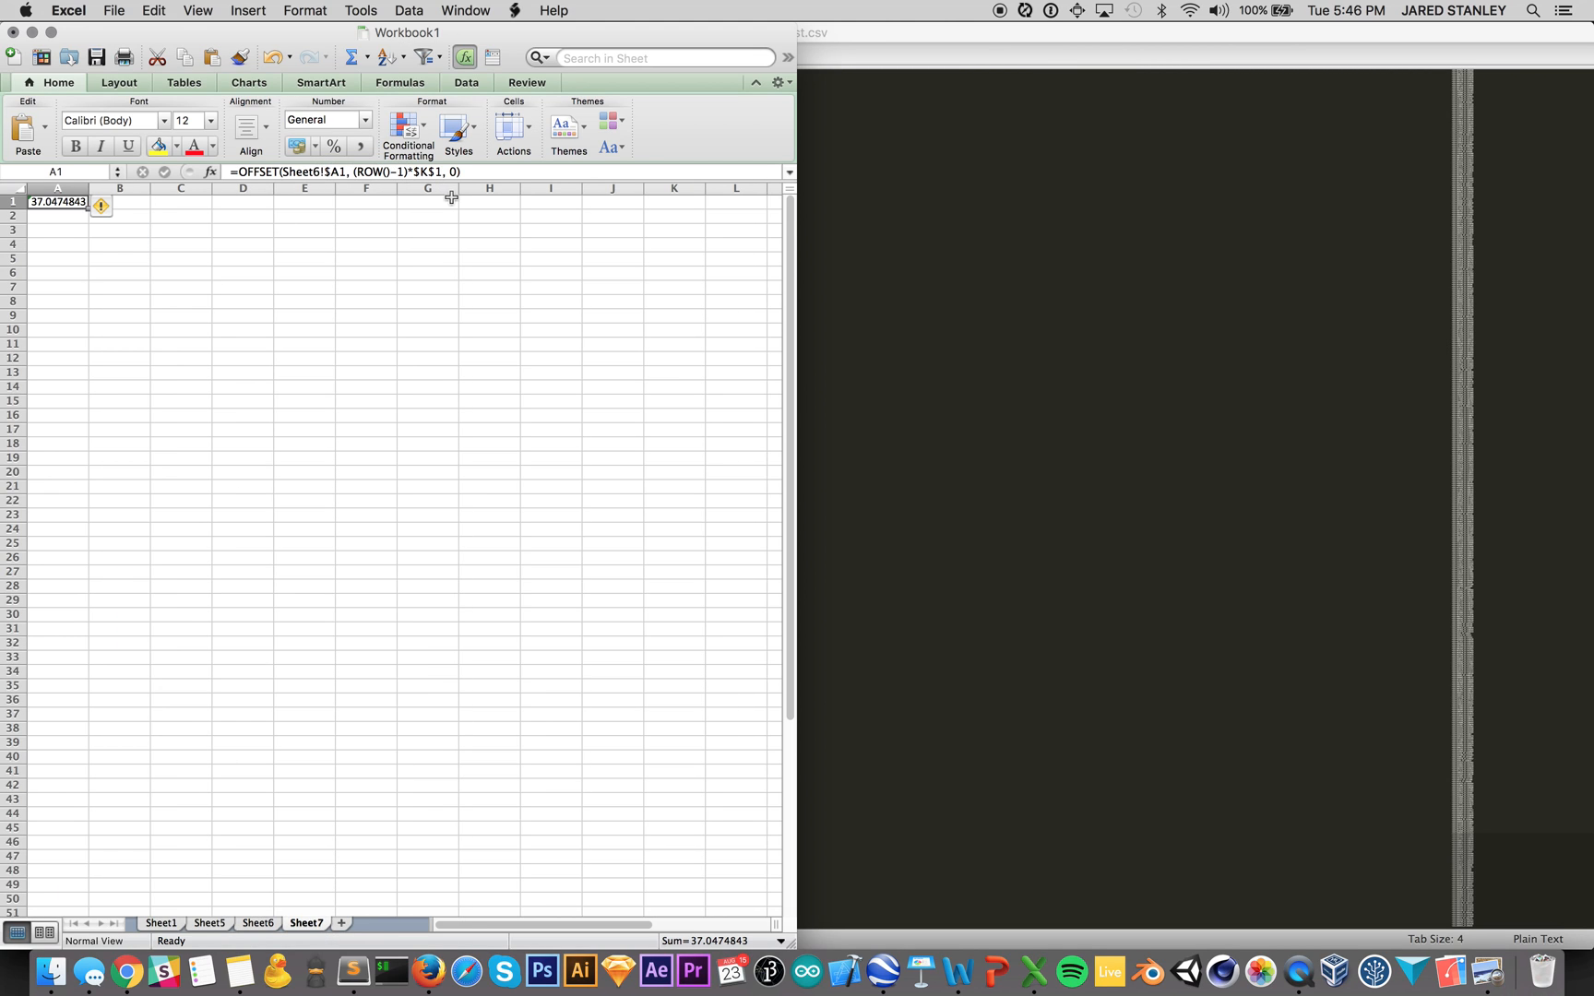
pyautogui.click(488, 201)
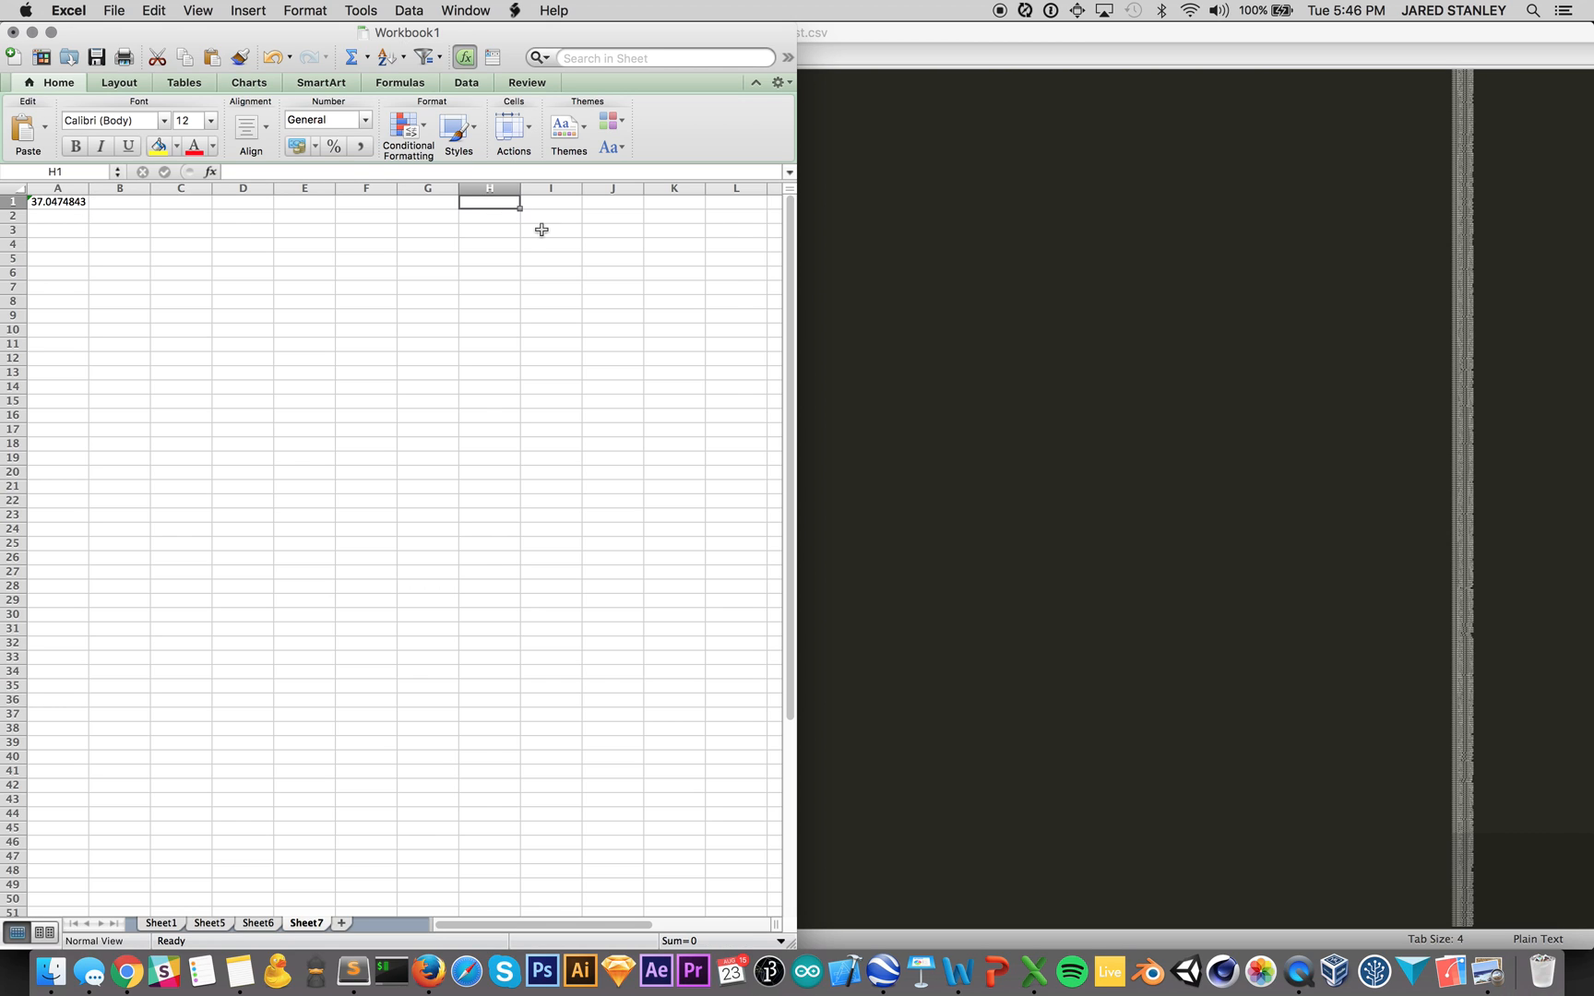
pyautogui.write('points')
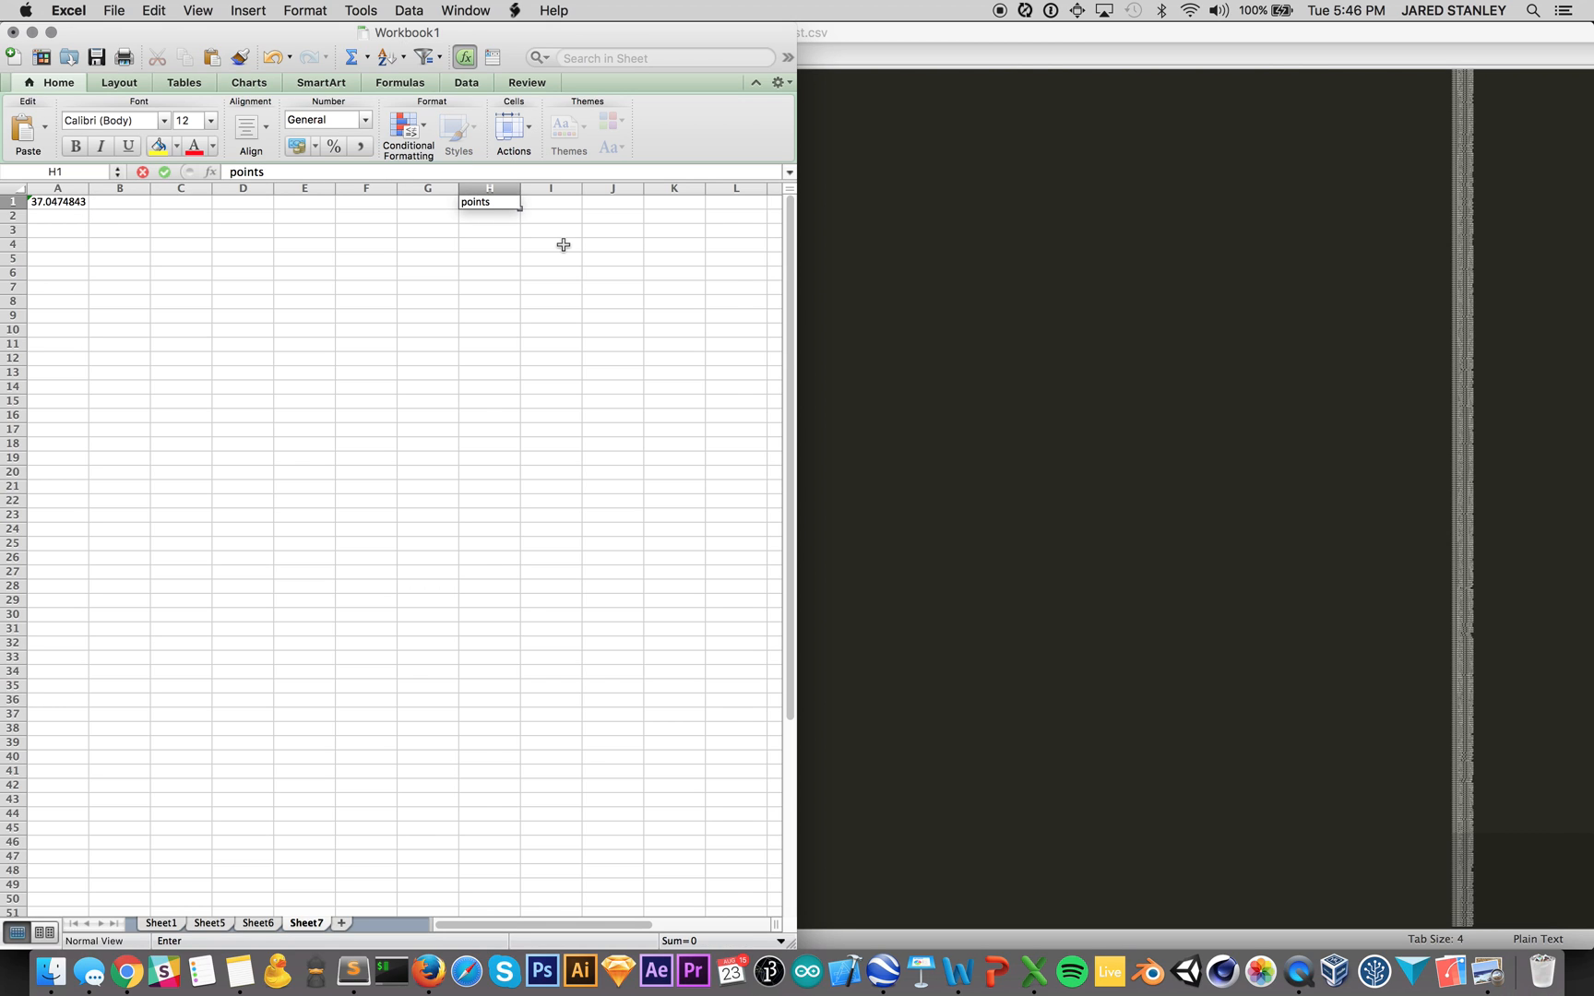
pyautogui.write('lines to skip')
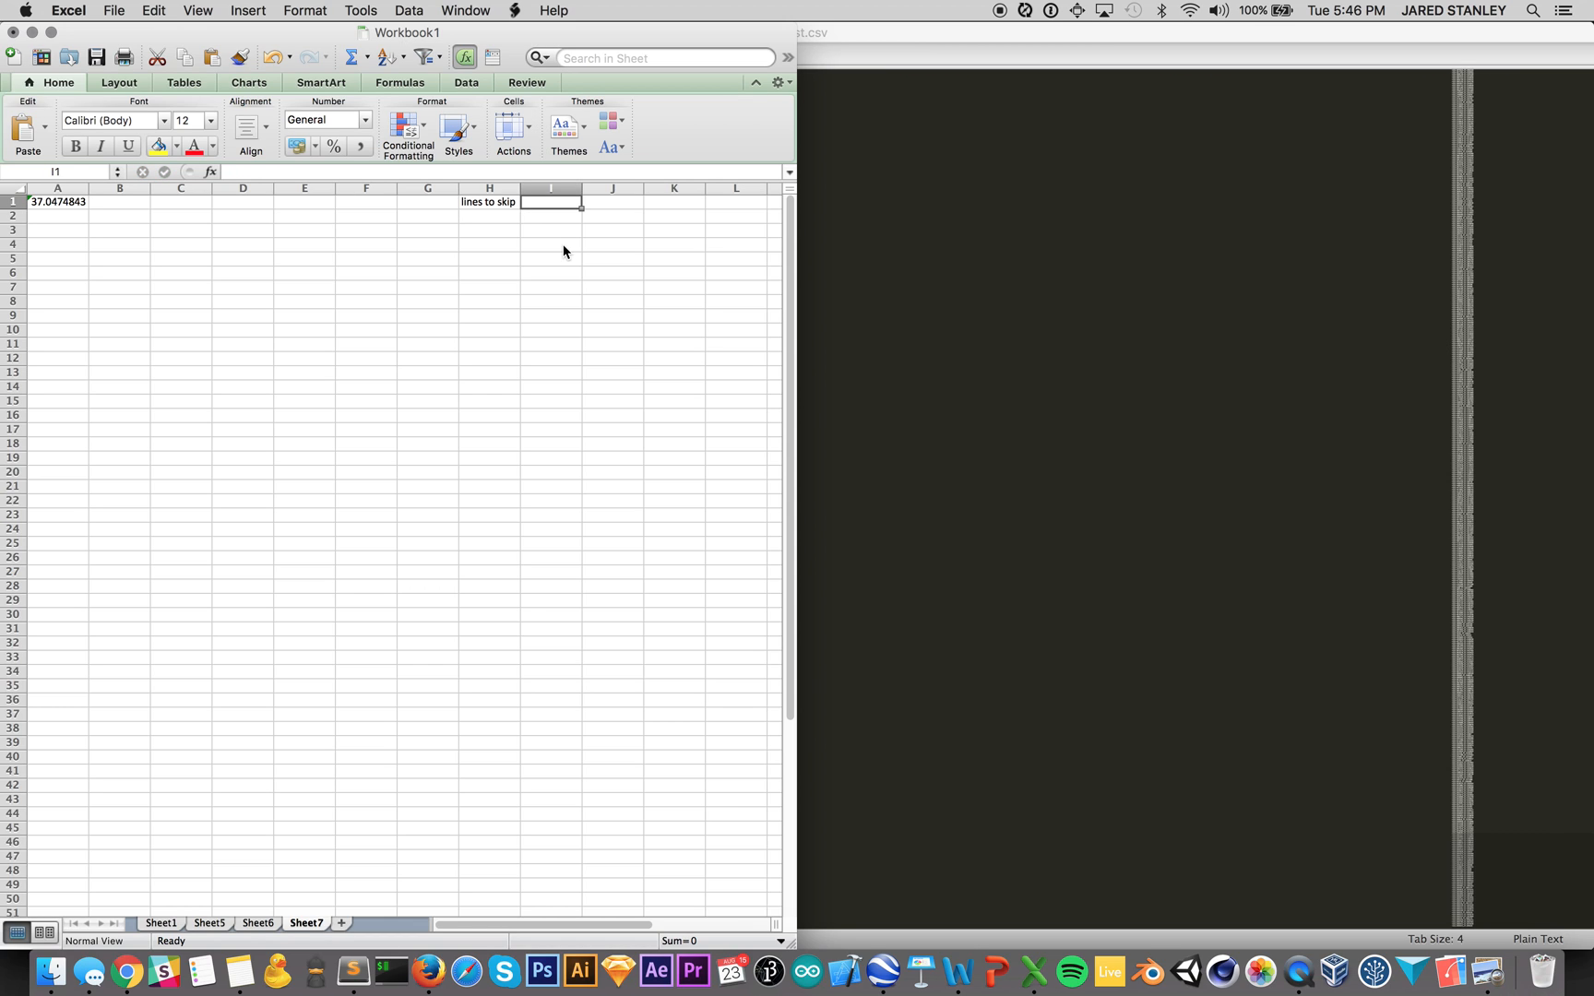
pyautogui.write('2')
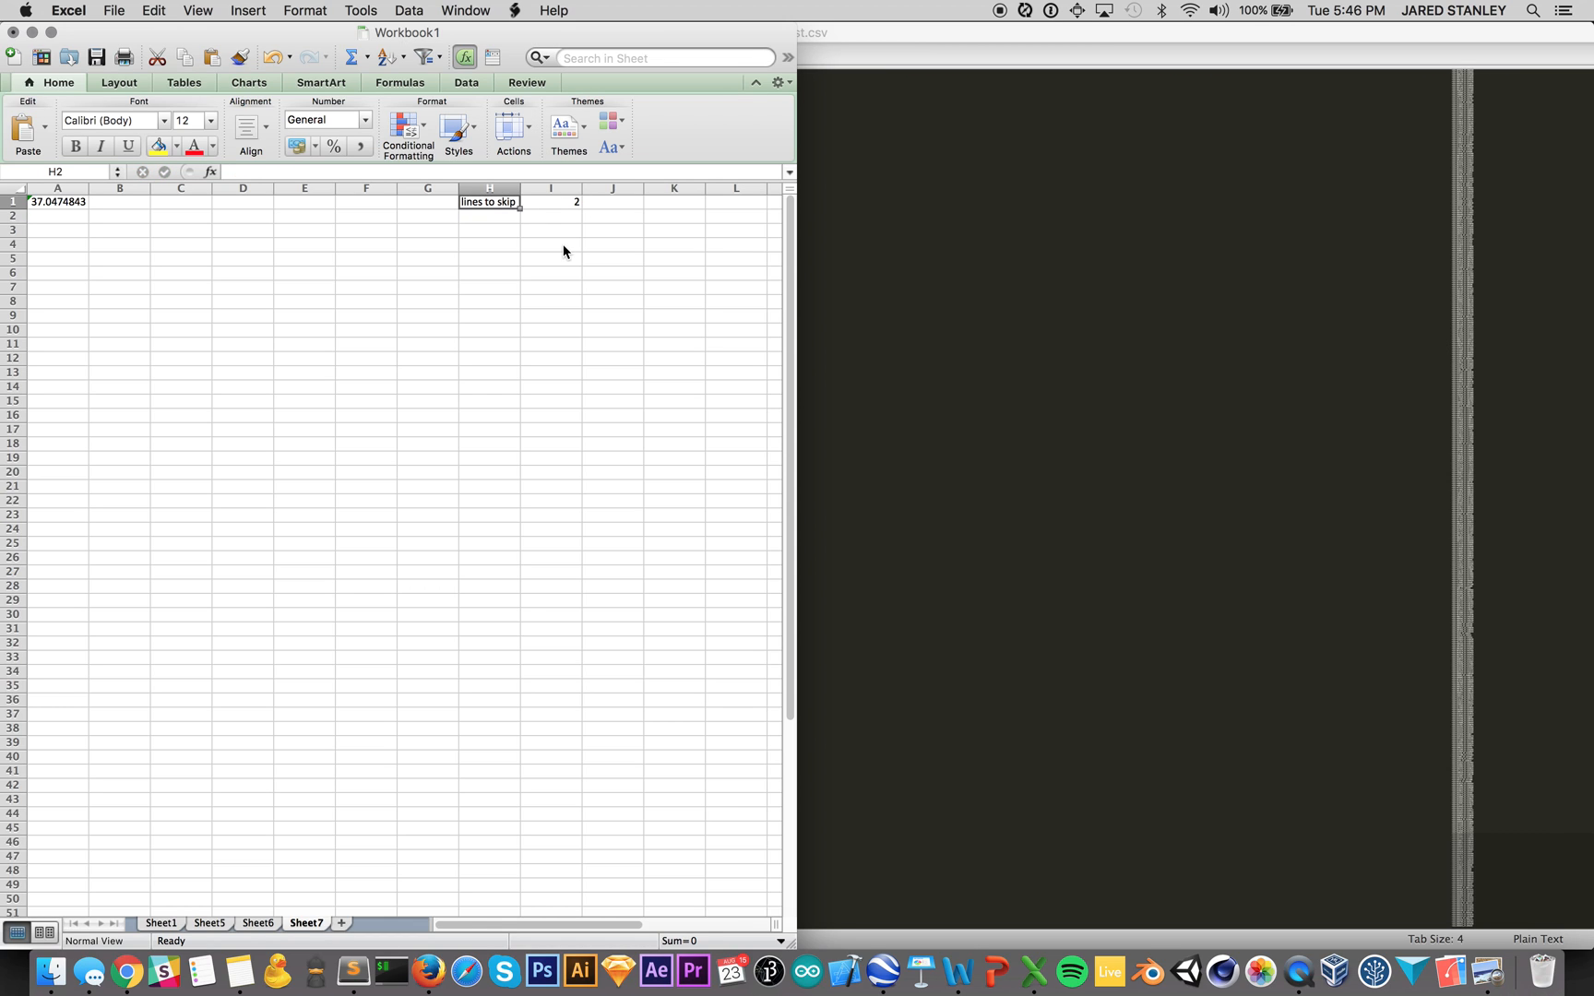
pyautogui.click(305, 201)
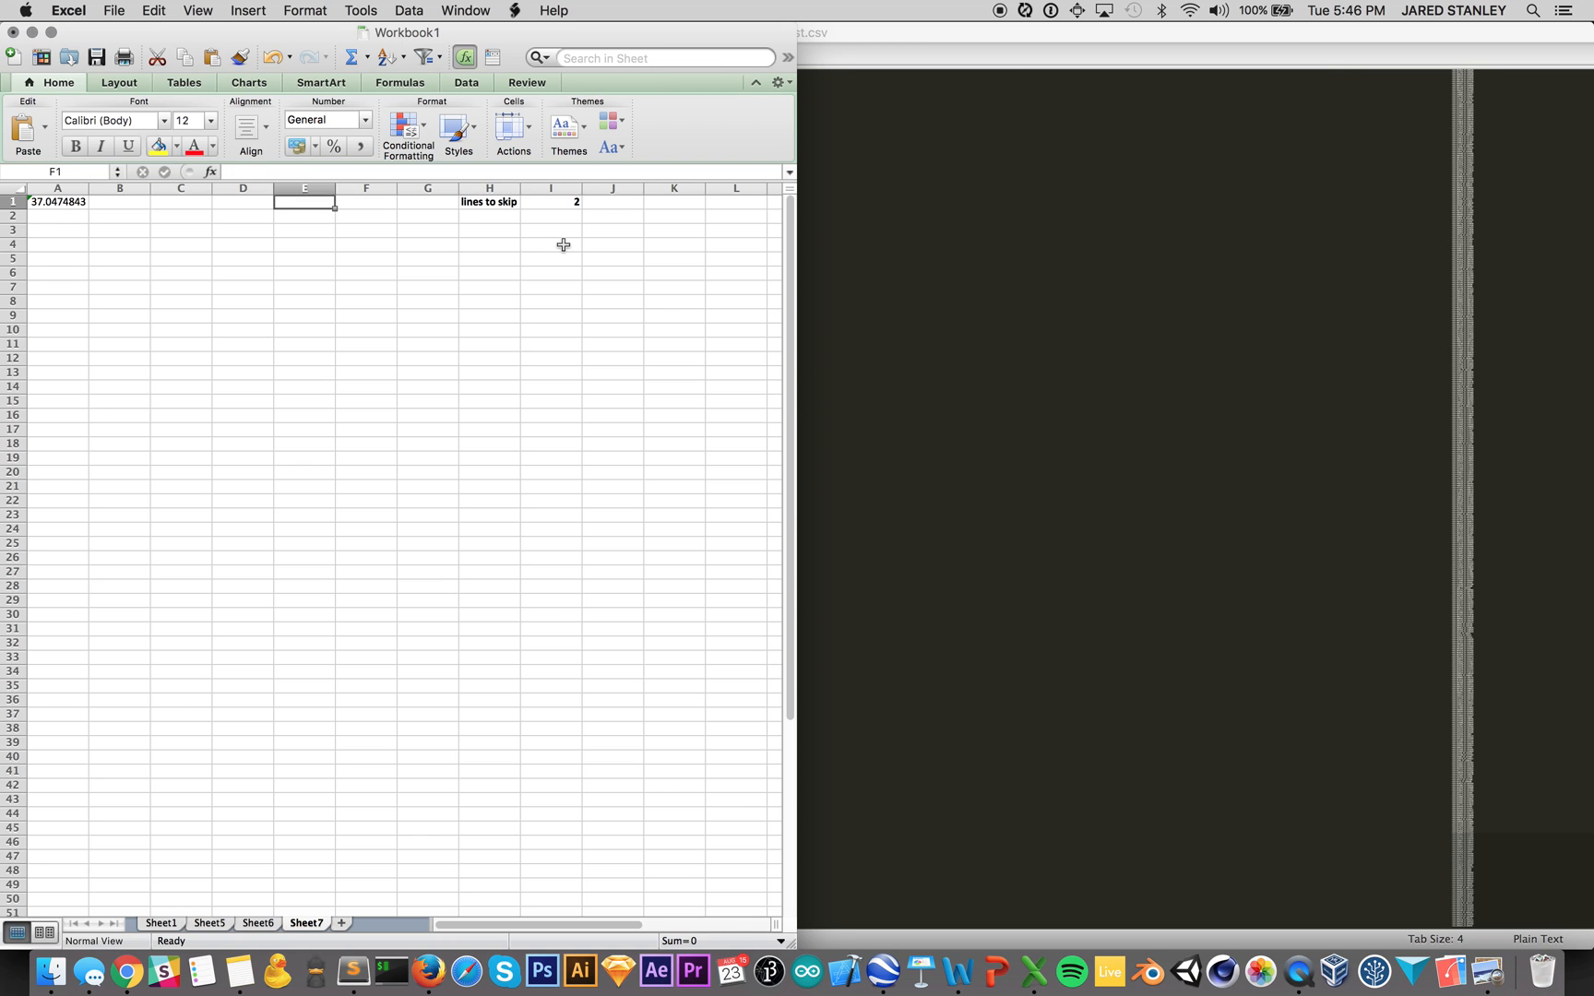
# Step: Correct A1 to =OFFSET(Sheet6!$A1,(ROW()-1)*$I$1,0), returning 37.0474843
pyautogui.click(57, 201)
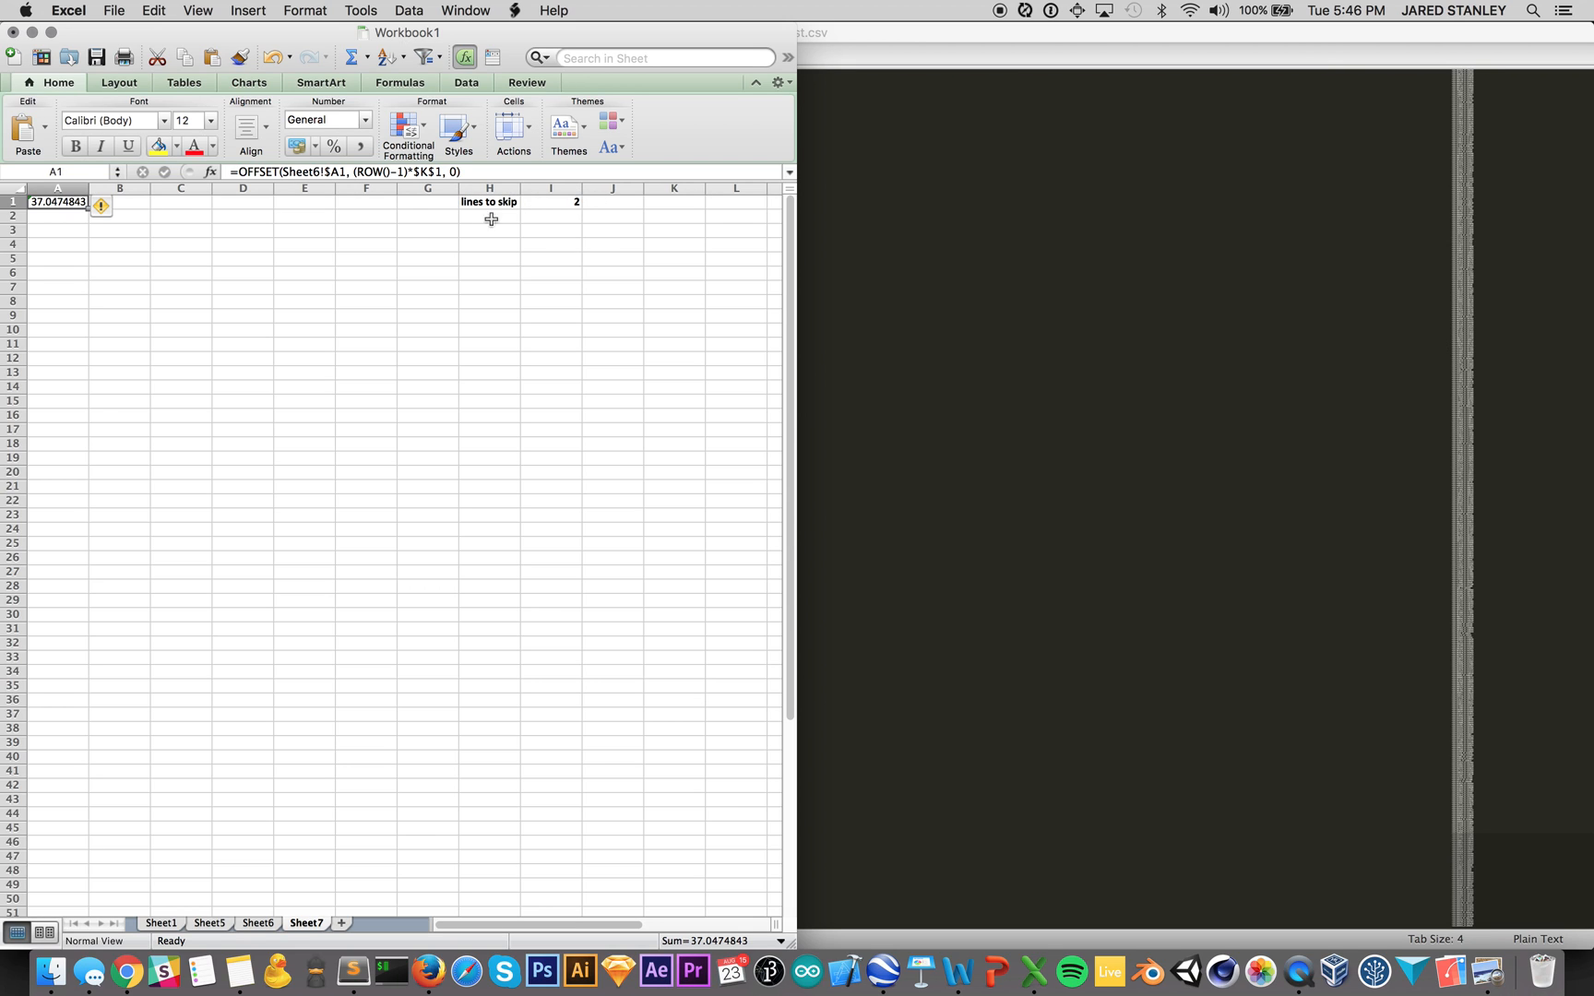
pyautogui.moveTo(310, 172)
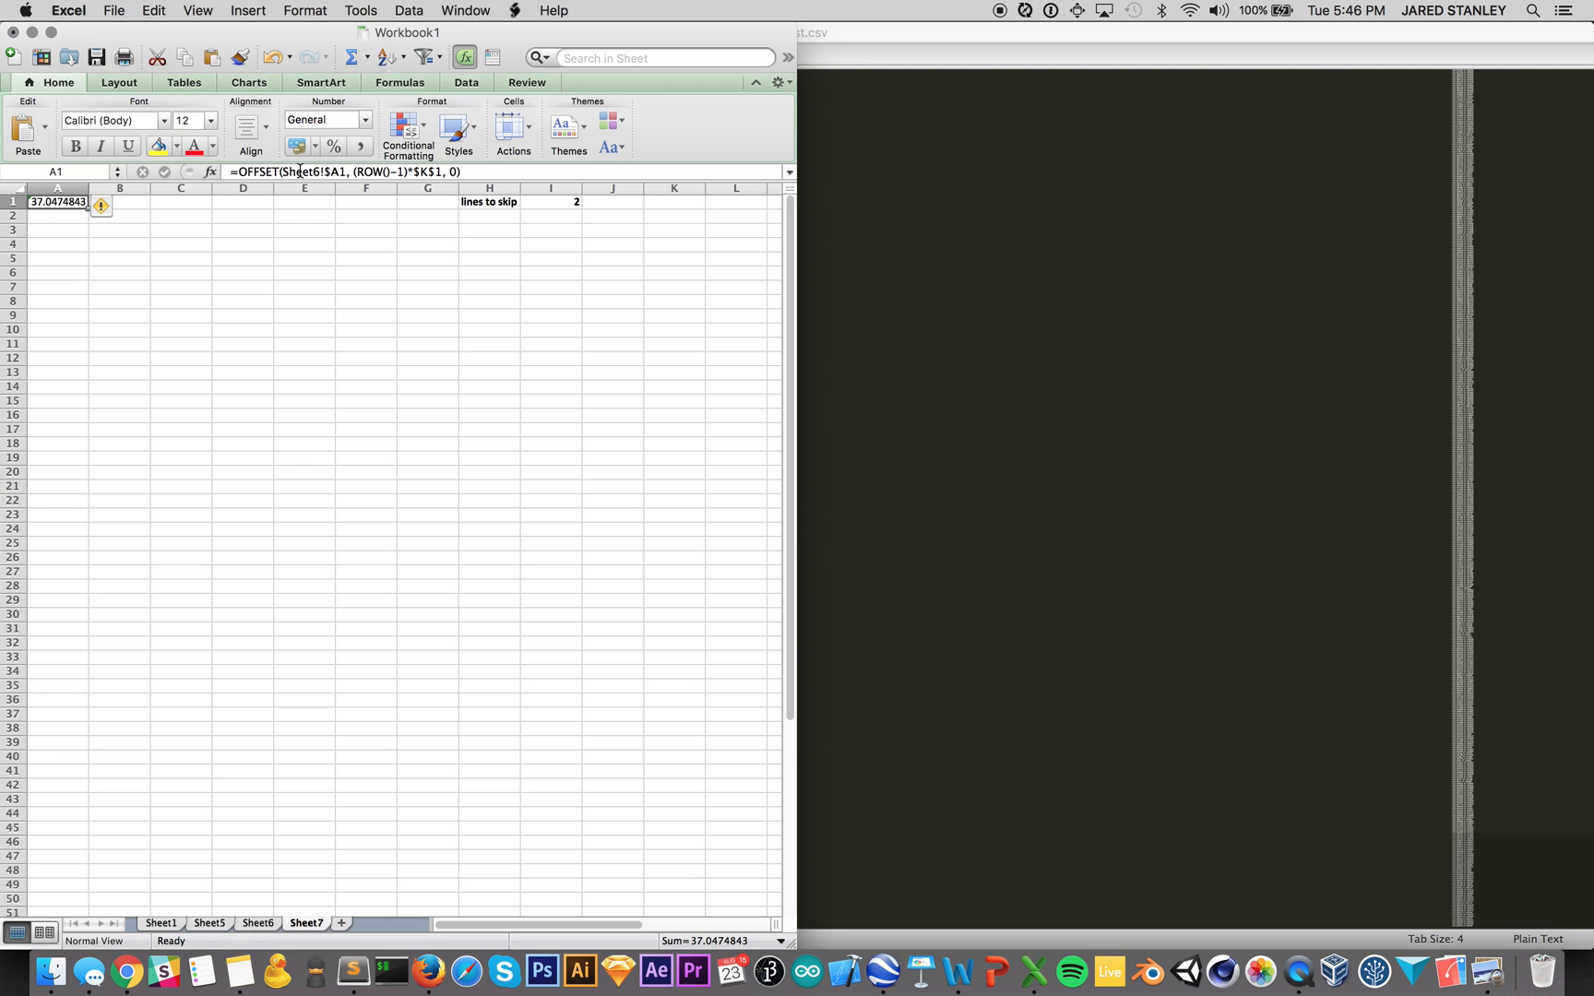
pyautogui.moveTo(336, 171)
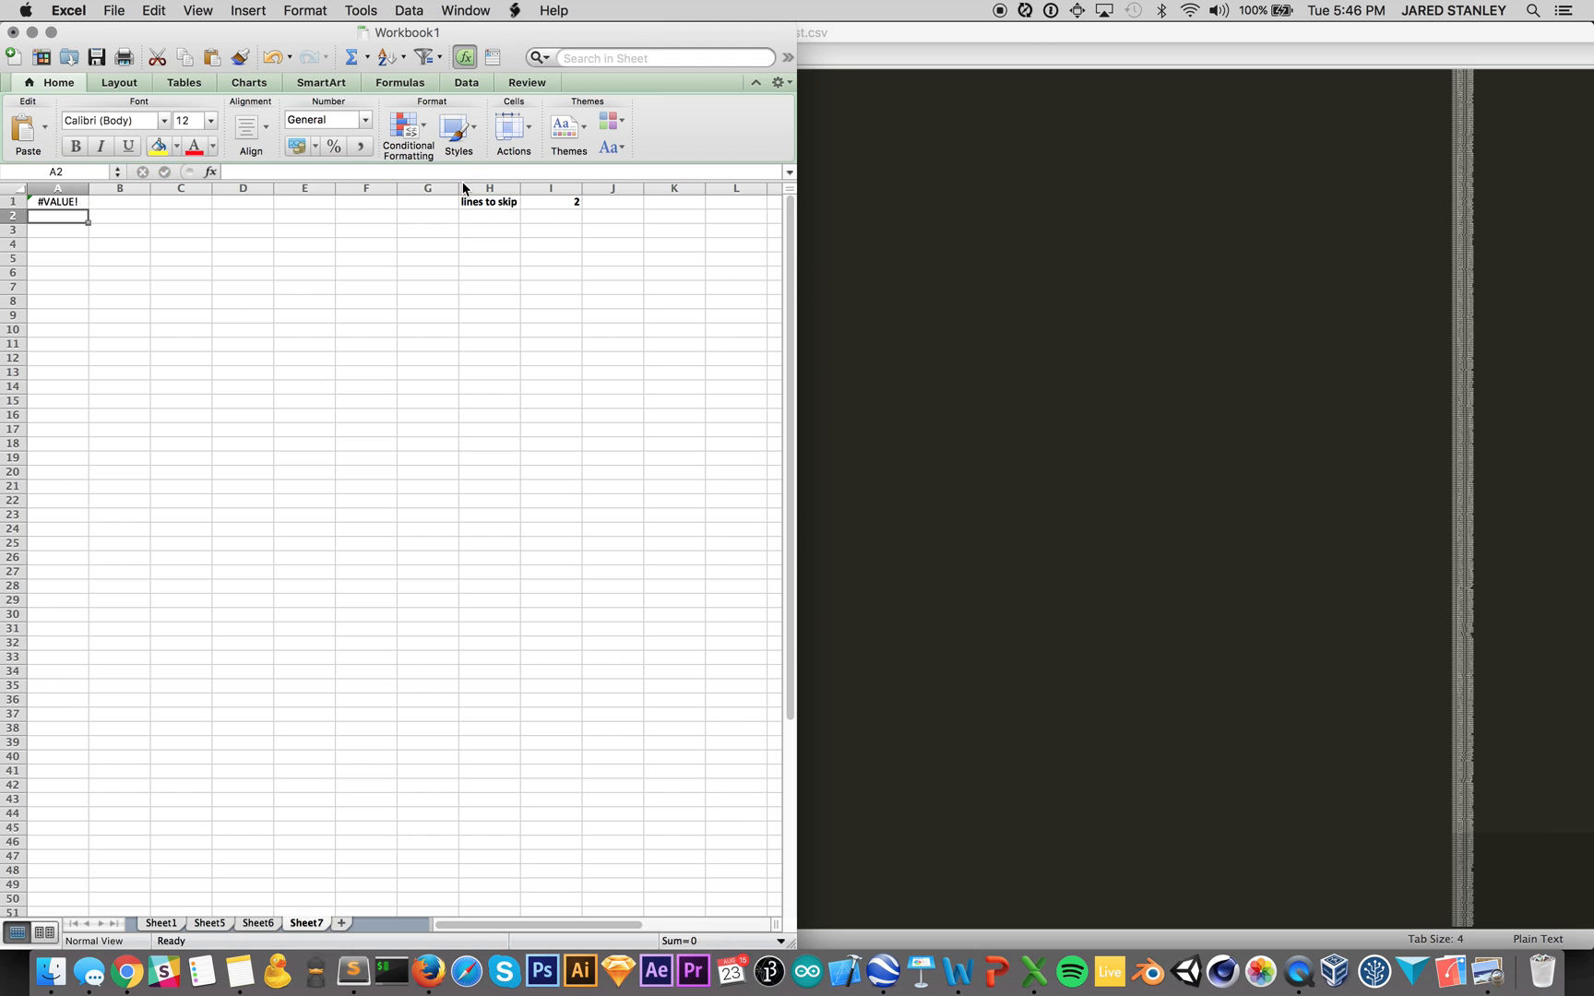
pyautogui.click(57, 201)
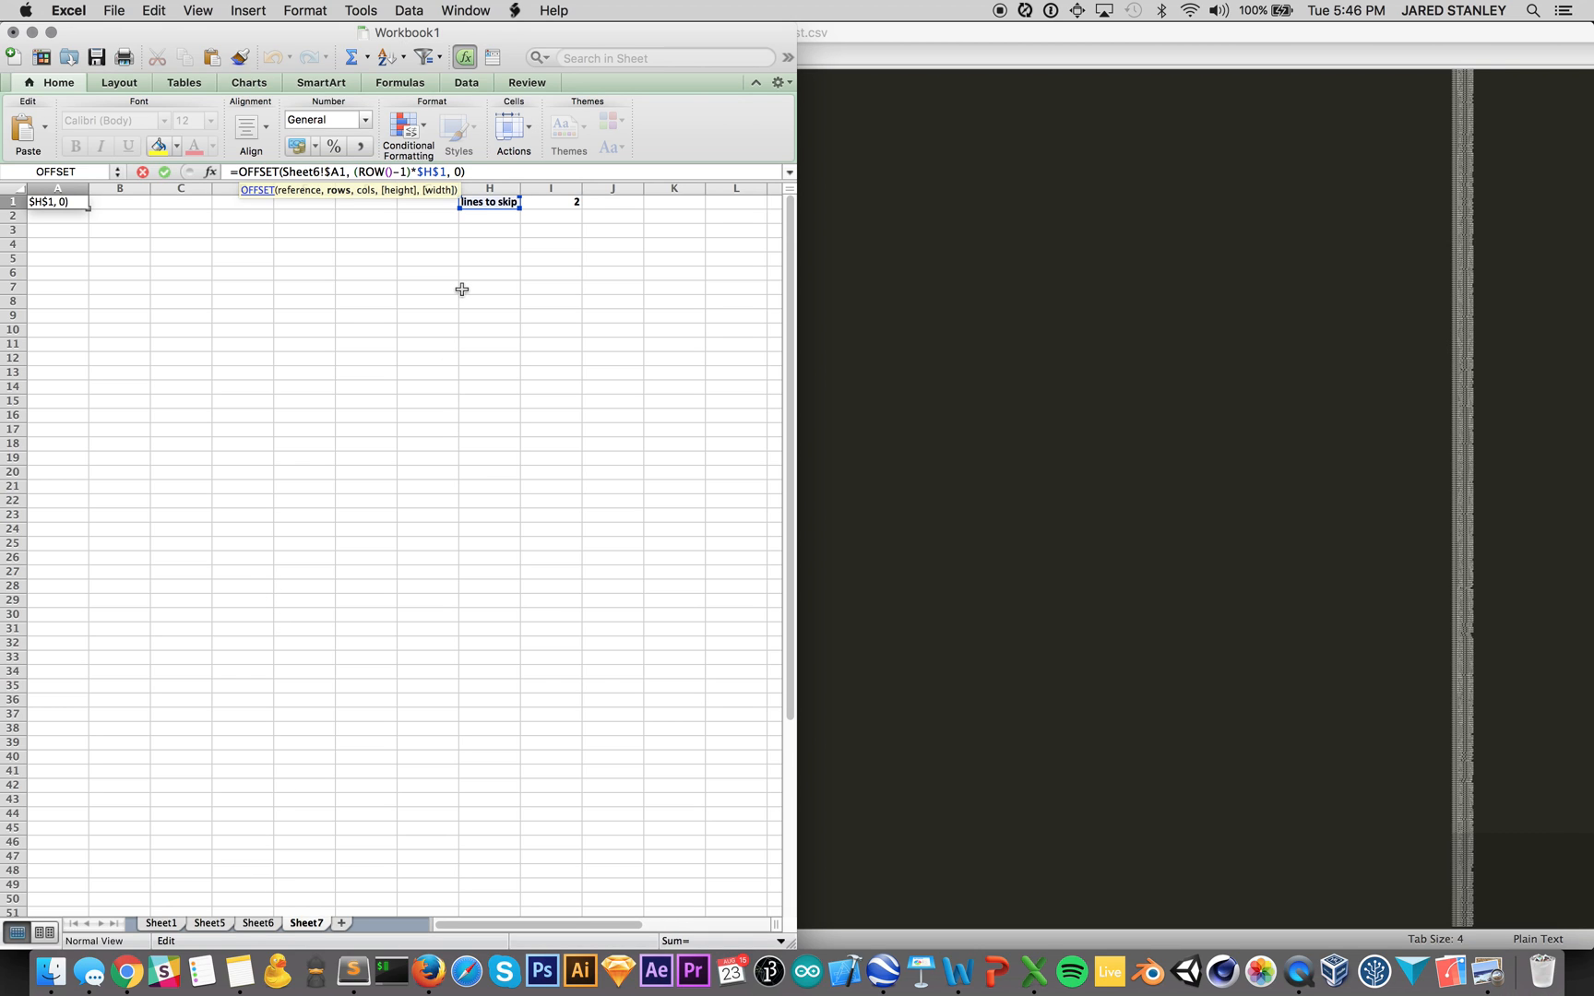
pyautogui.press('Return')
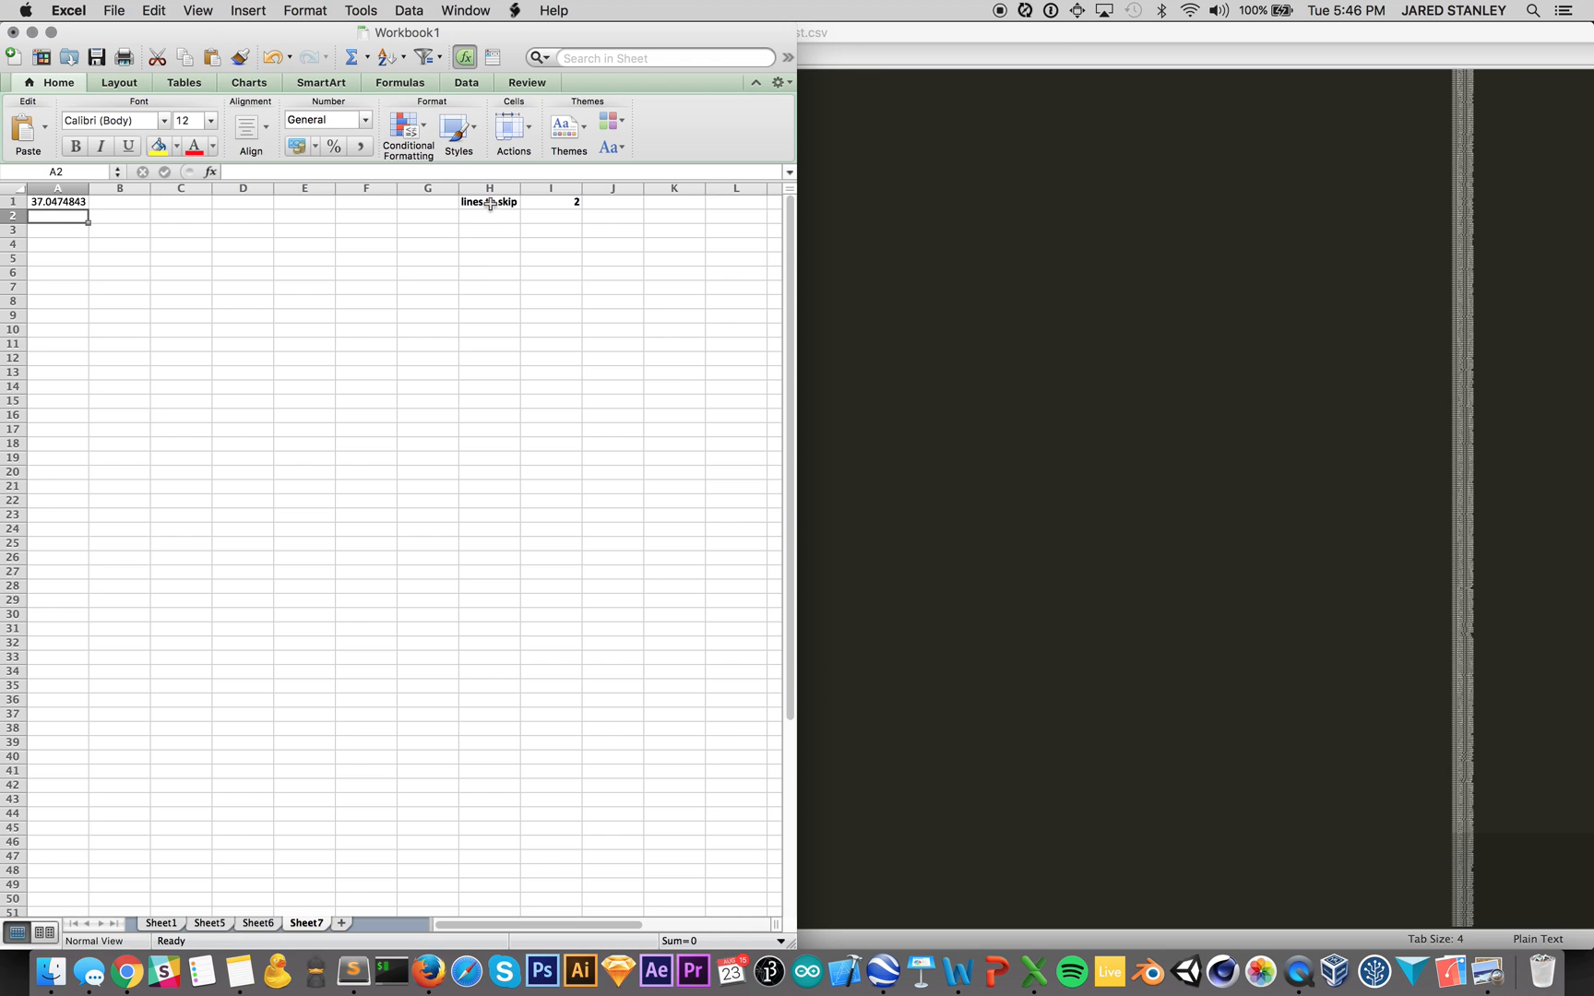
pyautogui.click(57, 201)
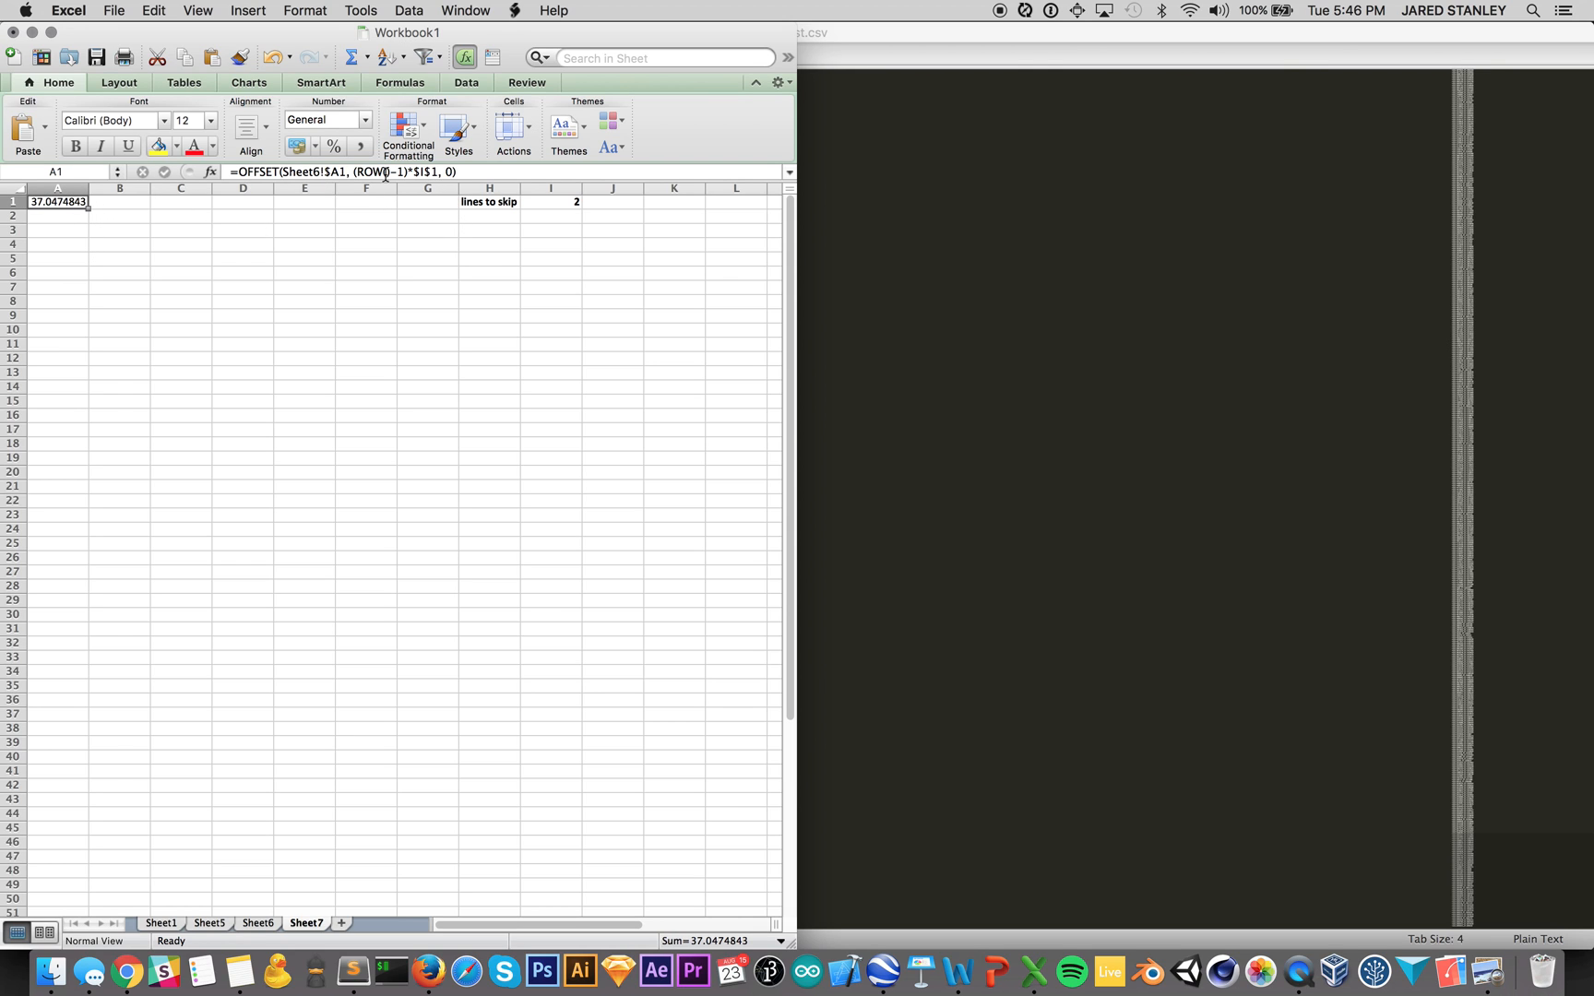
pyautogui.moveTo(325, 171)
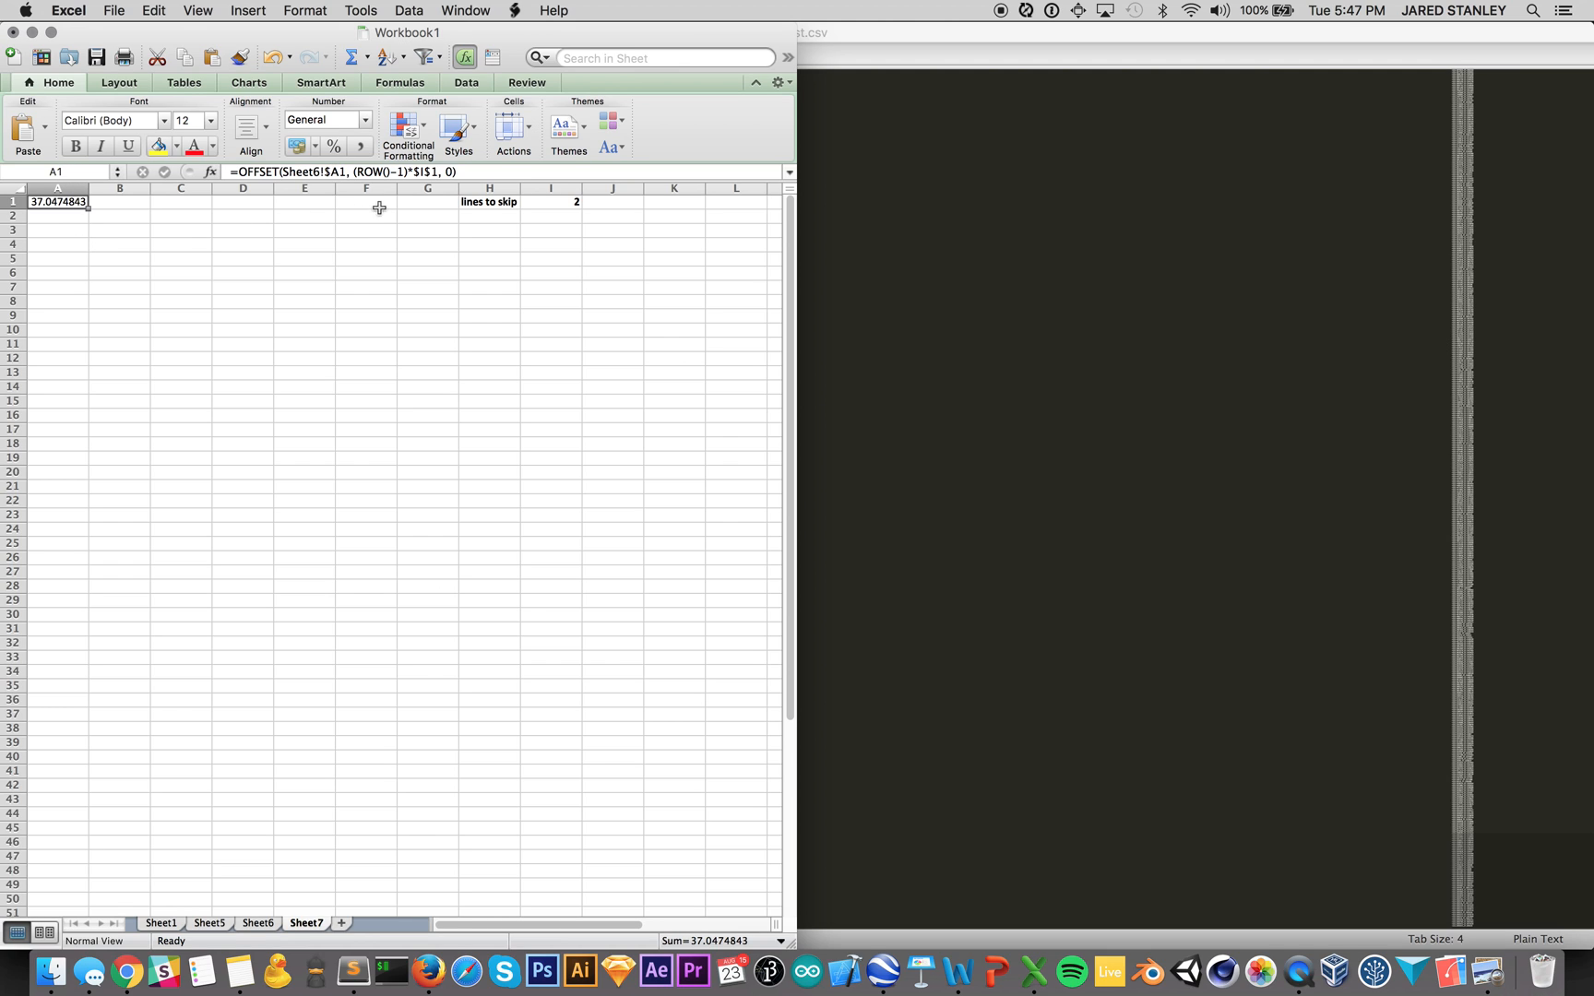
pyautogui.moveTo(457, 183)
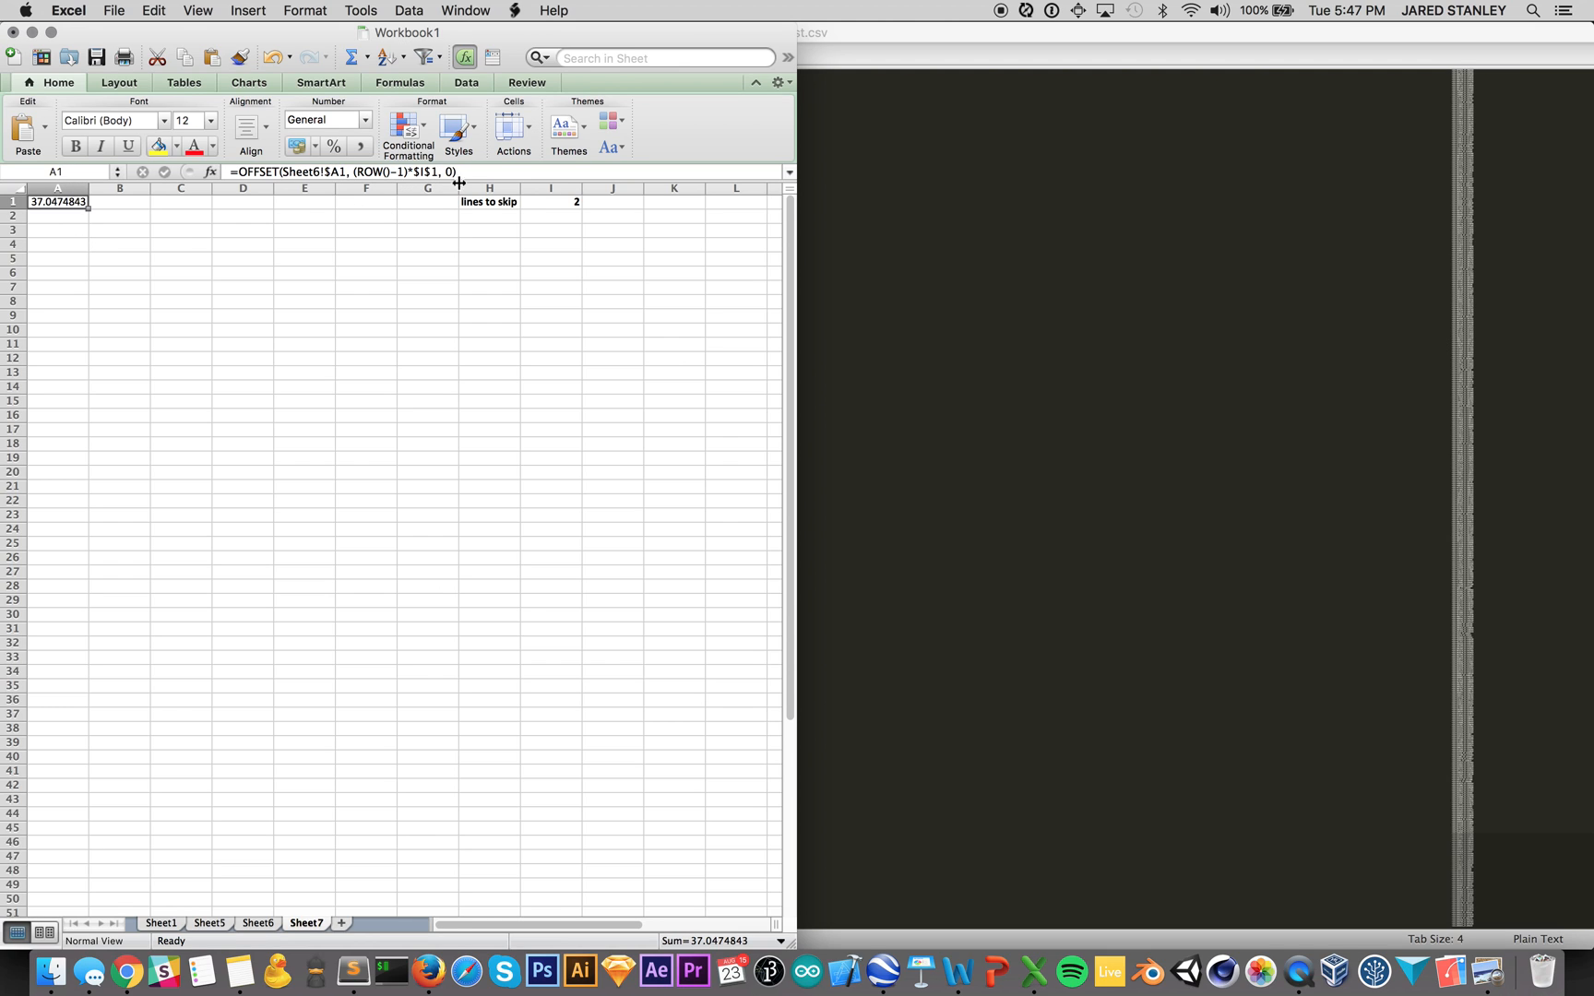
pyautogui.moveTo(415, 329)
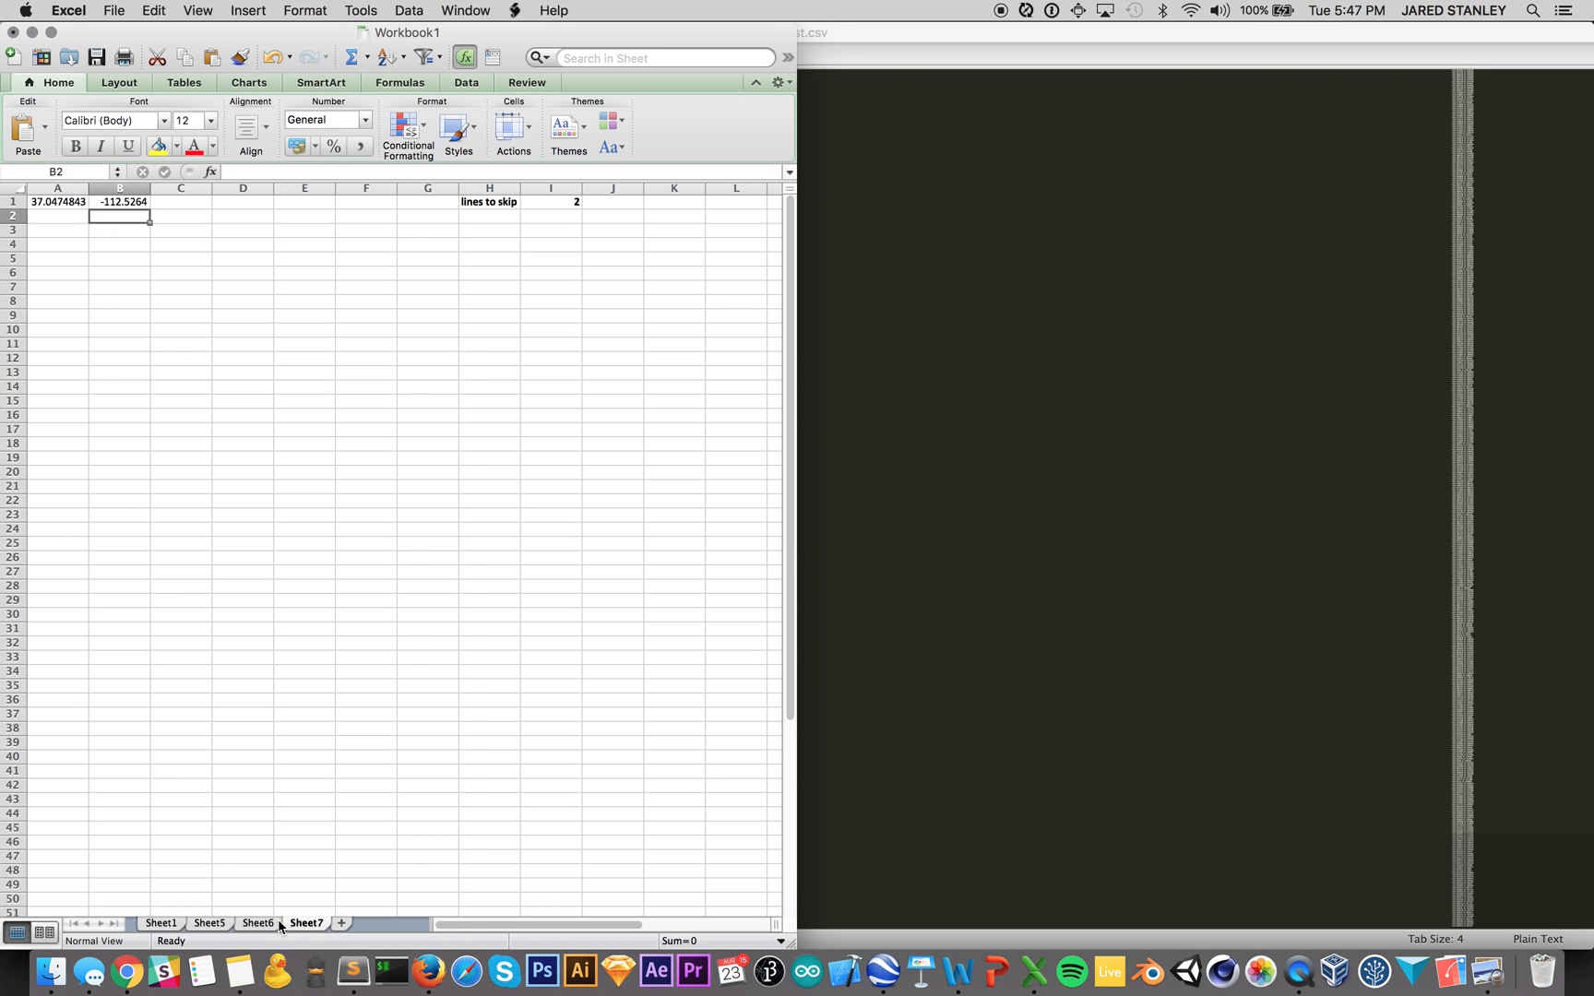
pyautogui.click(256, 923)
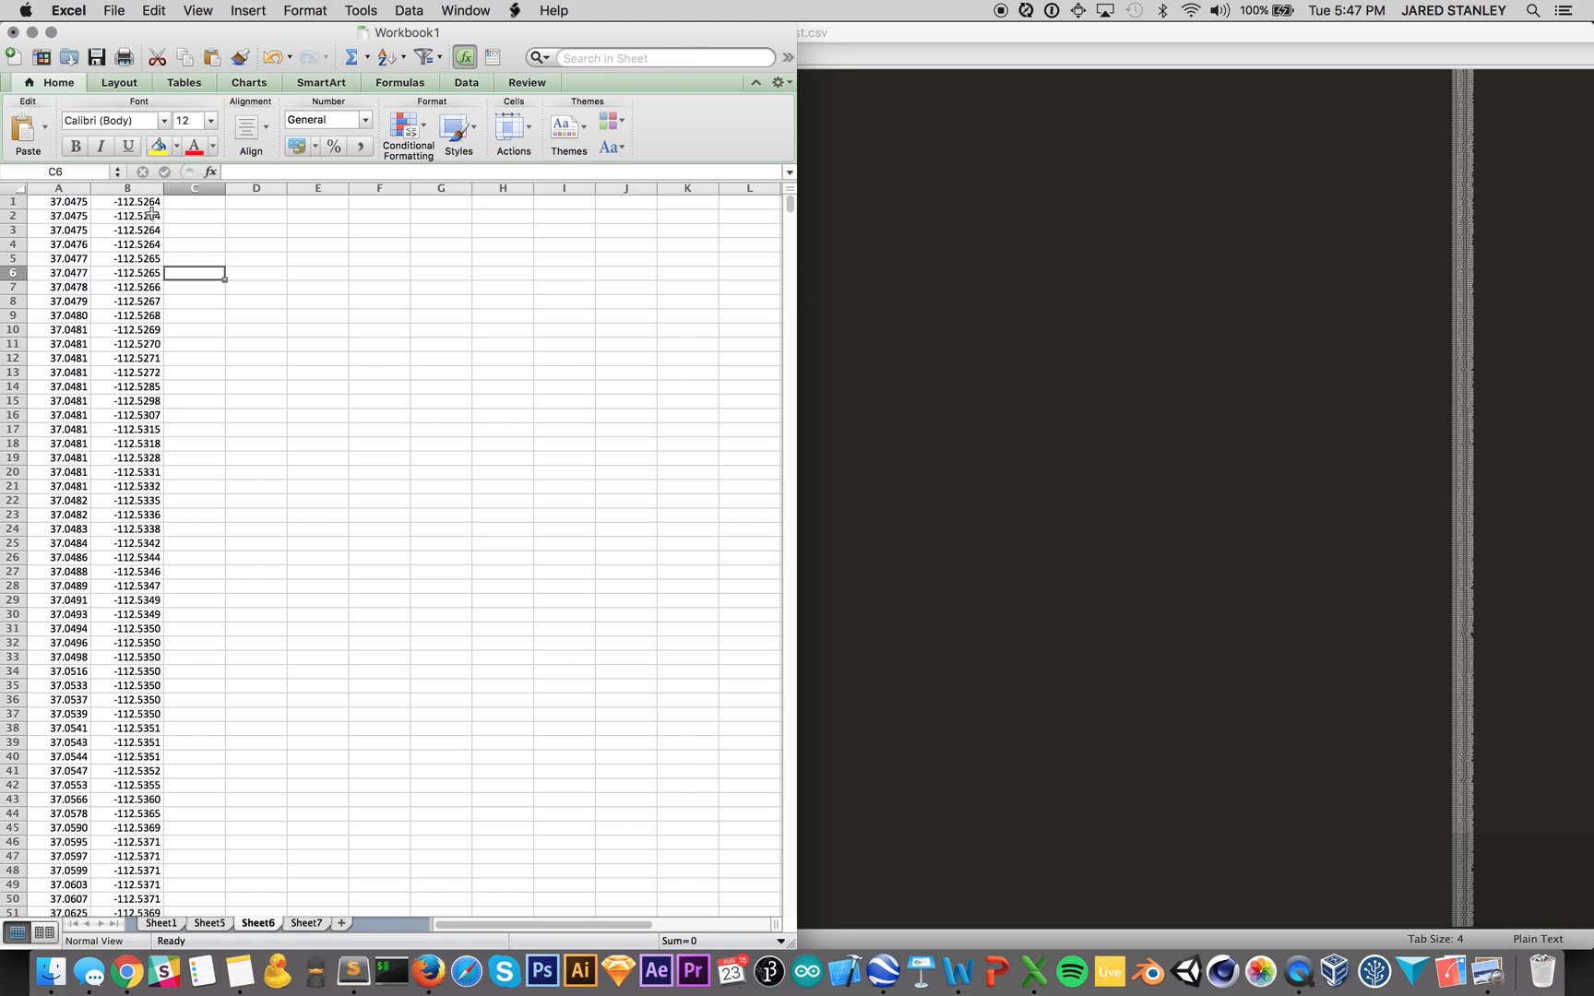
pyautogui.click(304, 922)
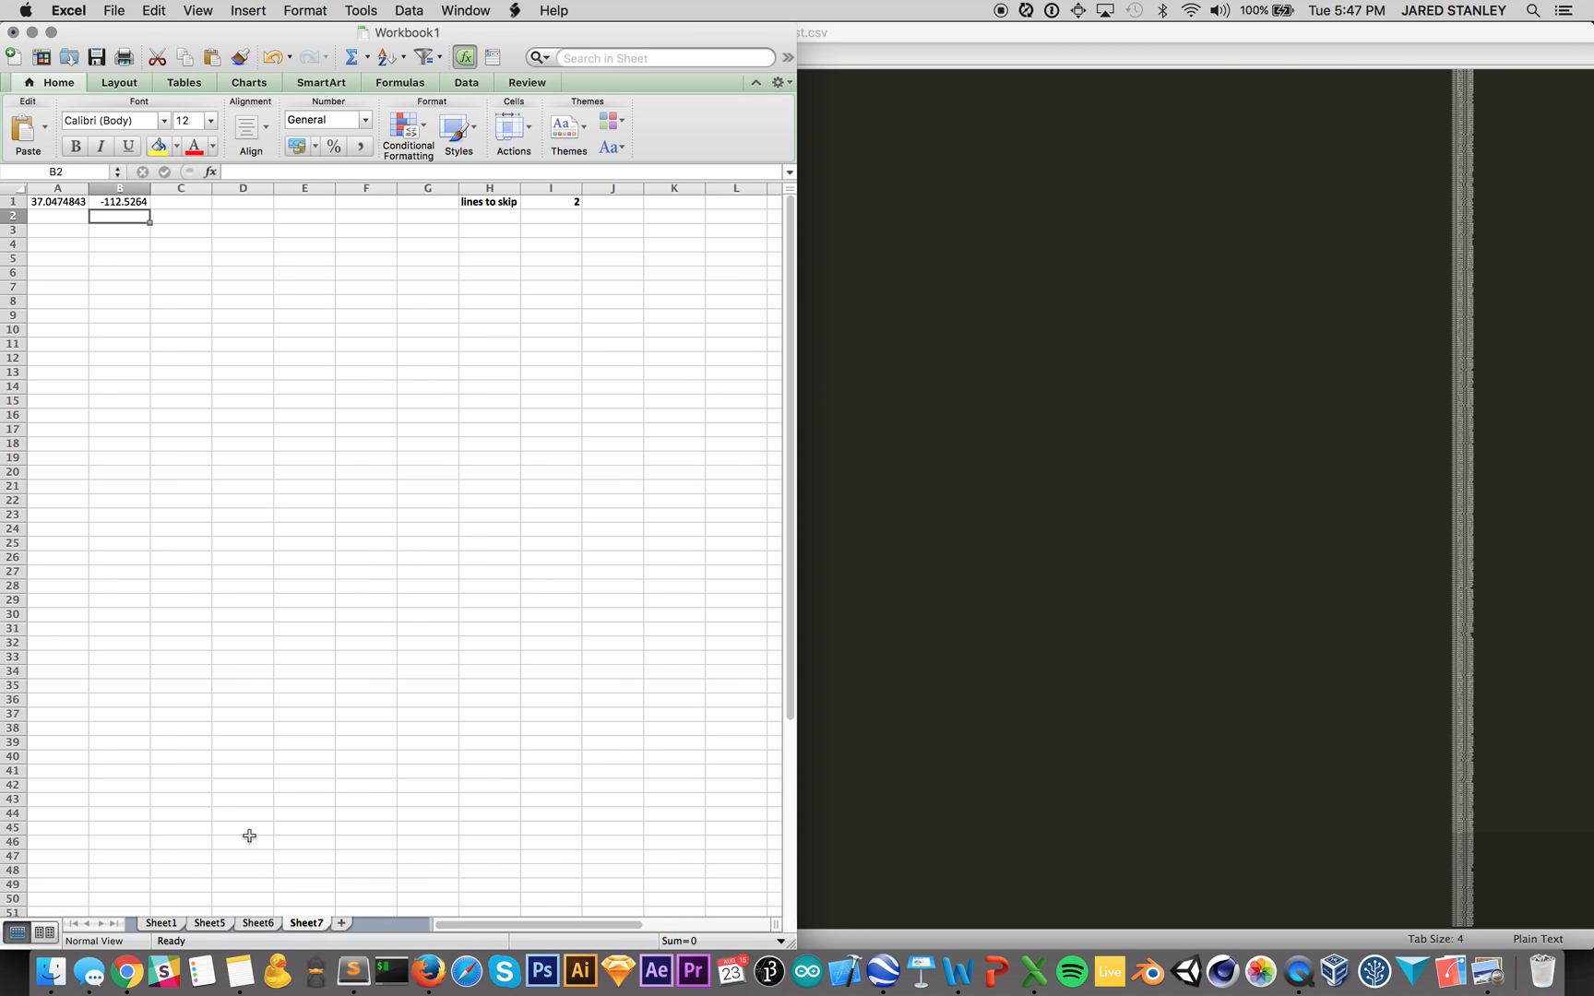
pyautogui.click(256, 922)
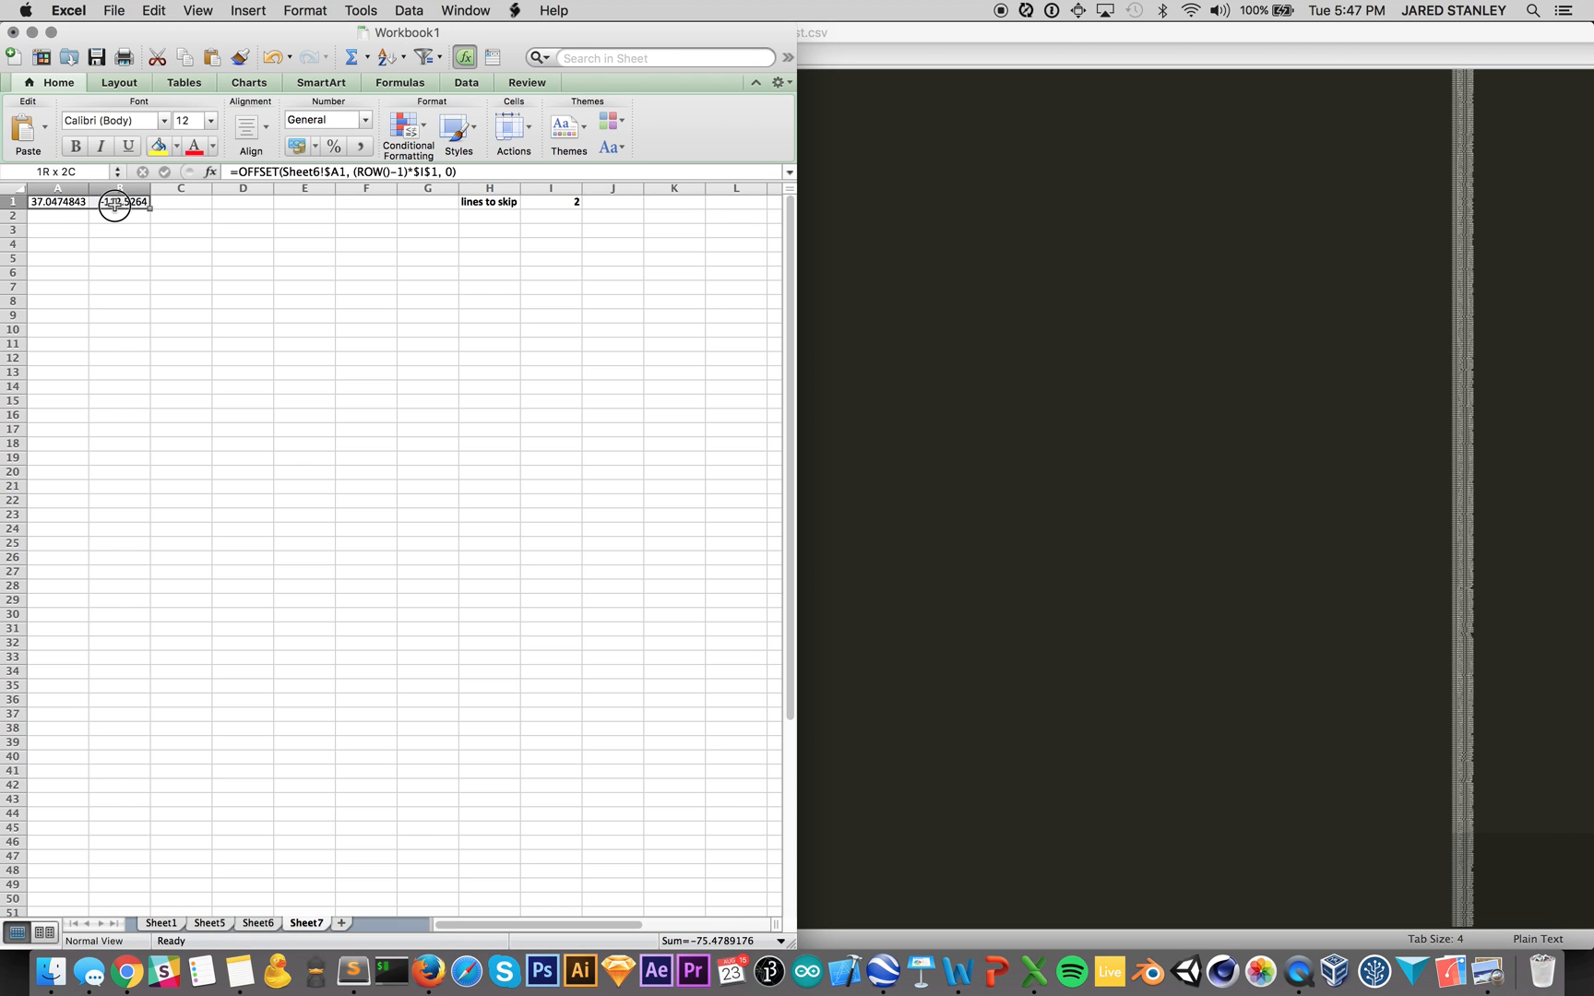
pyautogui.moveTo(118, 202); pyautogui.dragTo(146, 620)
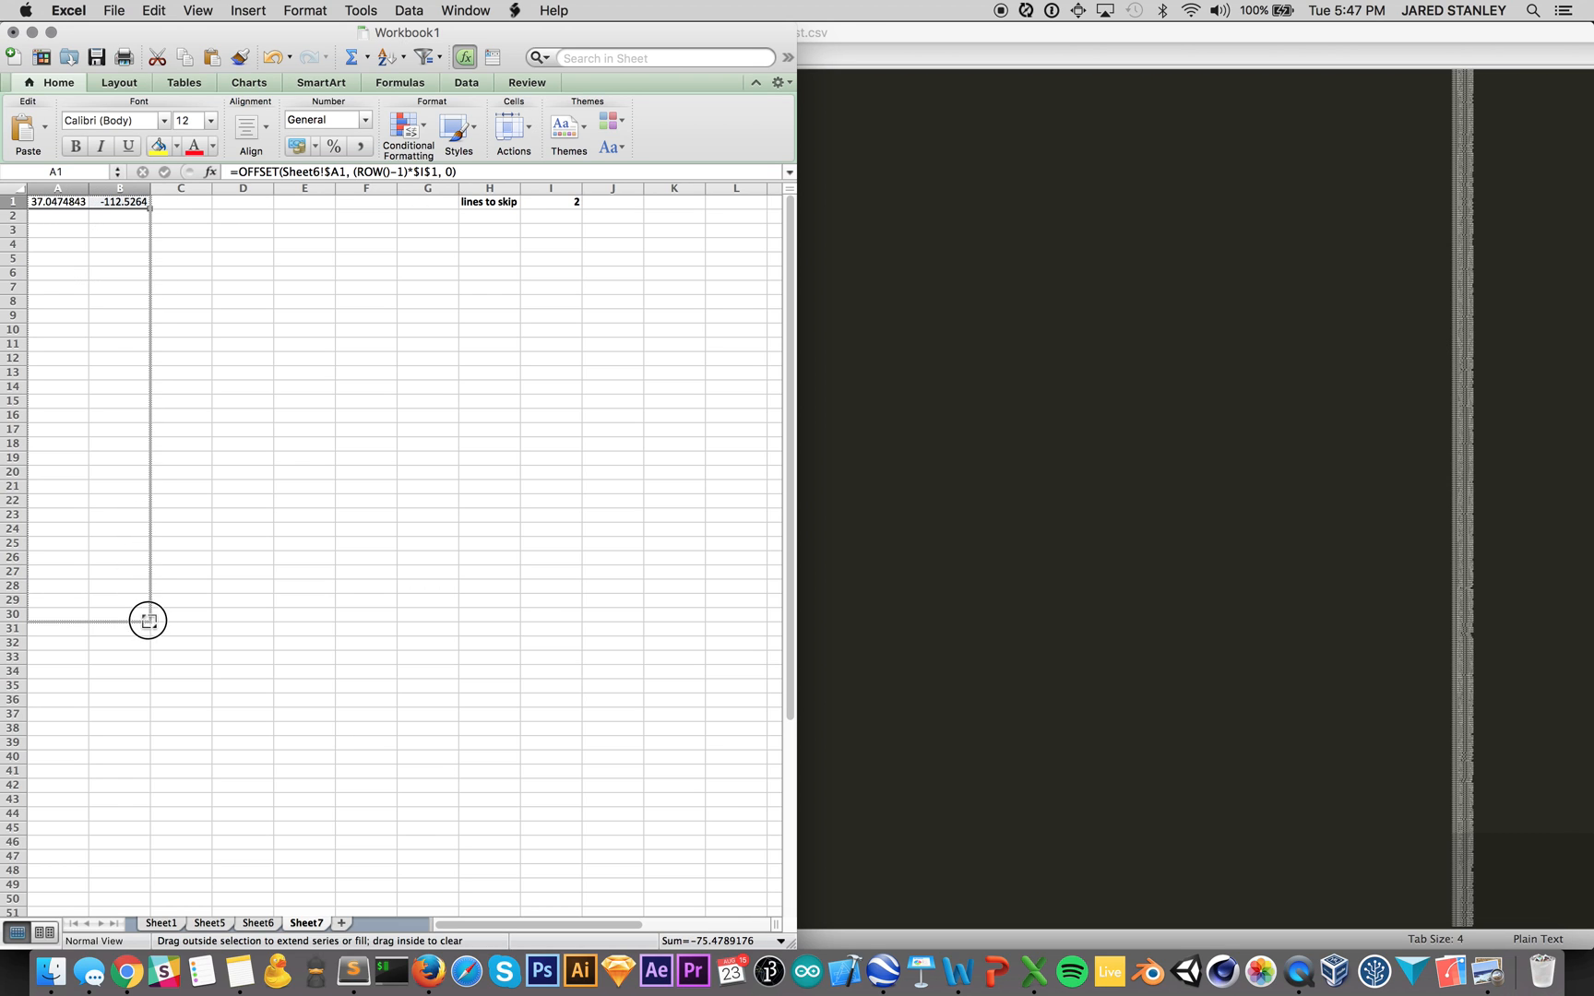
pyautogui.moveTo(147, 202); pyautogui.dragTo(148, 620)
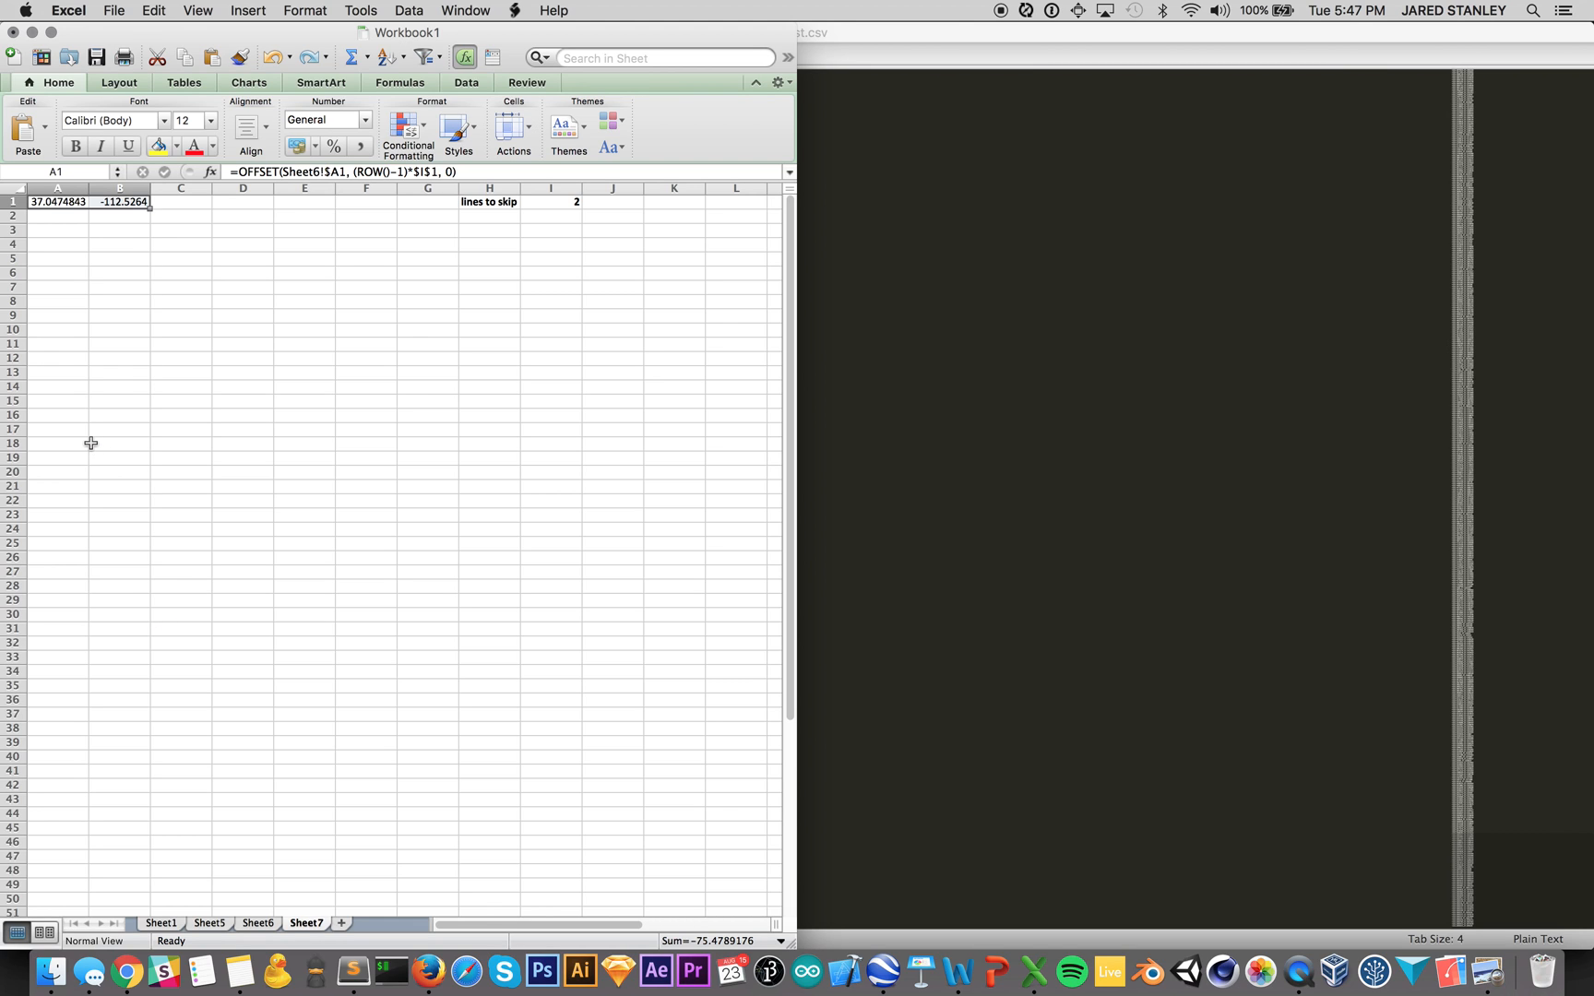
pyautogui.click(57, 189)
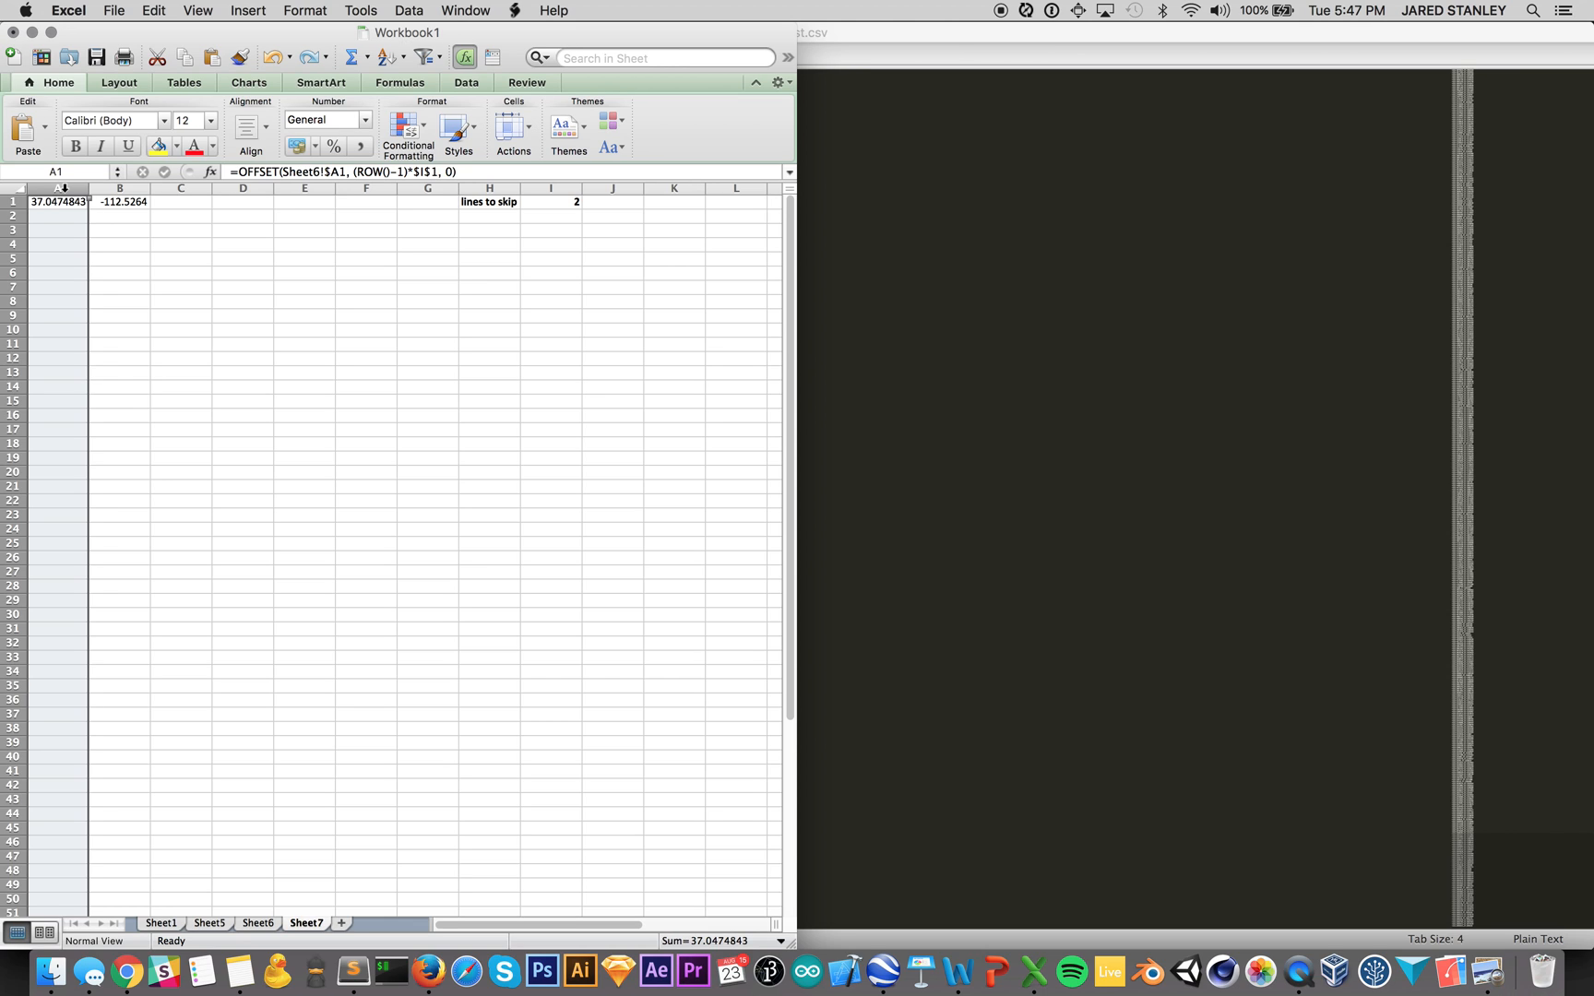
# Step: Add bracket and comma columns so each row reads [ latitude , longitude ] and fill them down
pyautogui.rightClick(63, 188)
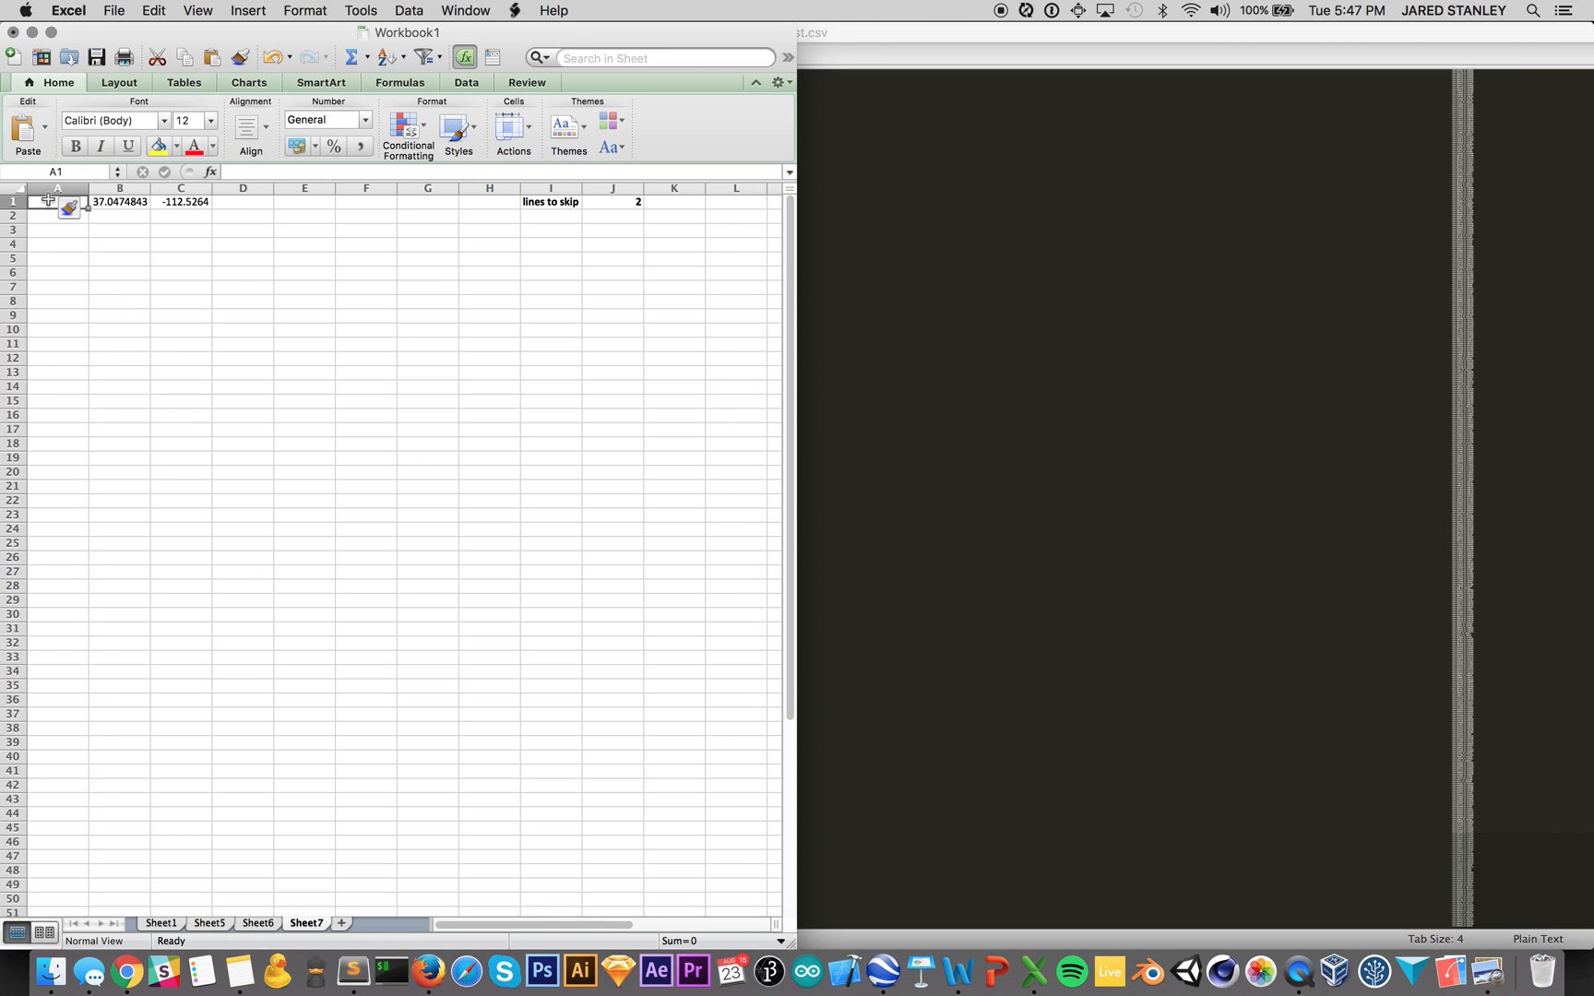
pyautogui.rightClick(180, 188)
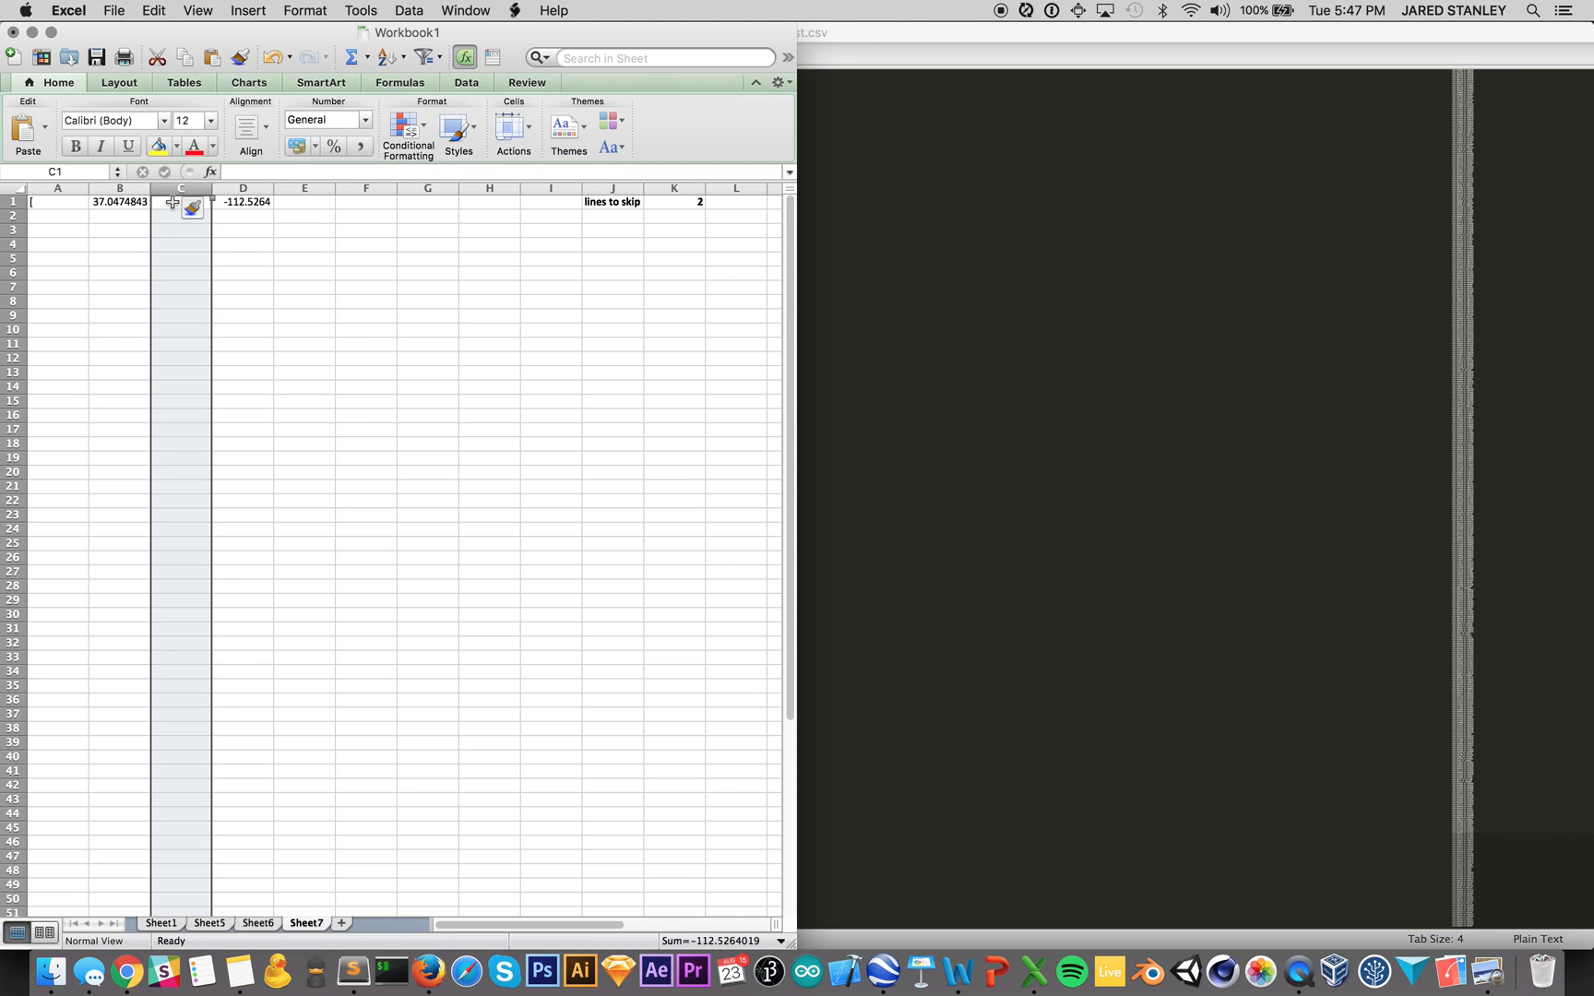
pyautogui.write(',')
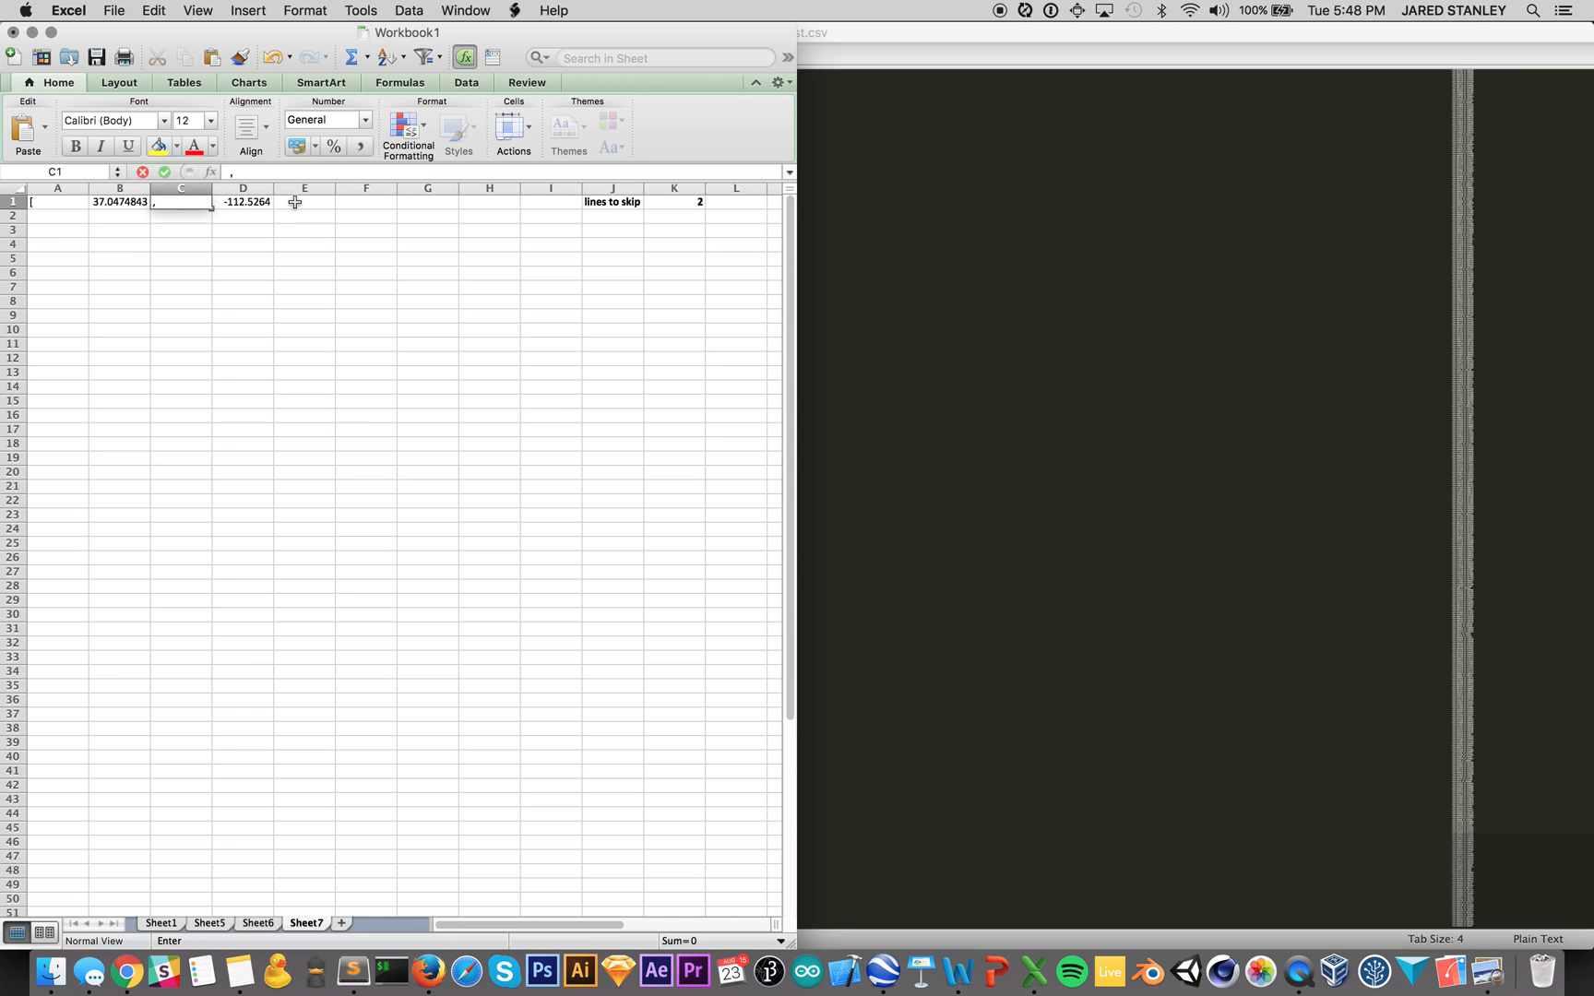
pyautogui.click(305, 201)
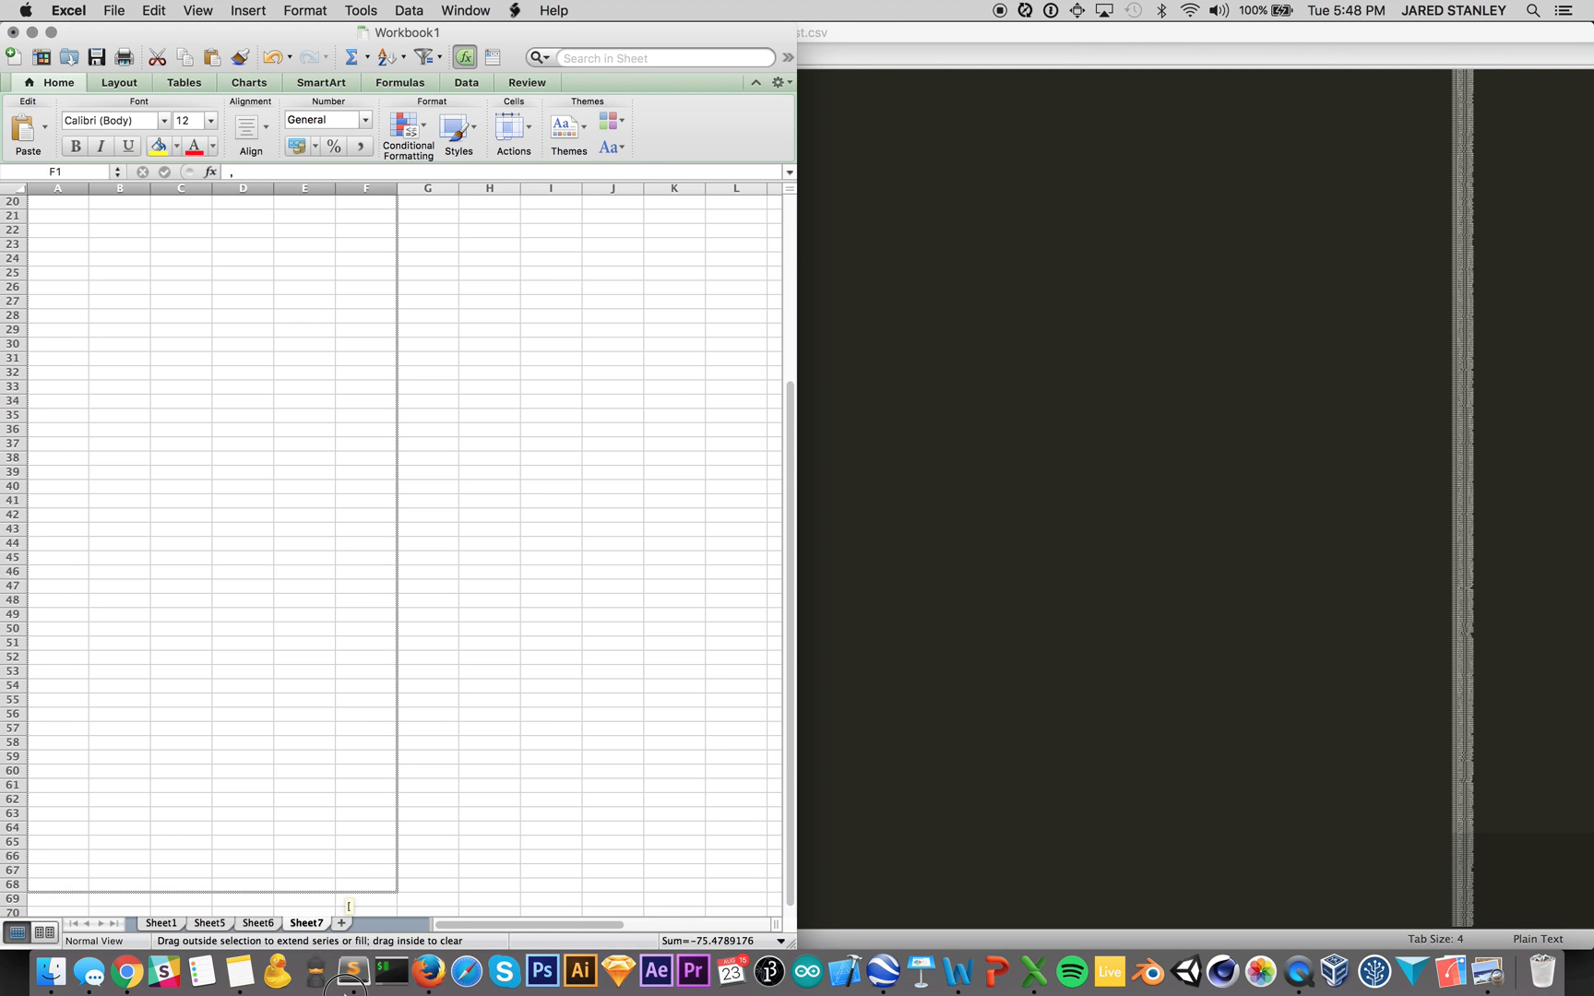
pyautogui.scroll(-3)
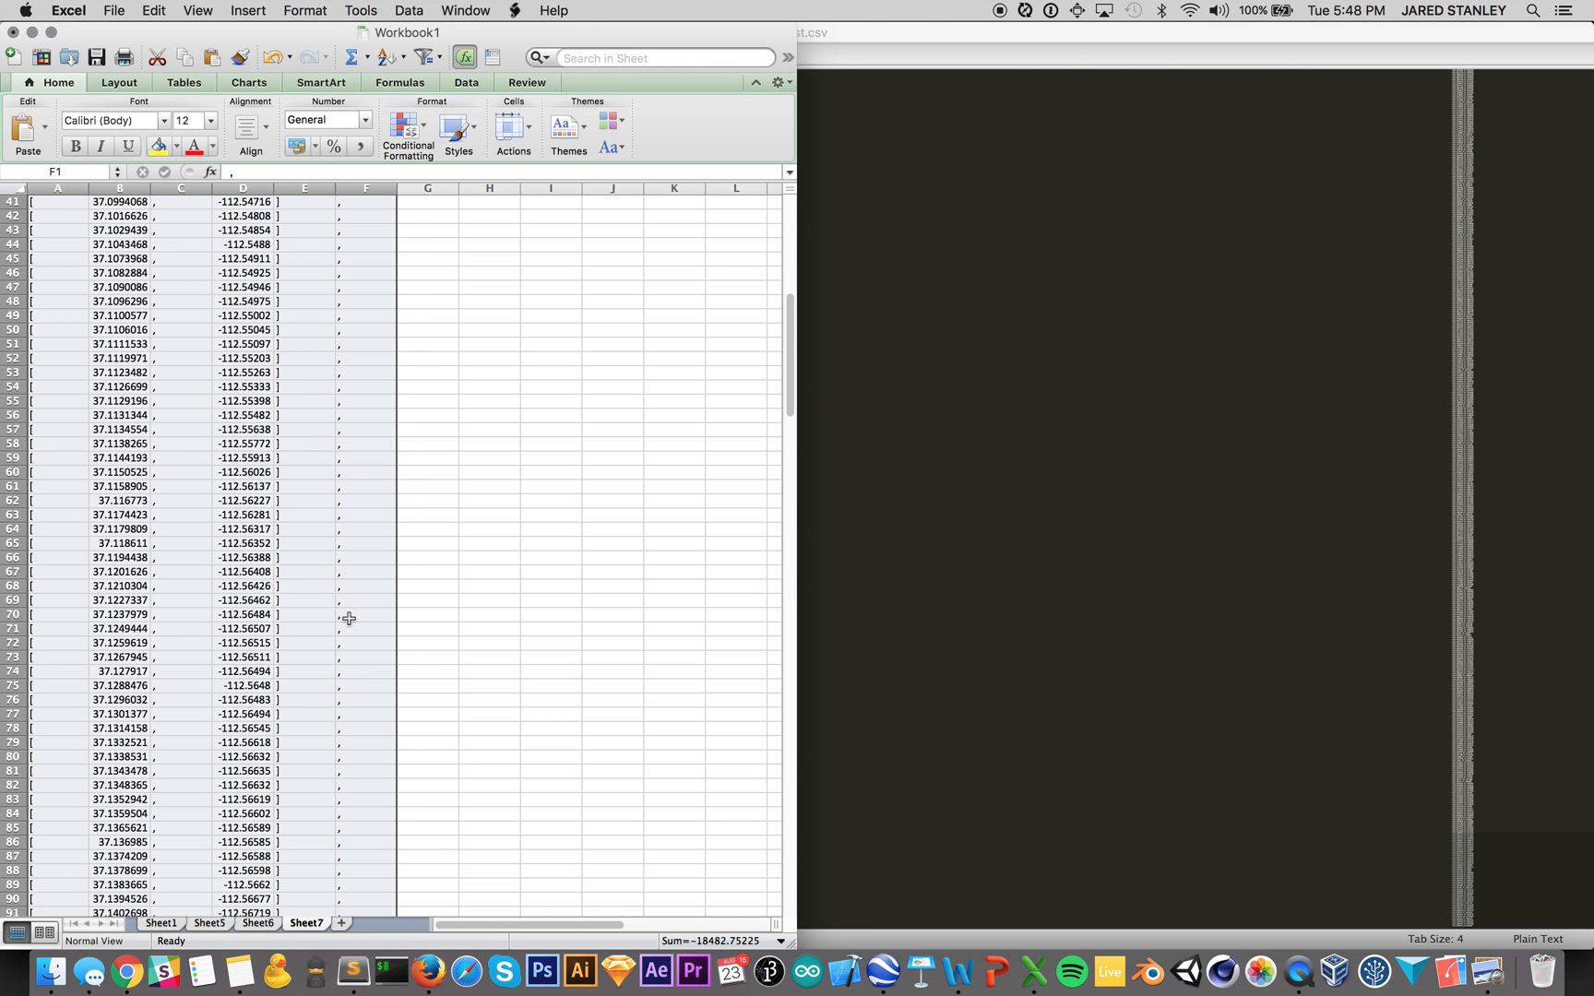
pyautogui.scroll(-3)
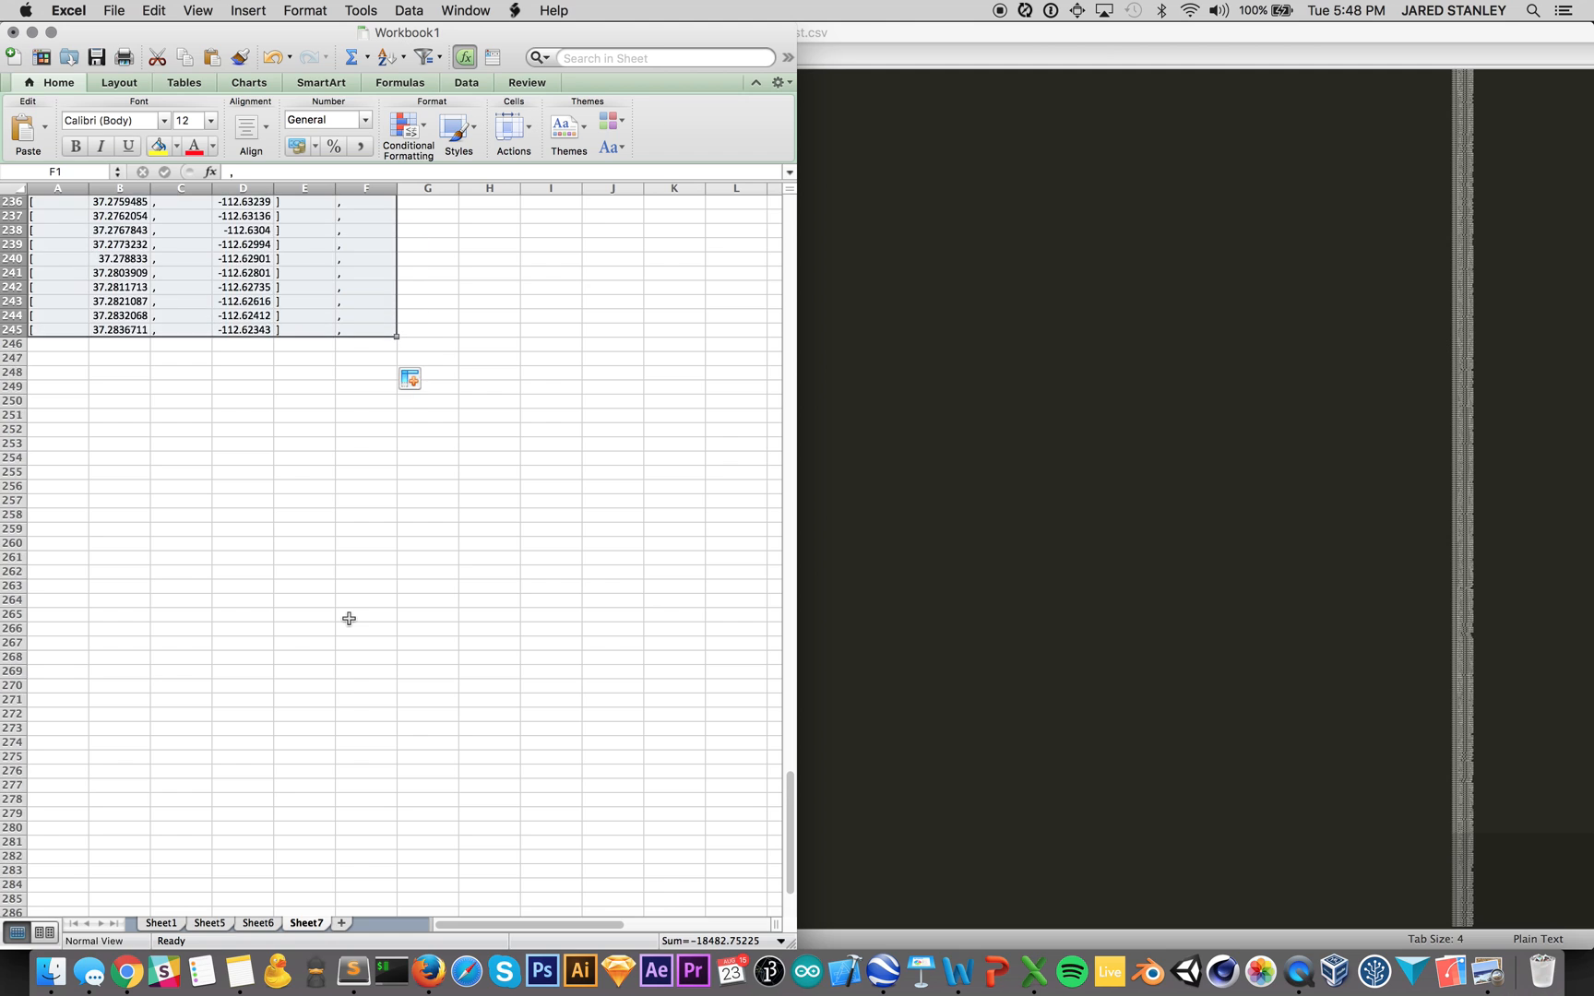
pyautogui.scroll(3)
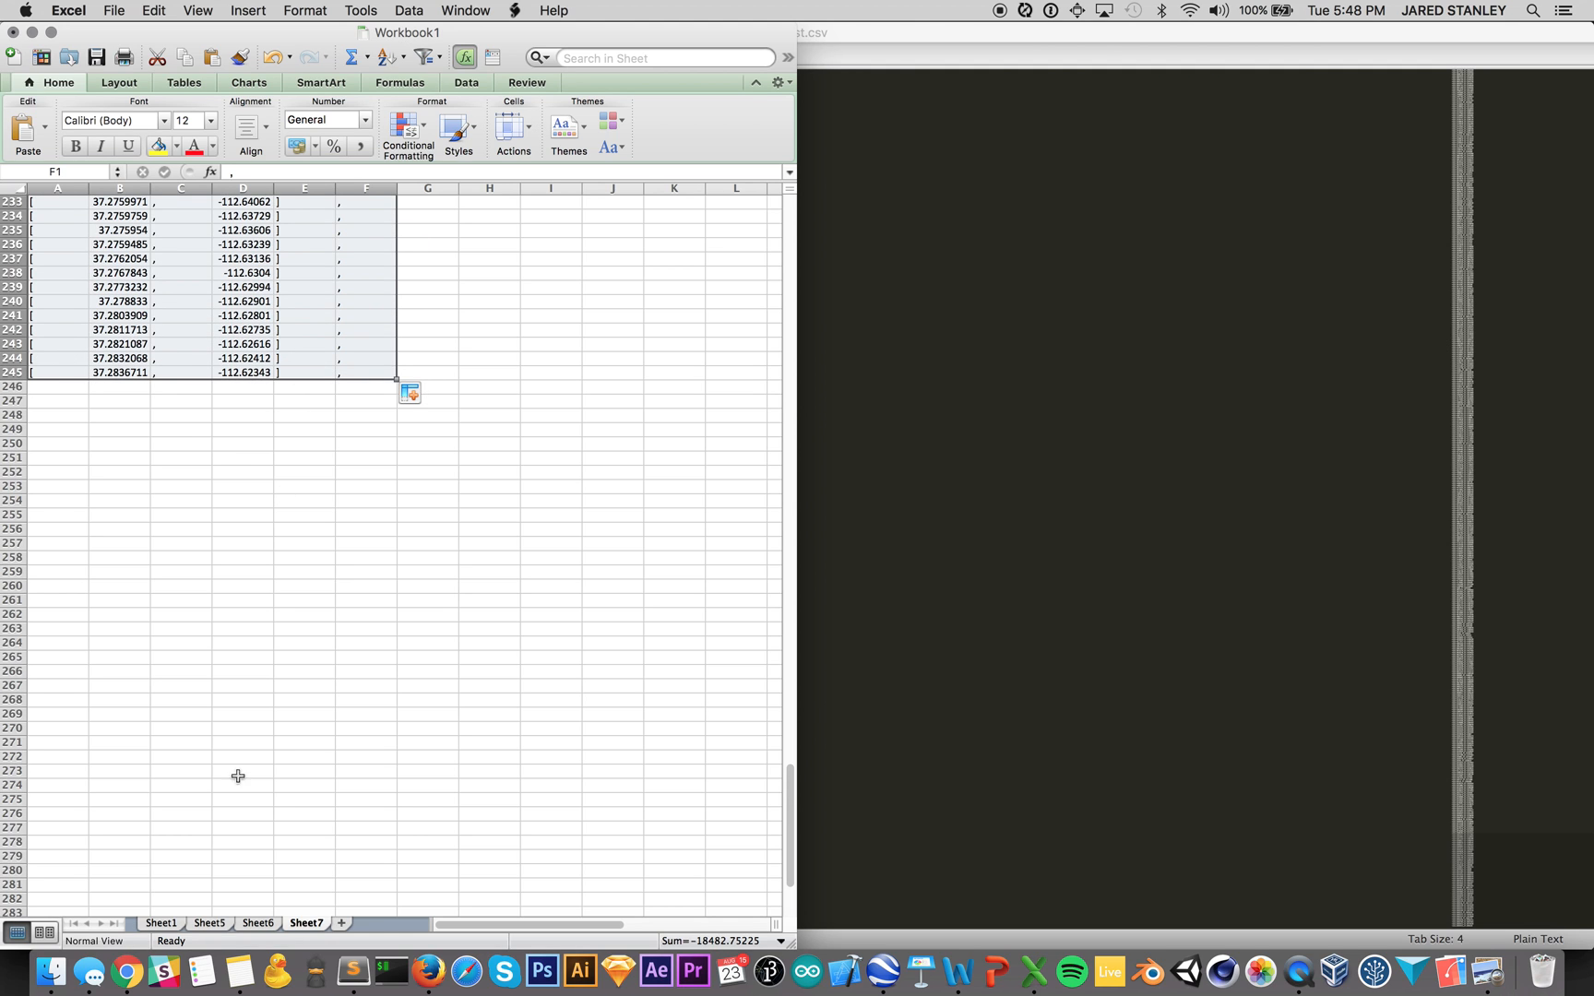
pyautogui.scroll(3)
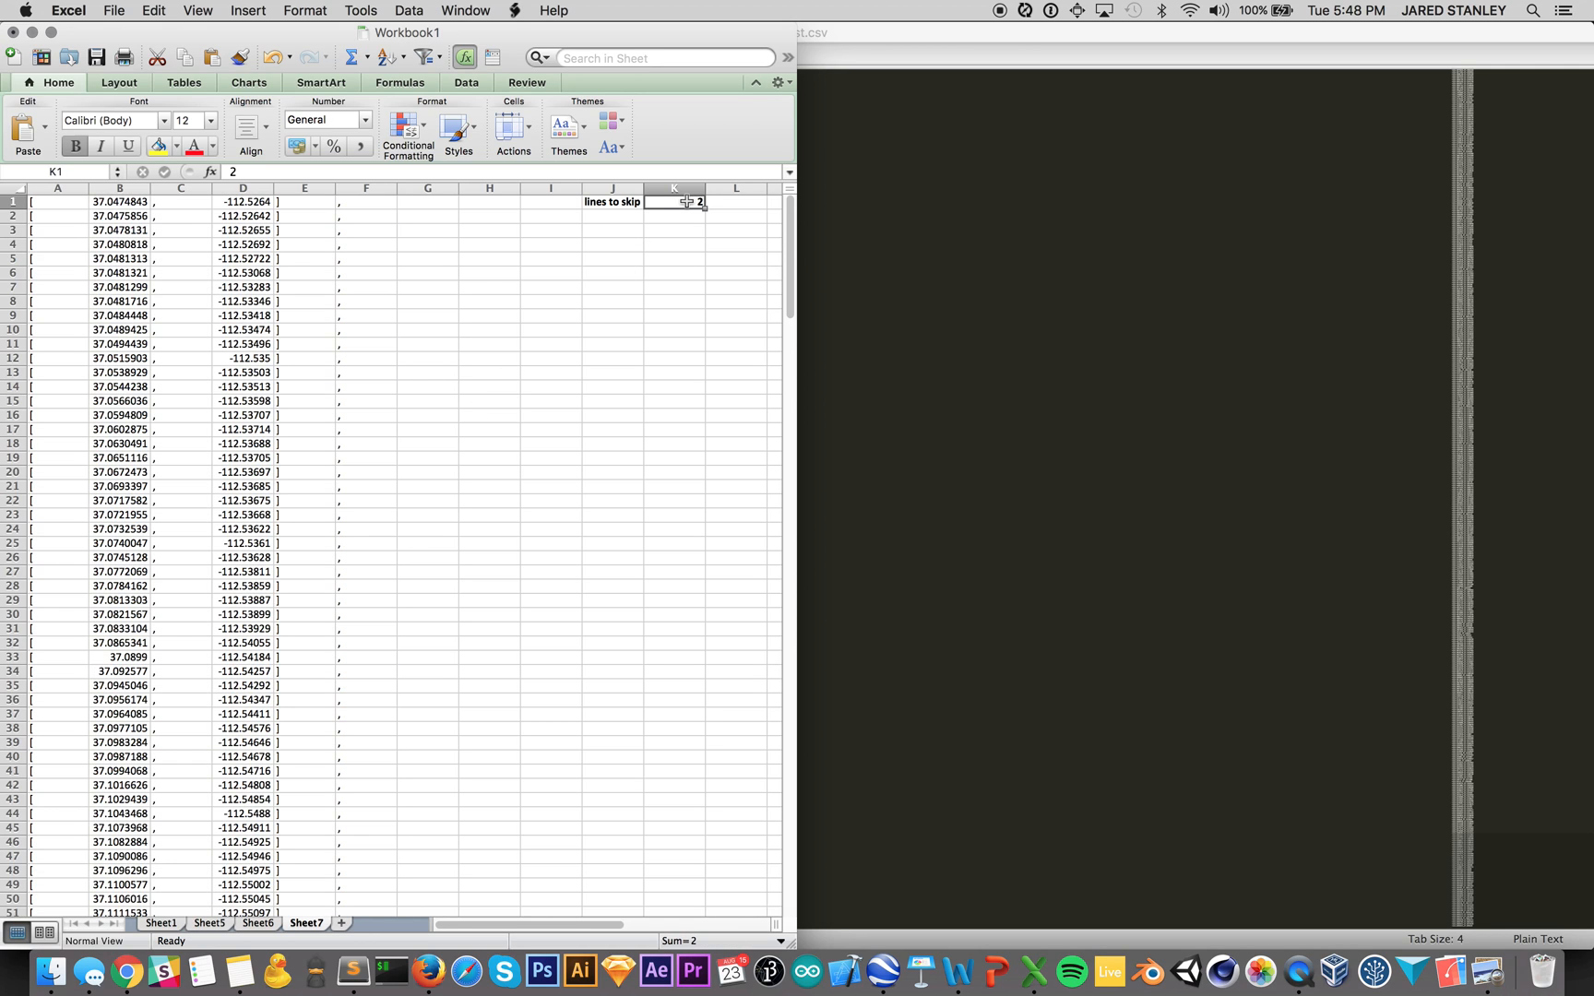
# Step: Adjust the lines-to-skip value in K1 so the thinned list ends at row 190 with zeros after
pyautogui.write('00')
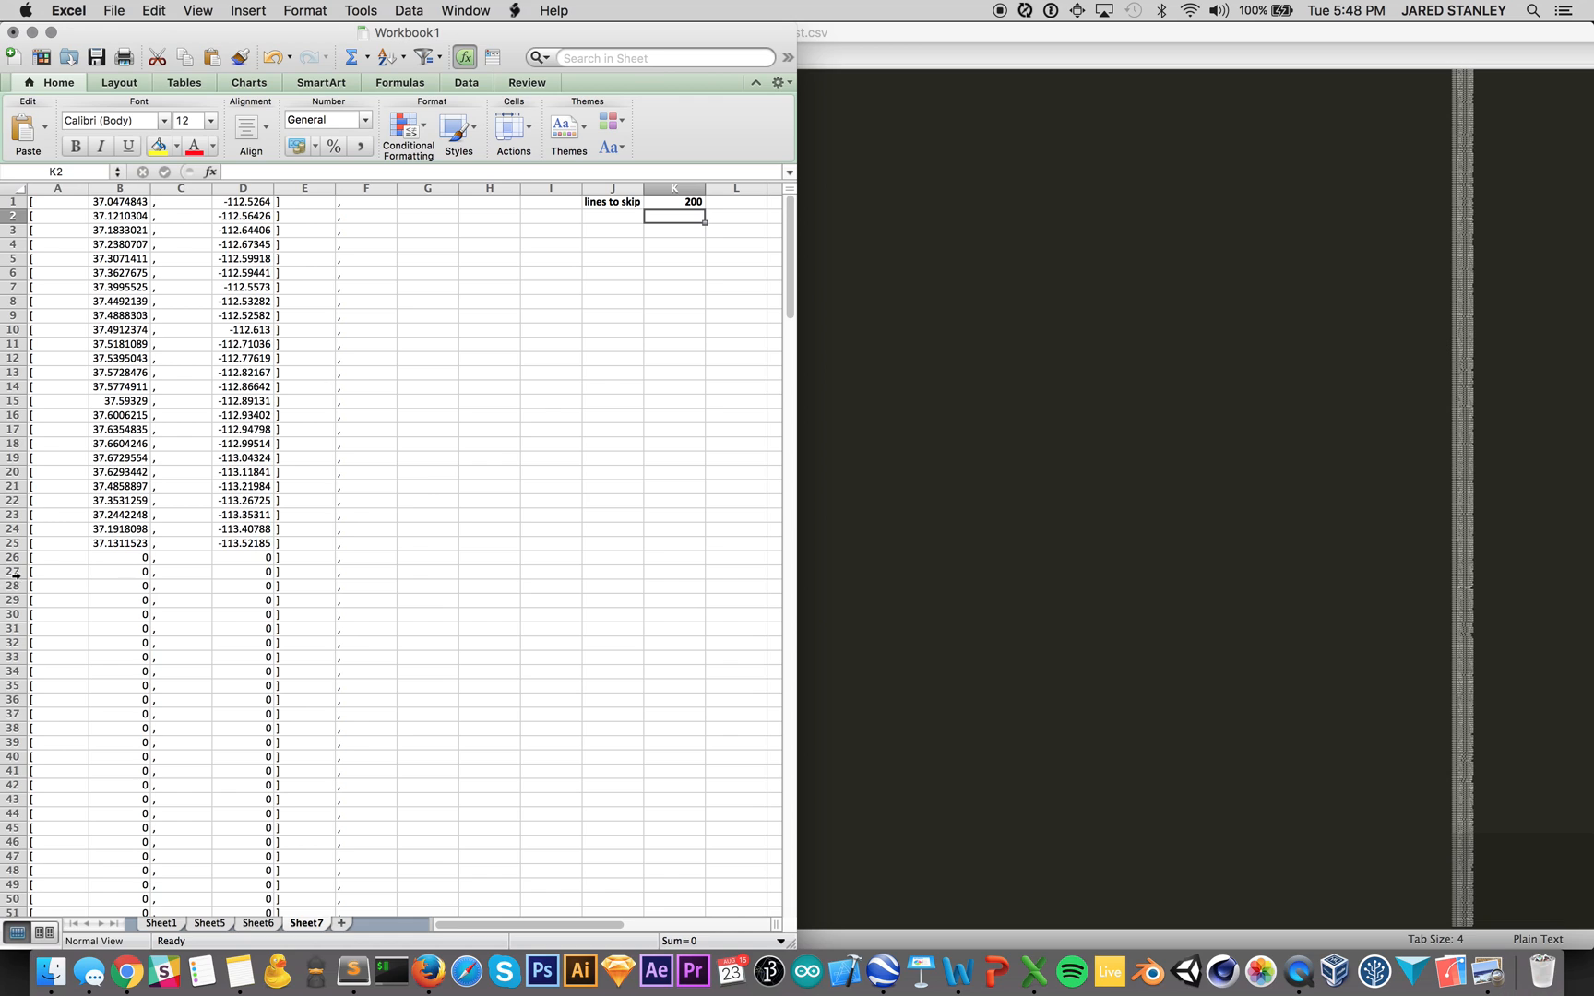
pyautogui.click(673, 201)
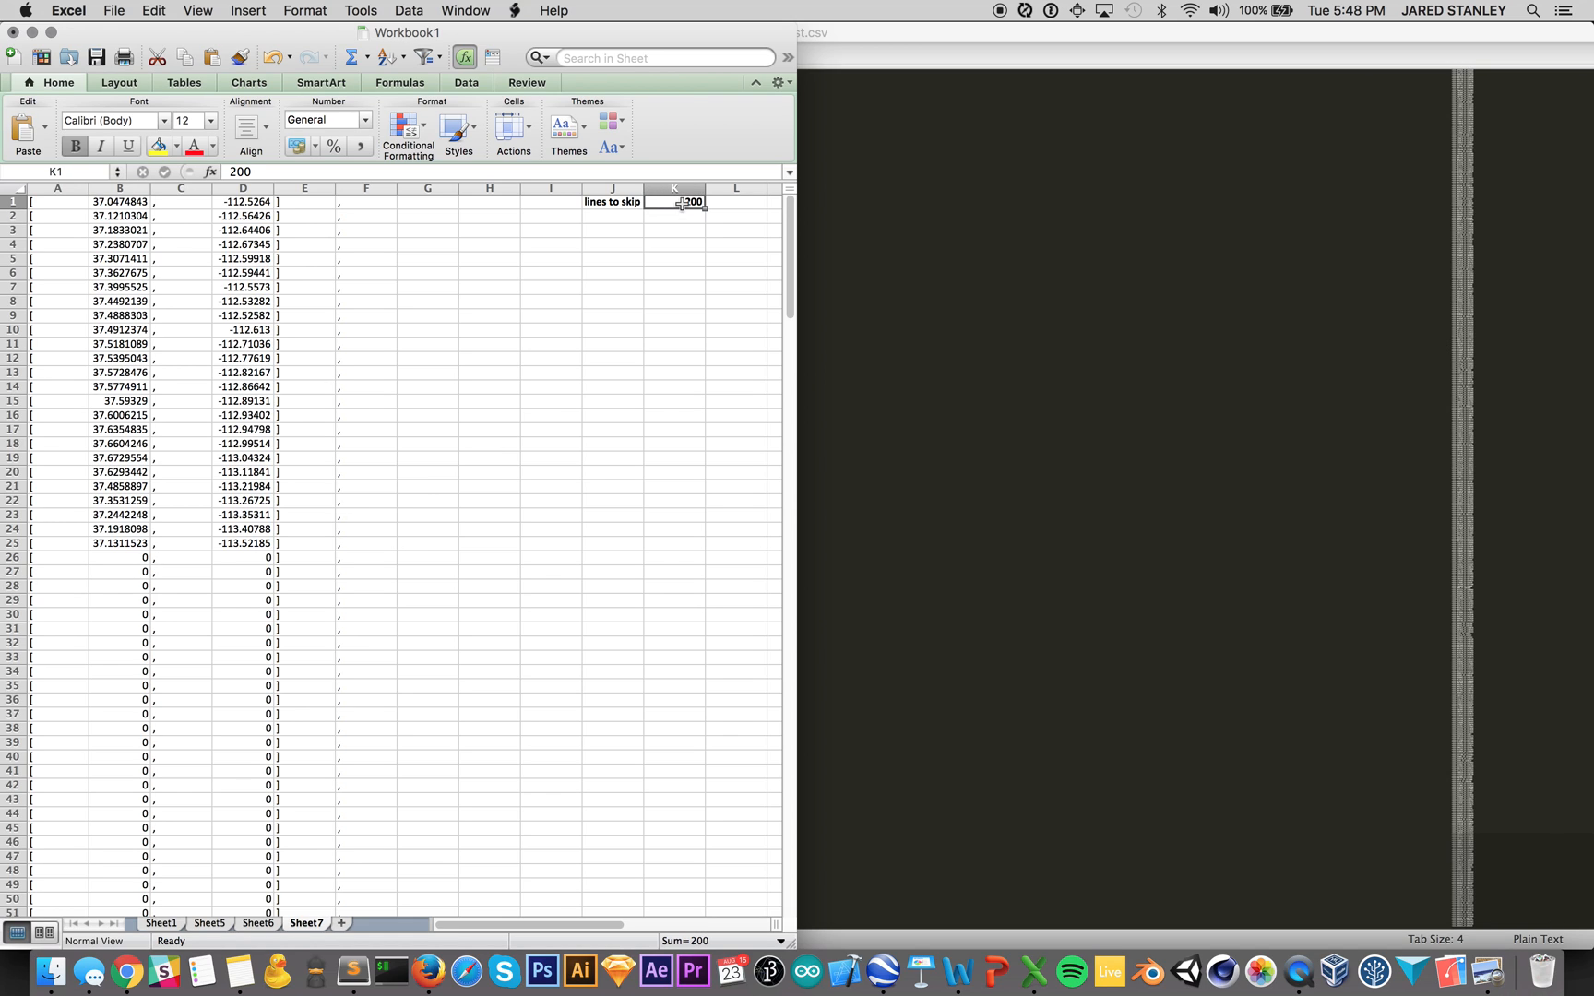
pyautogui.write('50')
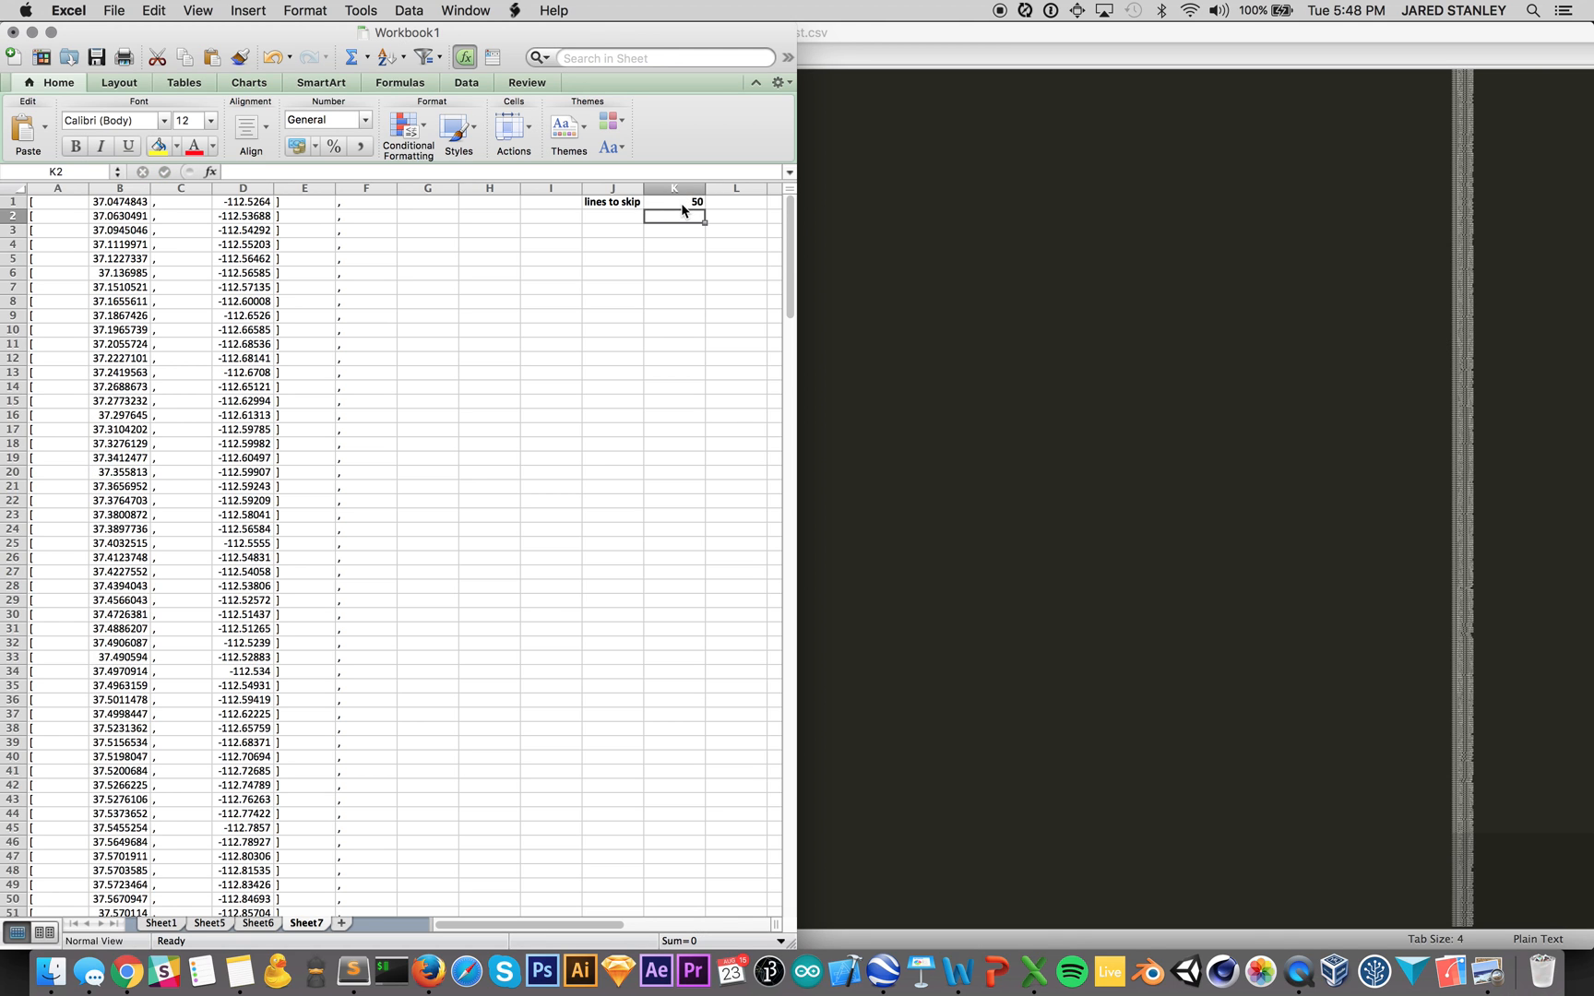
pyautogui.scroll(-3)
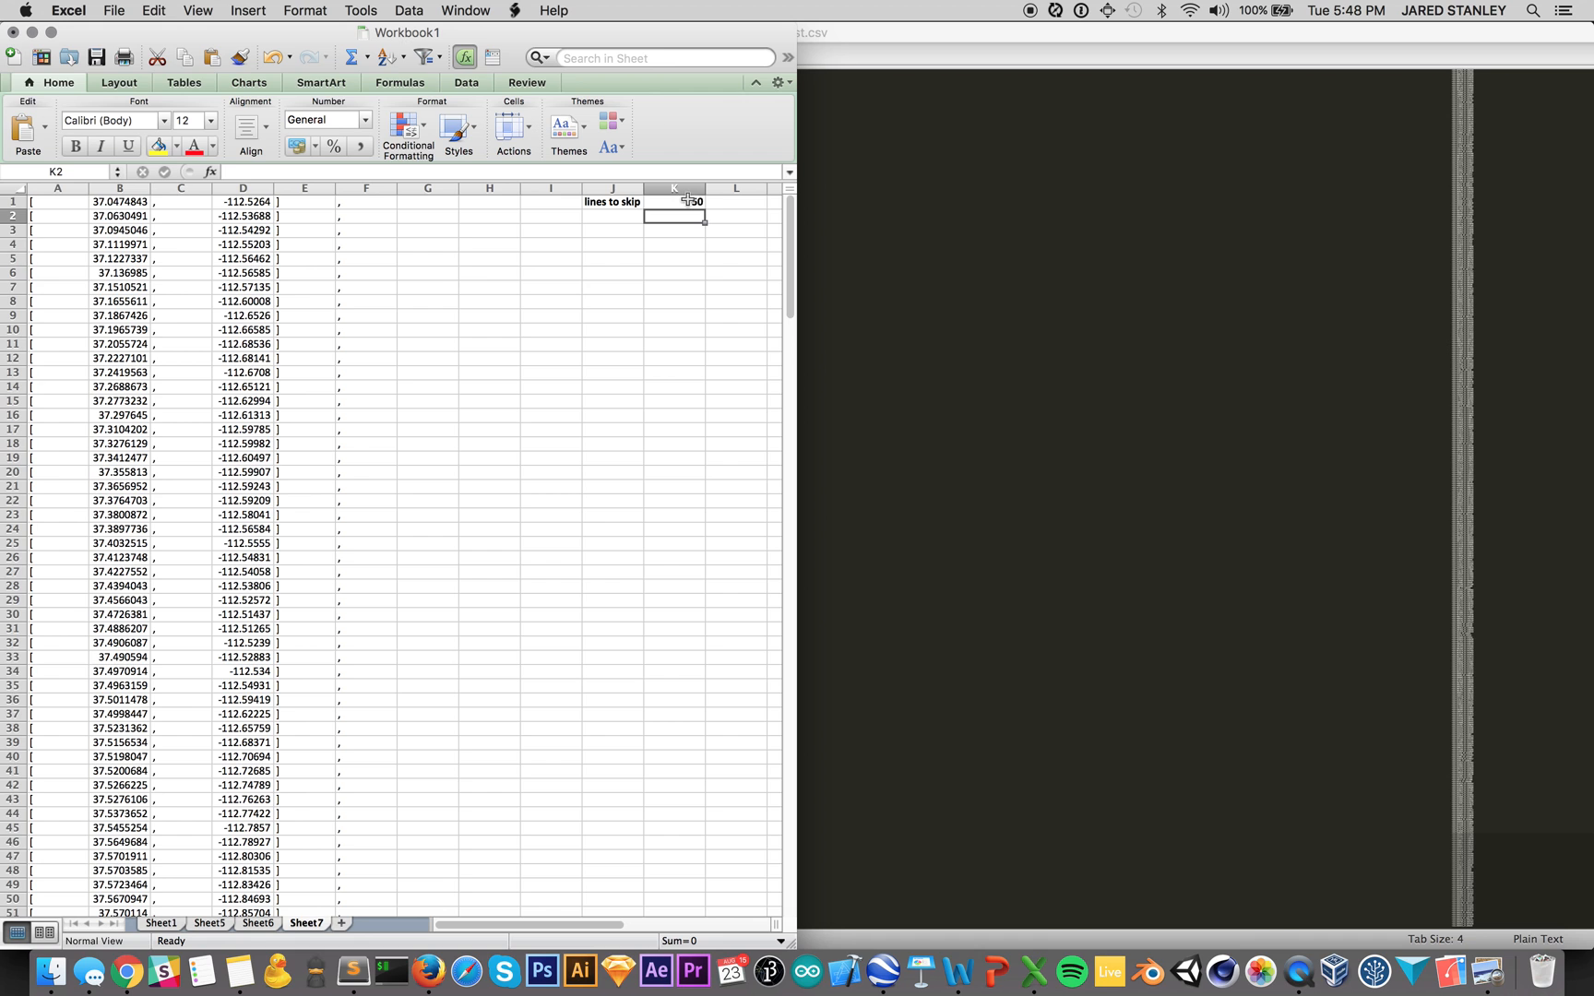
pyautogui.write('2')
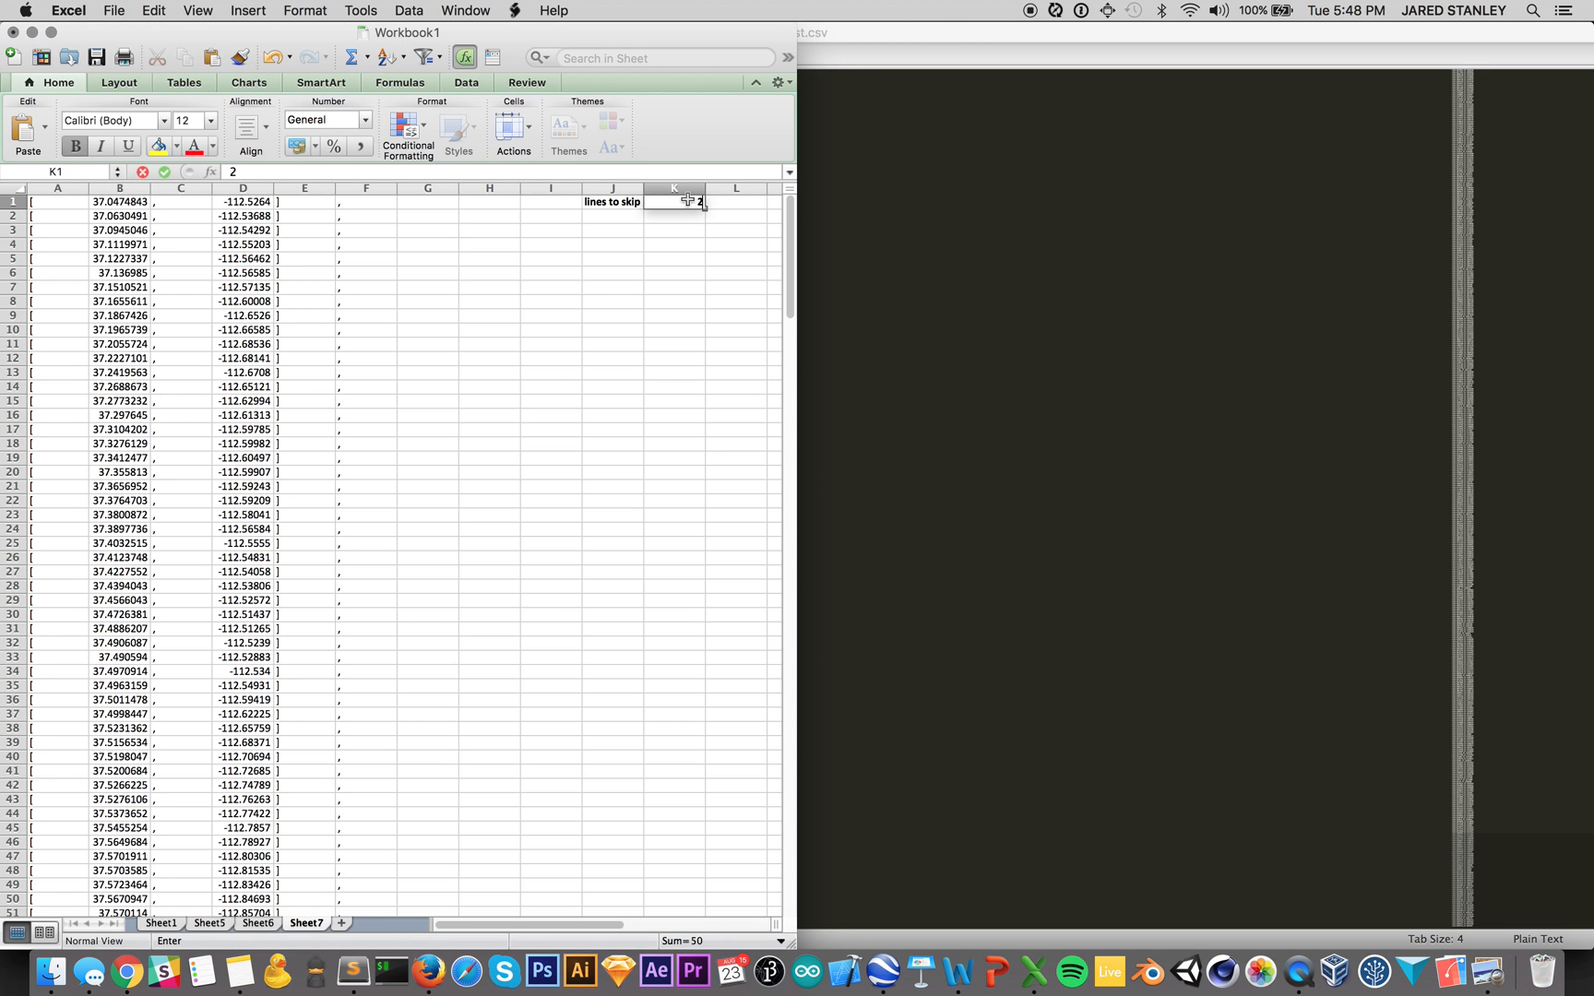
pyautogui.press('Return')
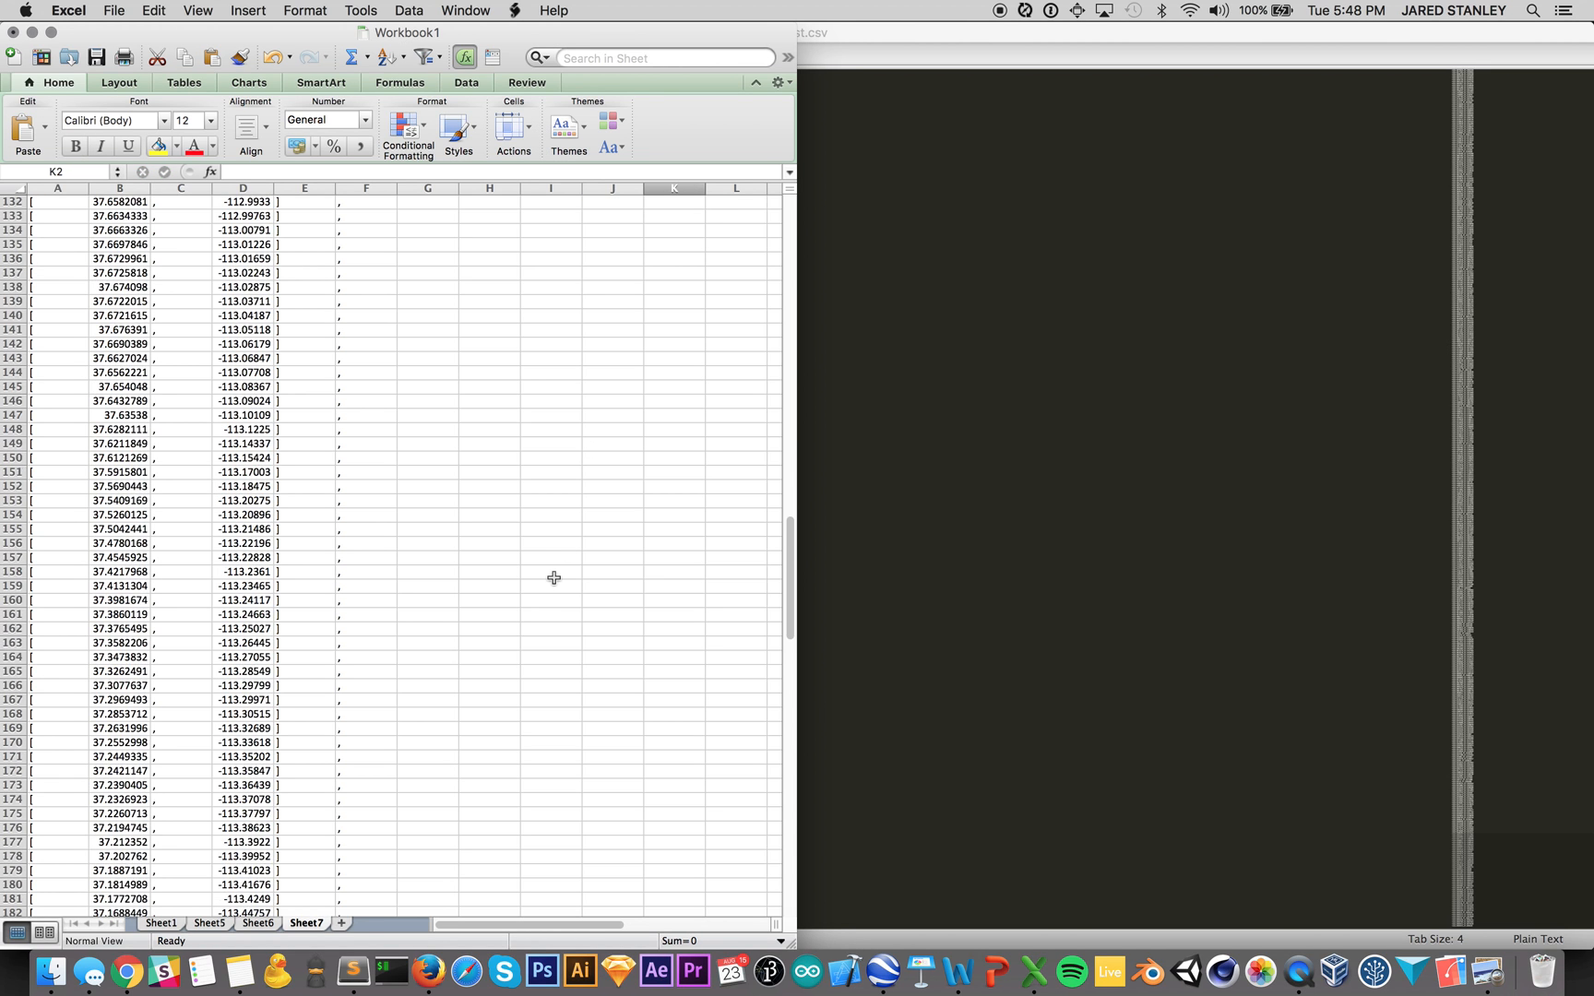
pyautogui.scroll(-3)
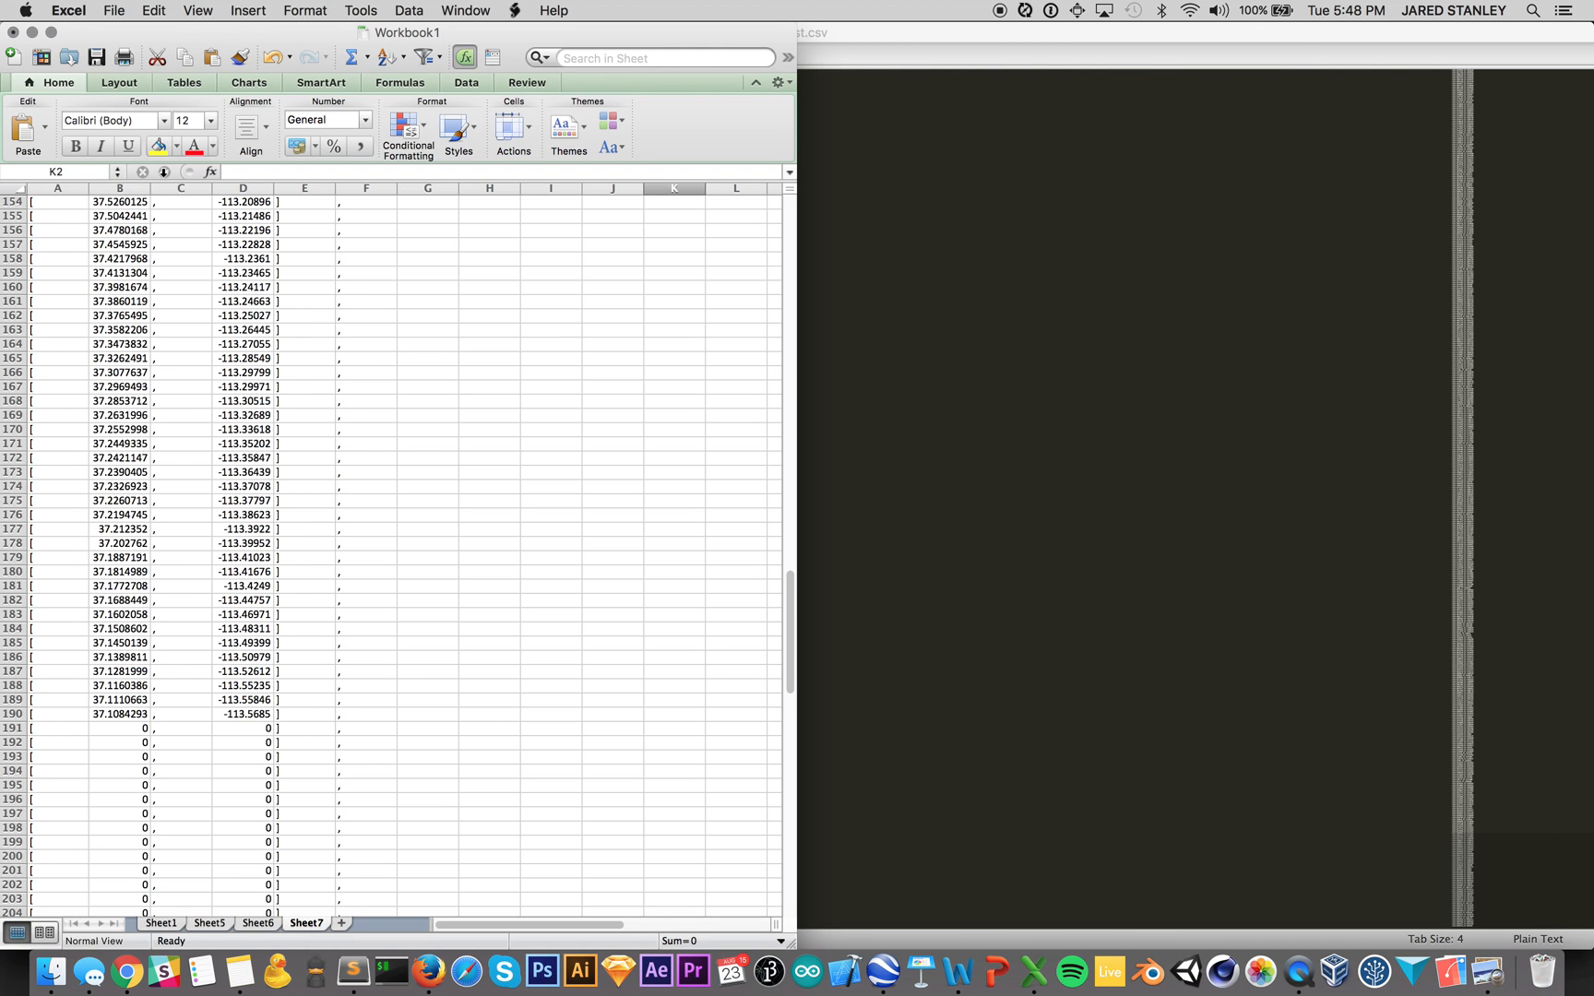
# Step: Format the latitude and longitude columns to 4 decimal places and copy rows A1:F190
pyautogui.click(118, 188)
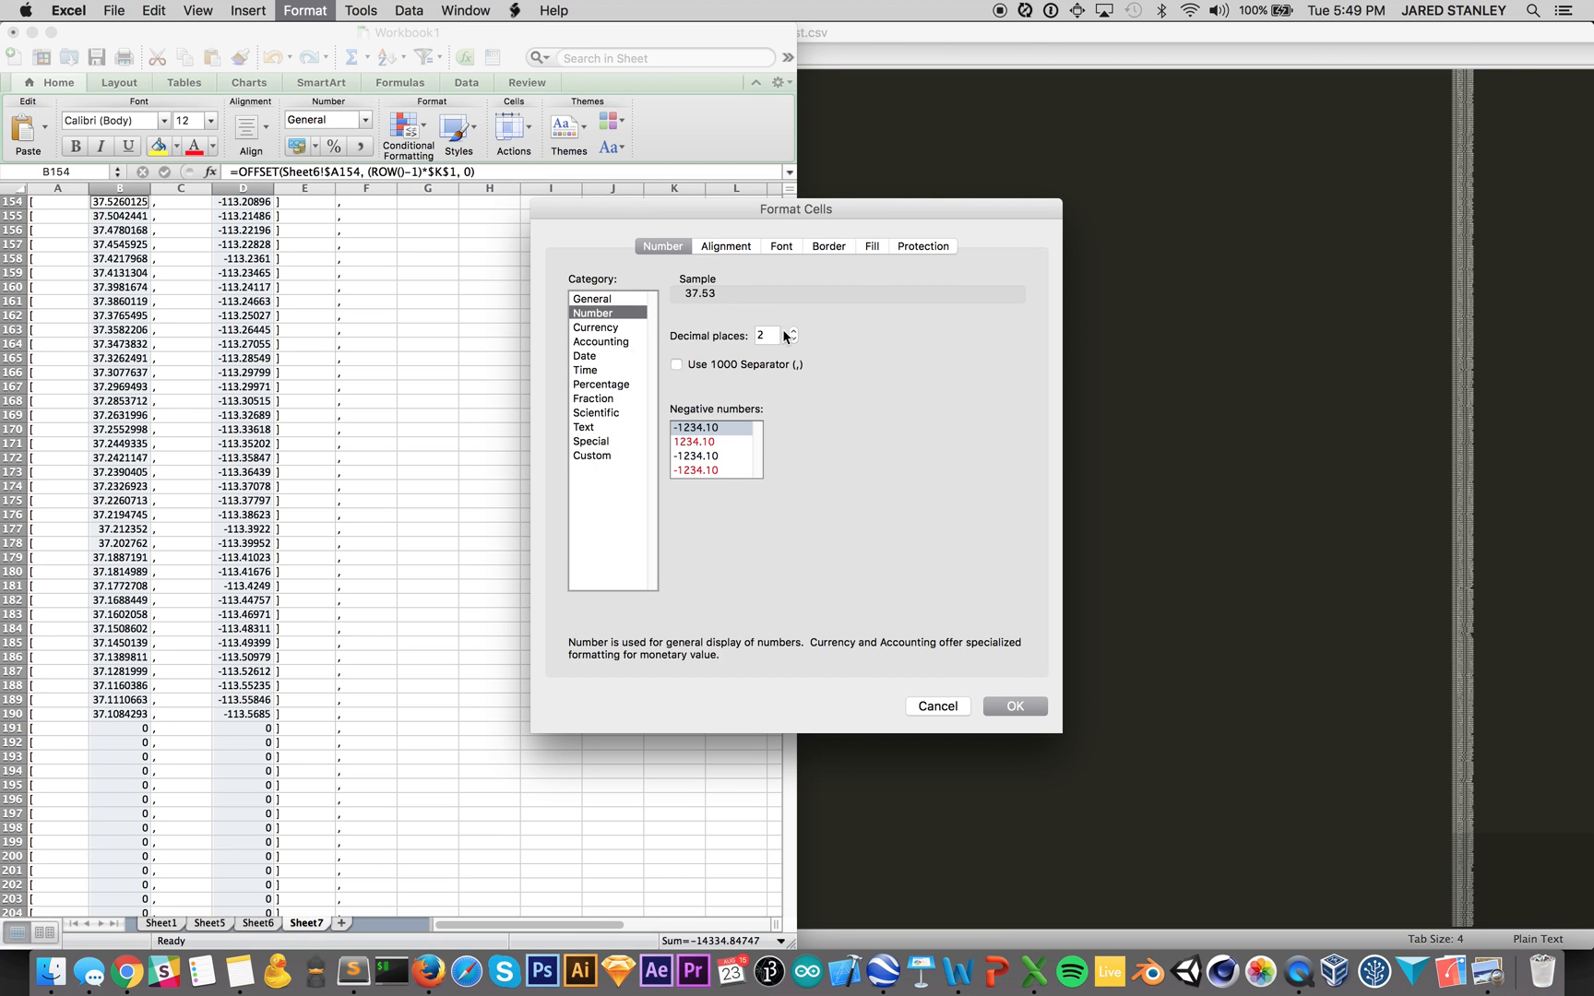
pyautogui.click(791, 332)
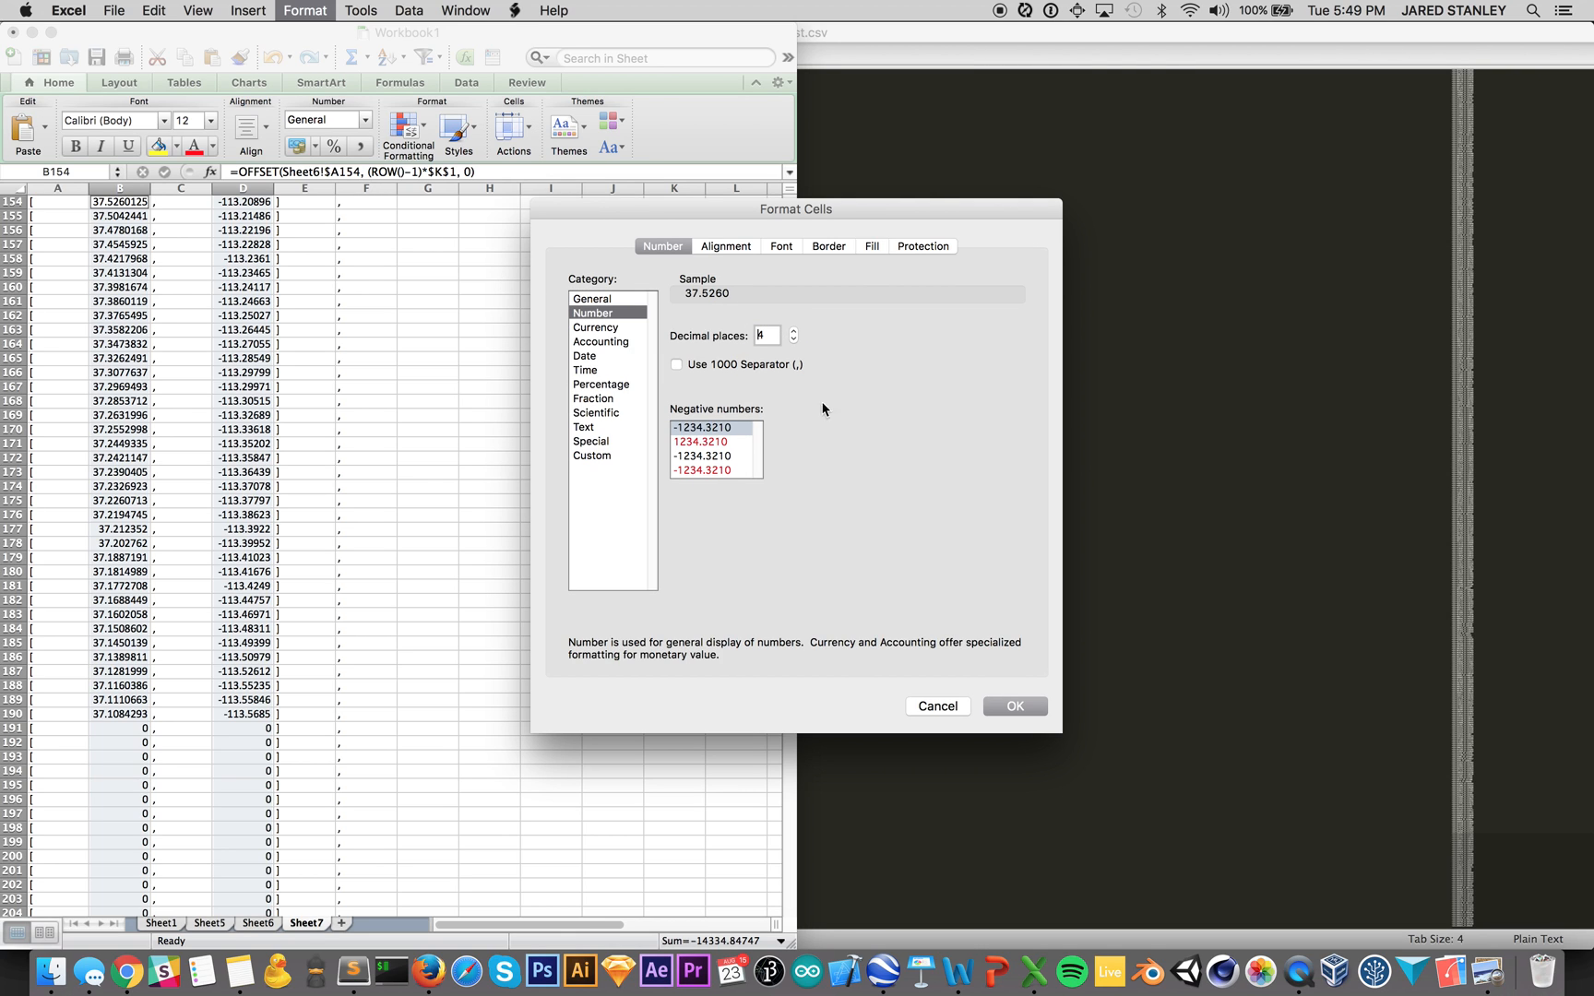
pyautogui.click(1013, 705)
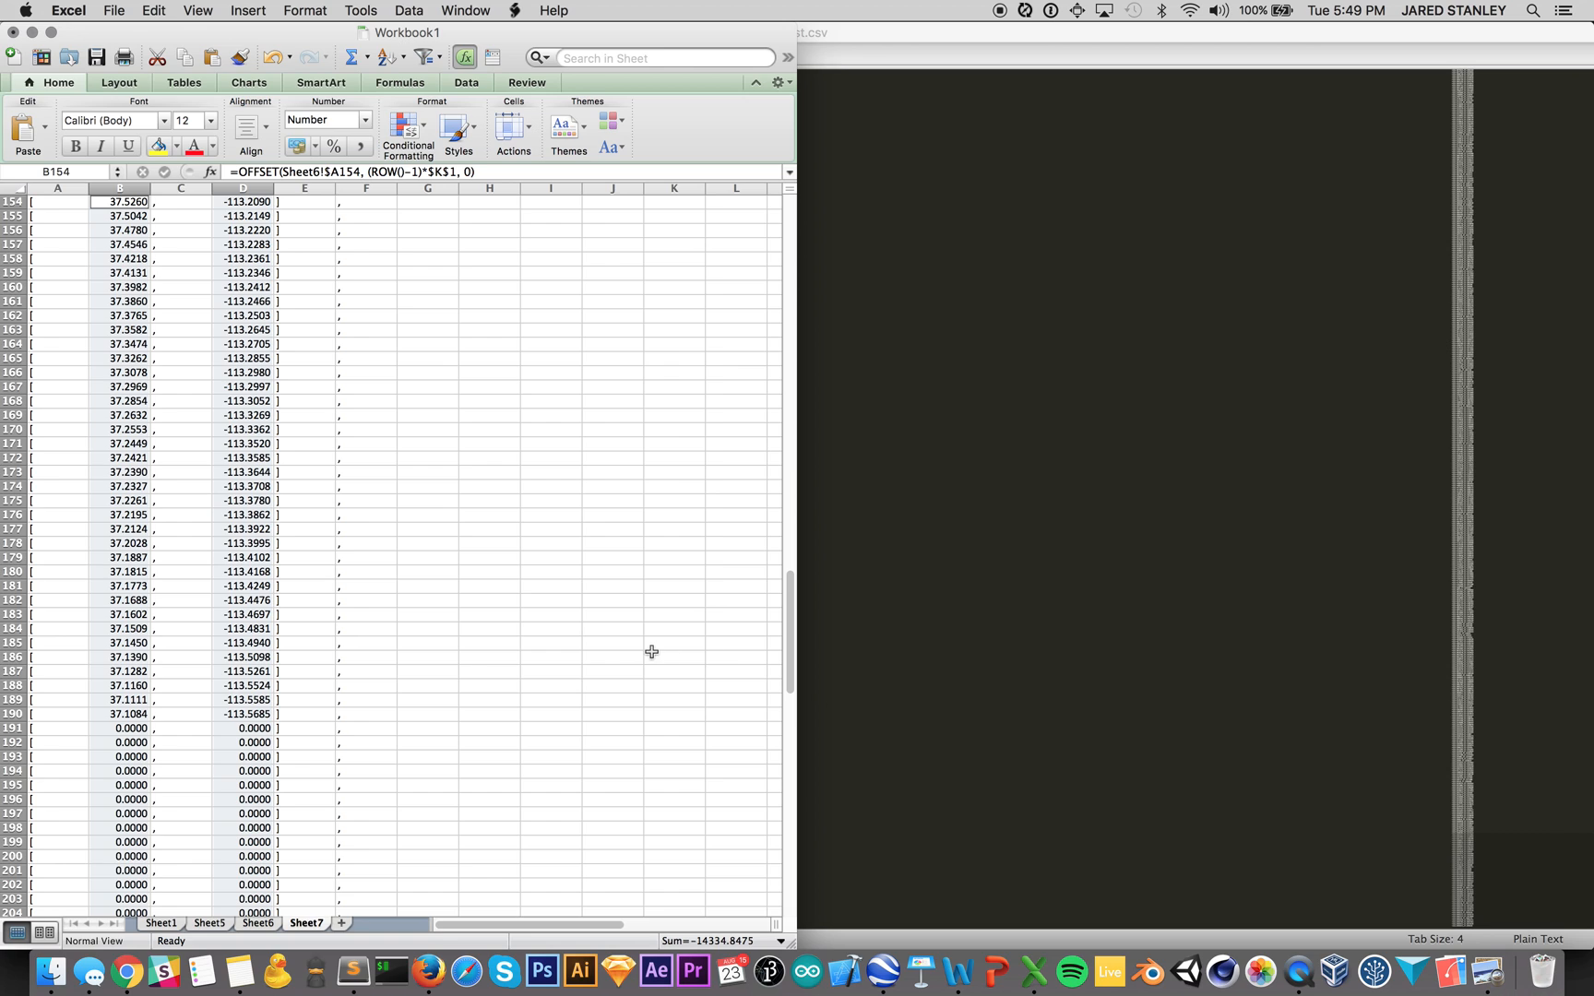
pyautogui.moveTo(241, 756)
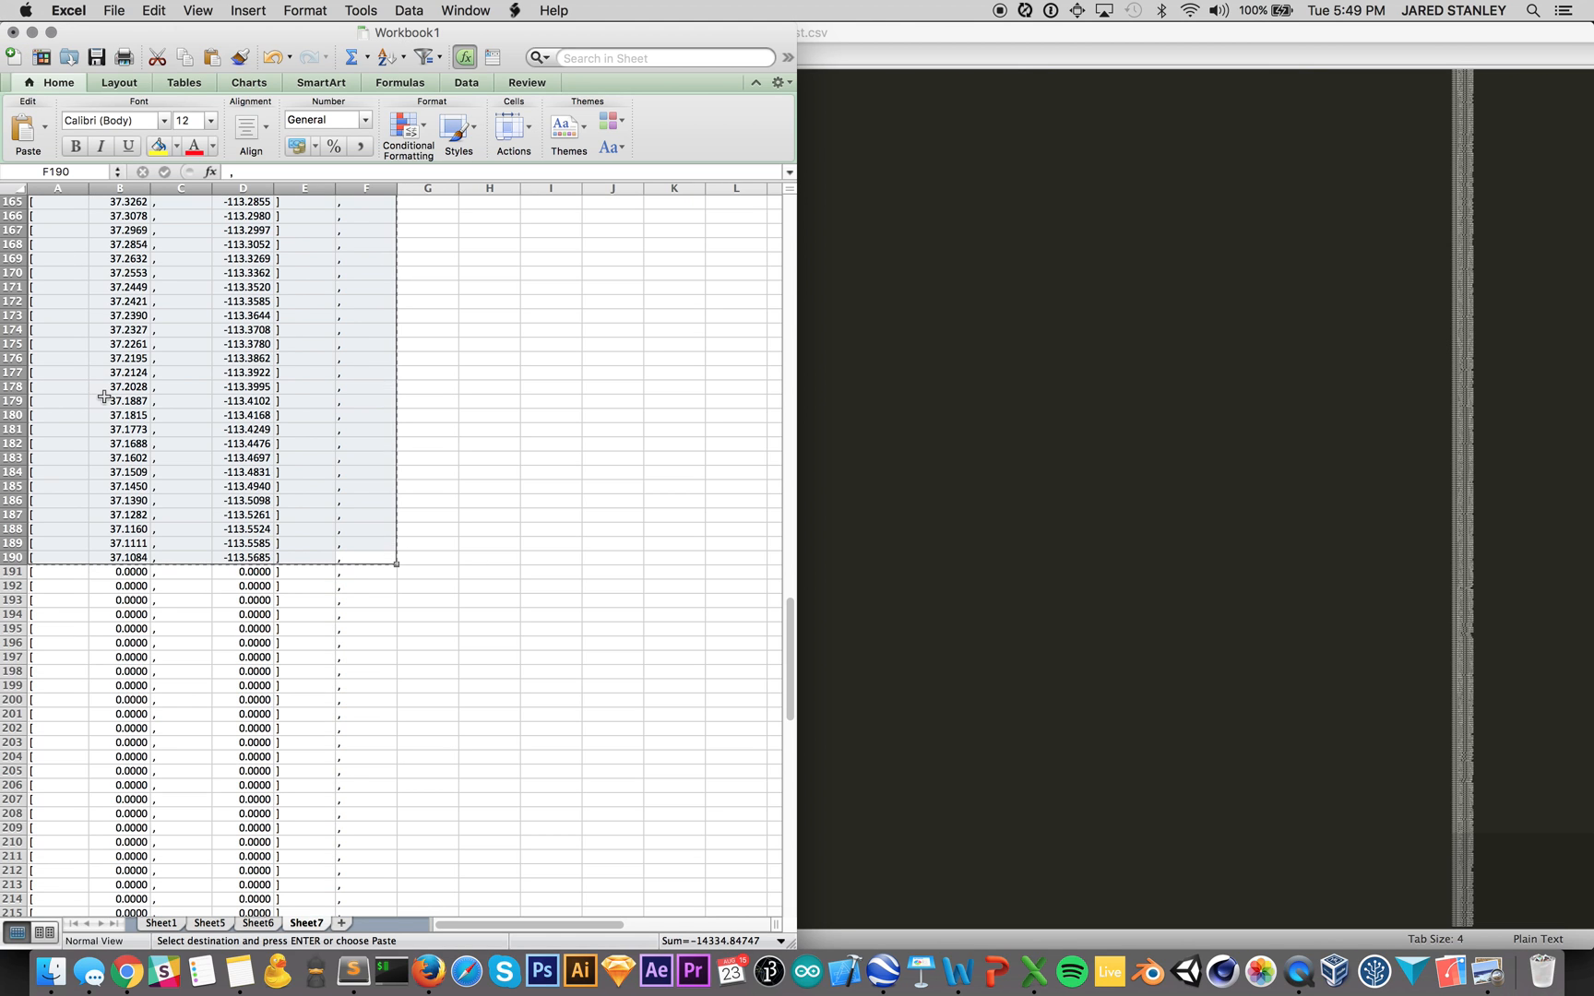
pyautogui.click(352, 972)
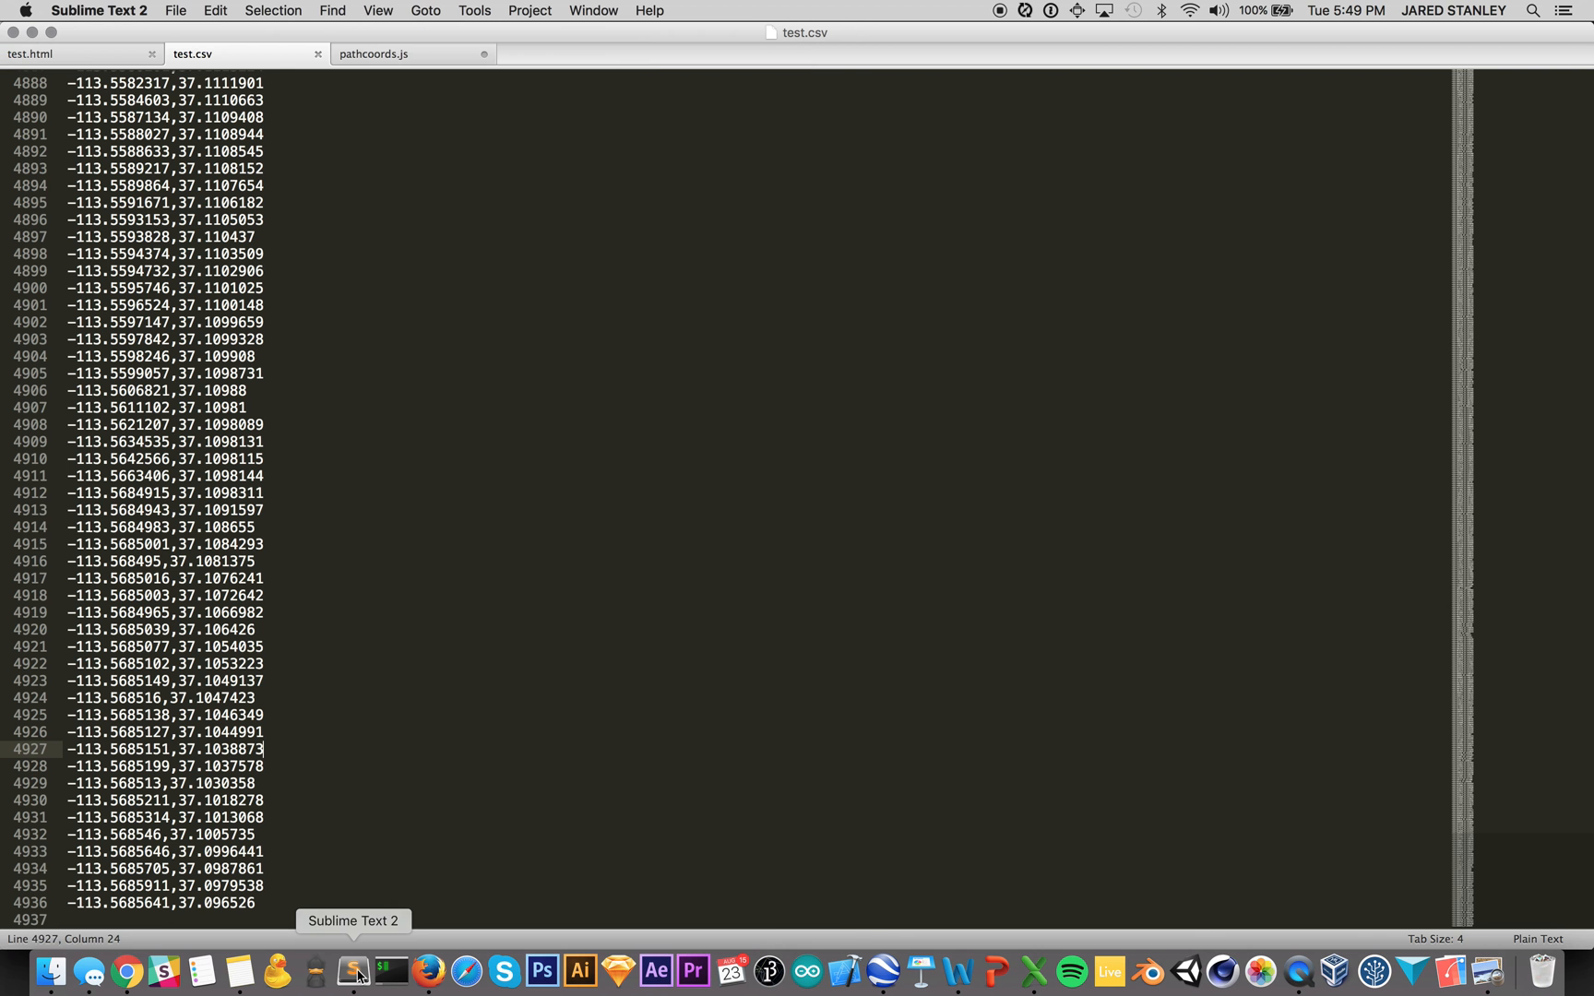
# Step: Close the pathcoords.js array after [37.1084,-113.5685] without a trailing comma and save
pyautogui.click(373, 54)
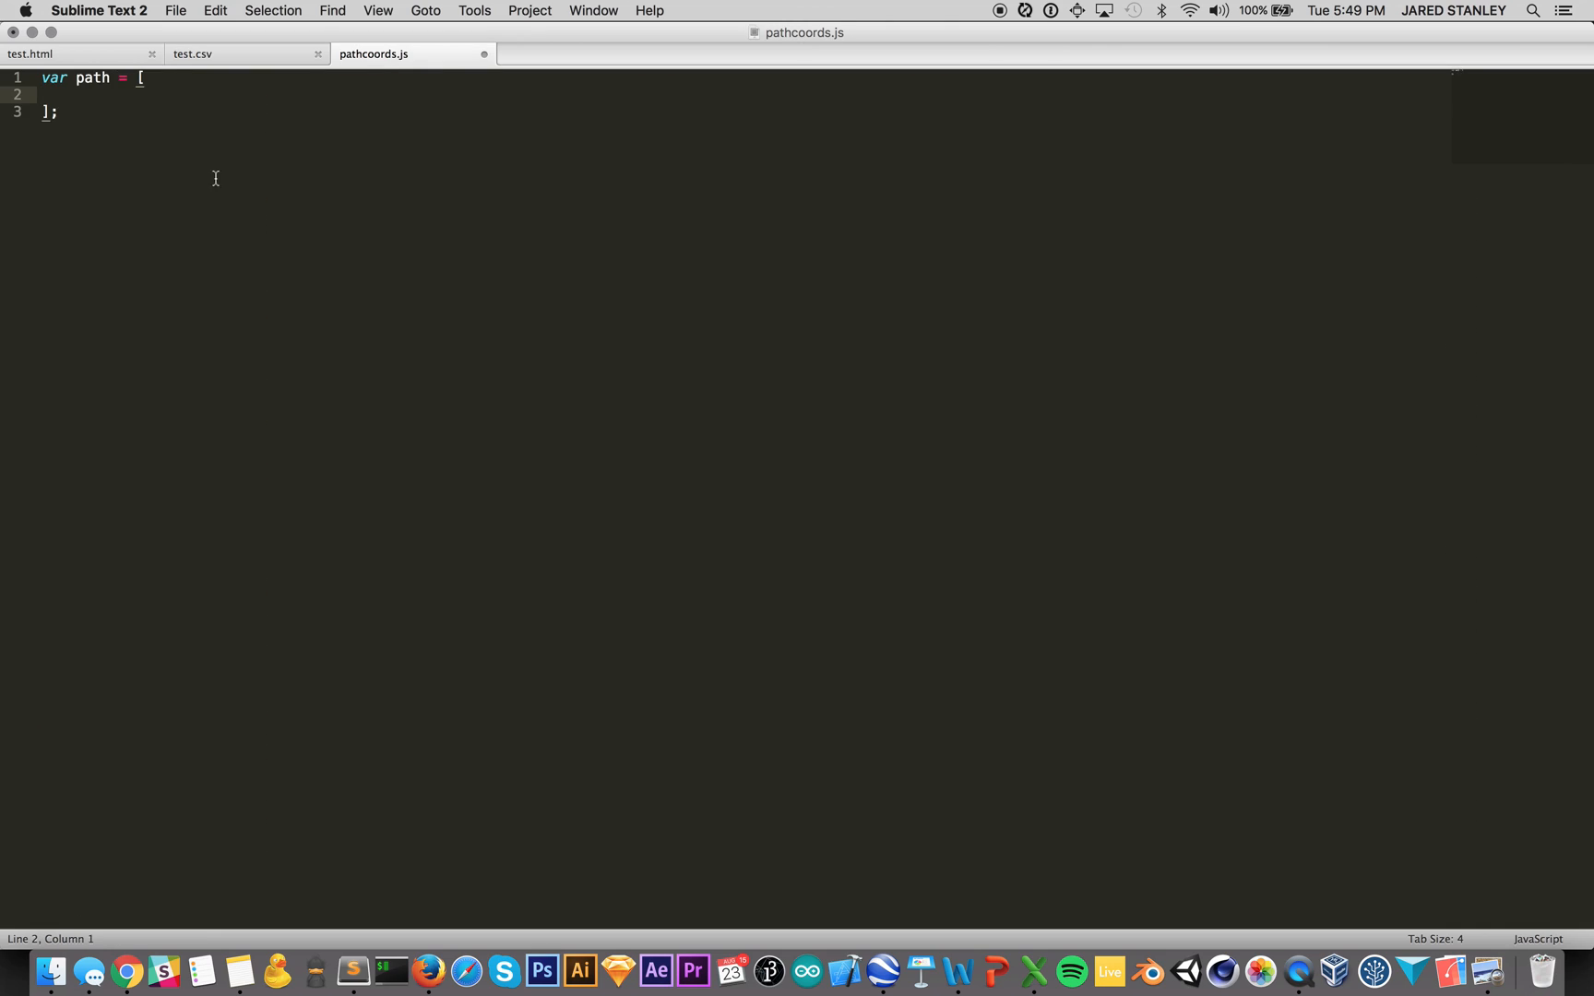
pyautogui.moveTo(93, 96)
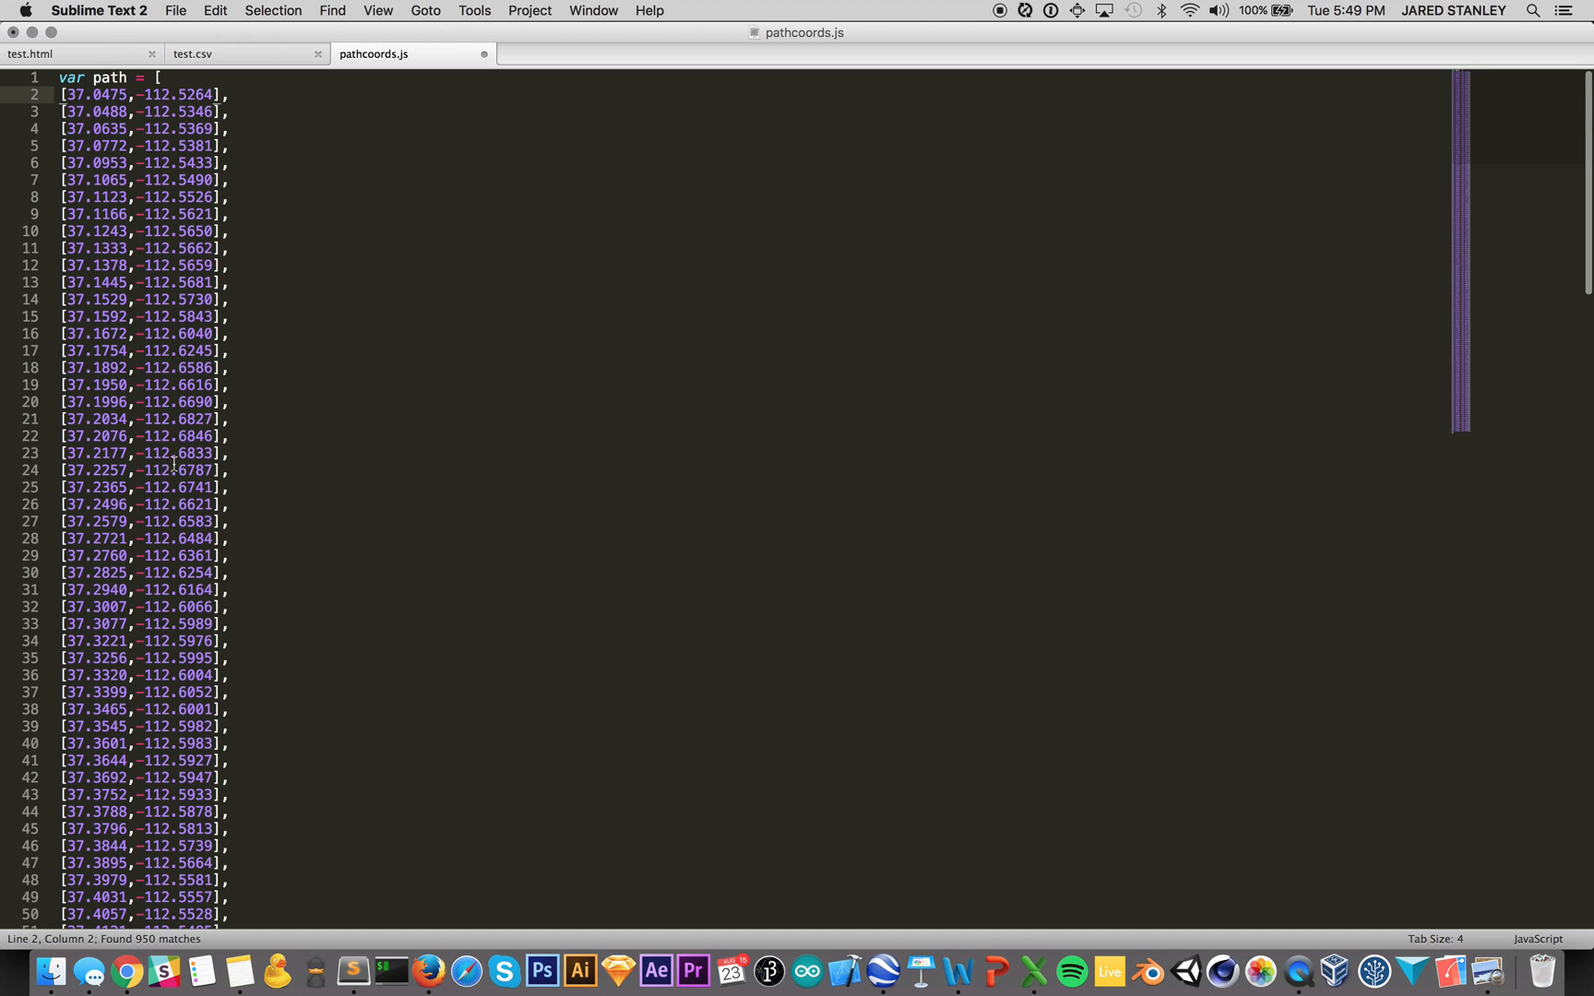
pyautogui.scroll(-3)
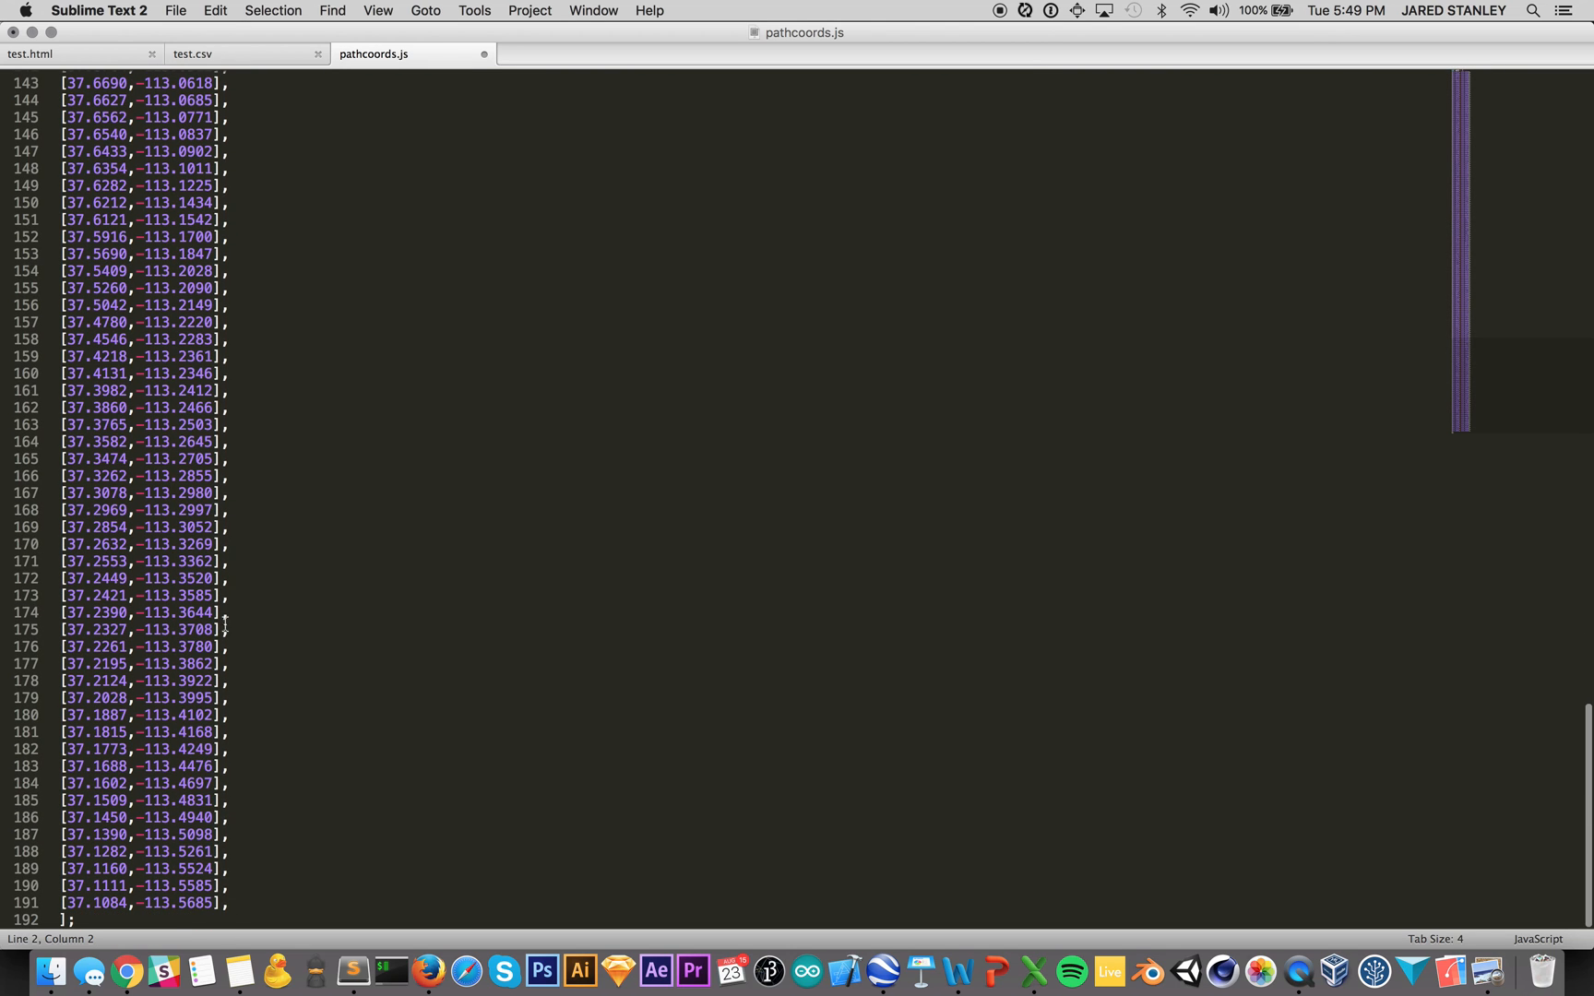
pyautogui.click(218, 902)
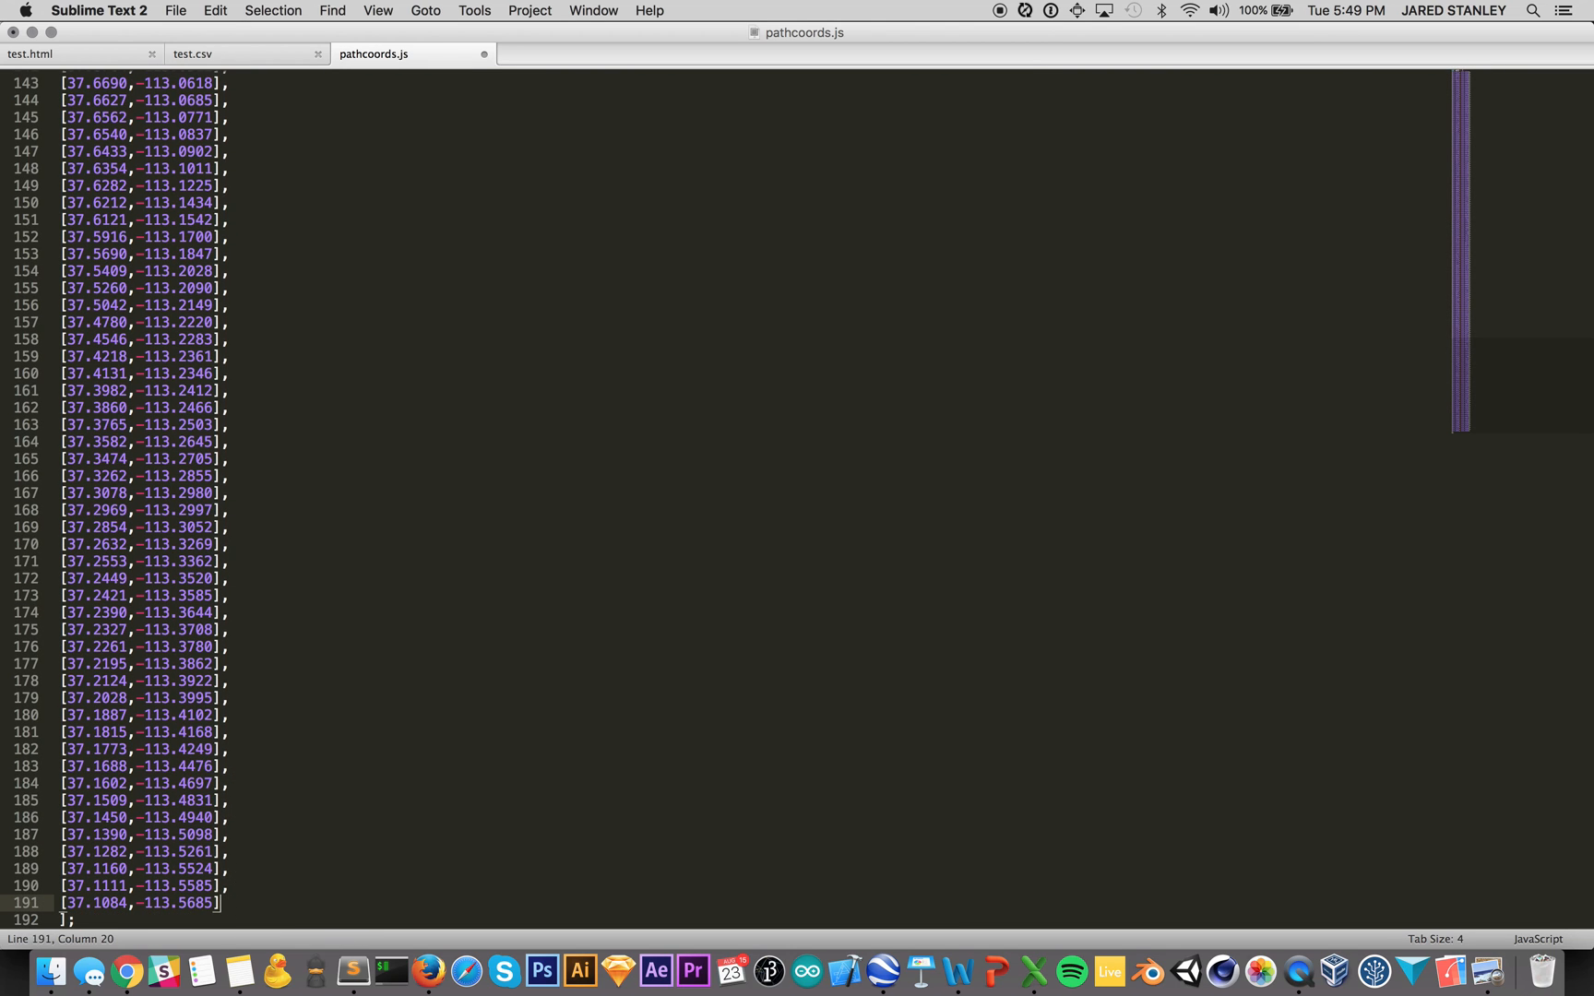
pyautogui.press('cmd+s')
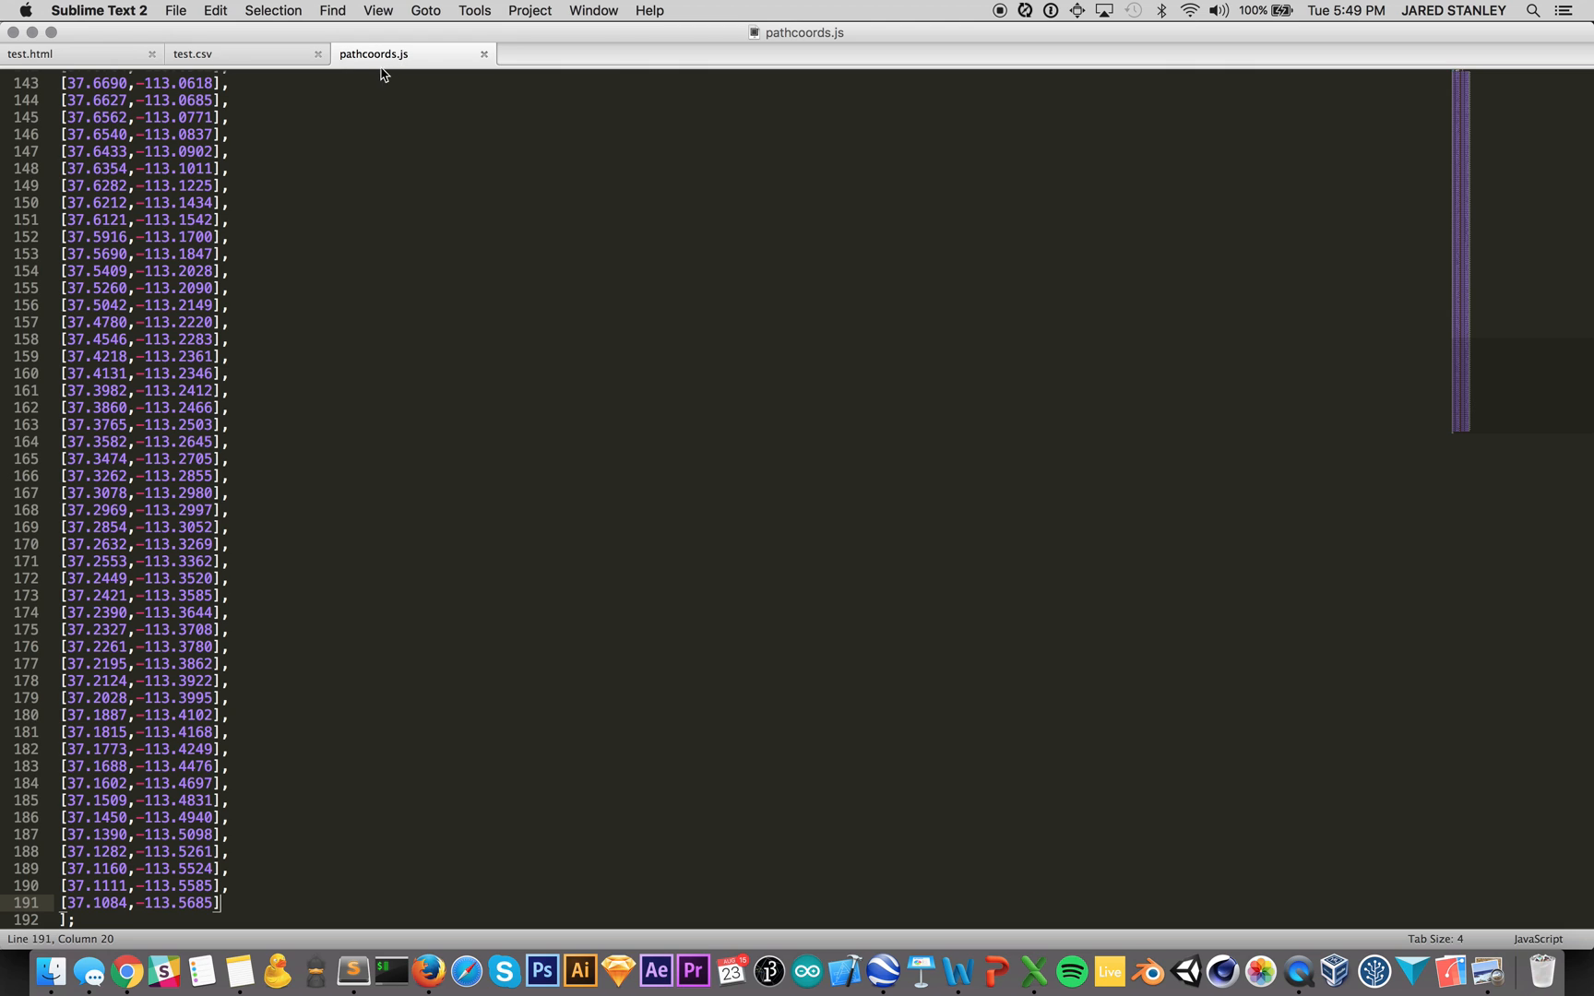
# Step: Review test.html's map script that loads pathcoords.js and draws the orange polyline at zoom 7
pyautogui.click(72, 54)
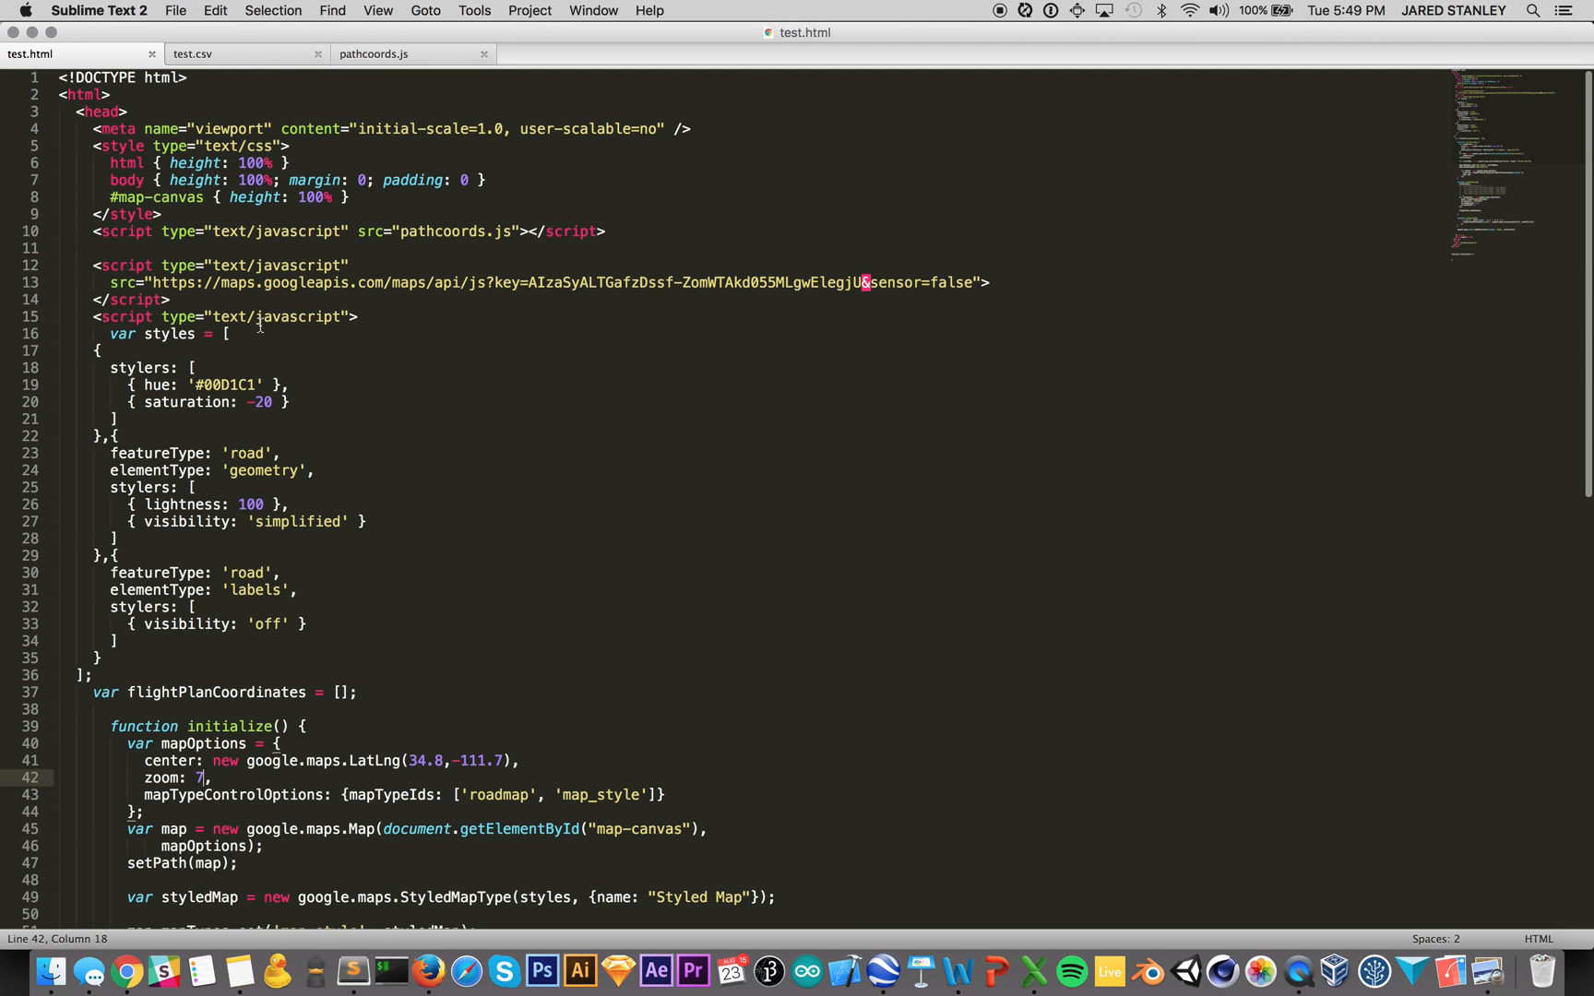
pyautogui.moveTo(267, 356)
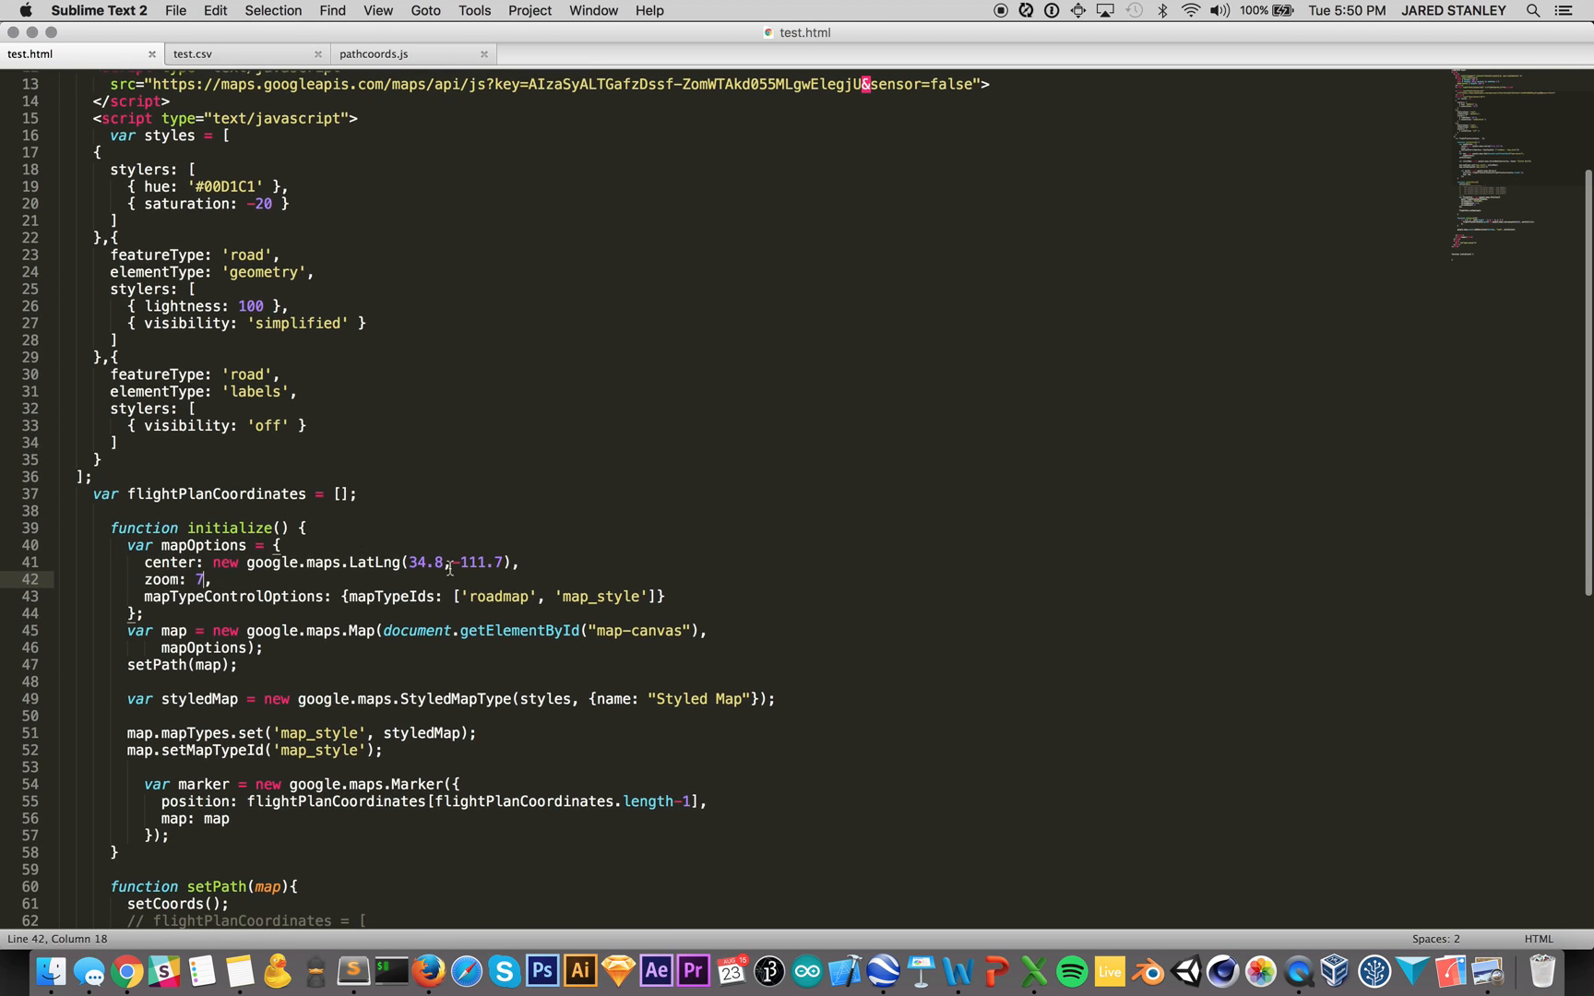
pyautogui.moveTo(465, 699)
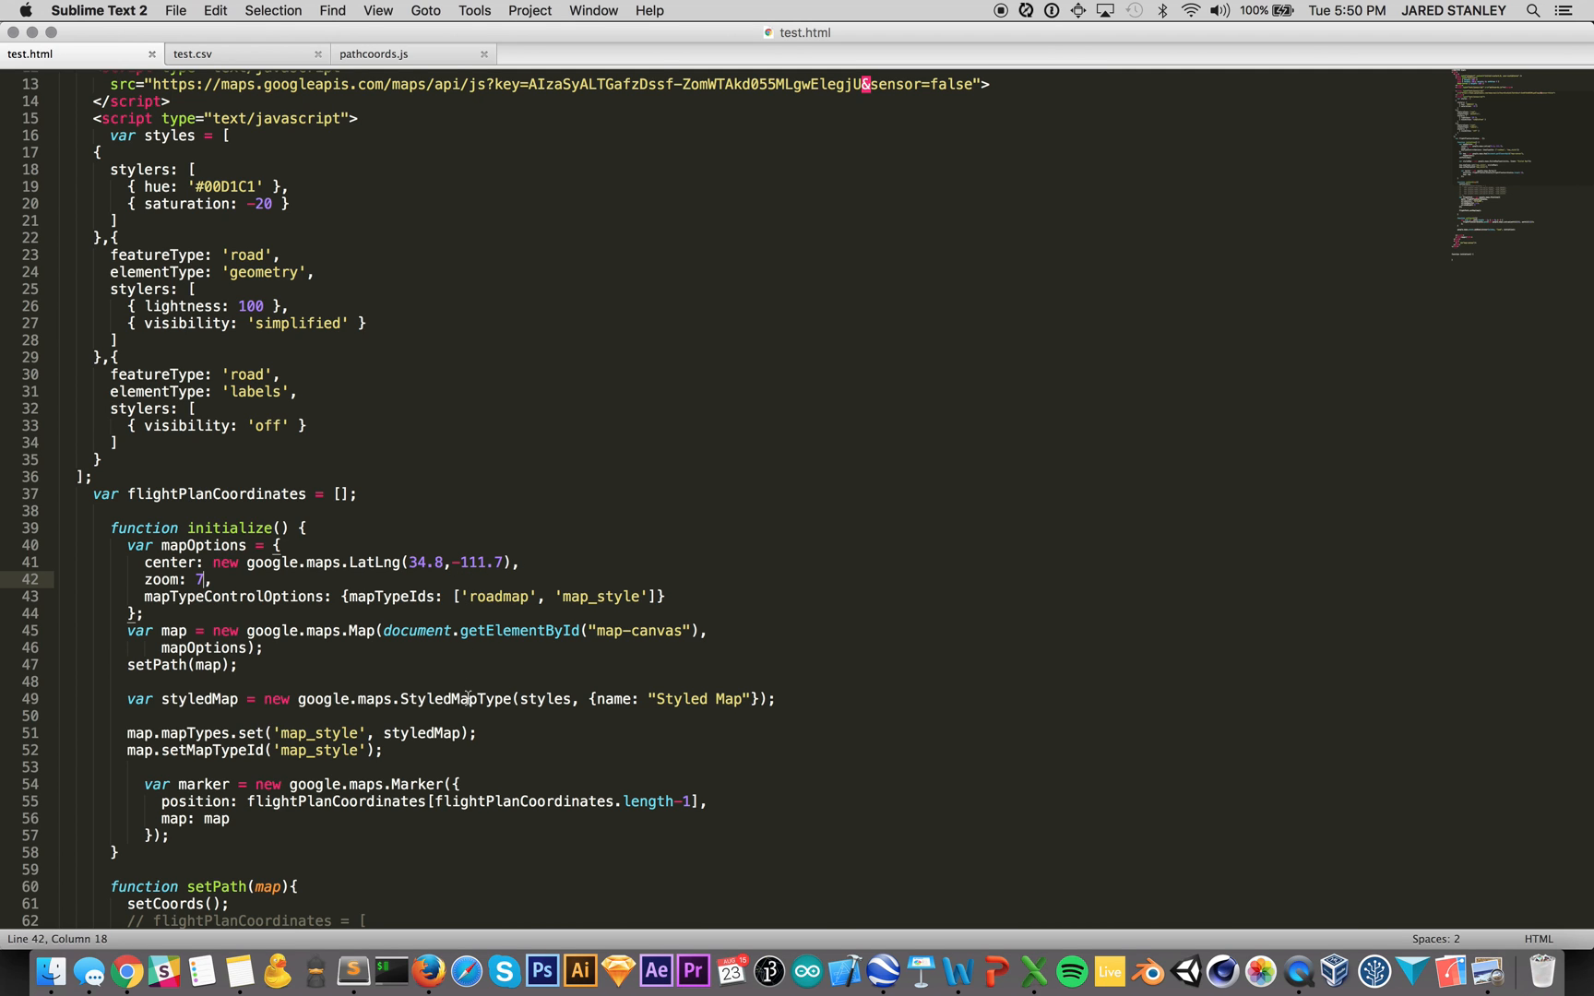
pyautogui.scroll(-3)
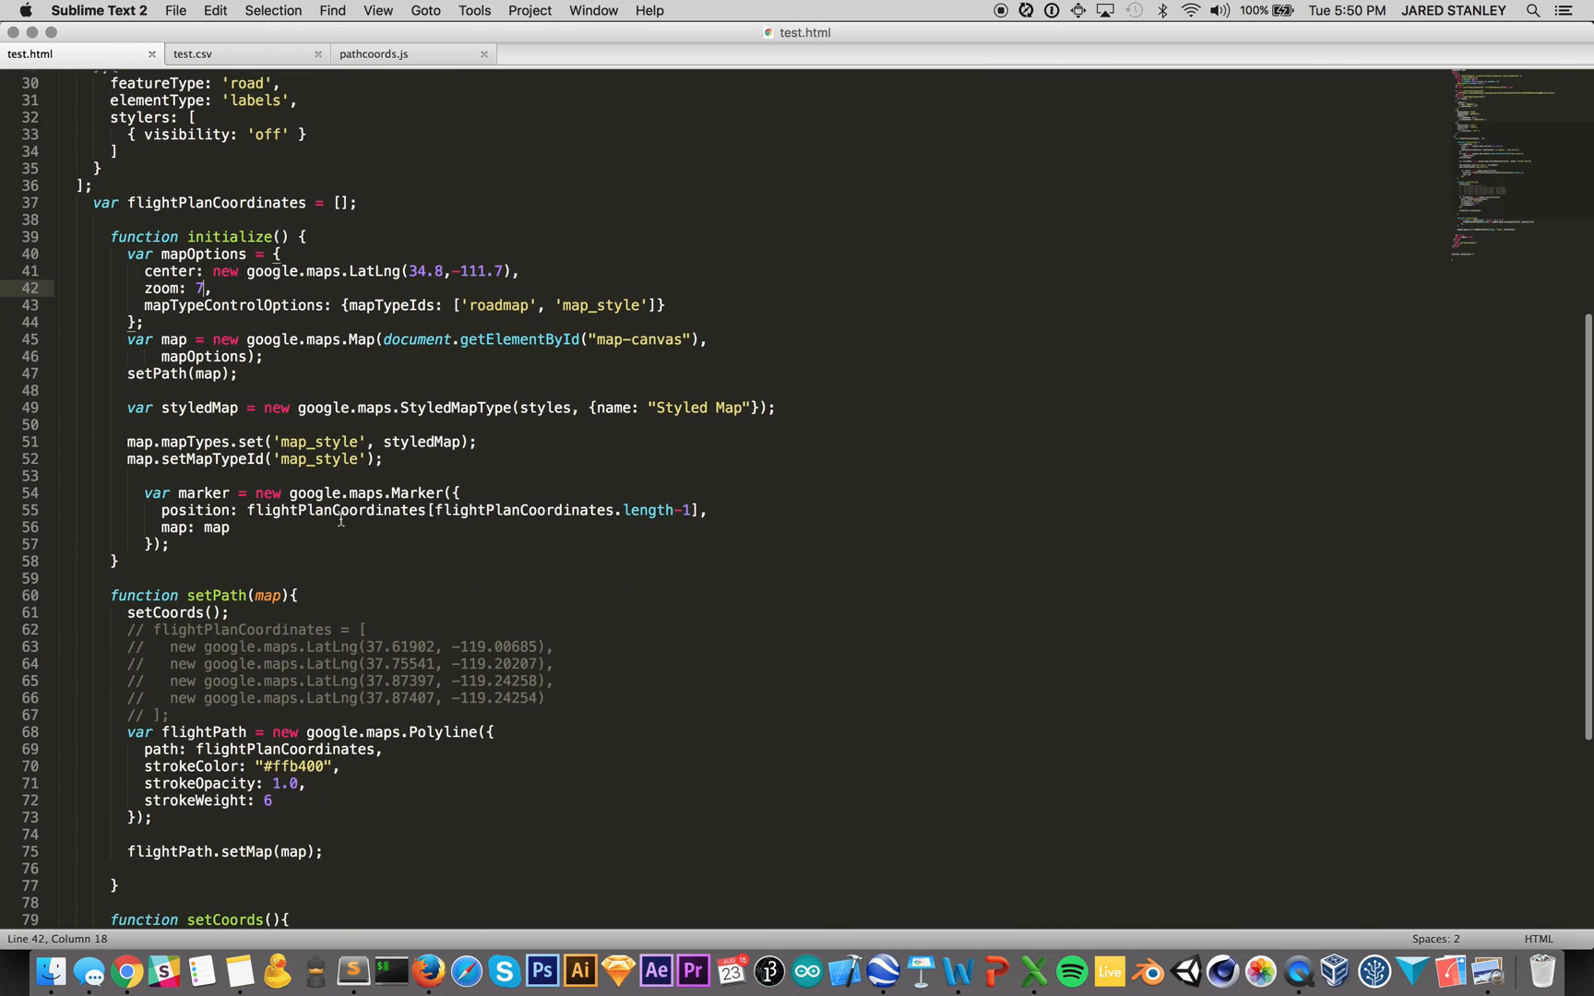
pyautogui.moveTo(421, 529)
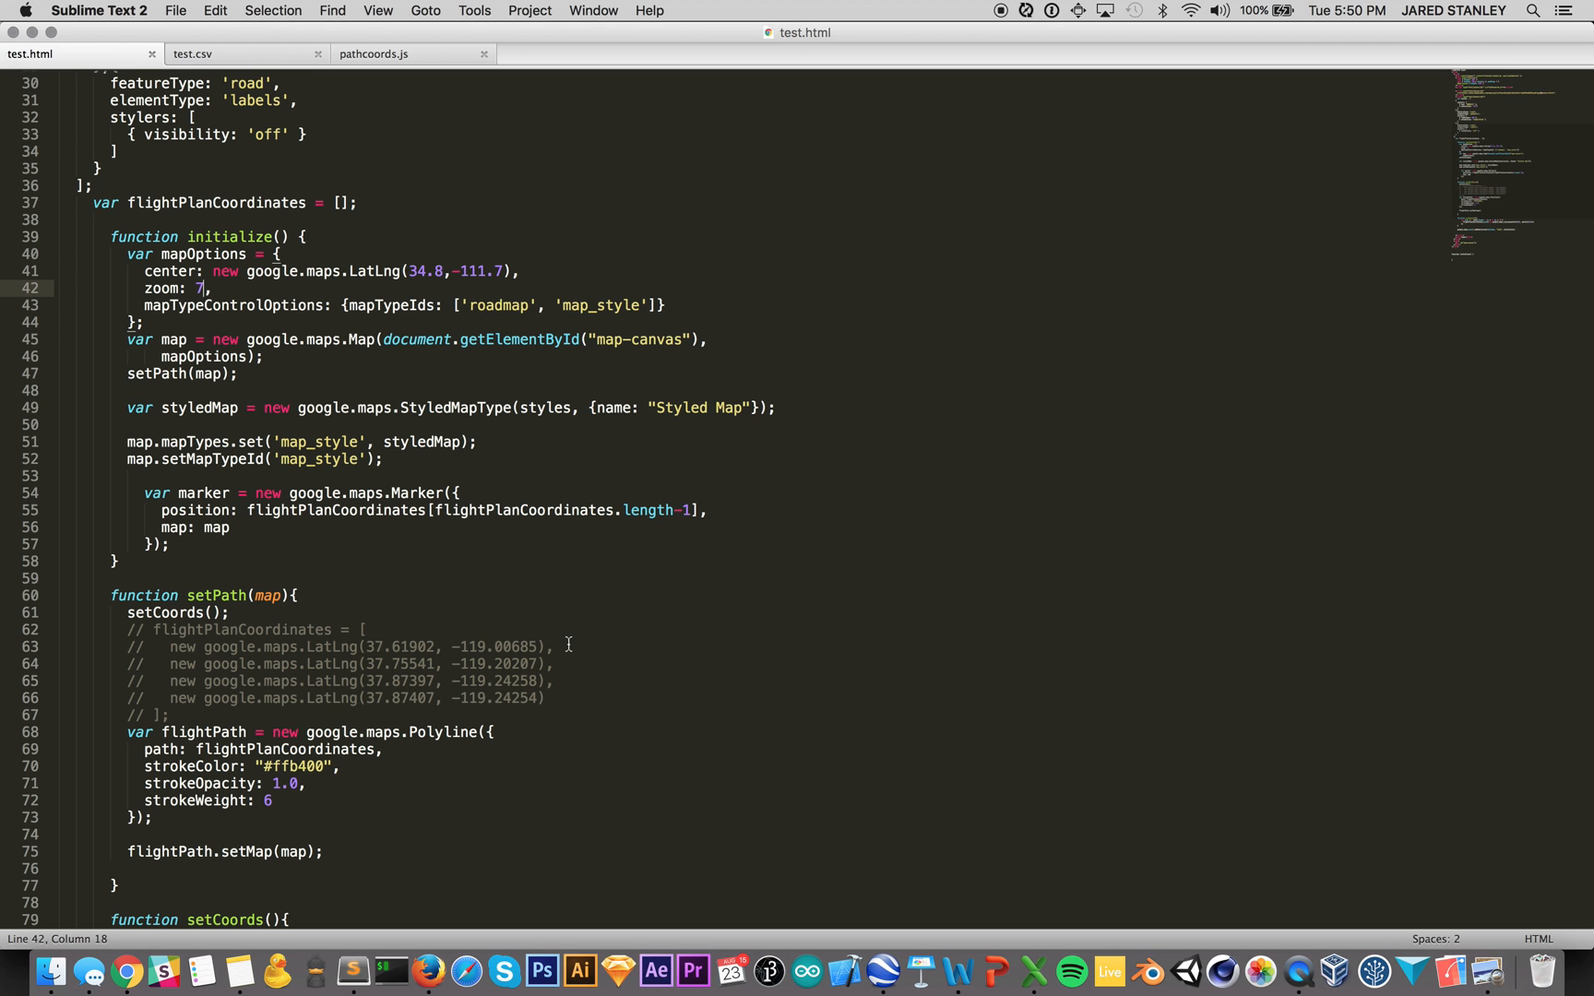
pyautogui.scroll(-3)
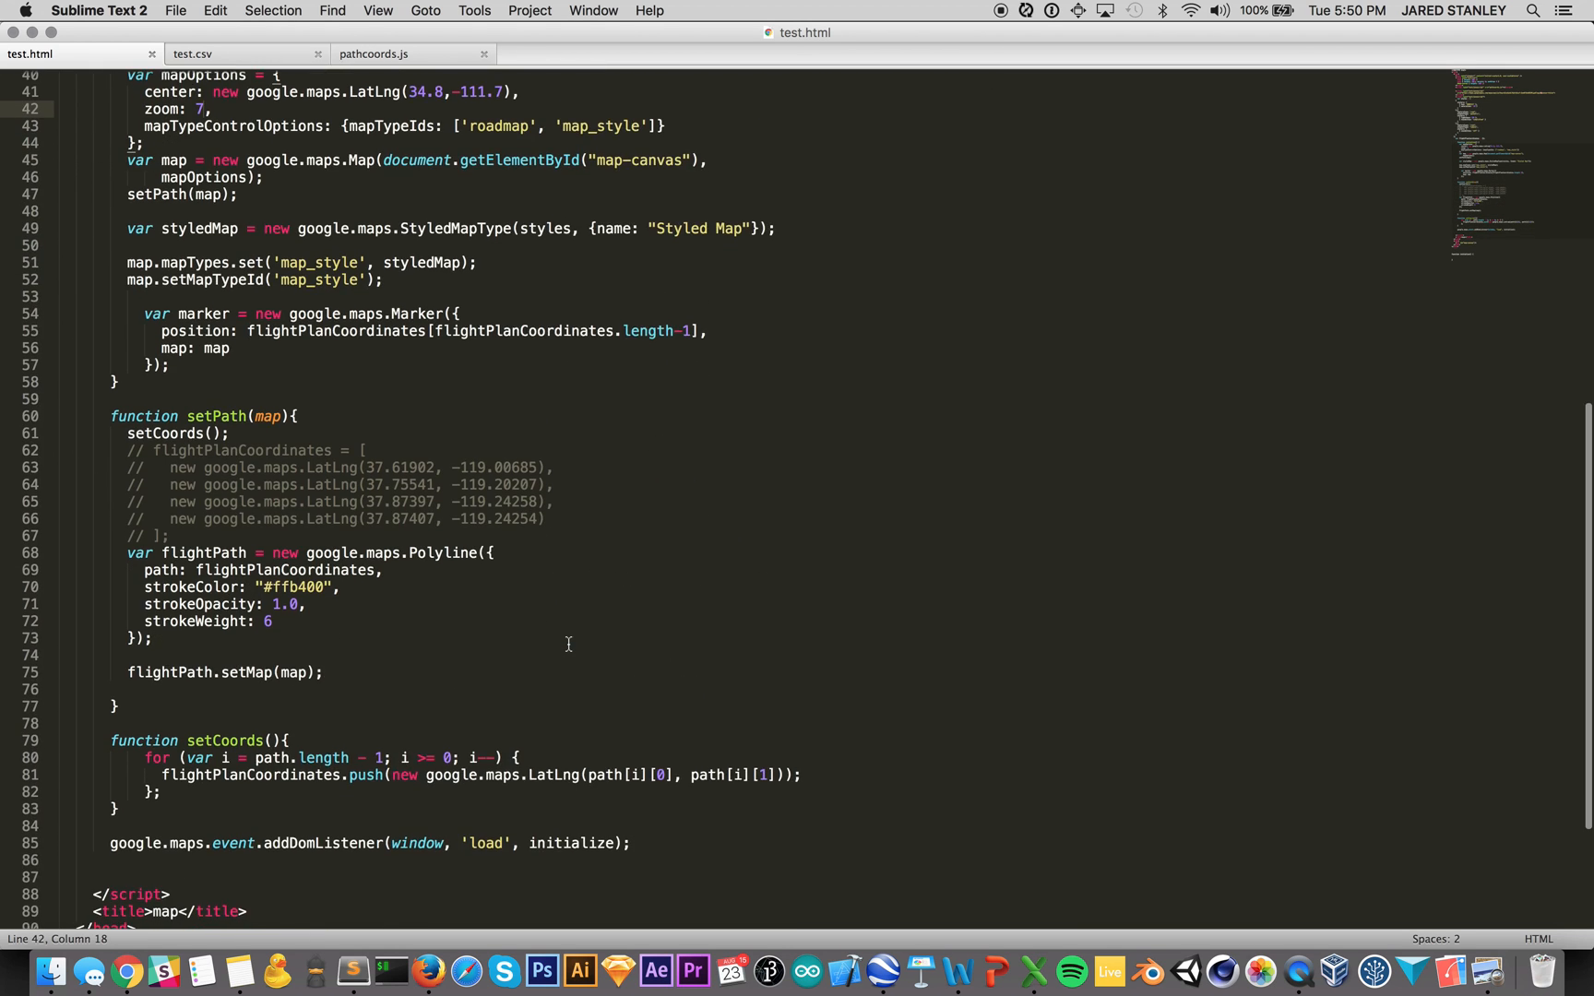
pyautogui.scroll(-3)
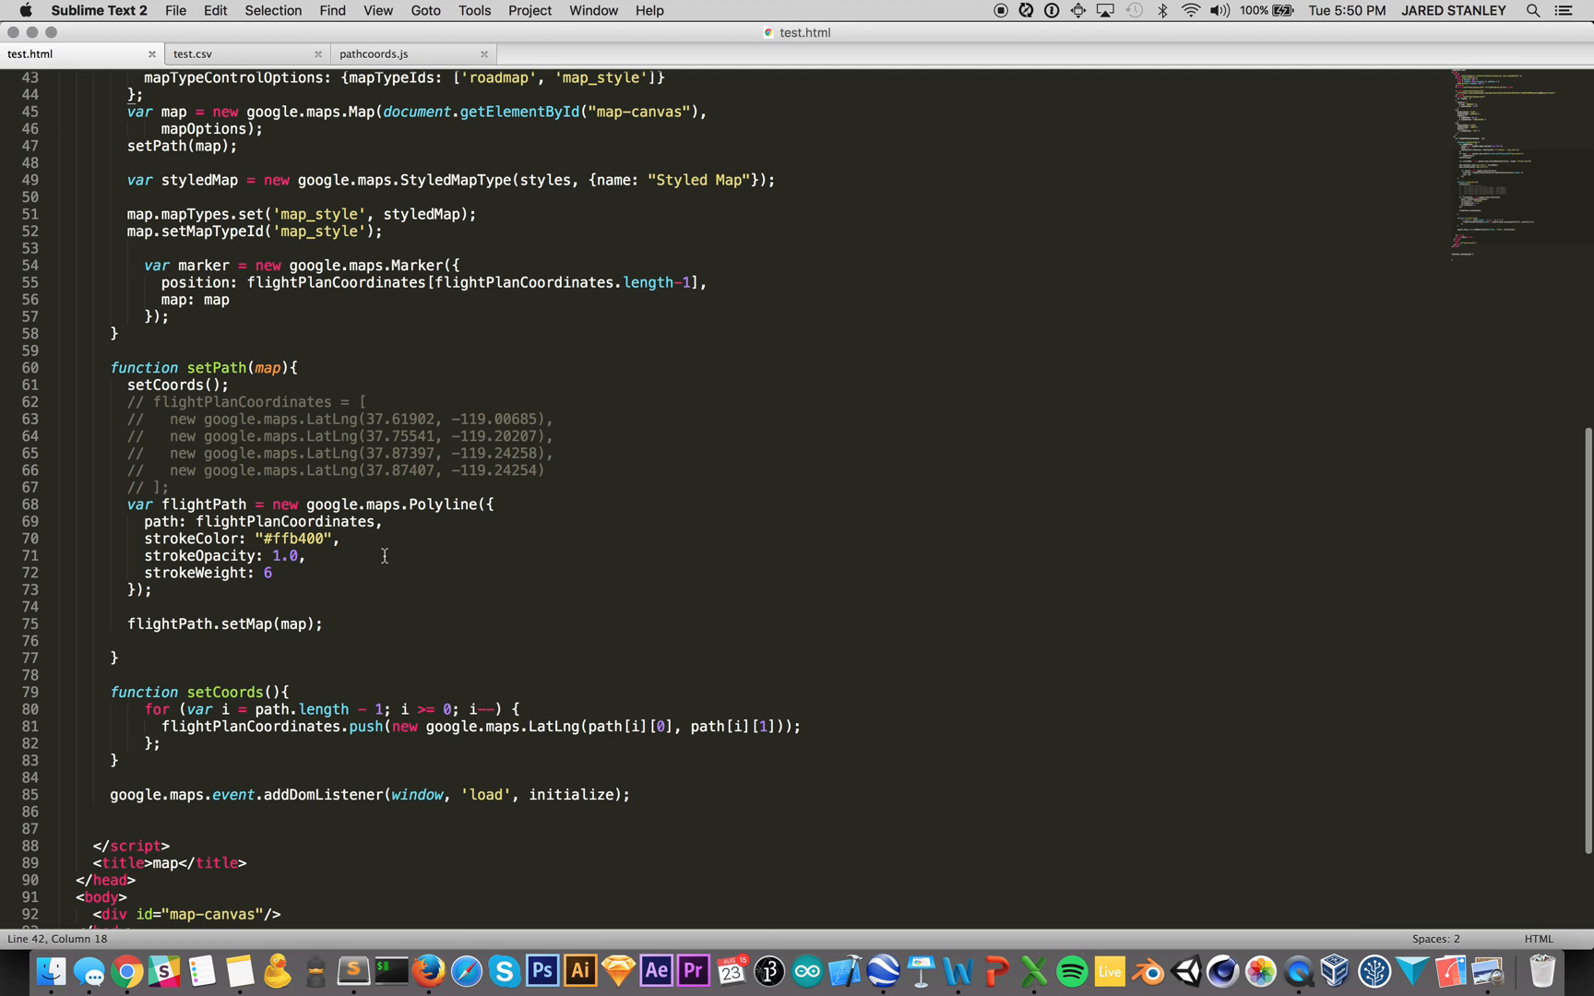
pyautogui.scroll(-3)
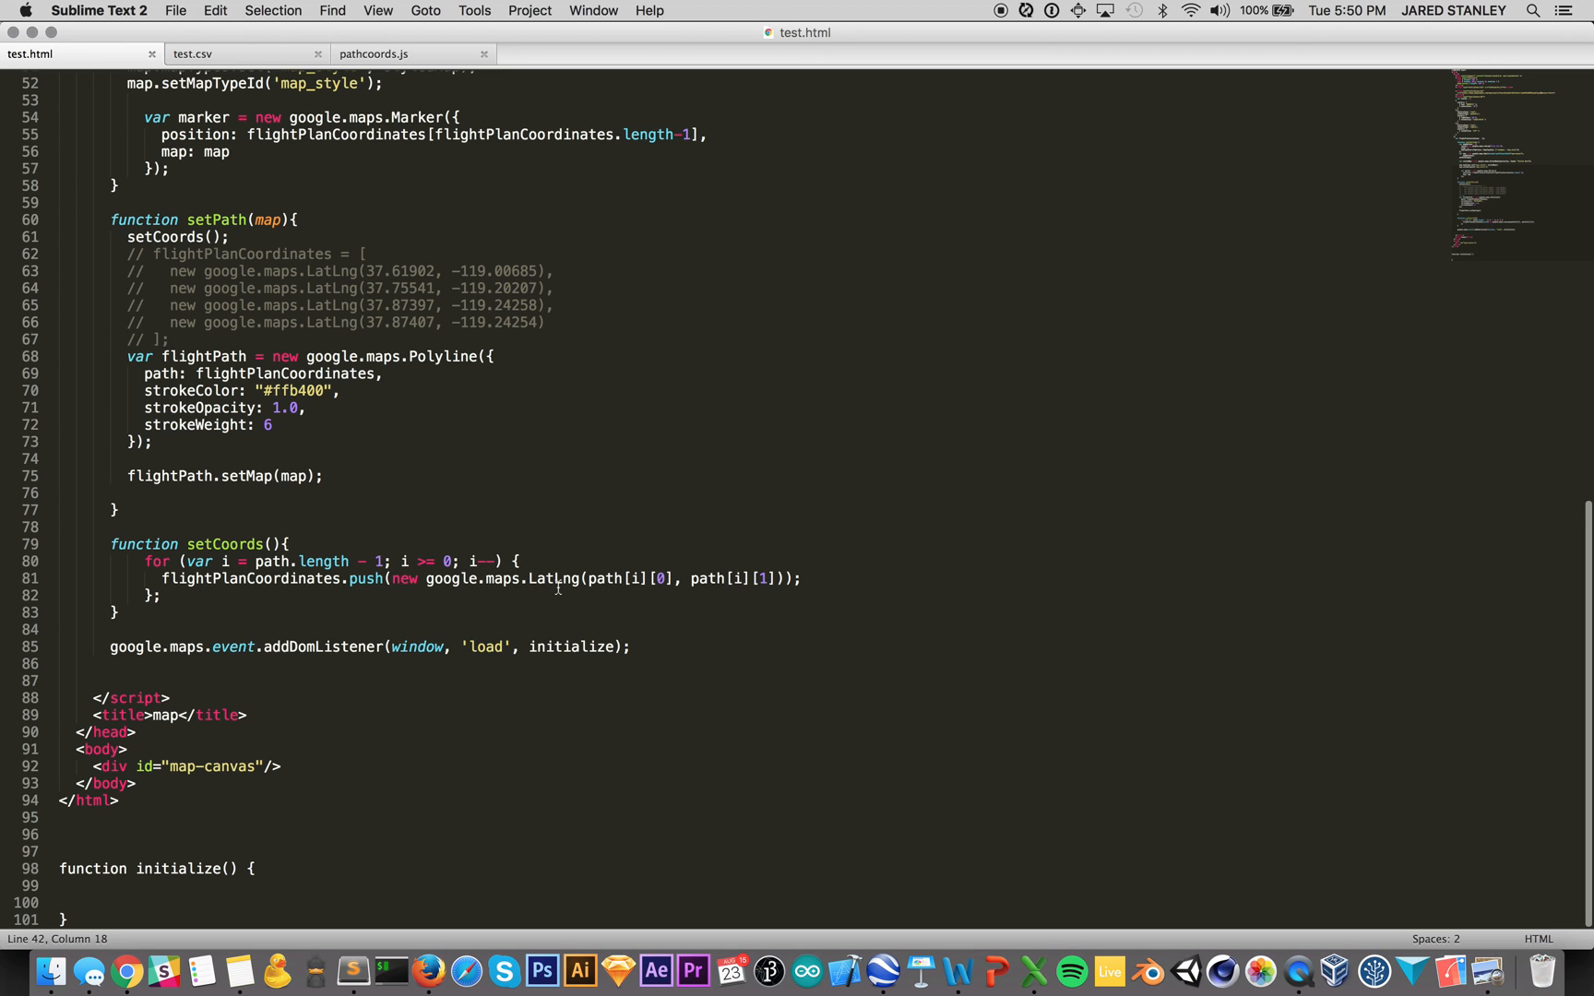
pyautogui.moveTo(478, 679)
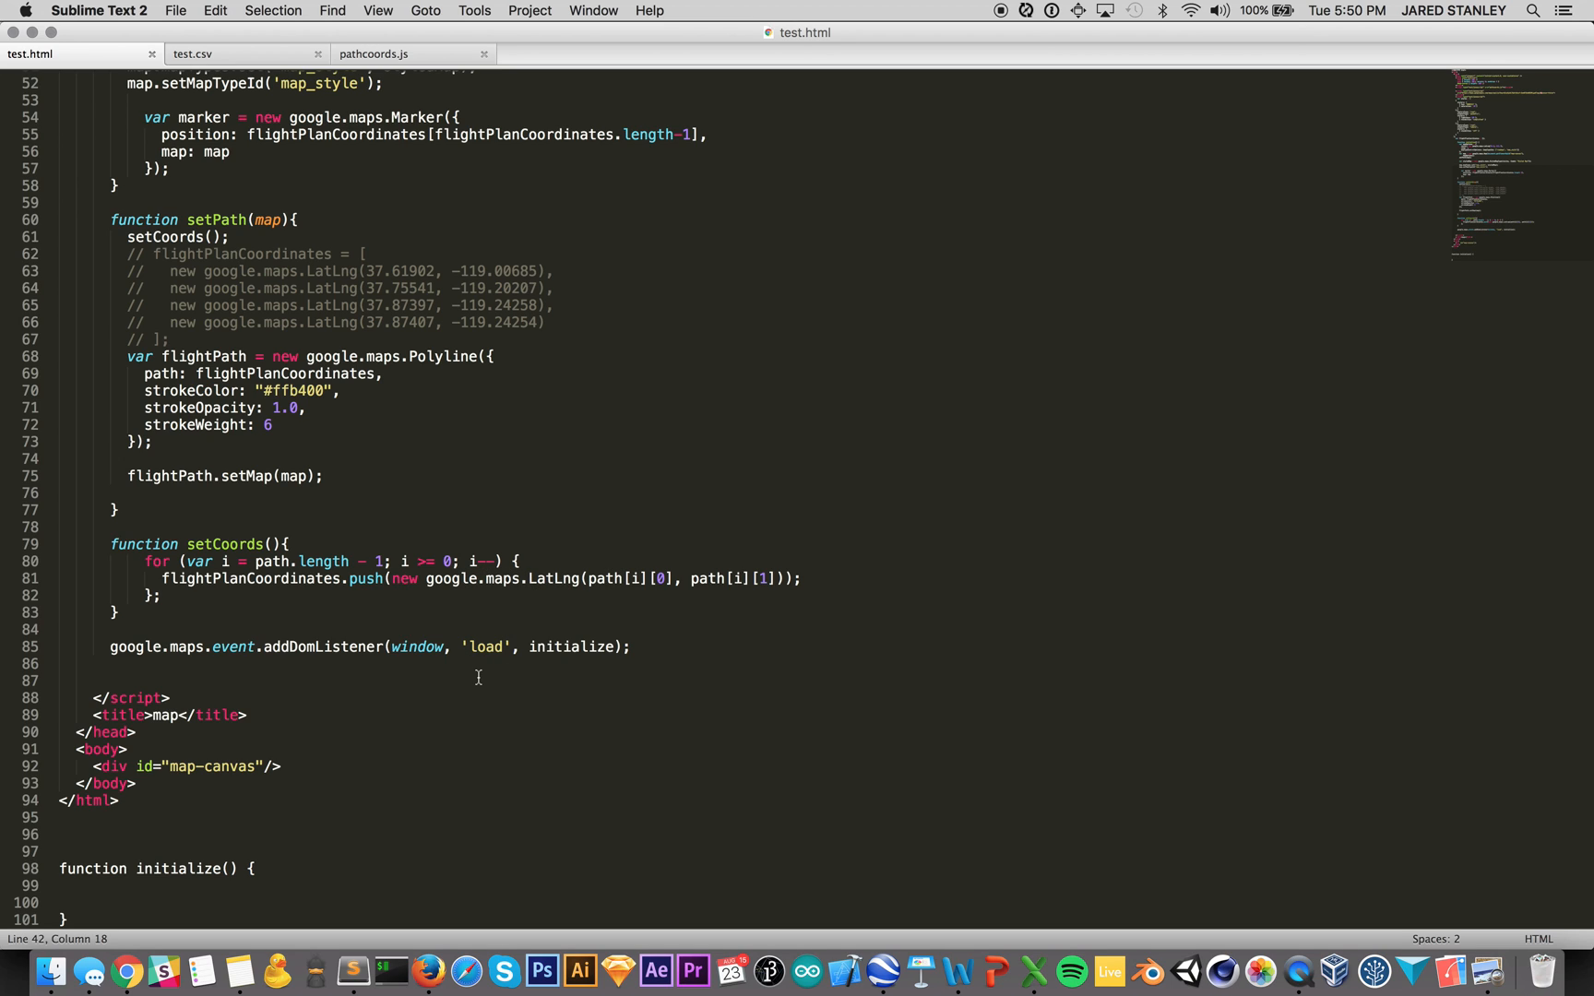
pyautogui.press('cmd+tab')
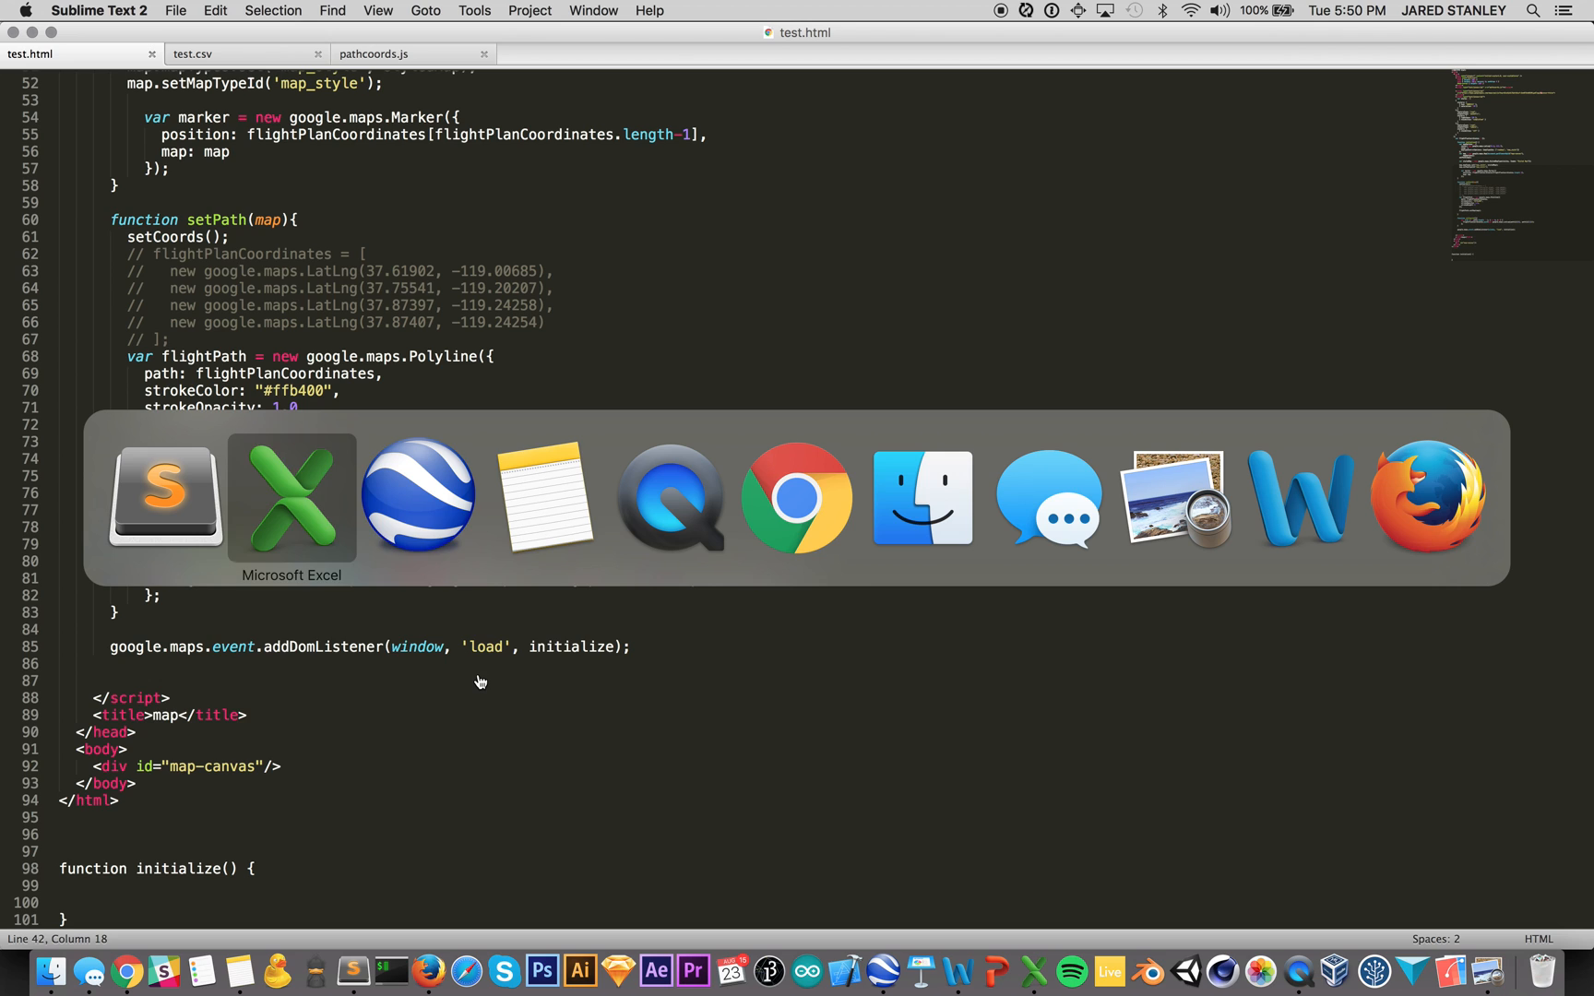
# Step: Reload the styled map in Chrome and pan along the orange route near Duck Creek Village
pyautogui.click(799, 496)
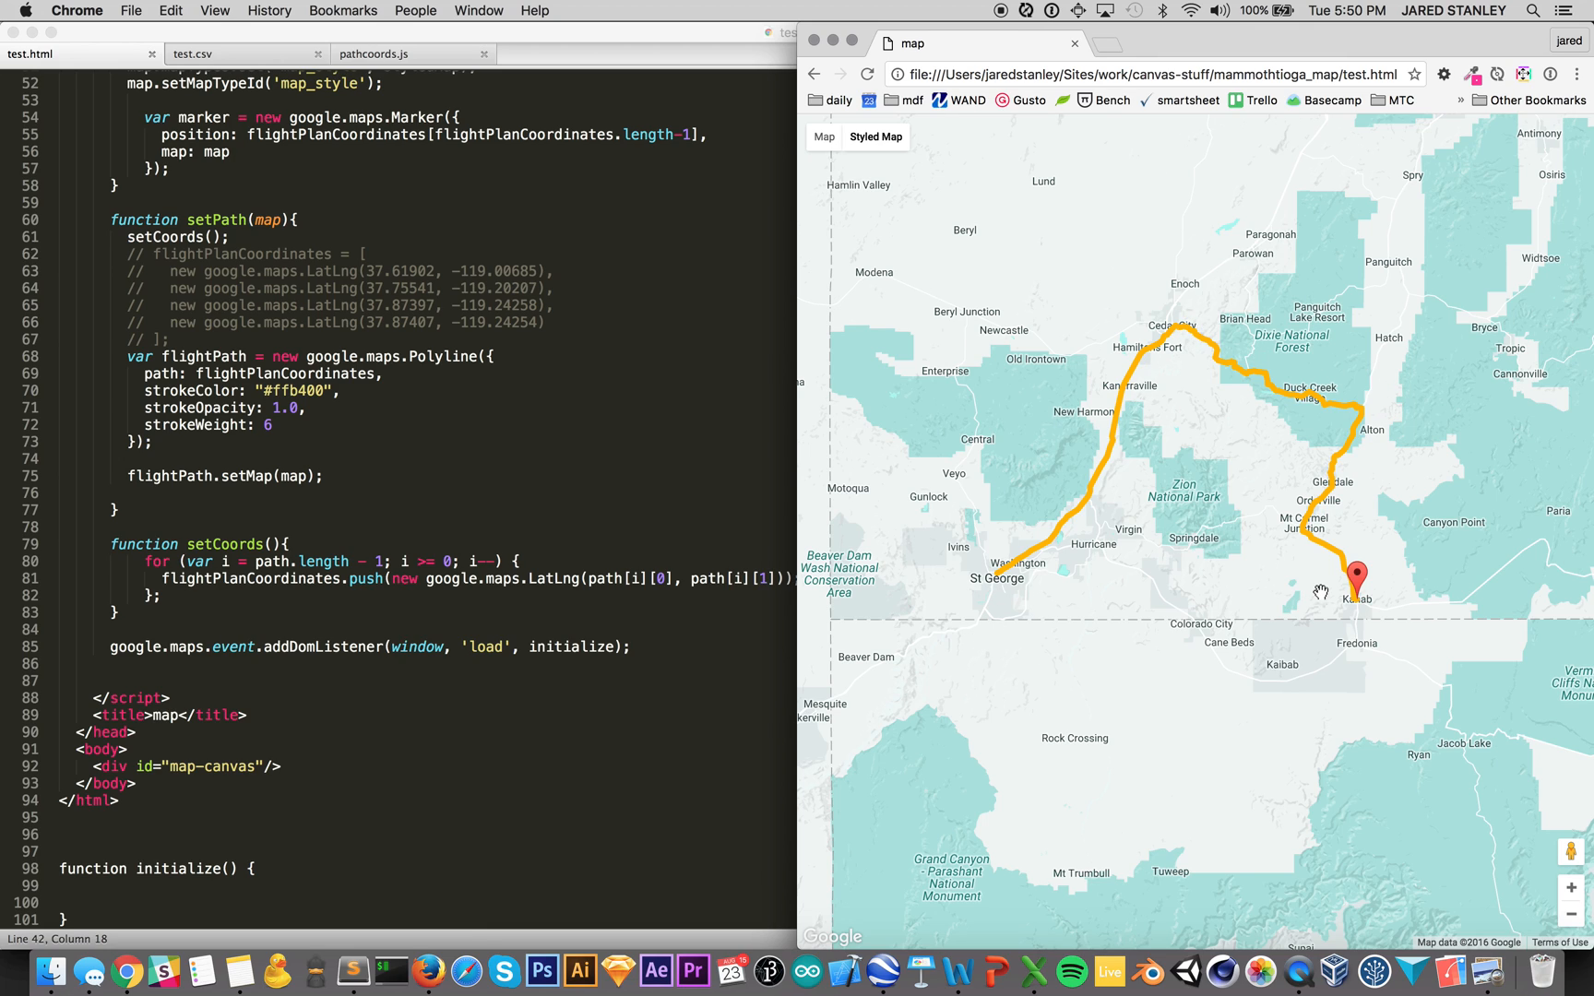
pyautogui.moveTo(1206, 642)
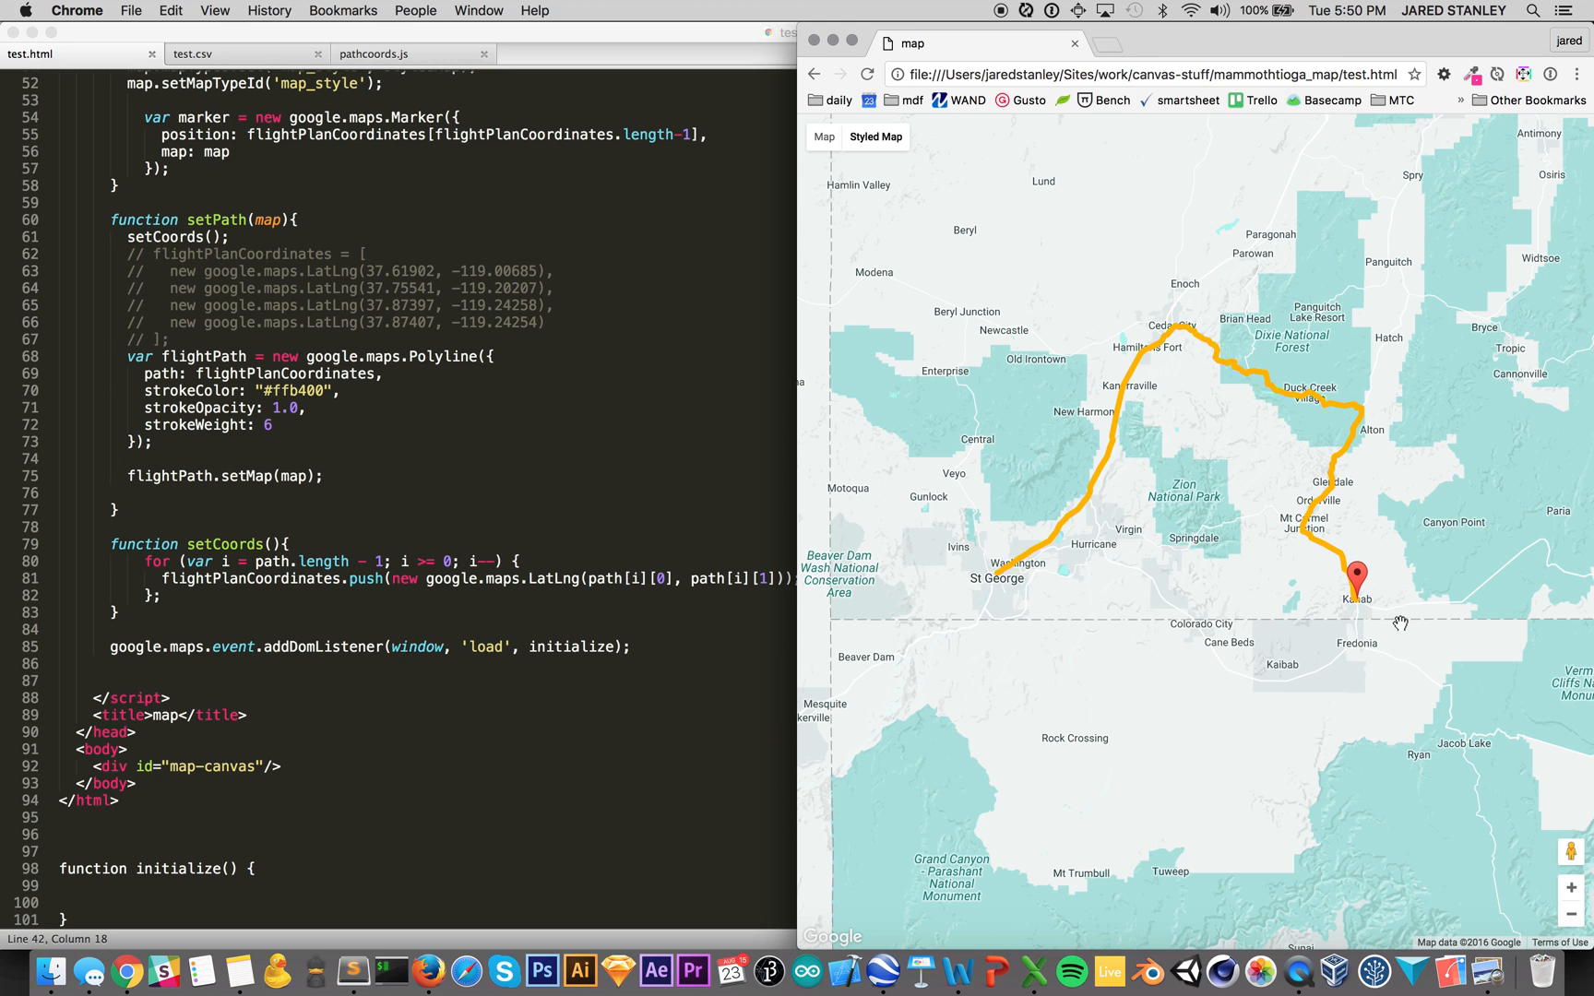
pyautogui.moveTo(1168, 355)
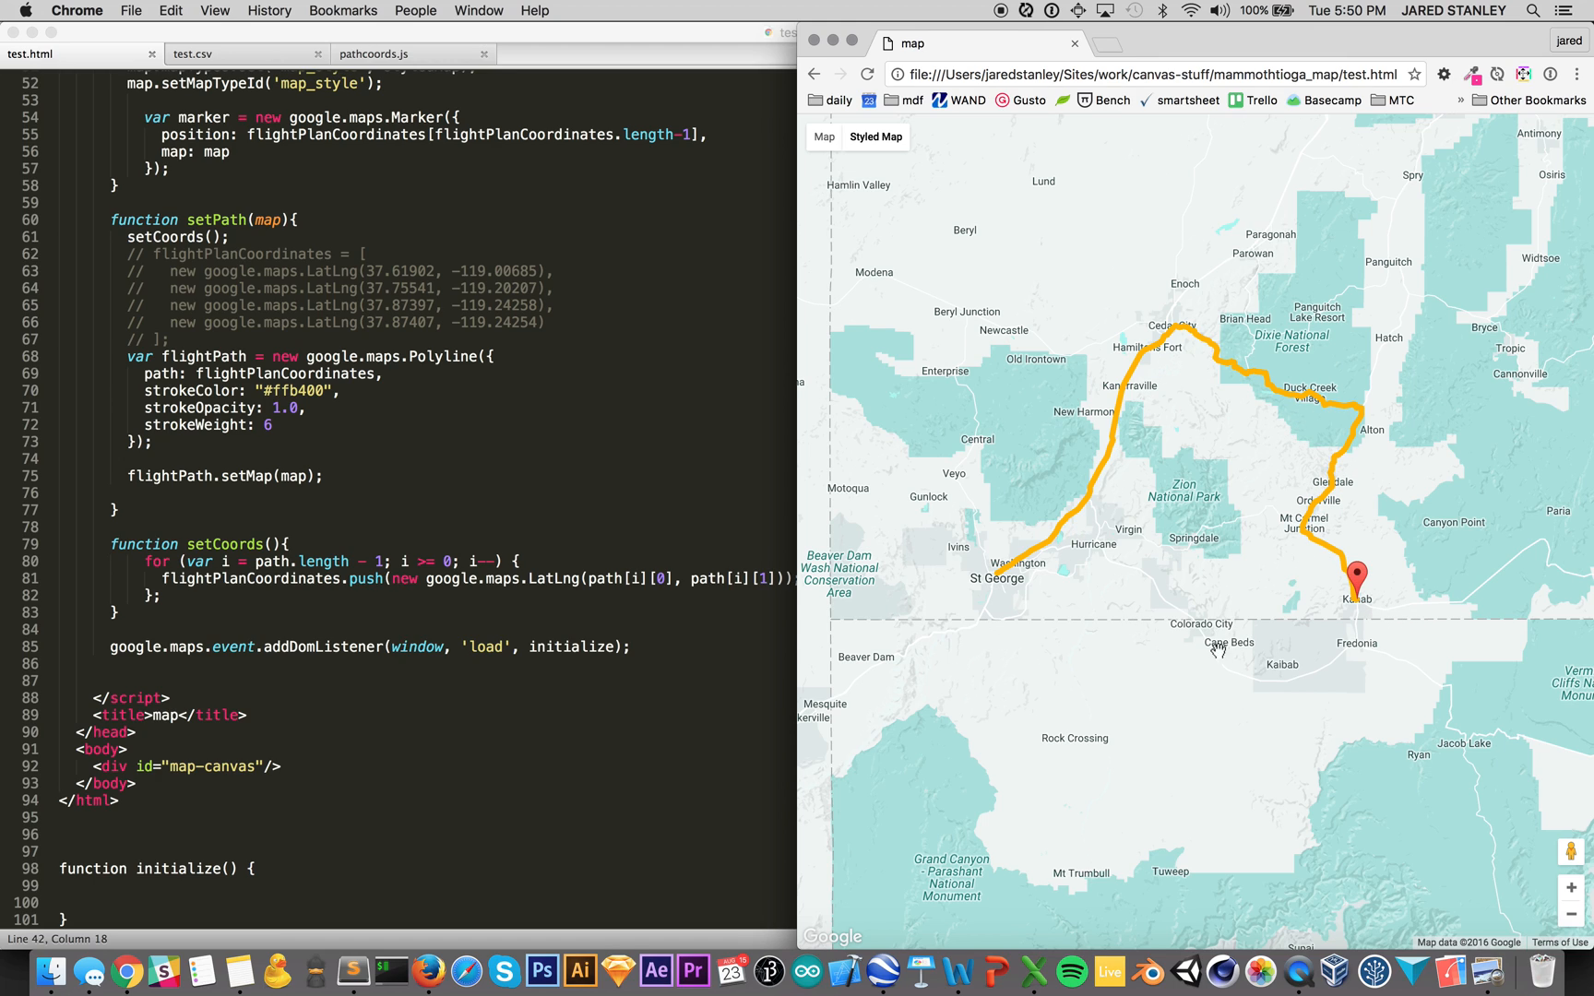
pyautogui.moveTo(1192, 447)
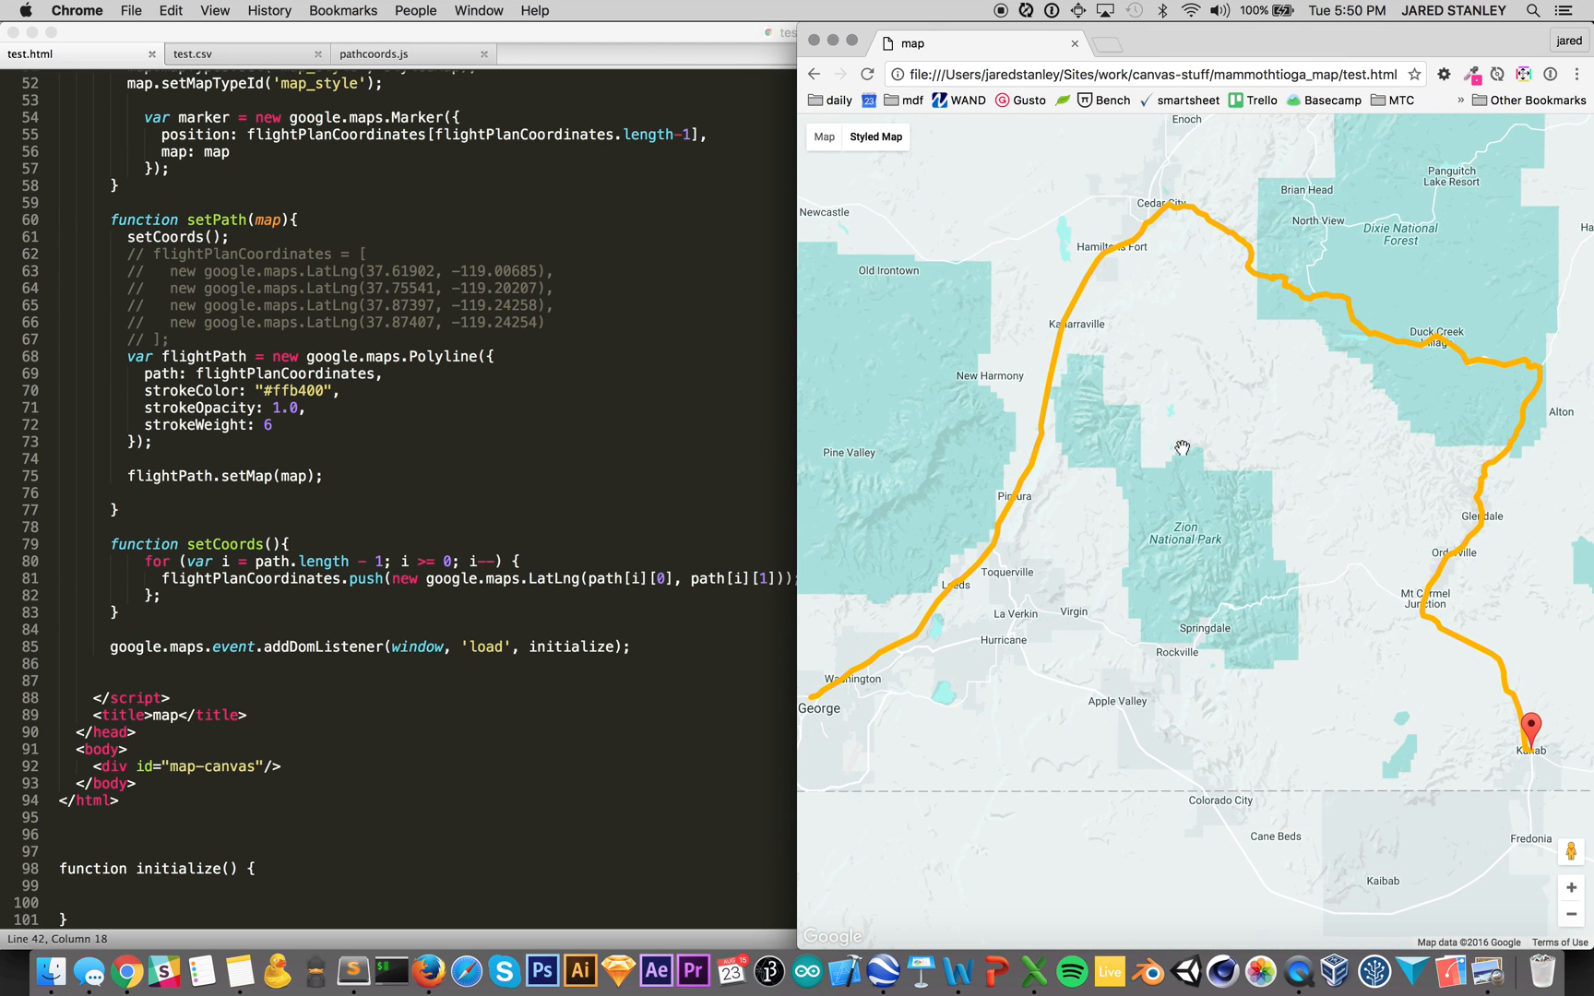
pyautogui.moveTo(1138, 266)
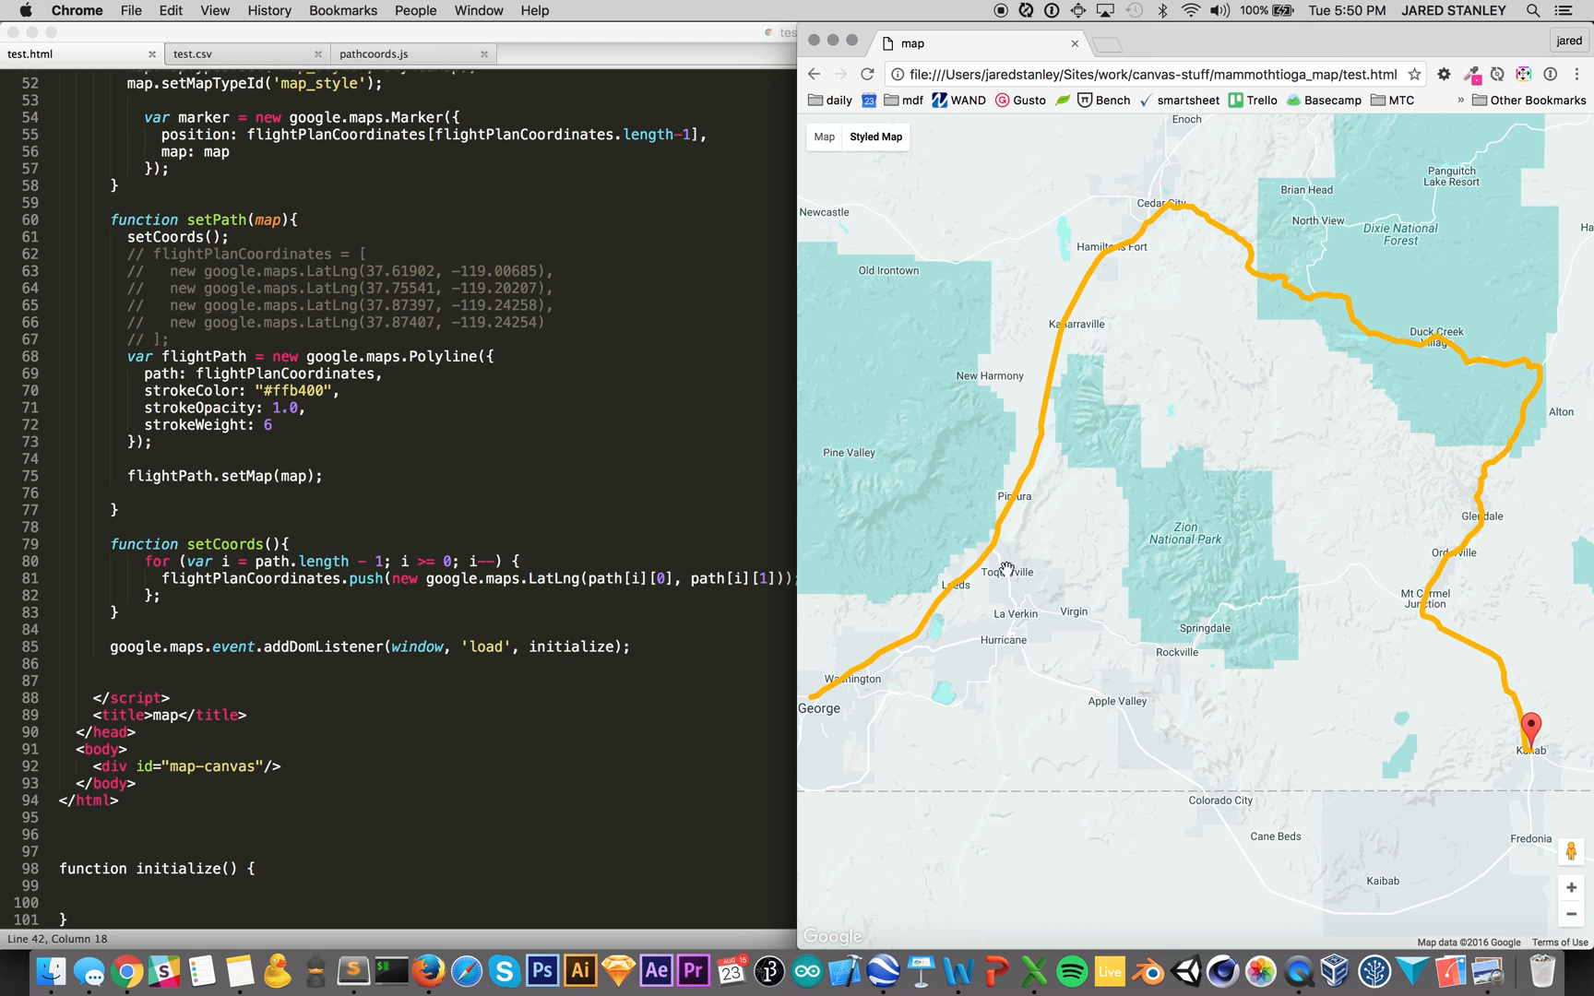
pyautogui.moveTo(1365, 572)
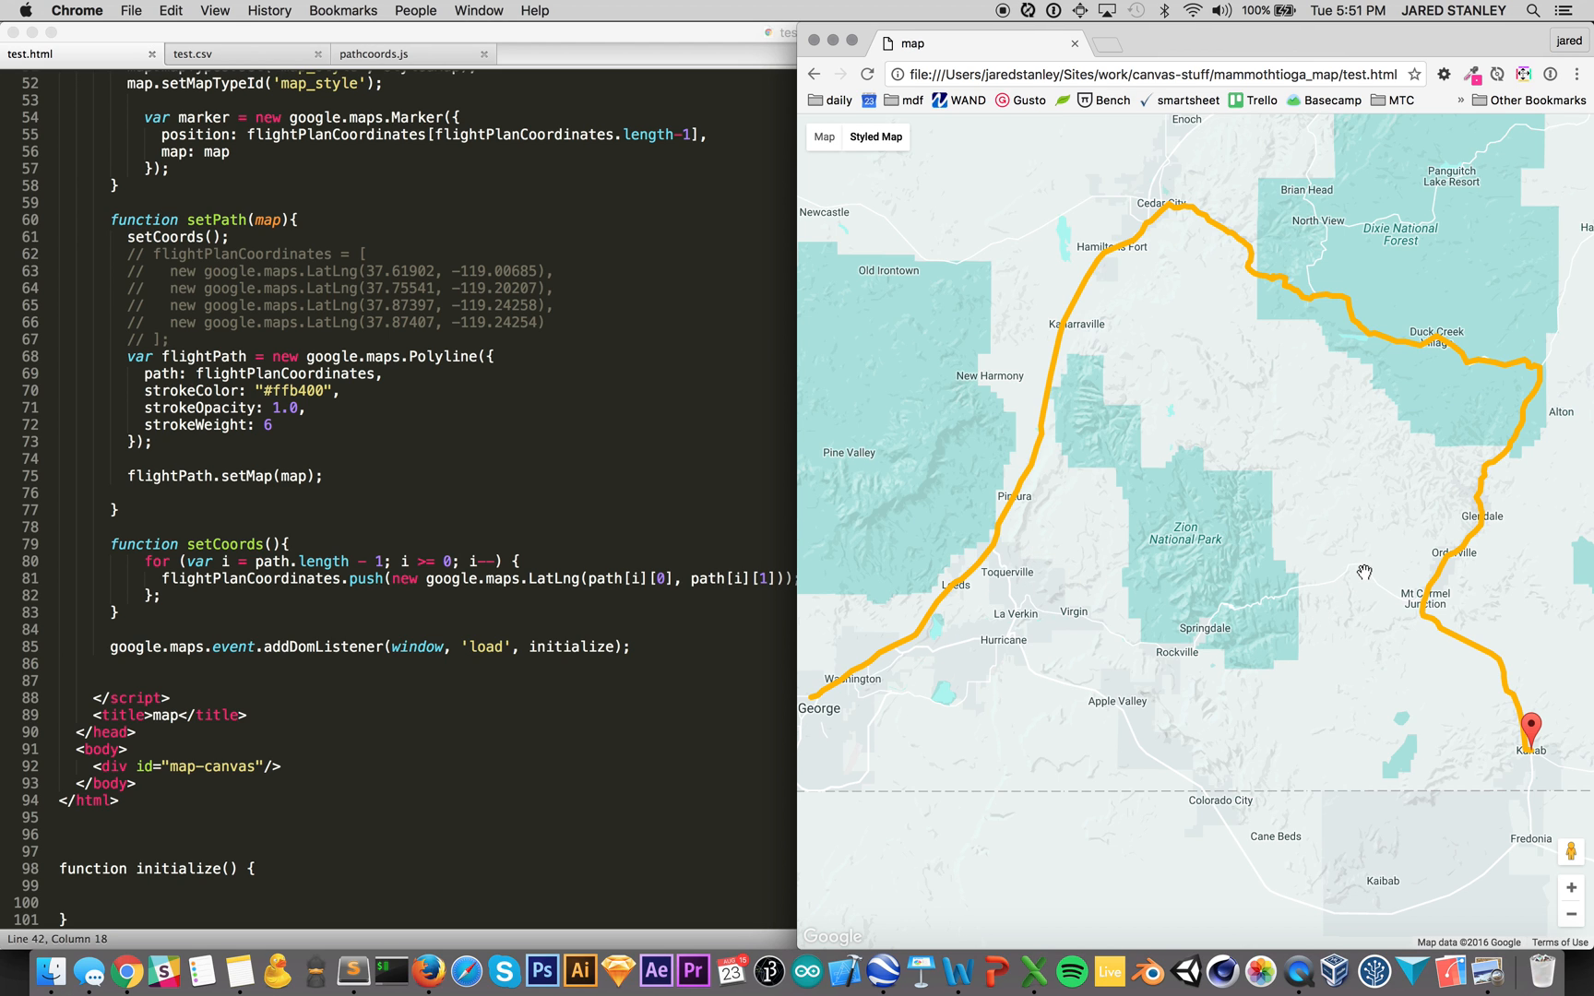
pyautogui.moveTo(1363, 572); pyautogui.dragTo(1435, 739)
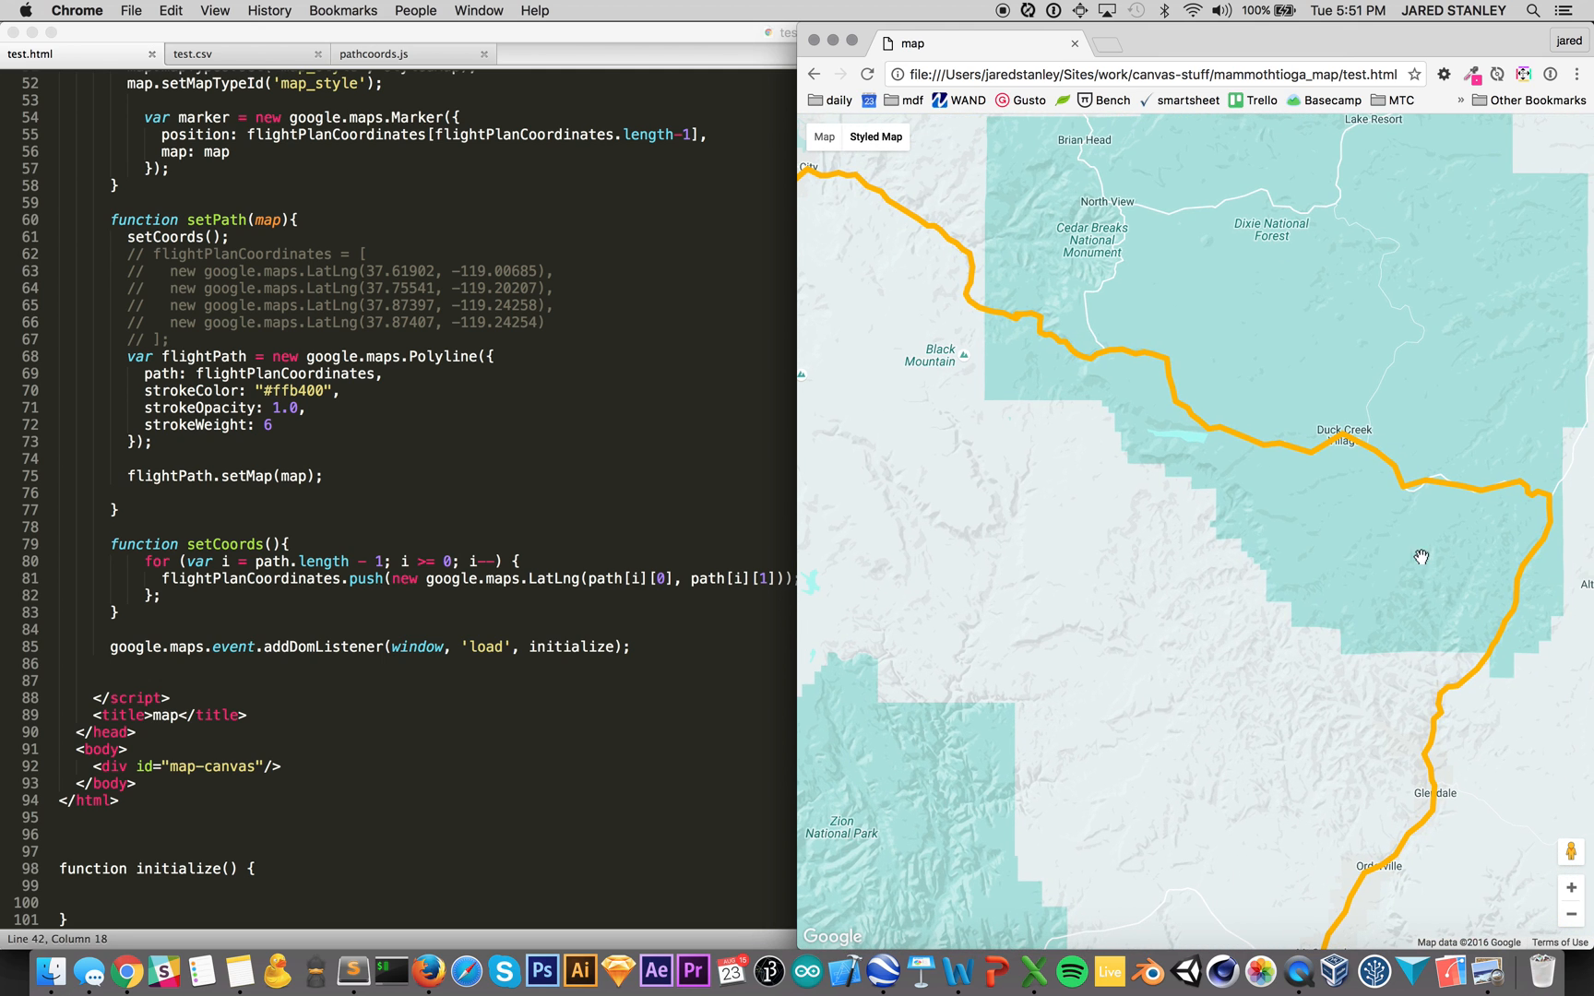
pyautogui.moveTo(1422, 557); pyautogui.dragTo(1290, 530)
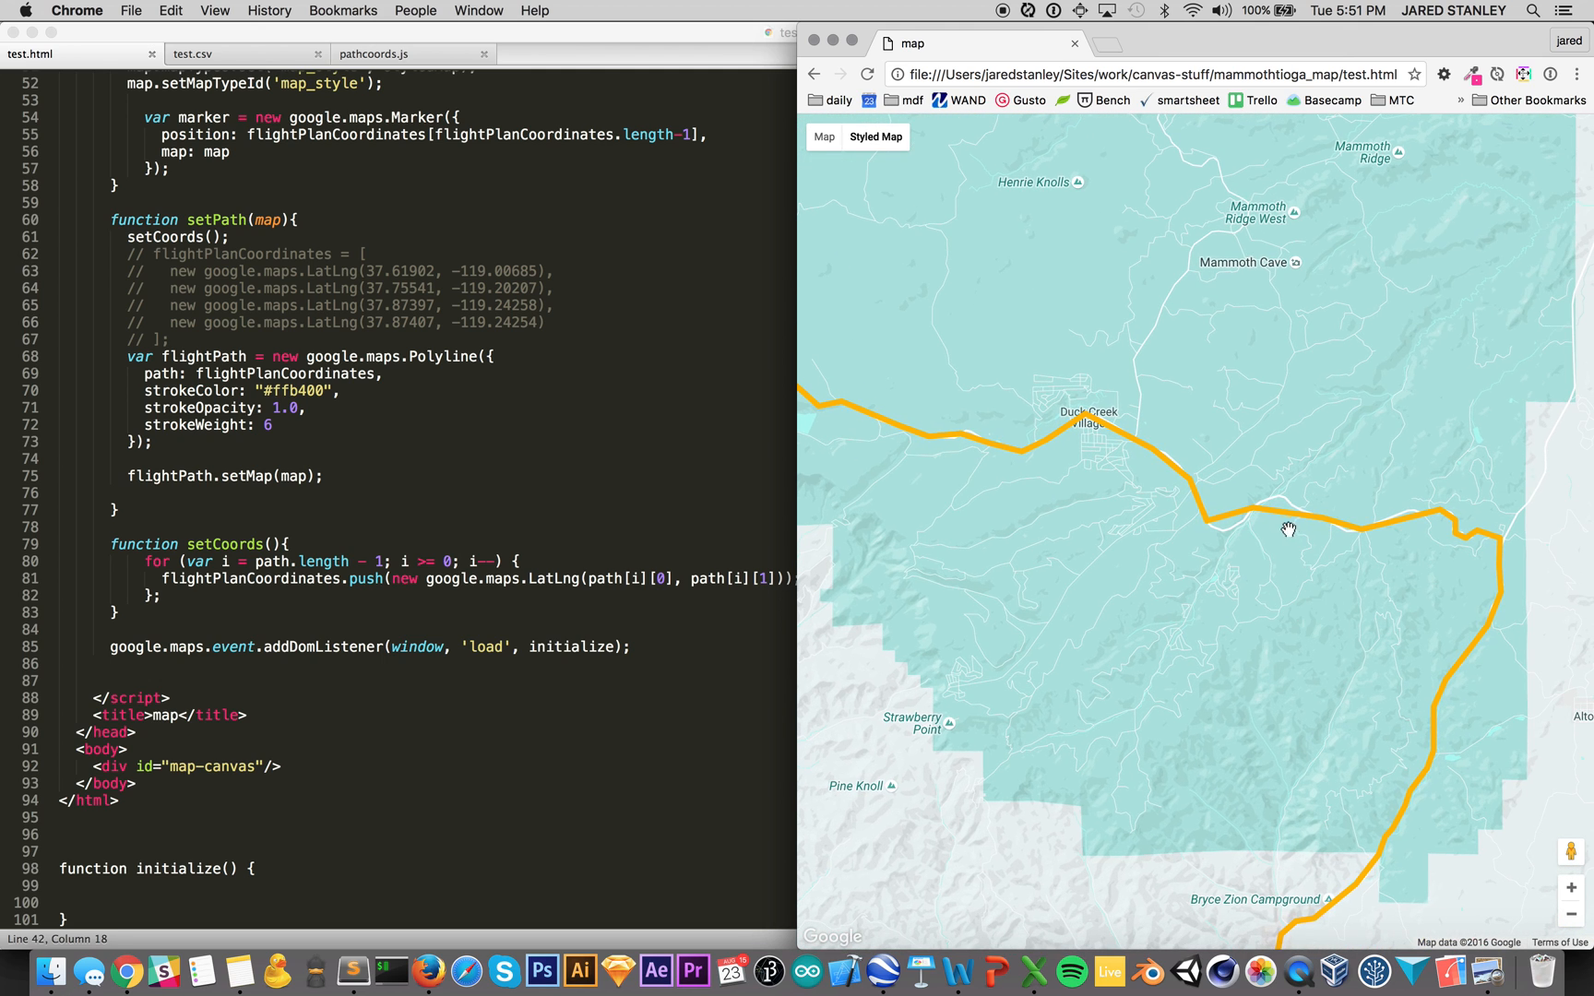
pyautogui.moveTo(1263, 589)
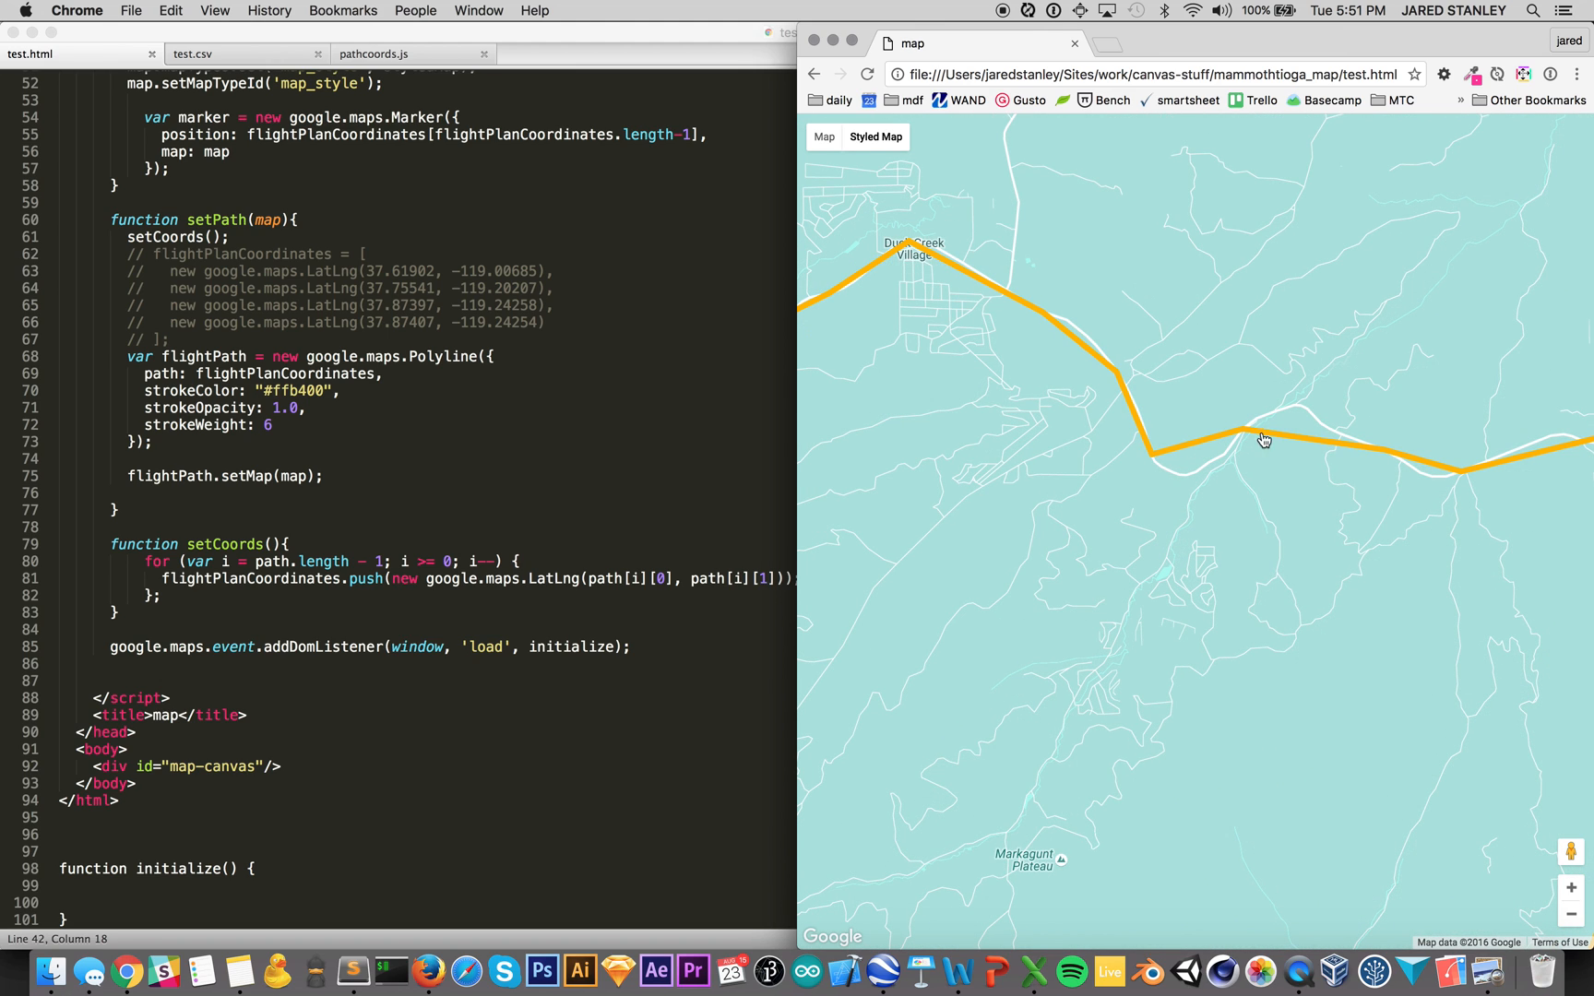
pyautogui.moveTo(1258, 432)
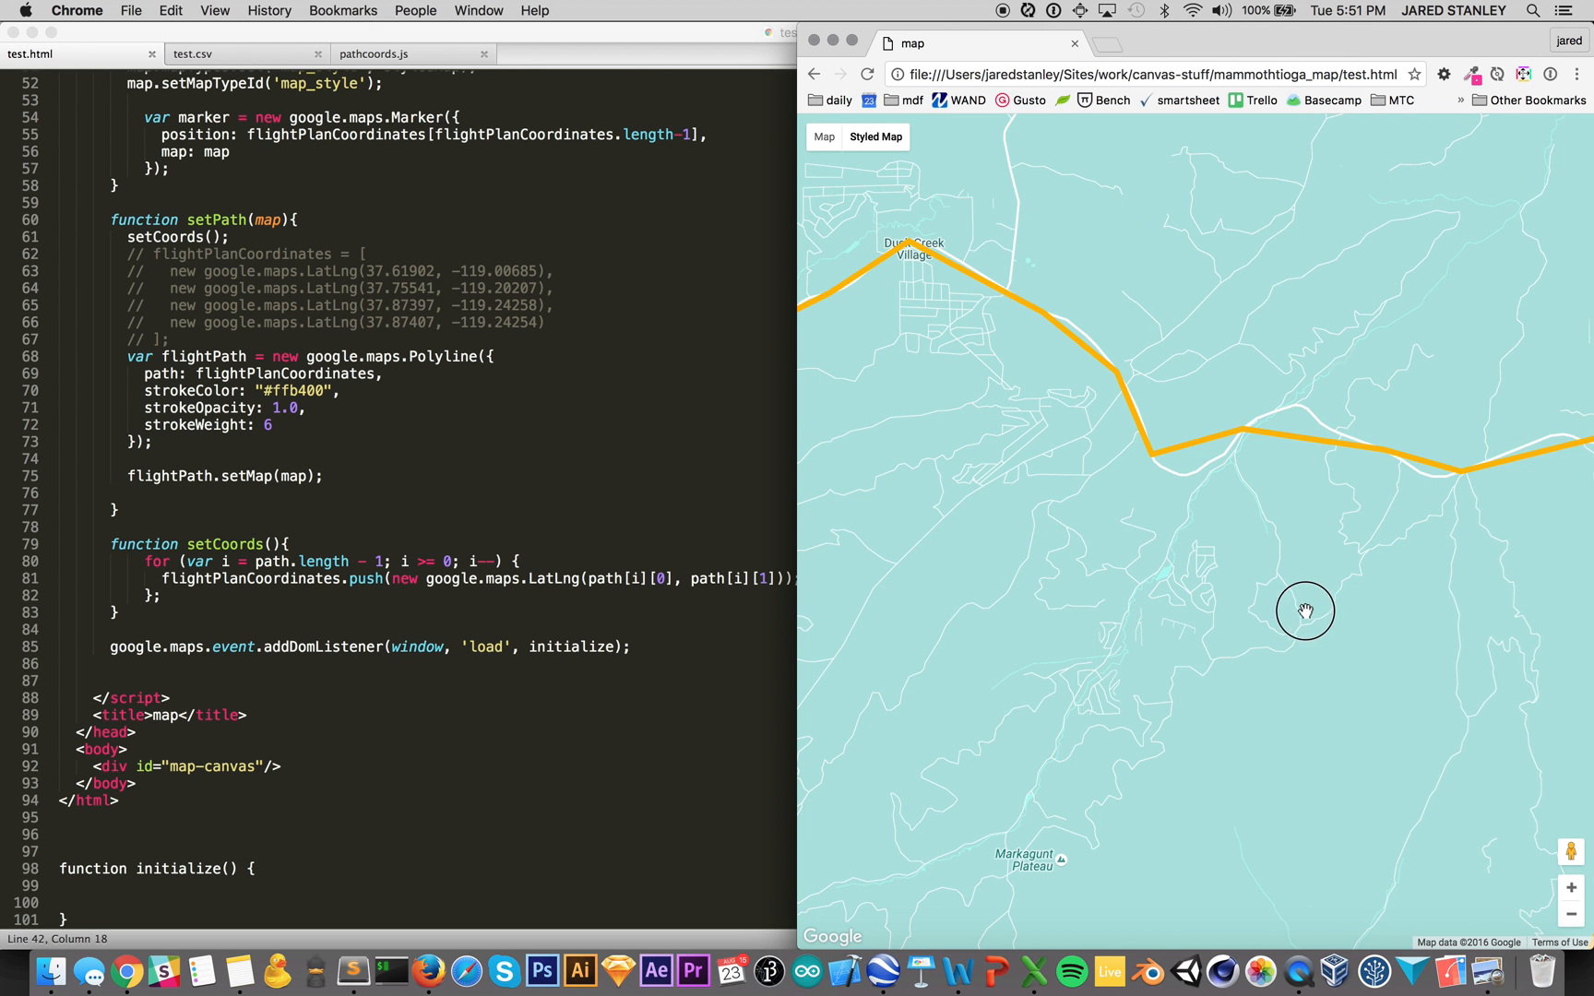
pyautogui.moveTo(1306, 612); pyautogui.dragTo(1113, 504)
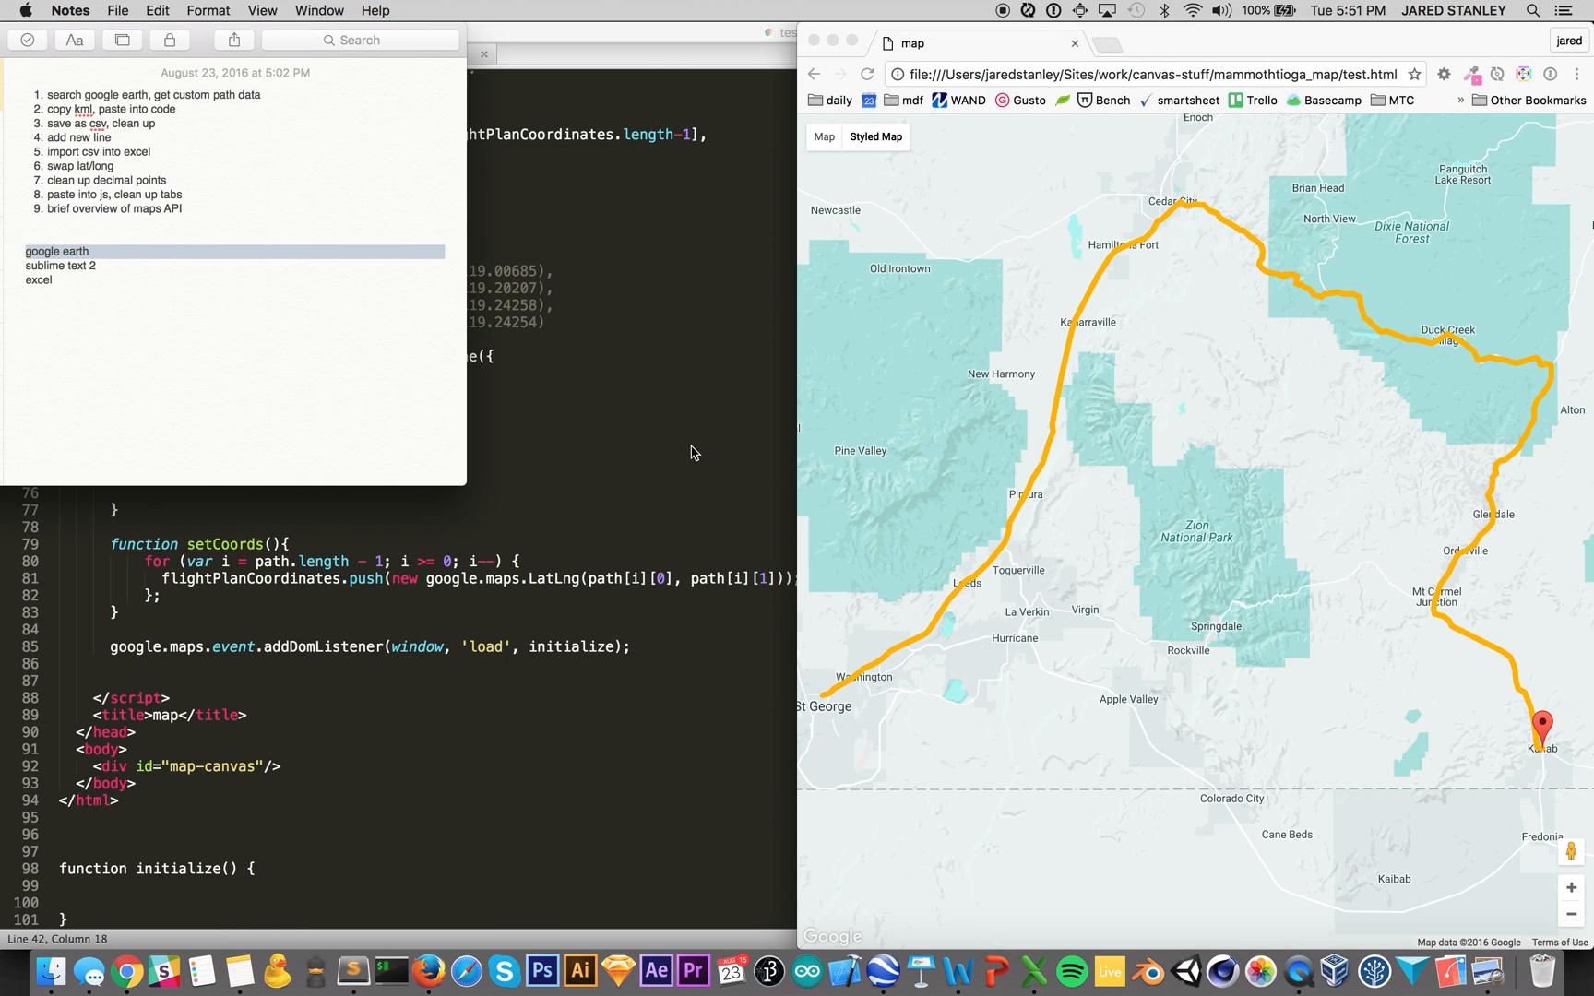
pyautogui.moveTo(973, 424)
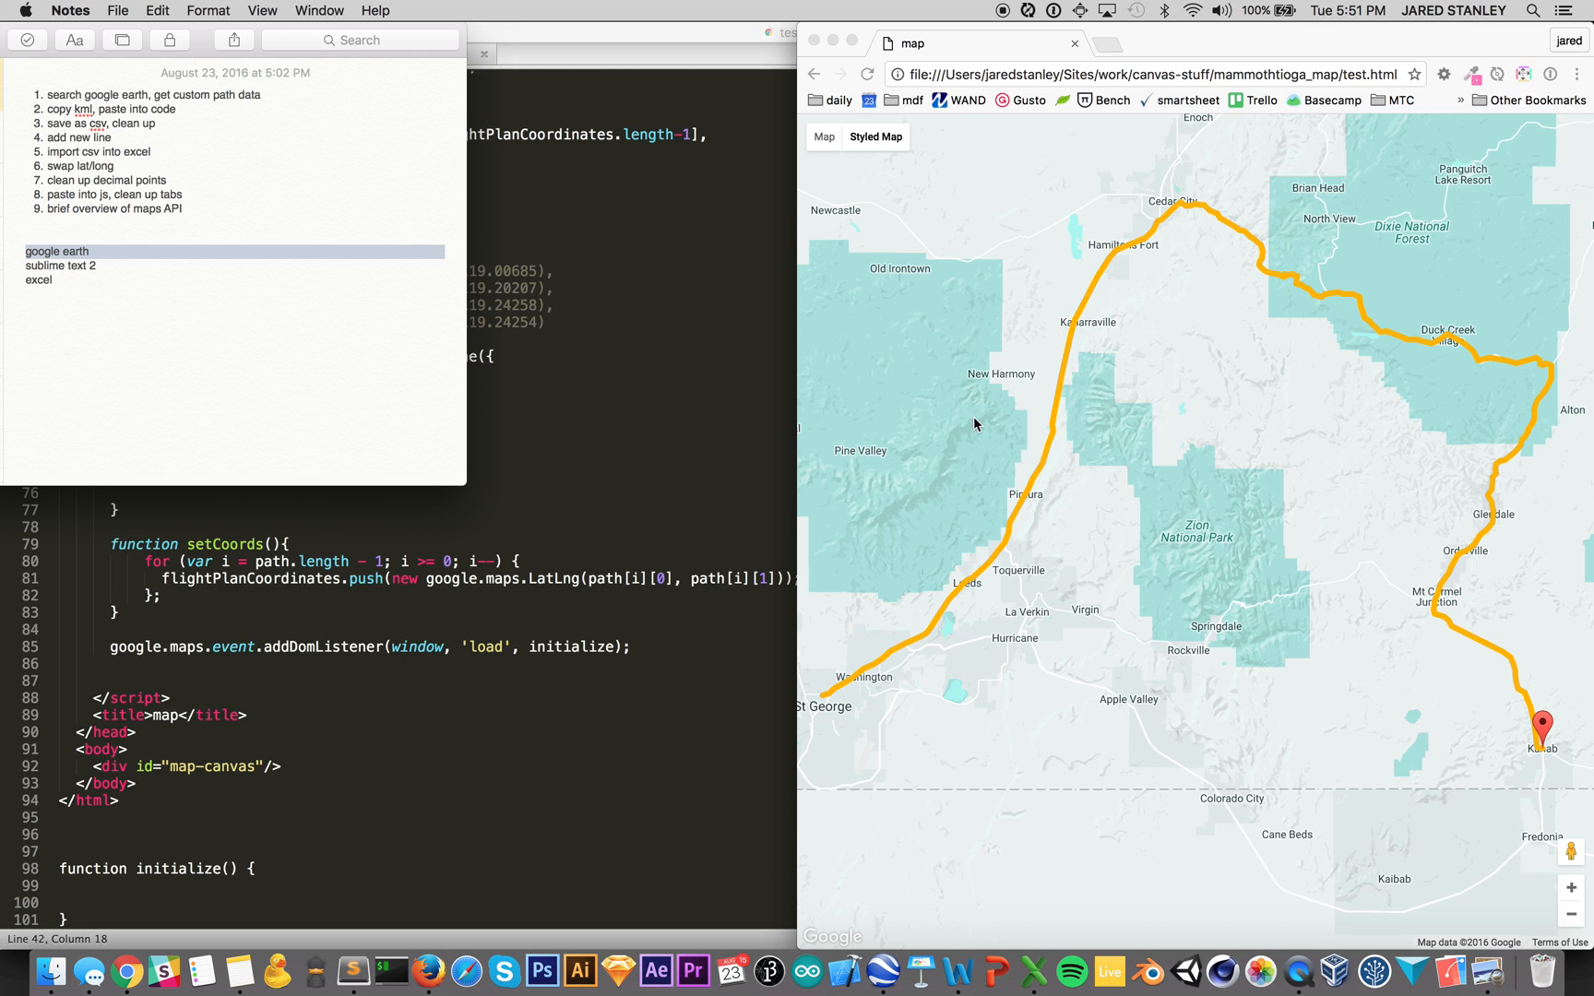
pyautogui.moveTo(1020, 256)
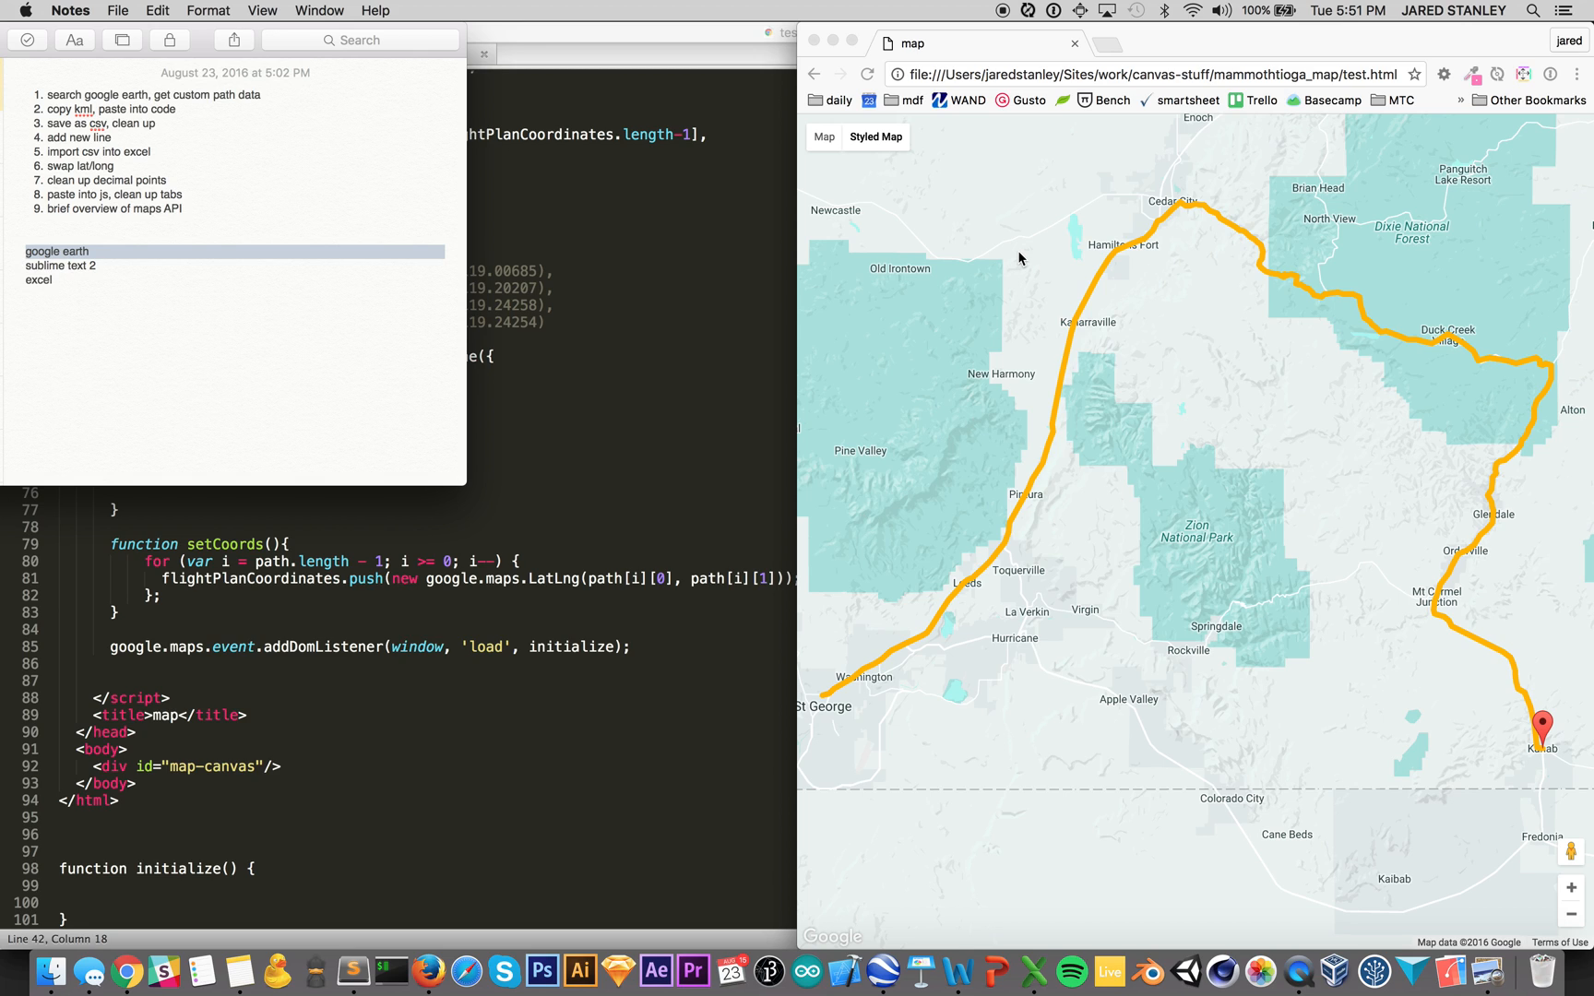